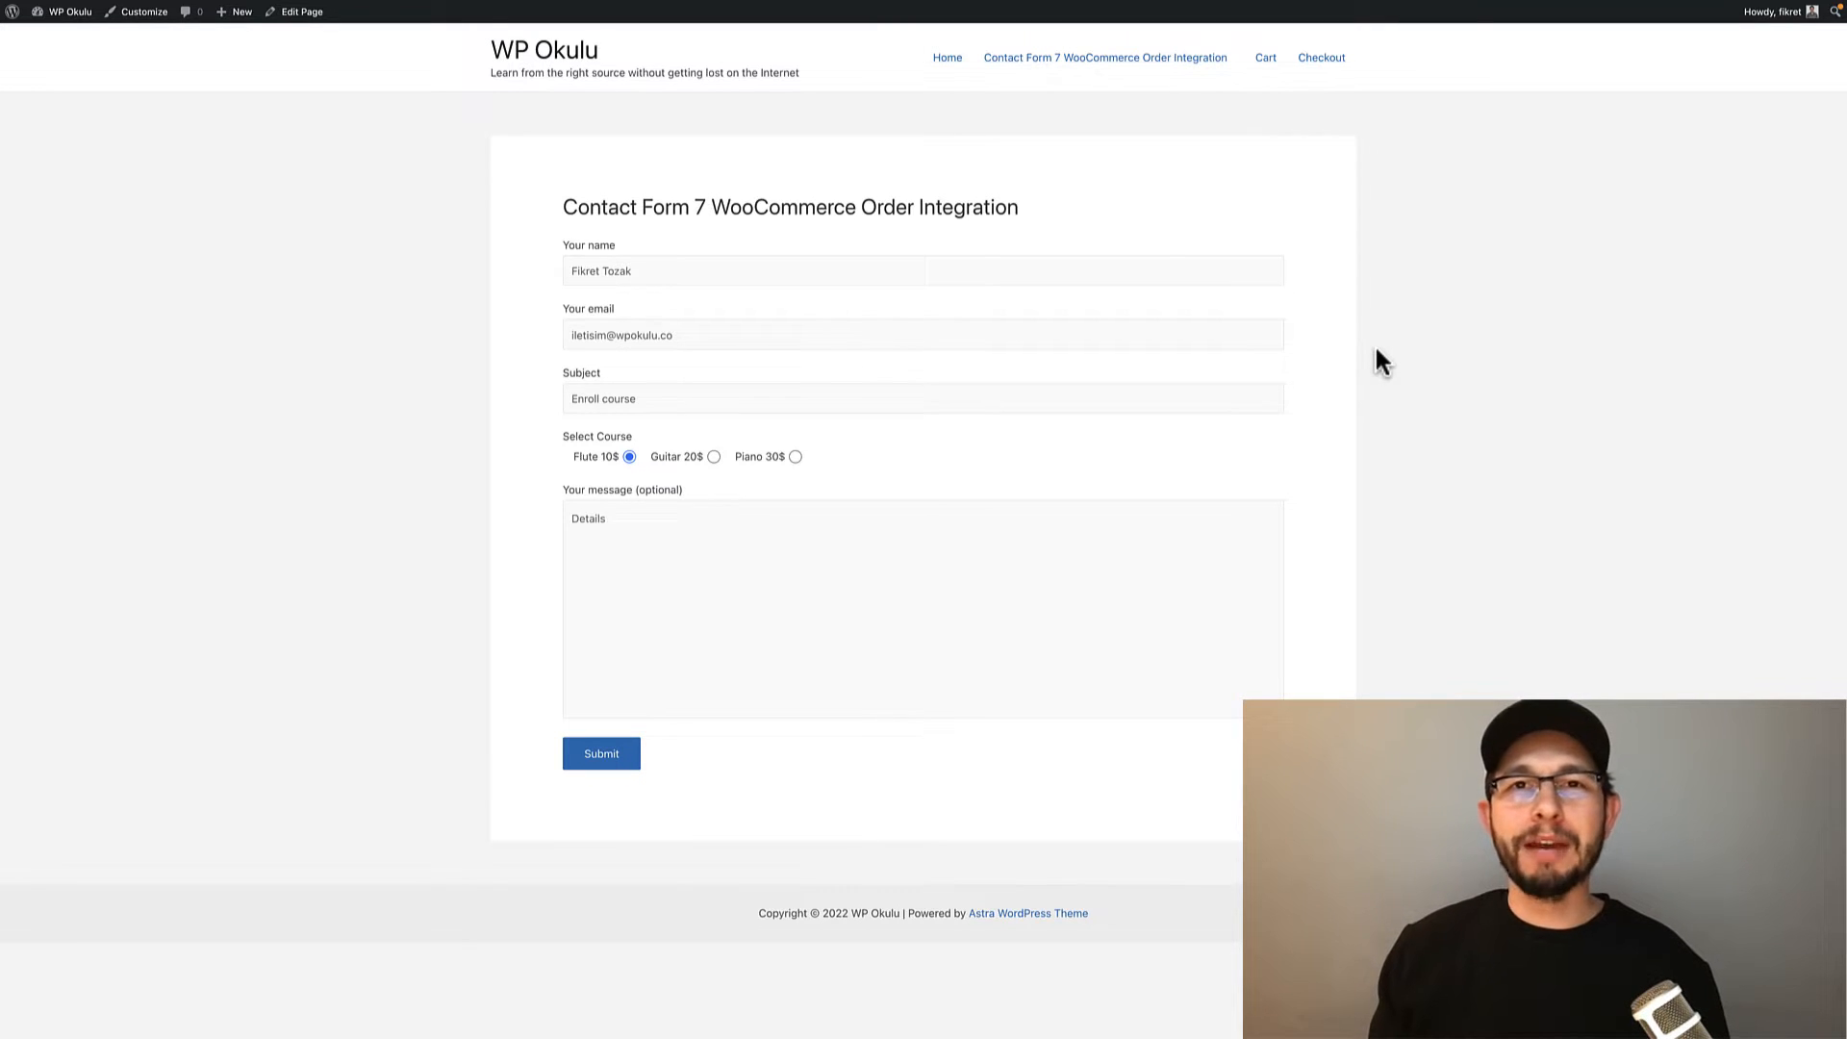
pyautogui.moveTo(1247, 375)
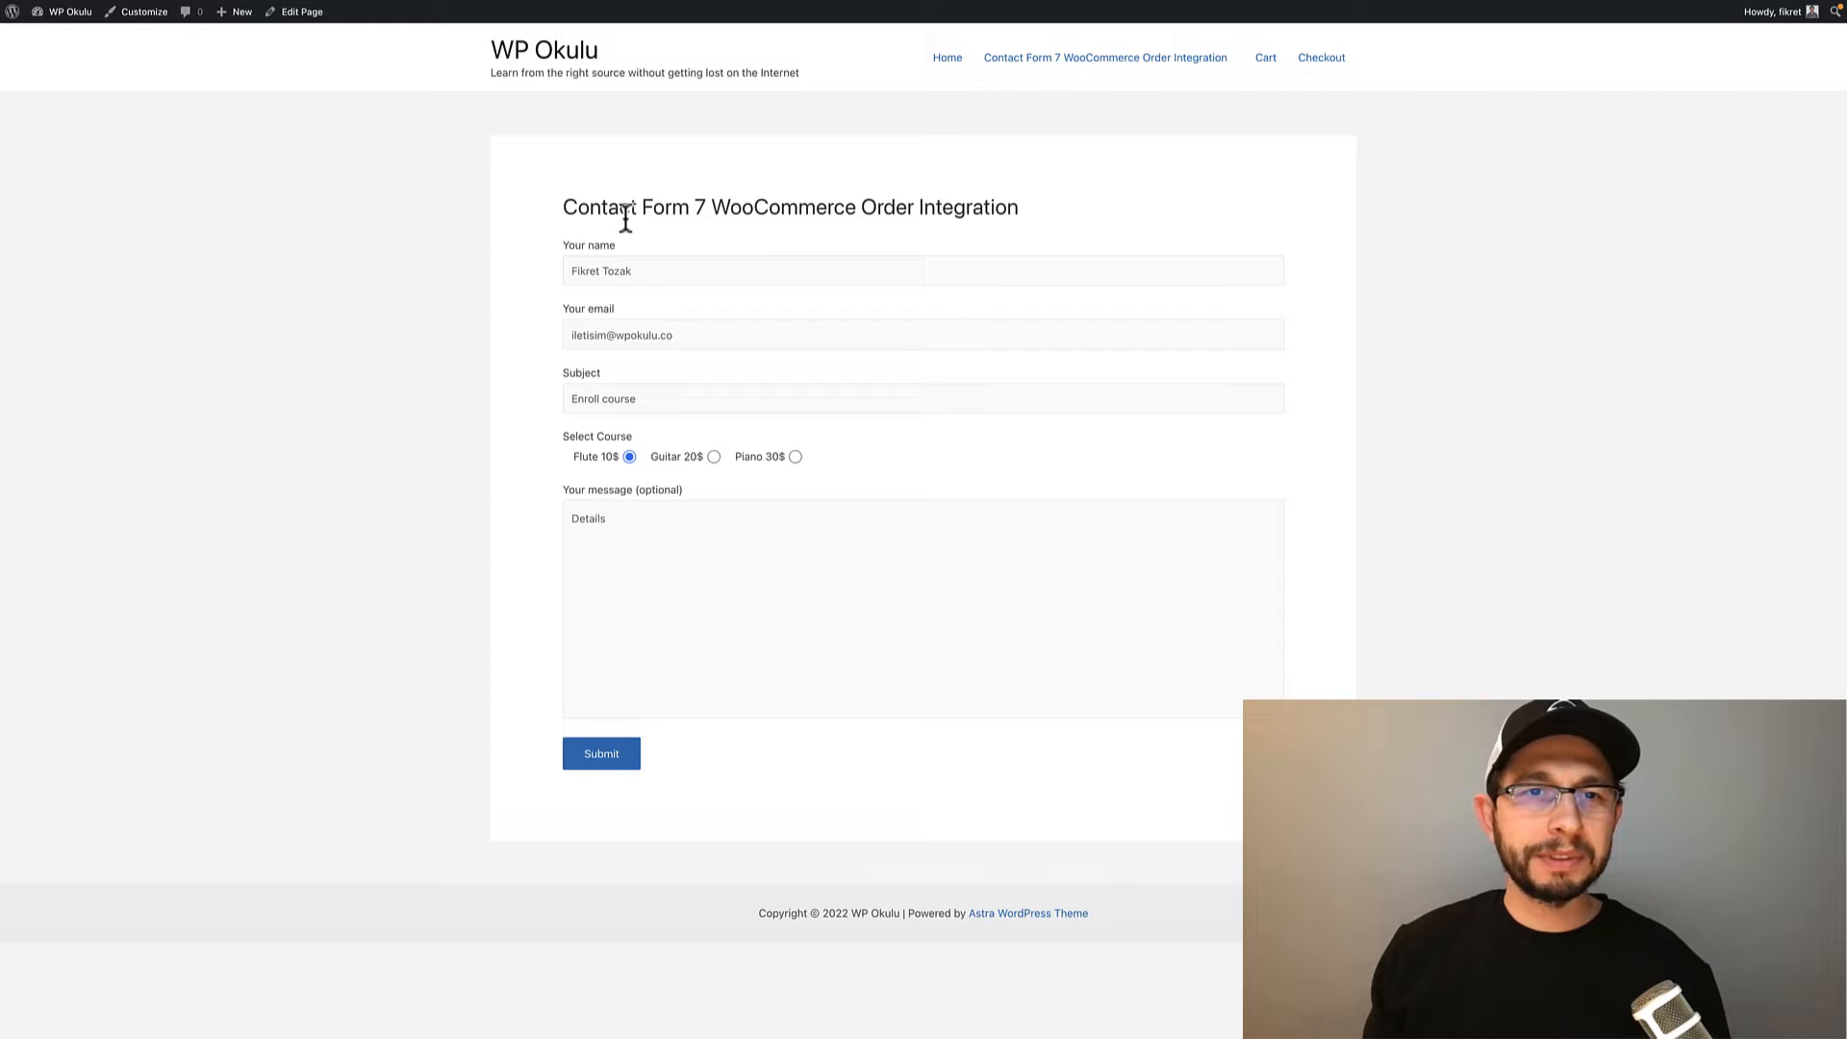
pyautogui.moveTo(660, 467)
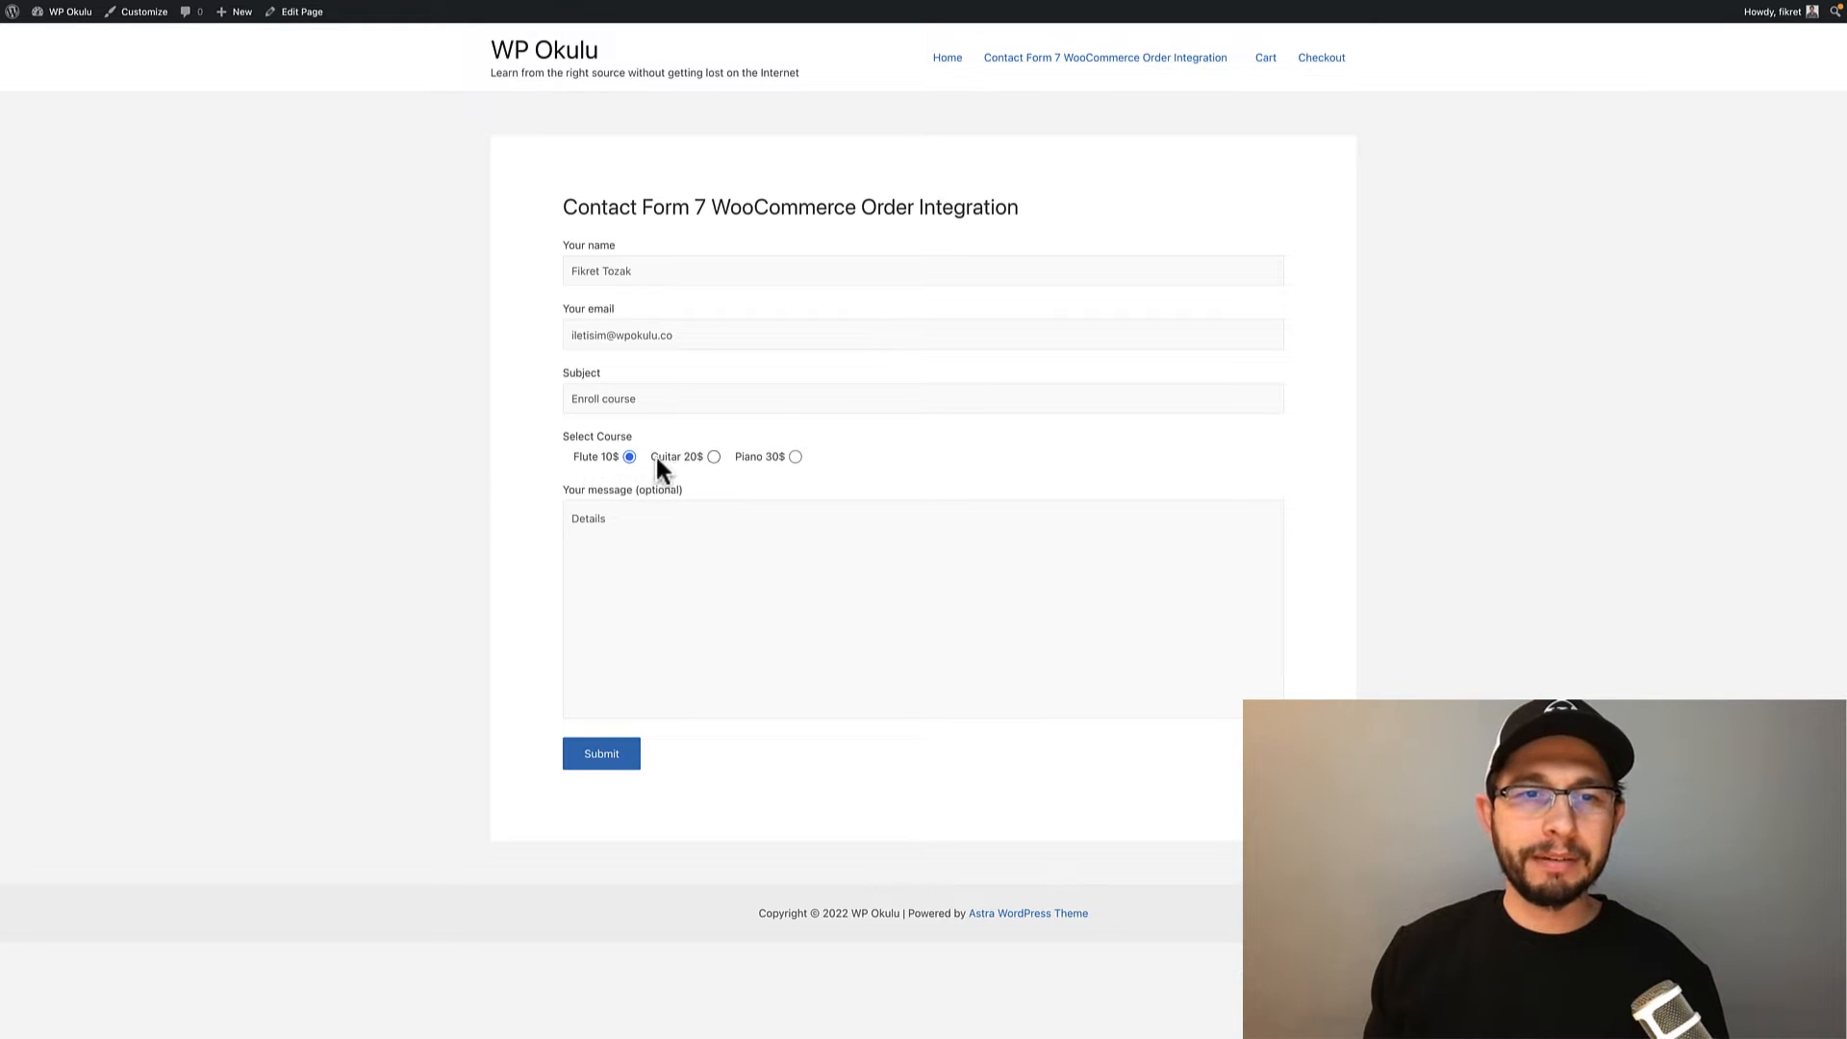
# Choose the Guitar 20$ course and submit, landing on checkout with Guitar ×1 in the cart
pyautogui.click(795, 458)
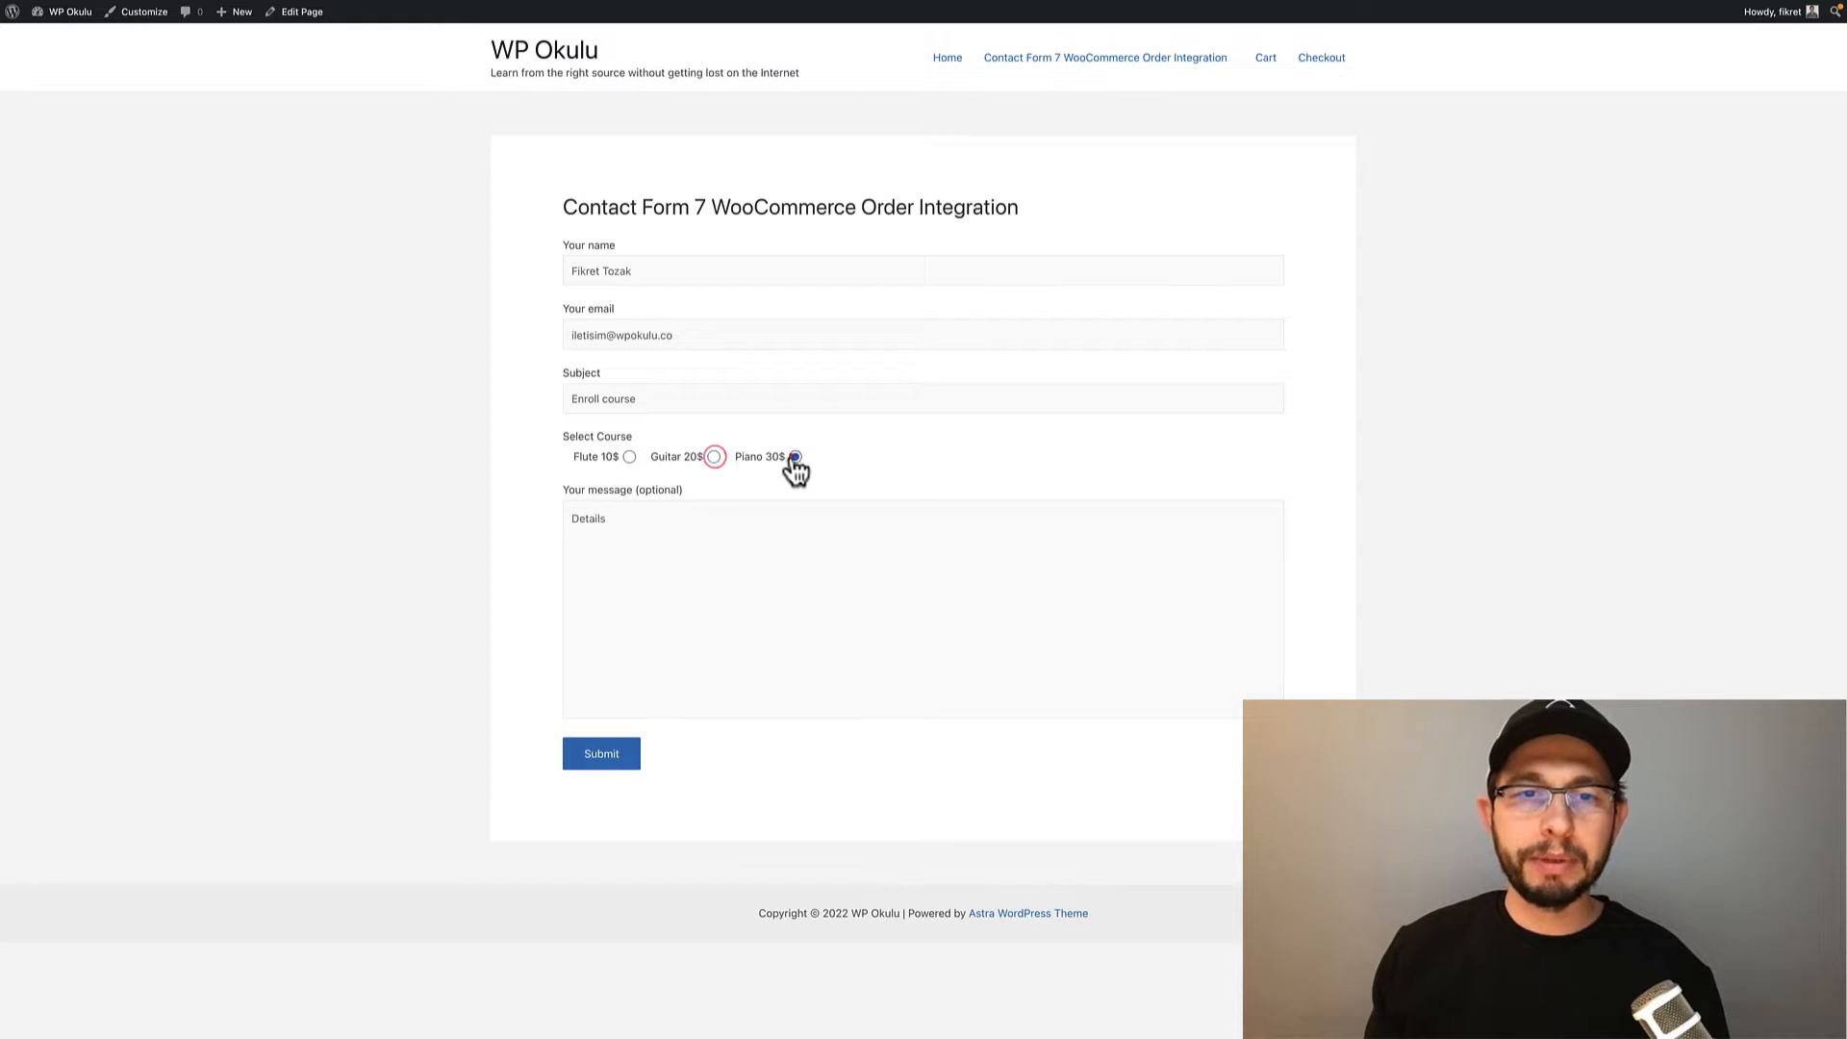
pyautogui.click(712, 458)
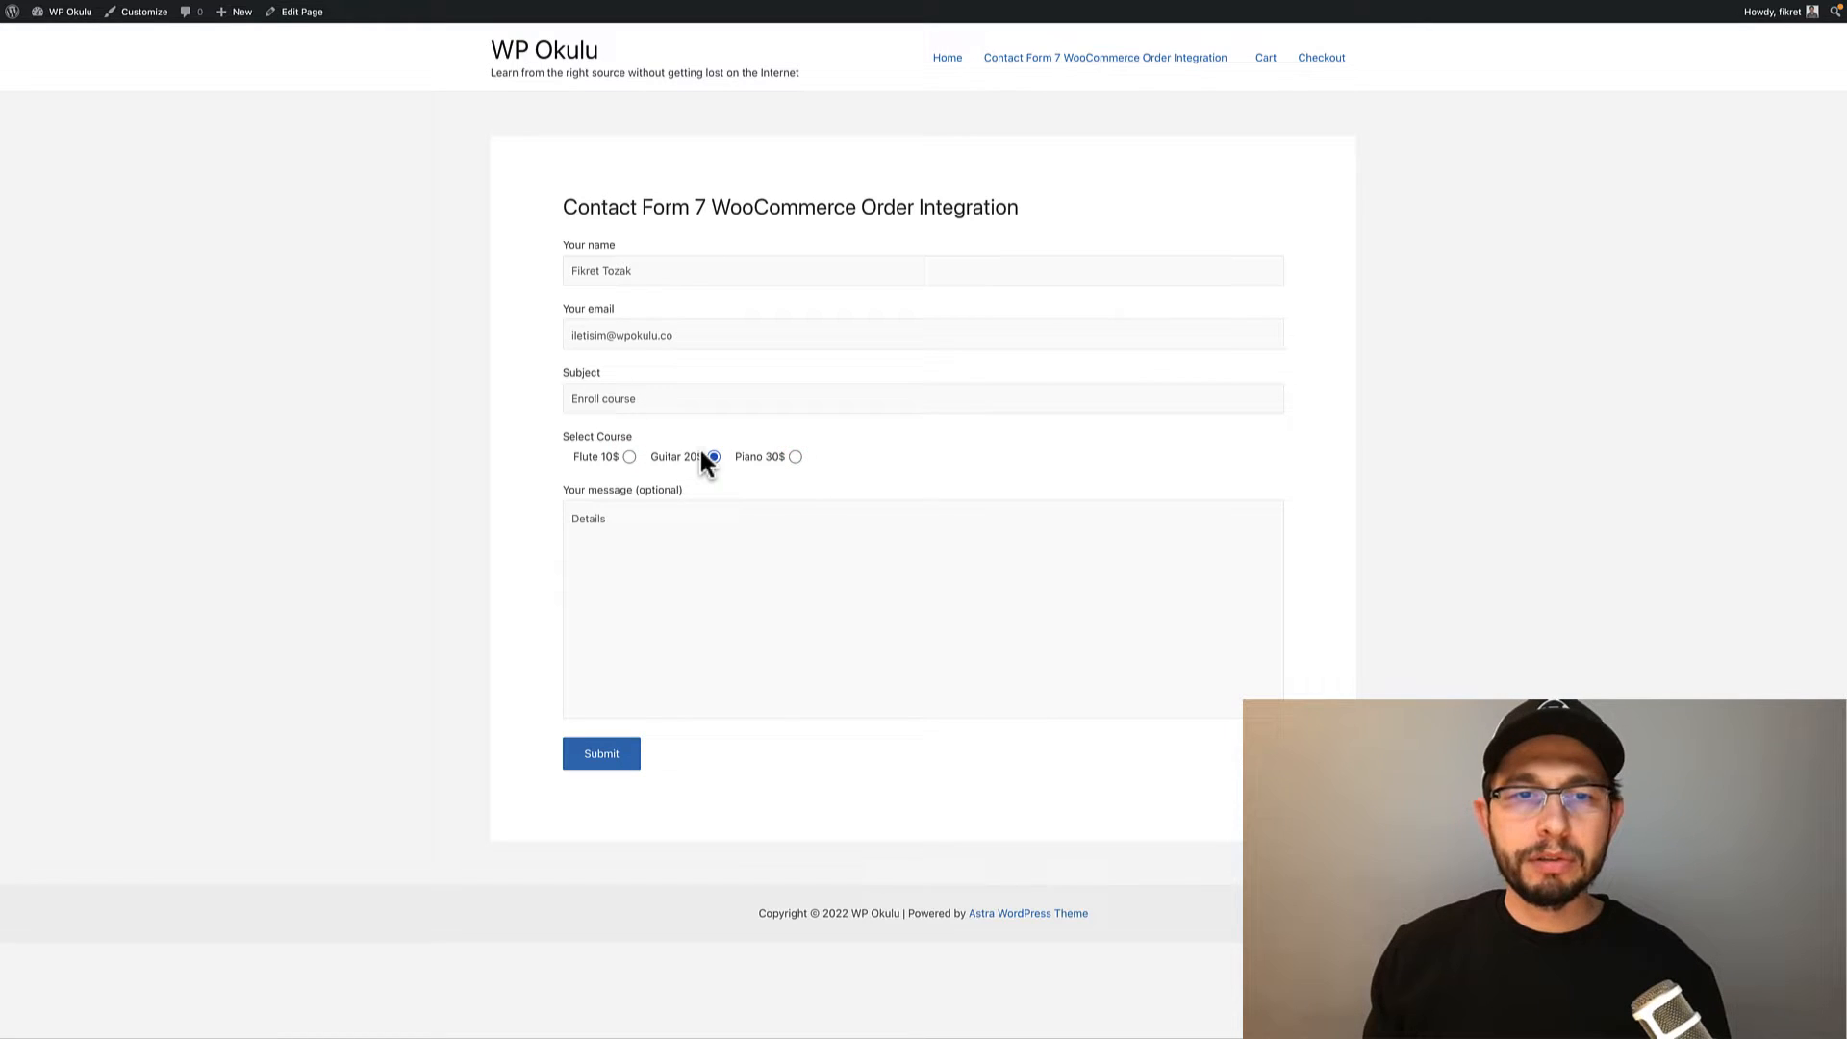
pyautogui.click(714, 457)
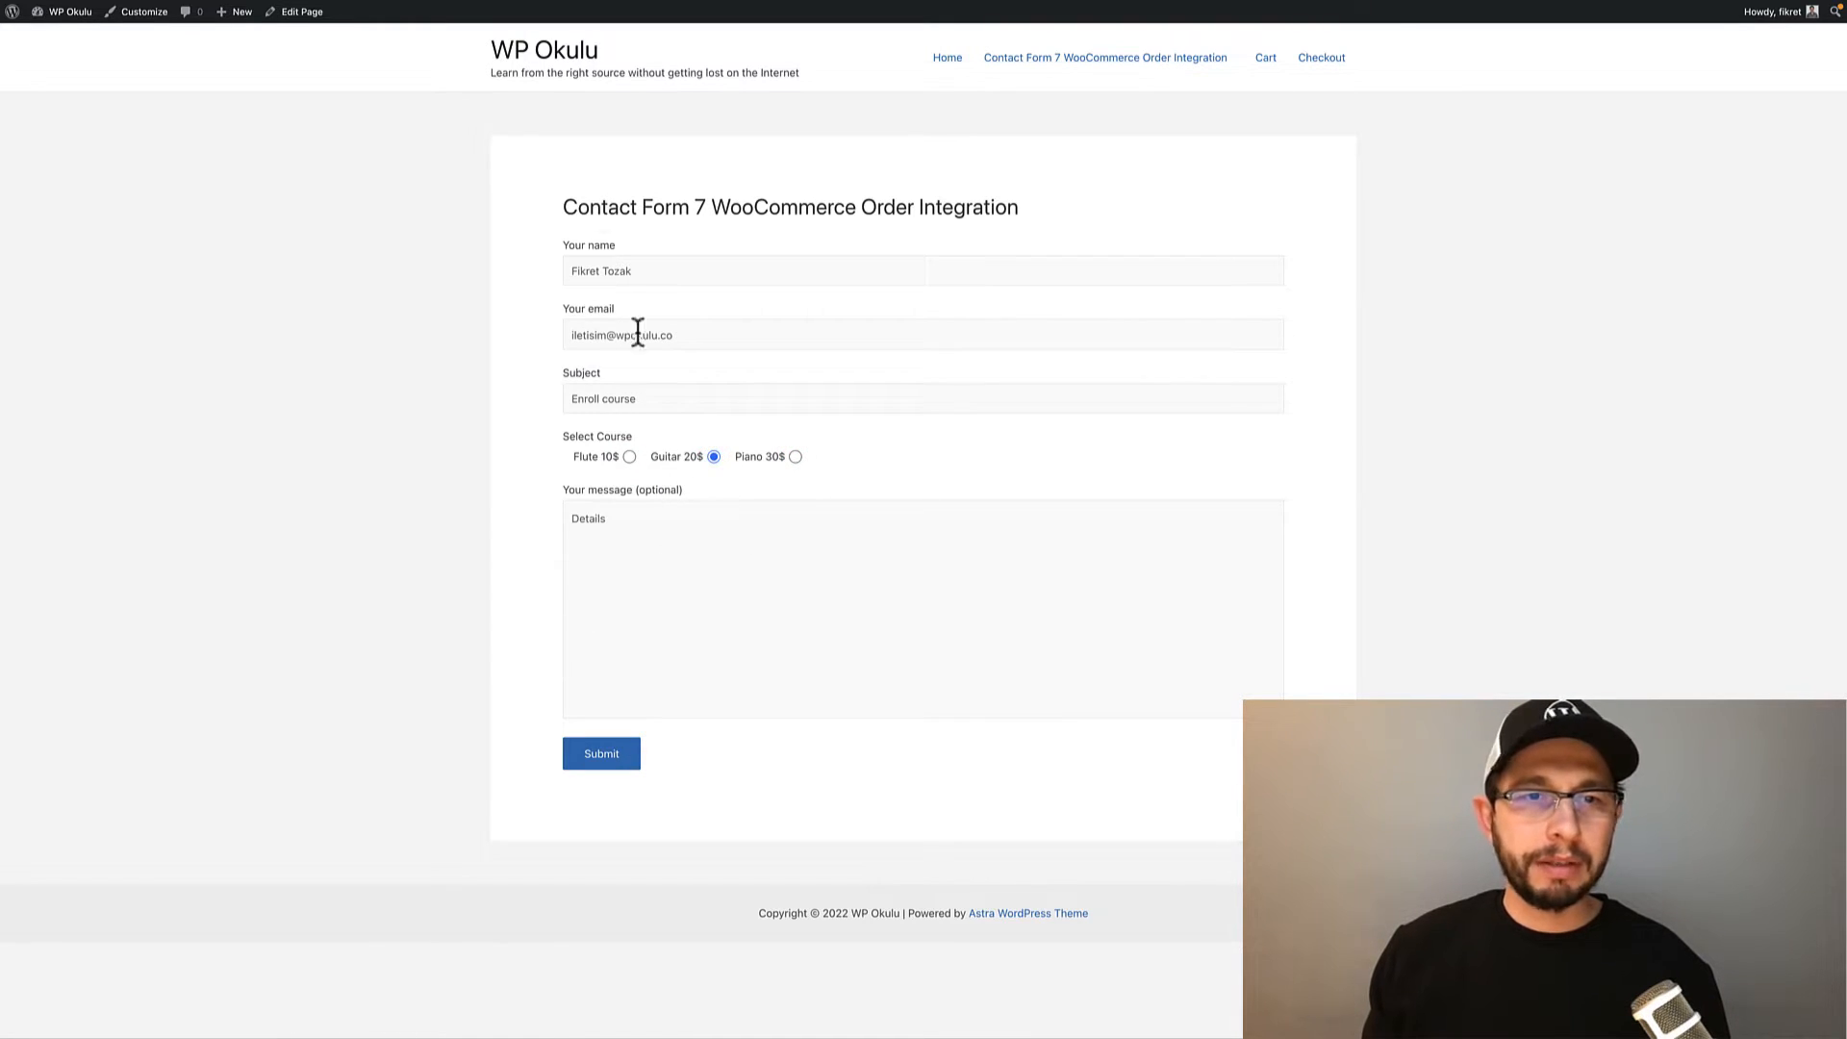
pyautogui.click(601, 754)
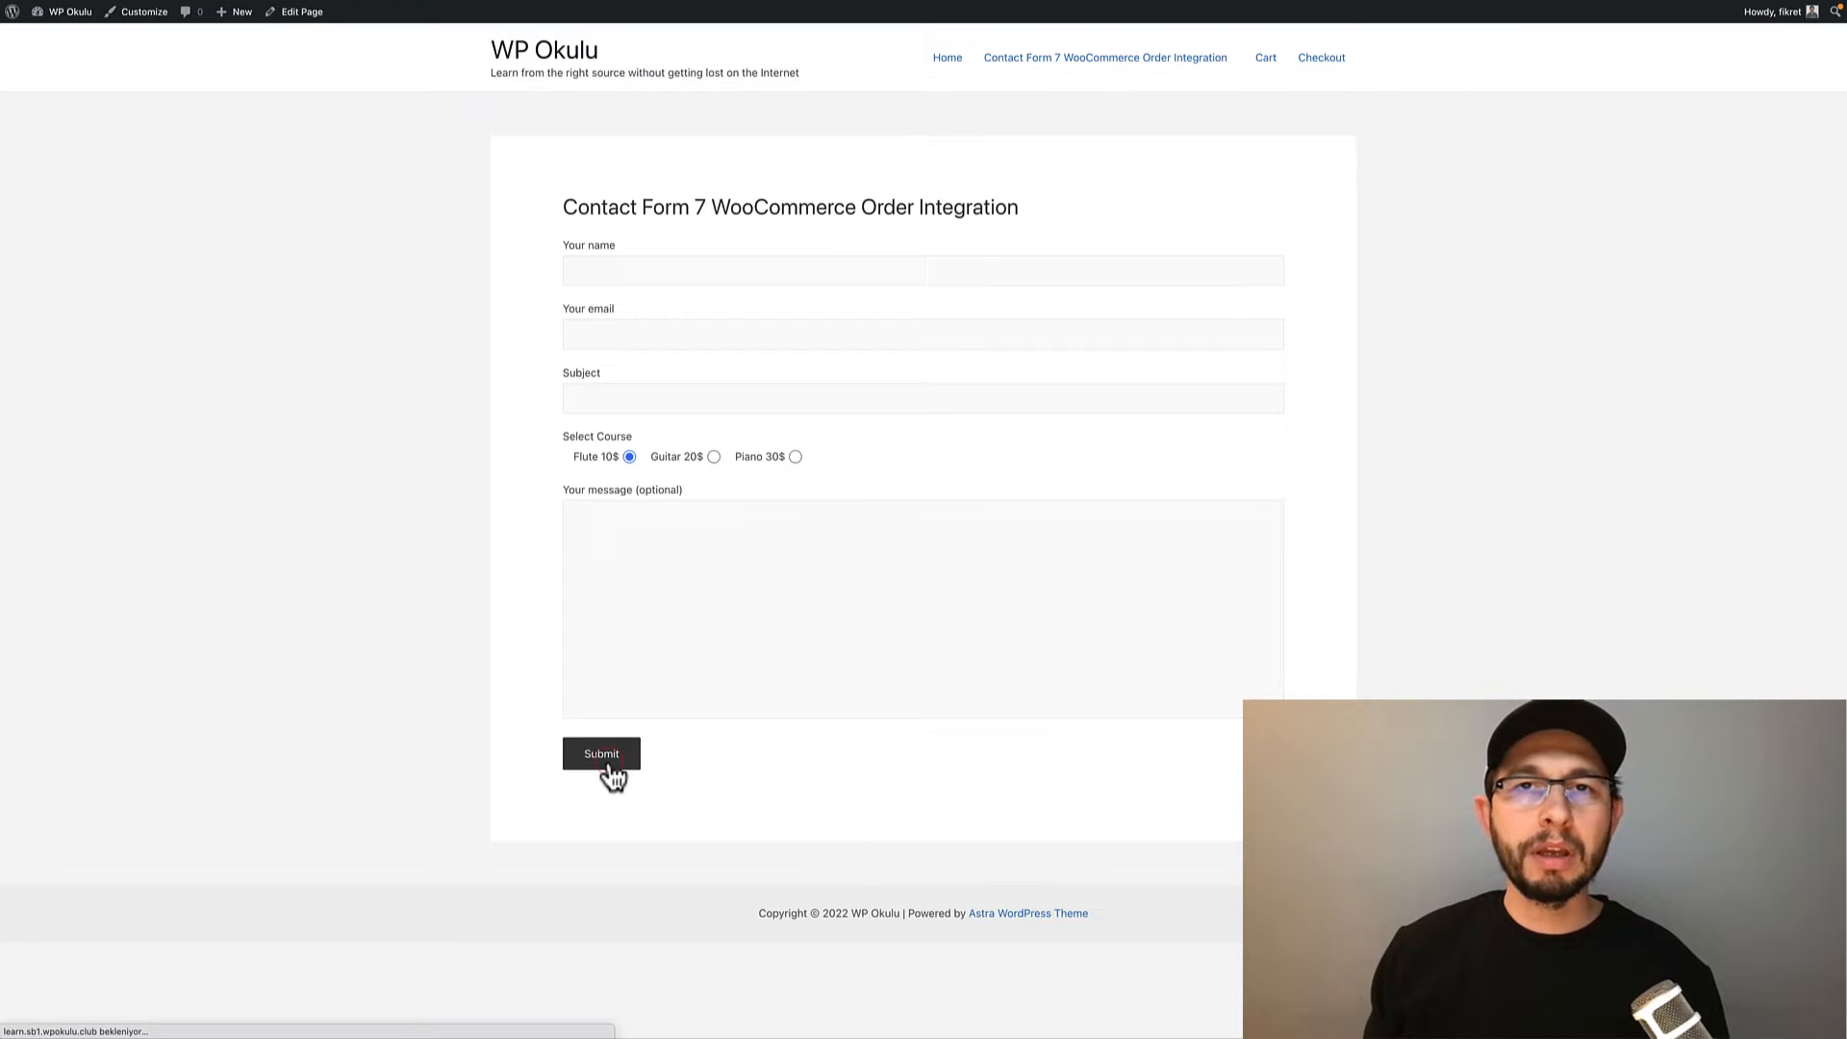
pyautogui.click(600, 754)
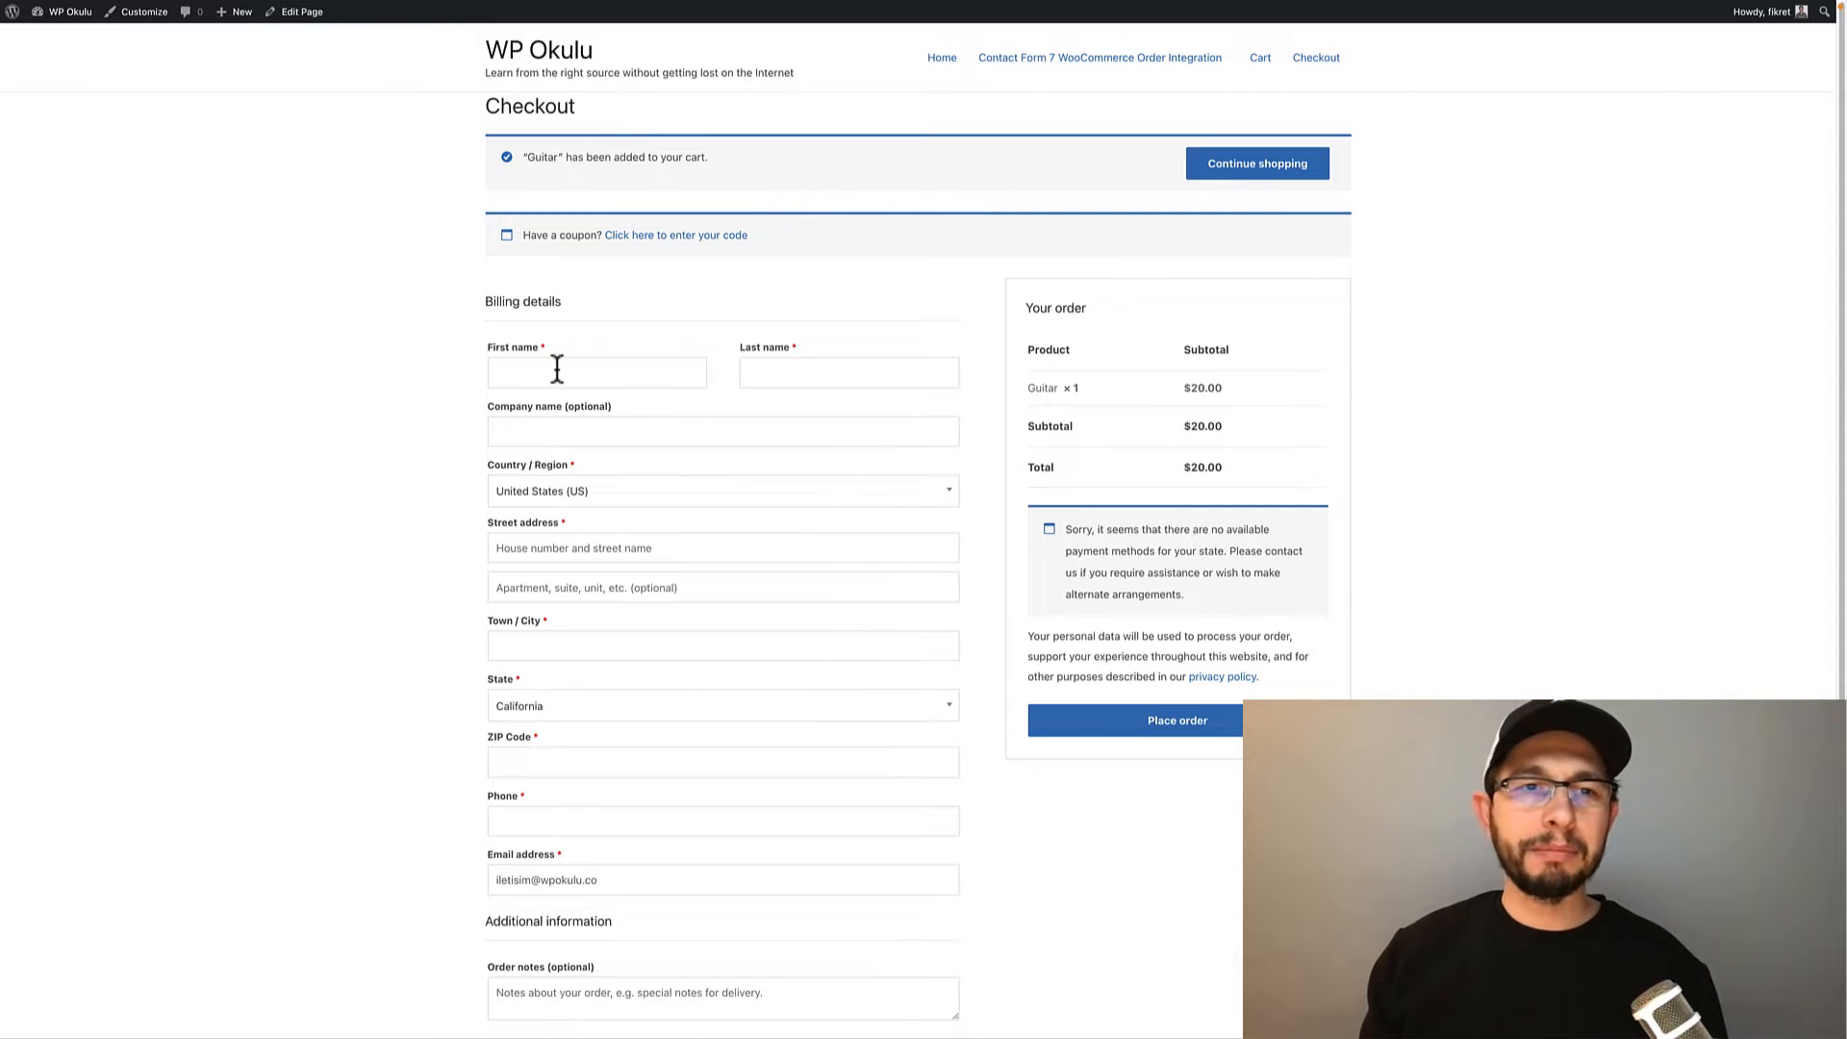
pyautogui.moveTo(1033, 602)
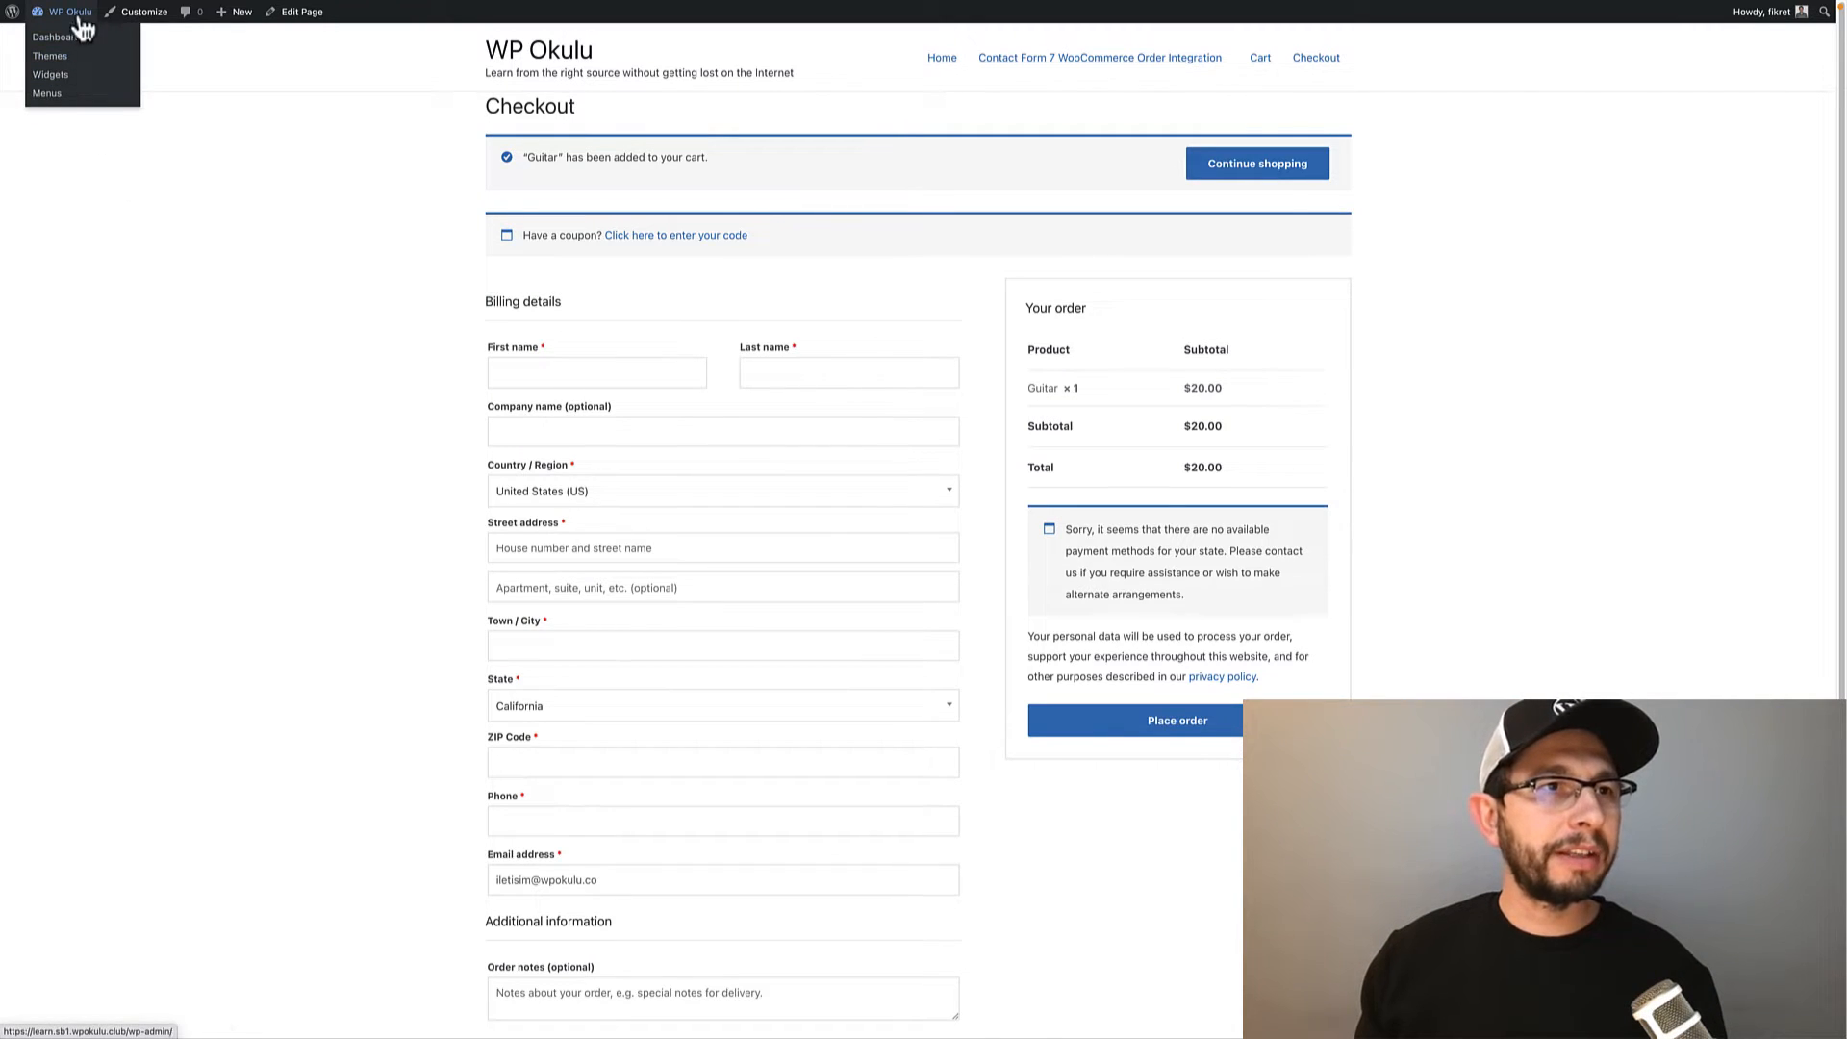
# Create a new Contact Form 7 form titled 'Woocommerce Order Form' from the admin dashboard
pyautogui.click(52, 35)
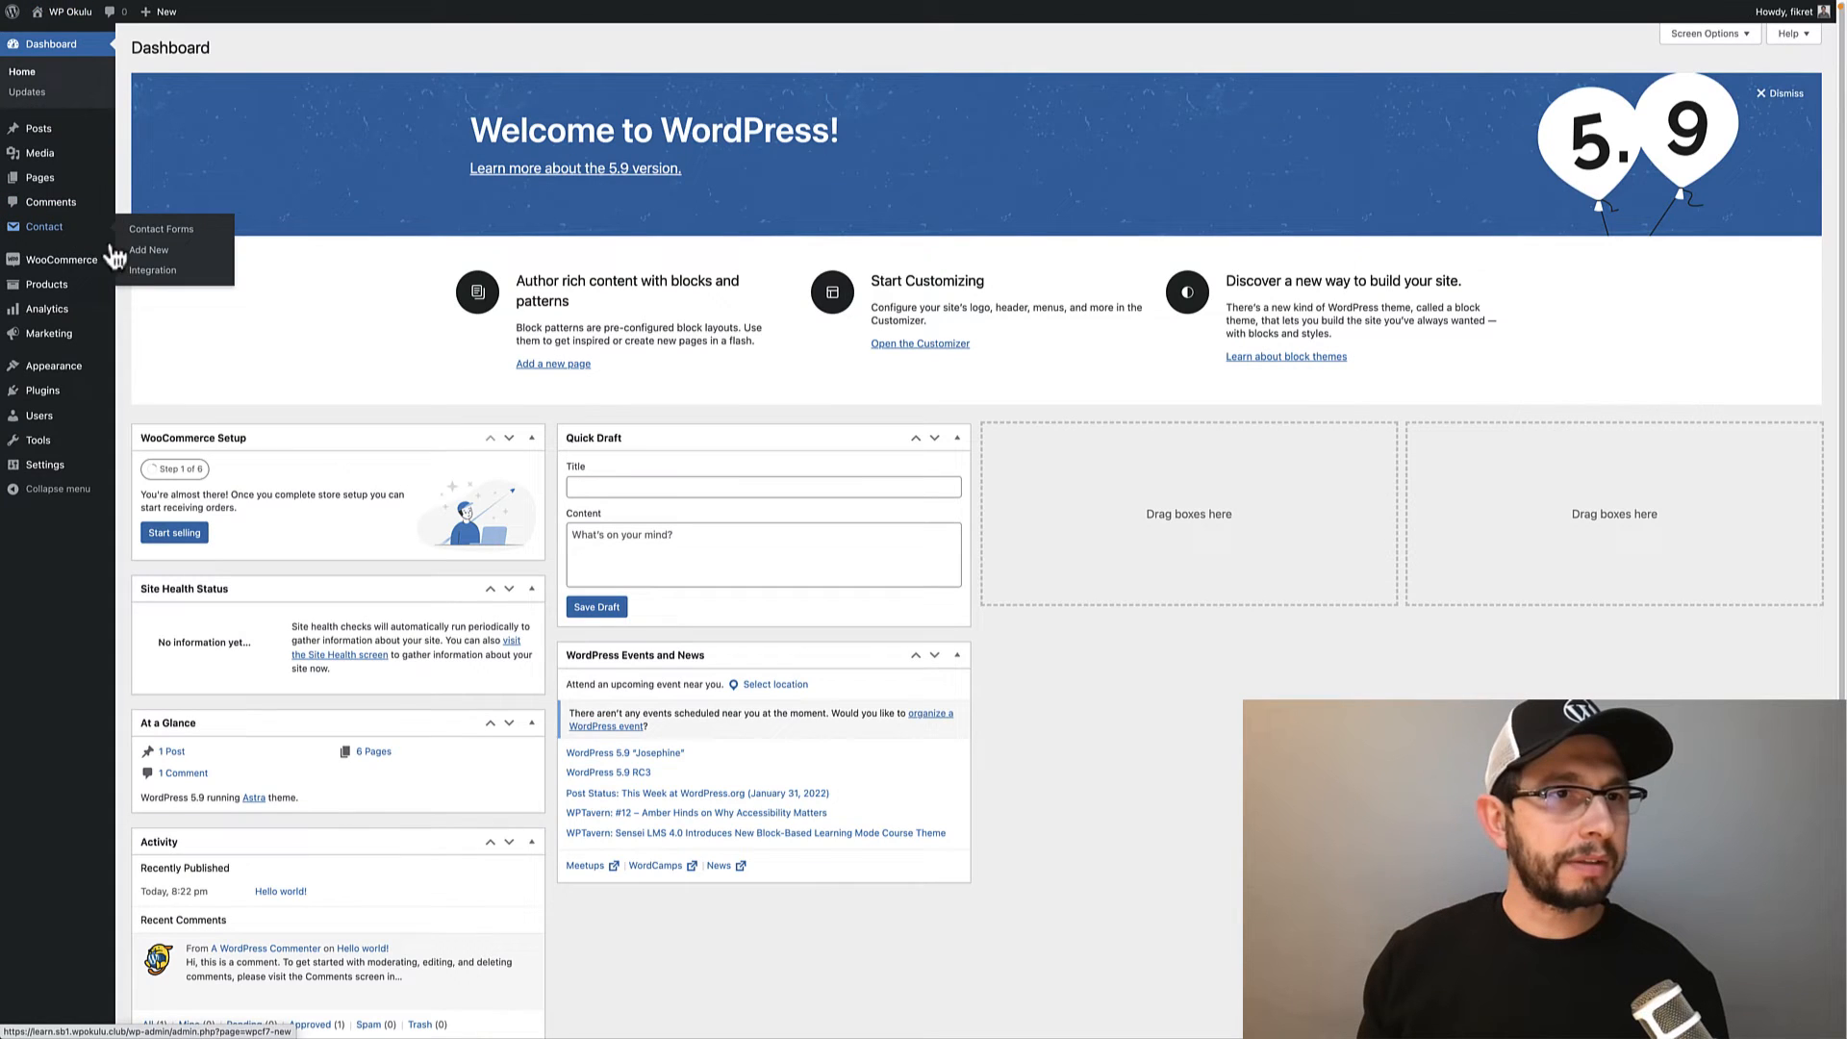
pyautogui.click(149, 250)
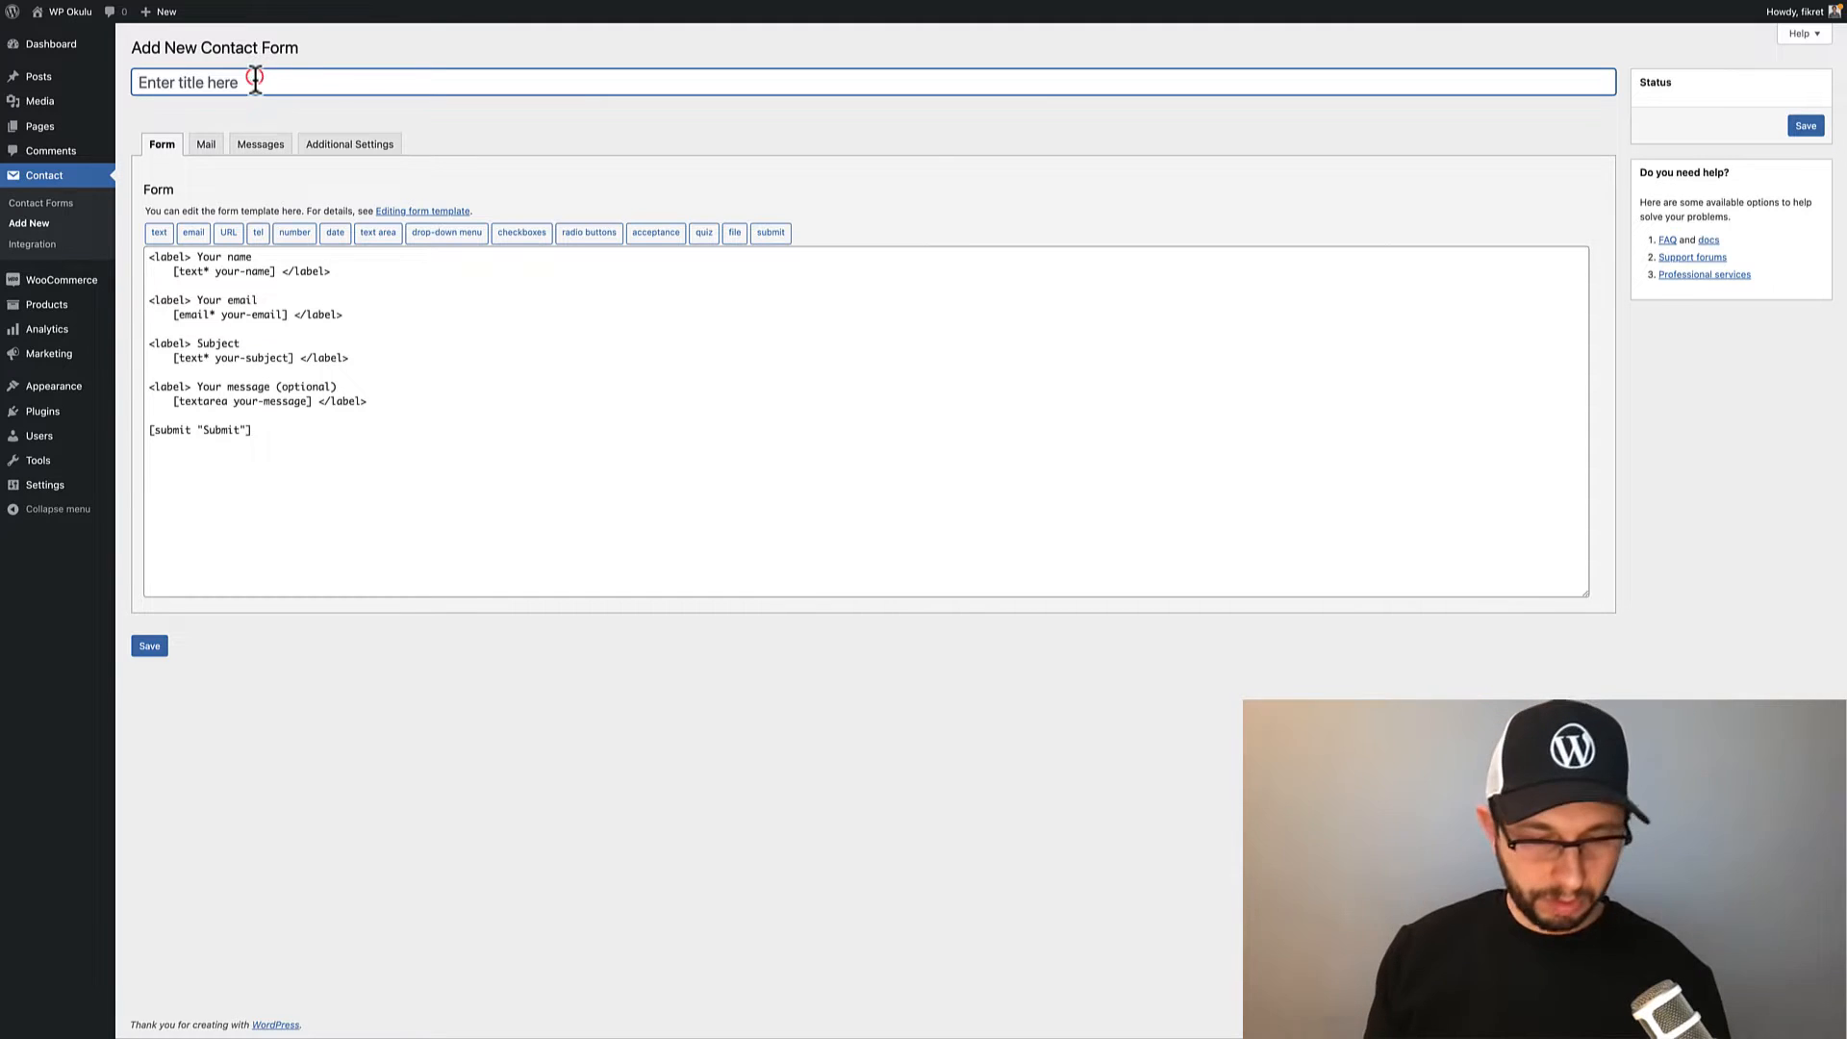
pyautogui.write('Woocommerce Order Form')
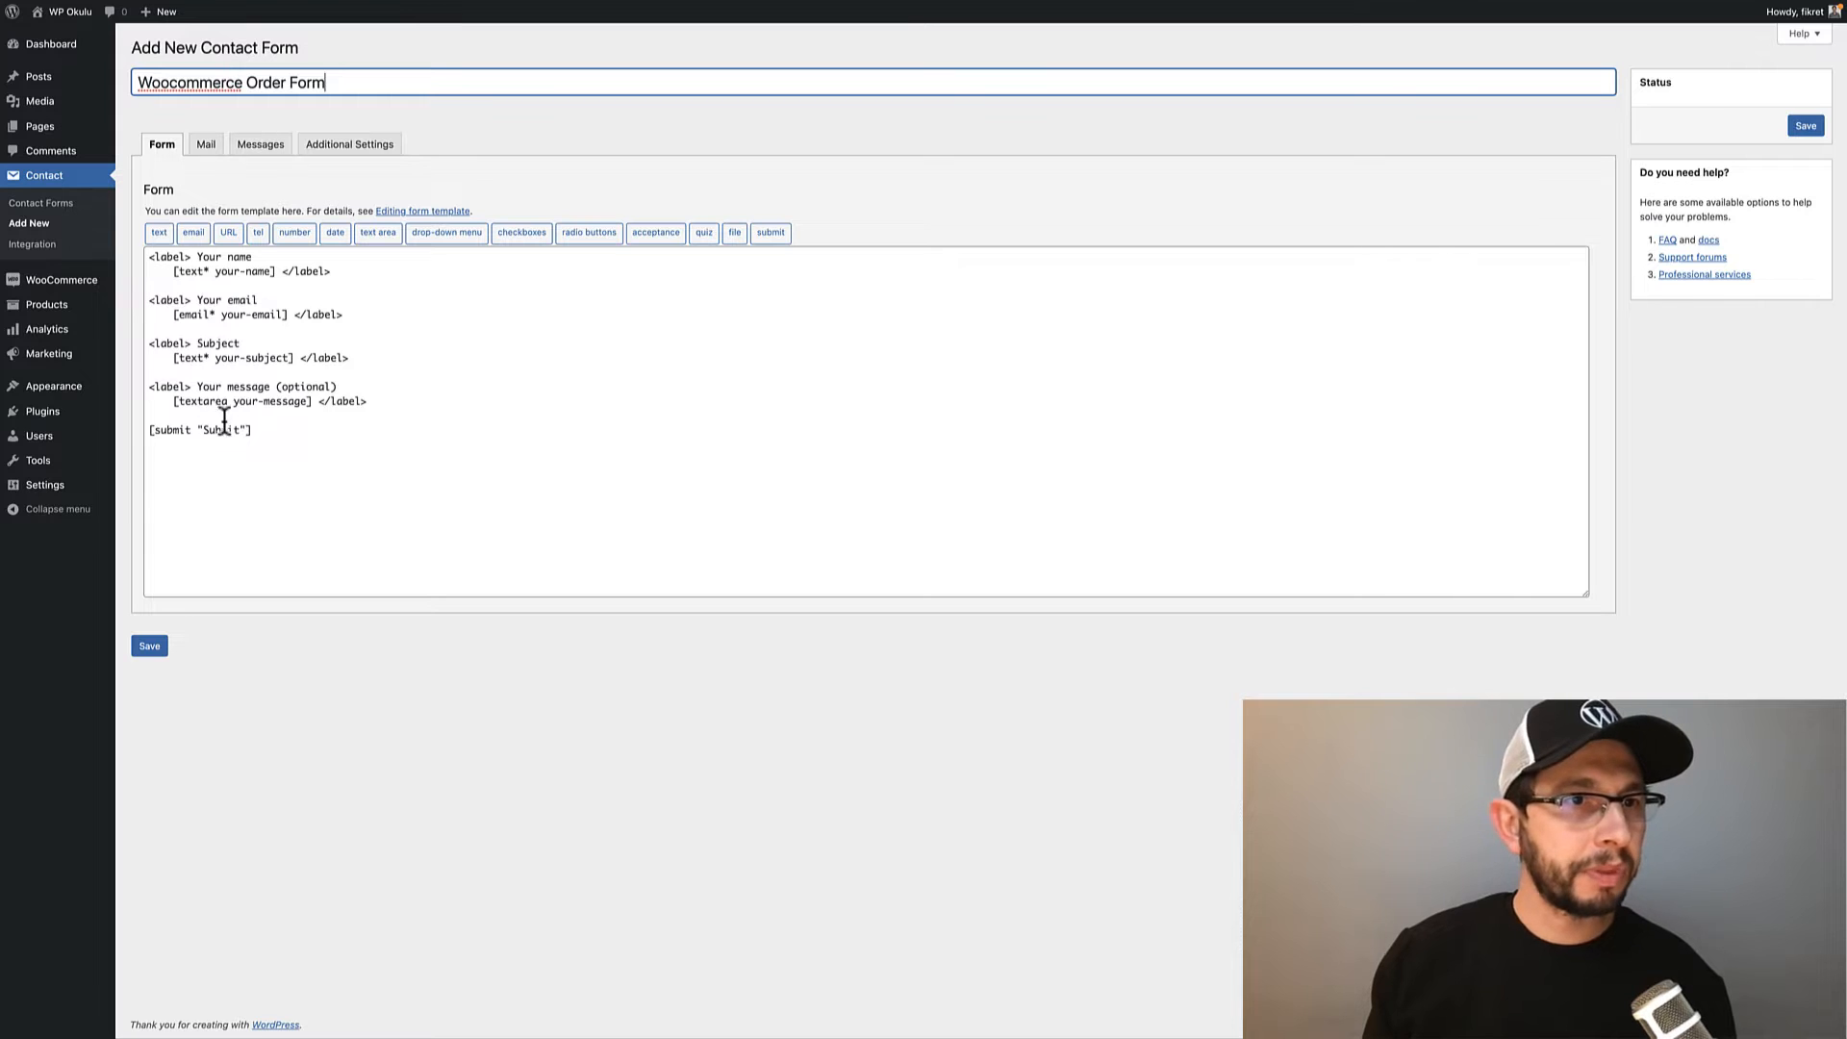
pyautogui.moveTo(363, 377)
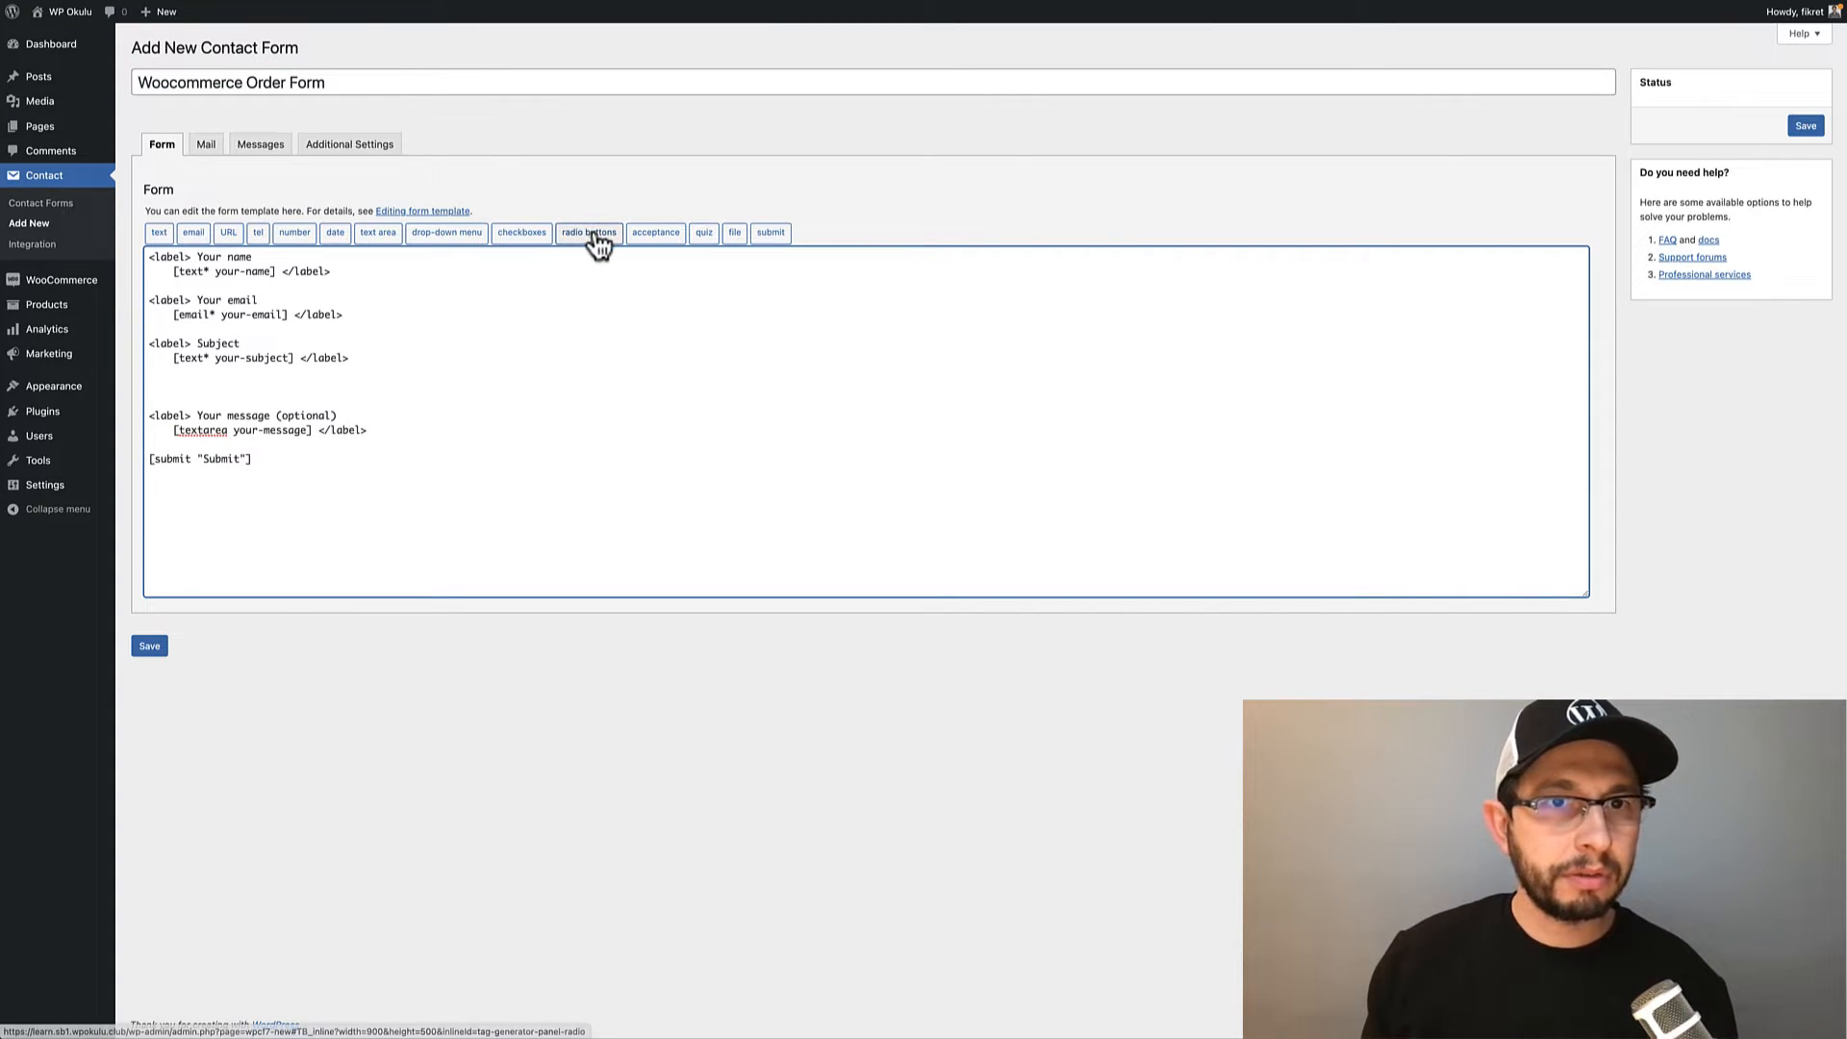
# Insert a radio-button field with options Flute 10$, Guitar 20$, Piano 30$, labels first
pyautogui.click(588, 232)
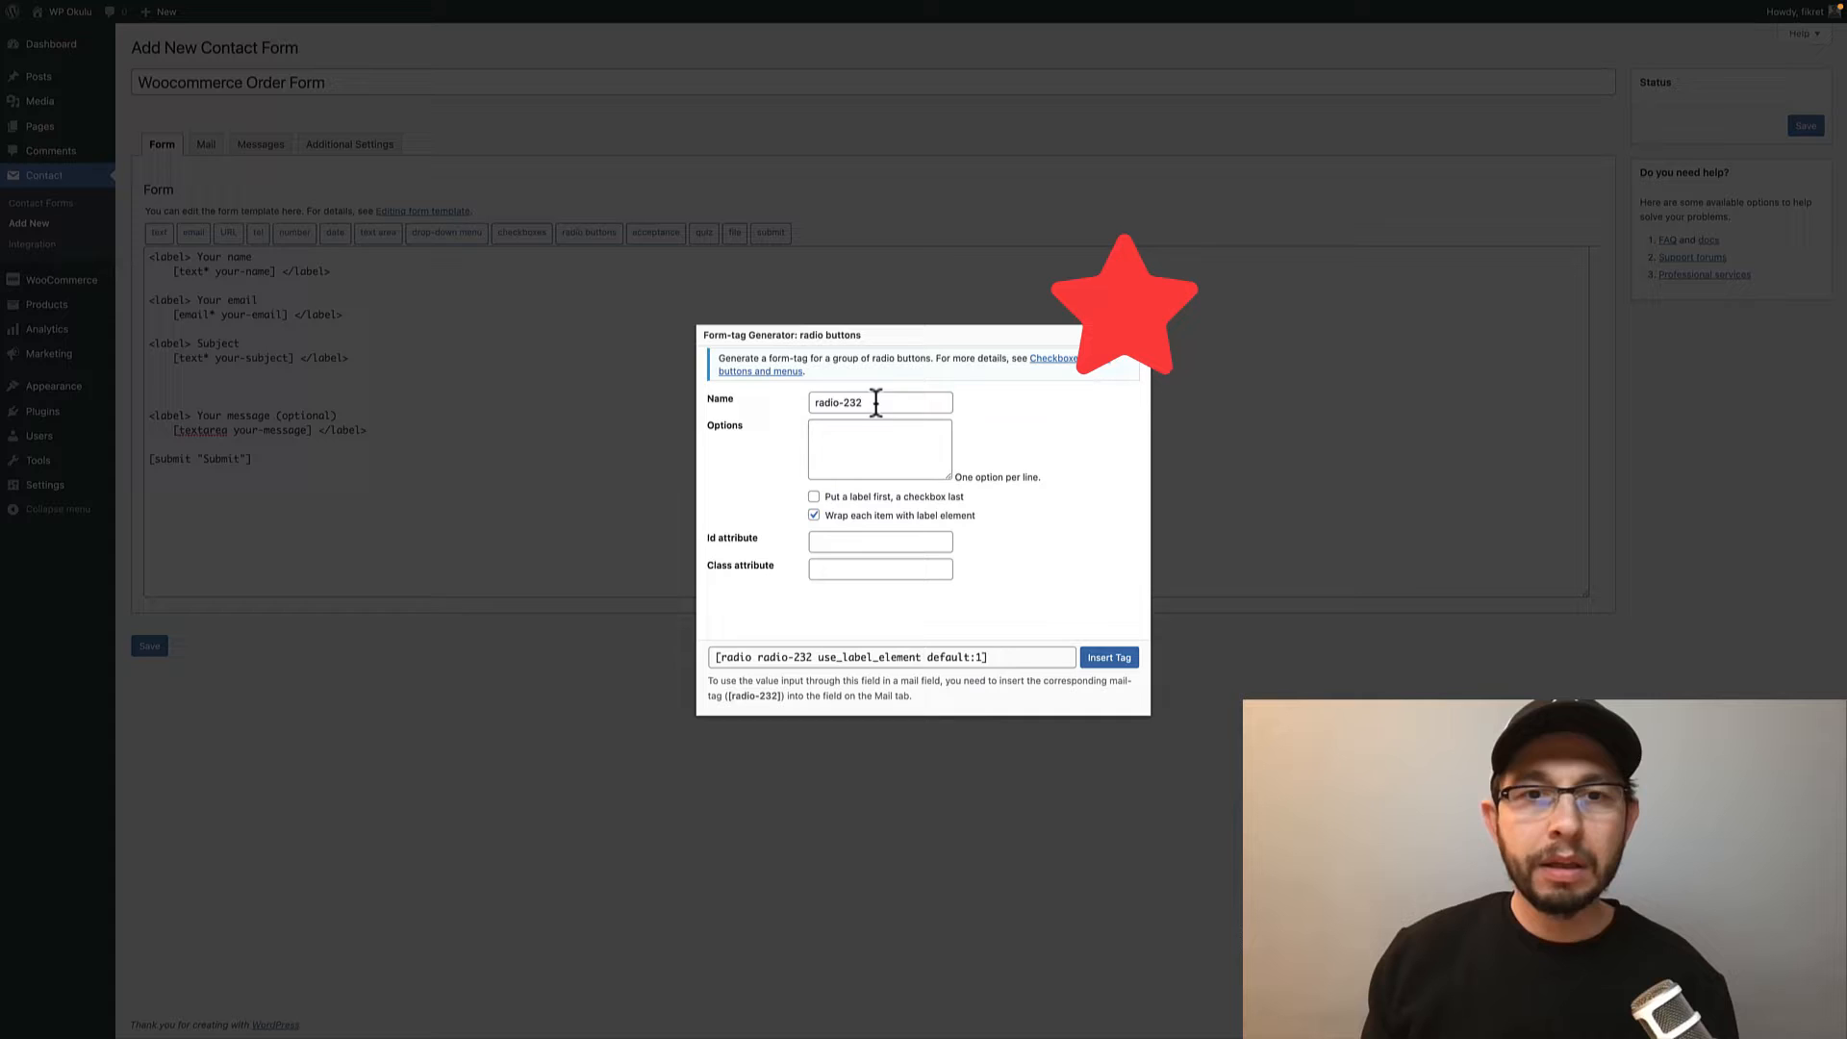
pyautogui.tripleClick(880, 402)
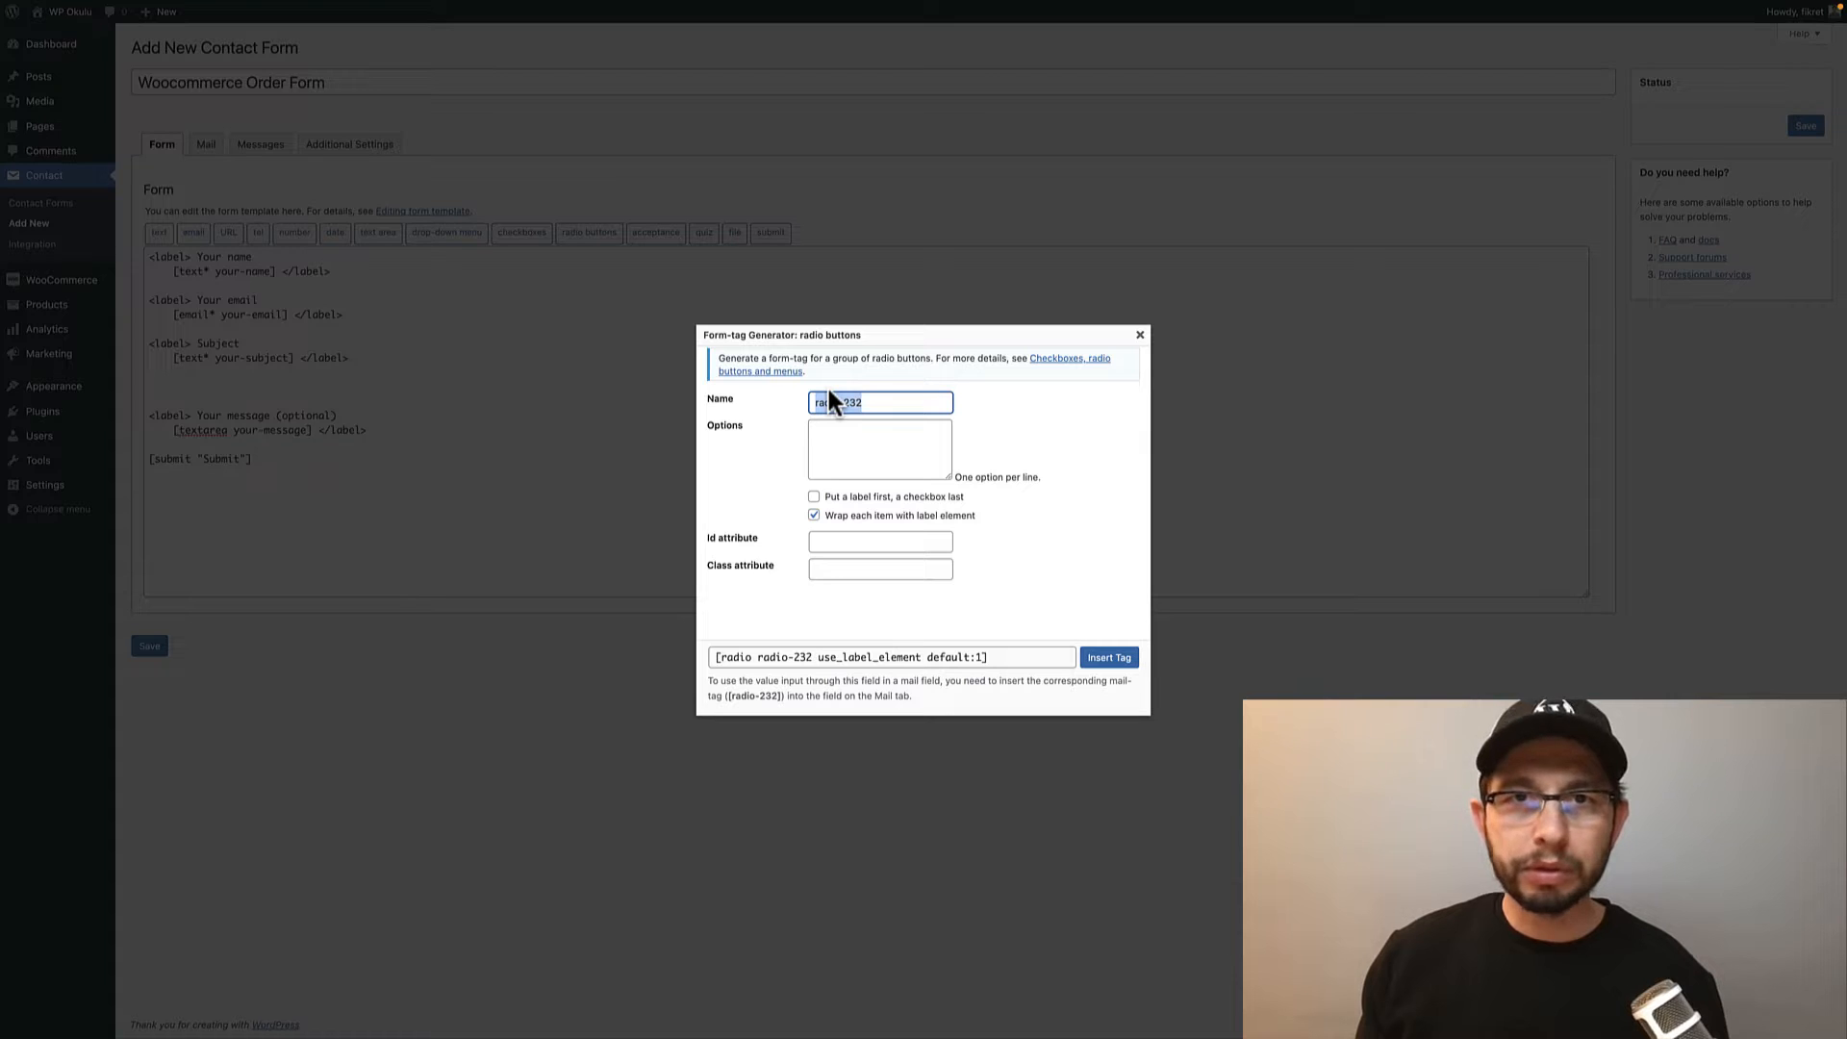
pyautogui.click(880, 449)
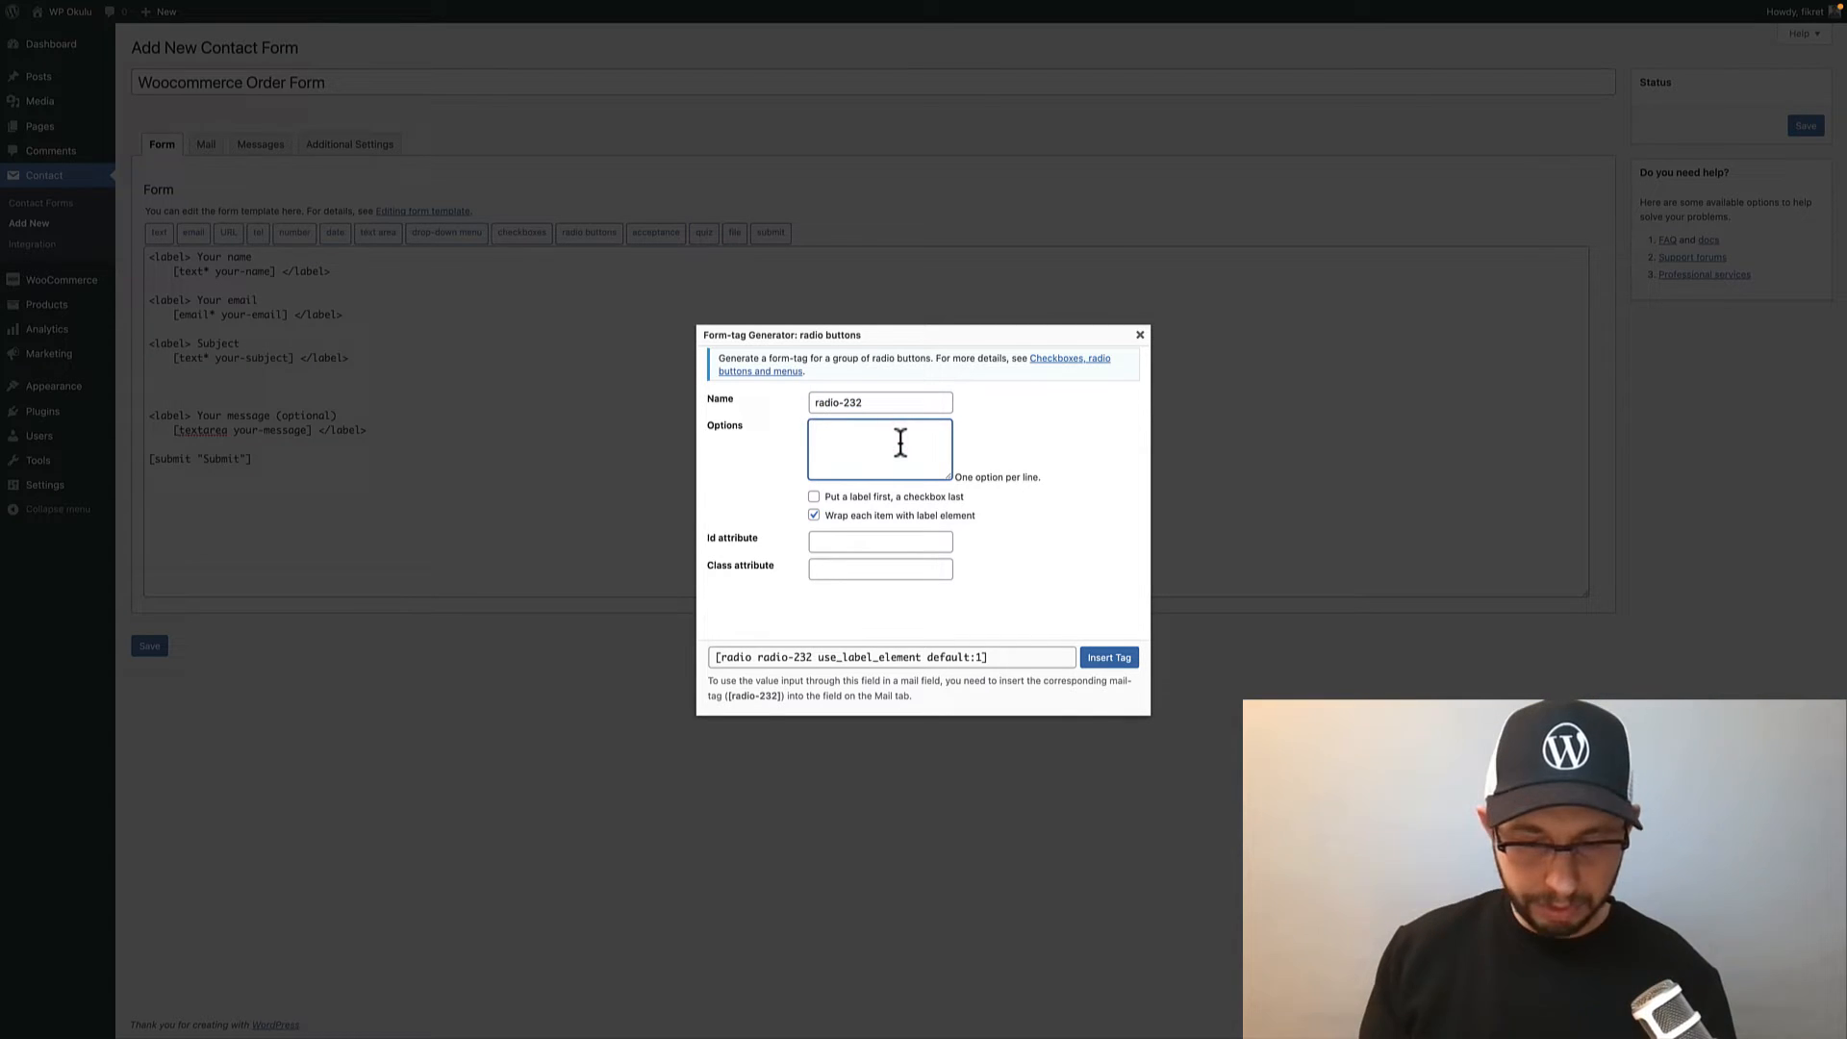
pyautogui.write('Flute')
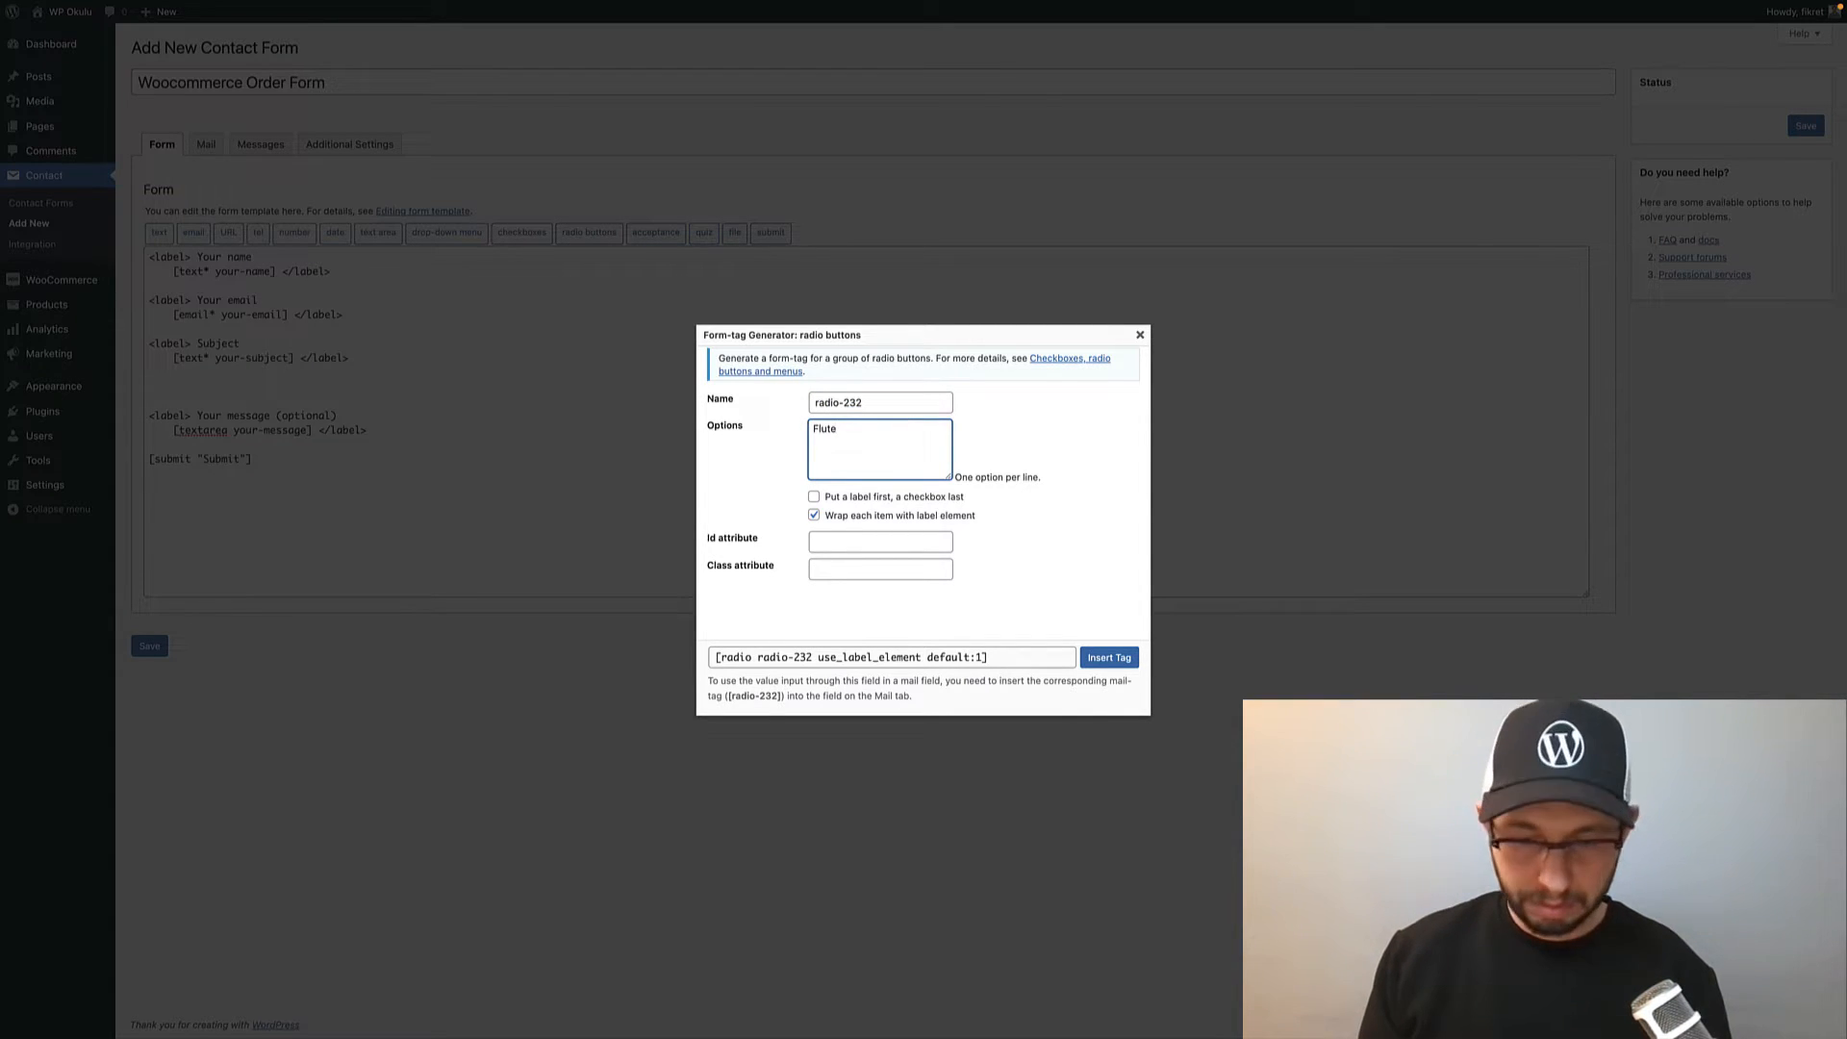
pyautogui.write('Guitar')
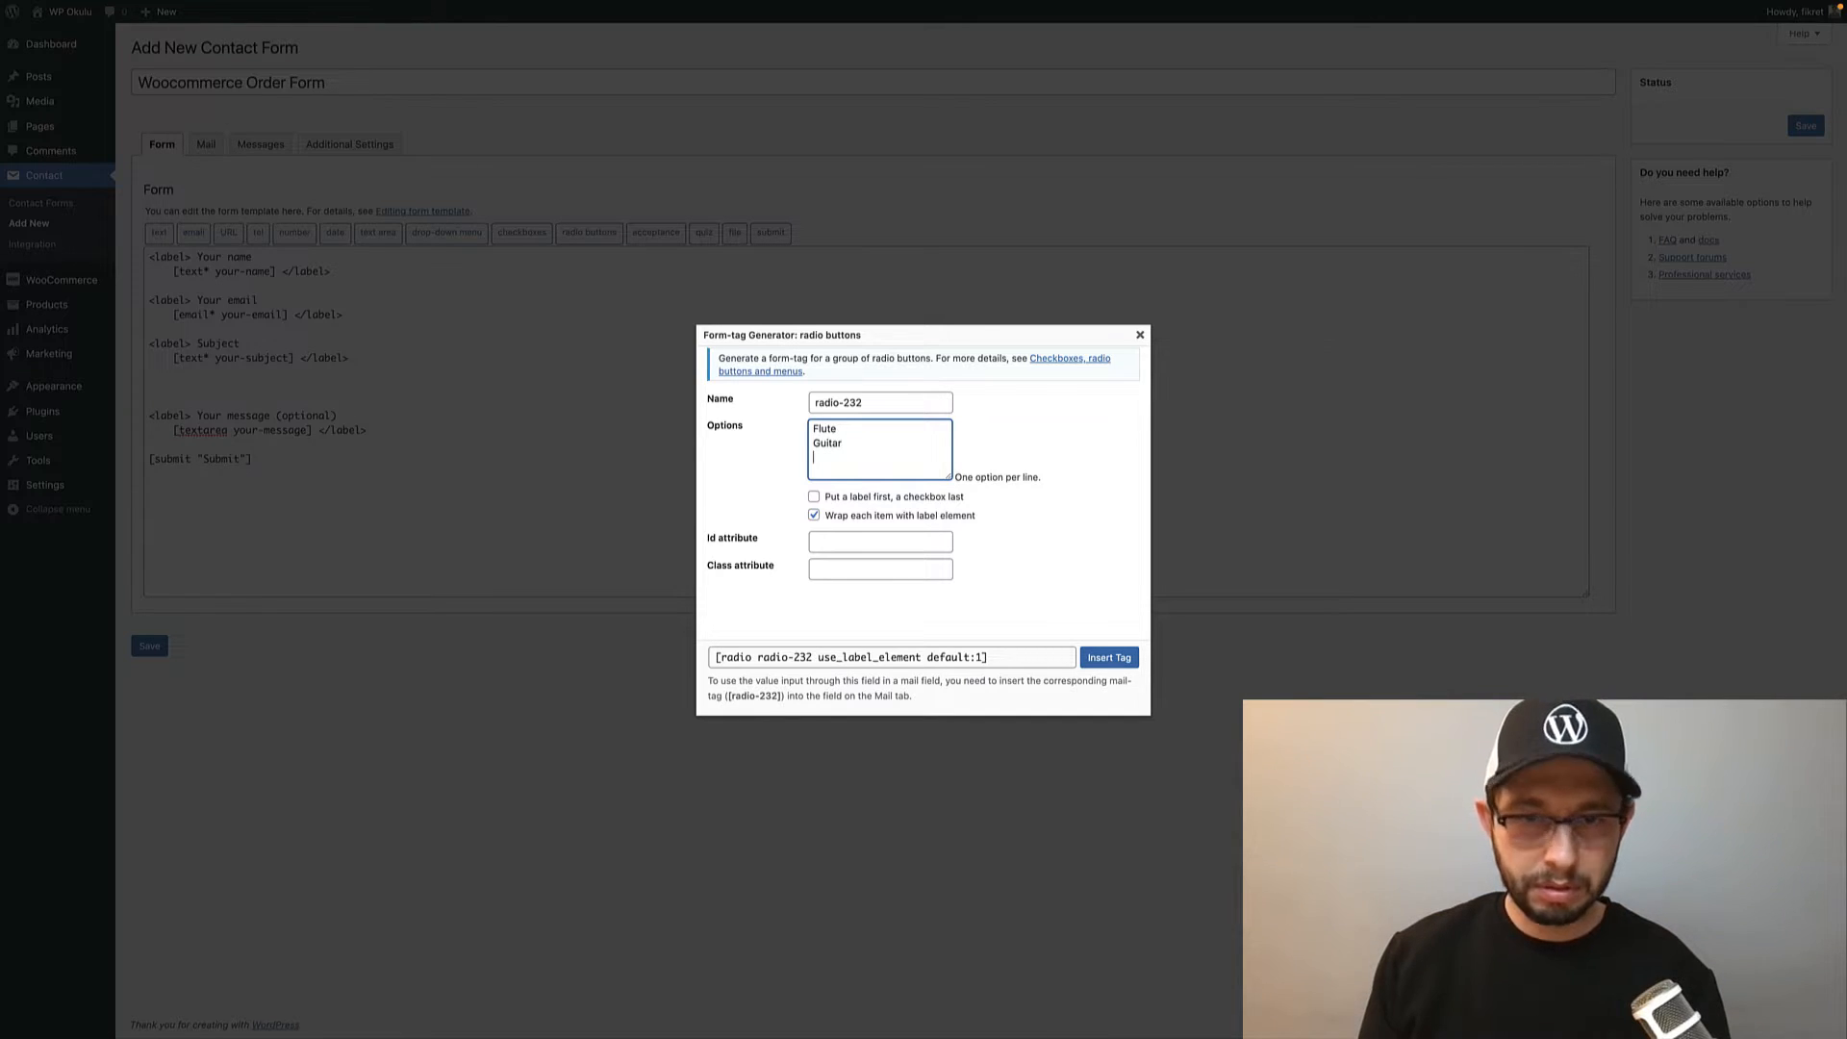
pyautogui.write('Piano')
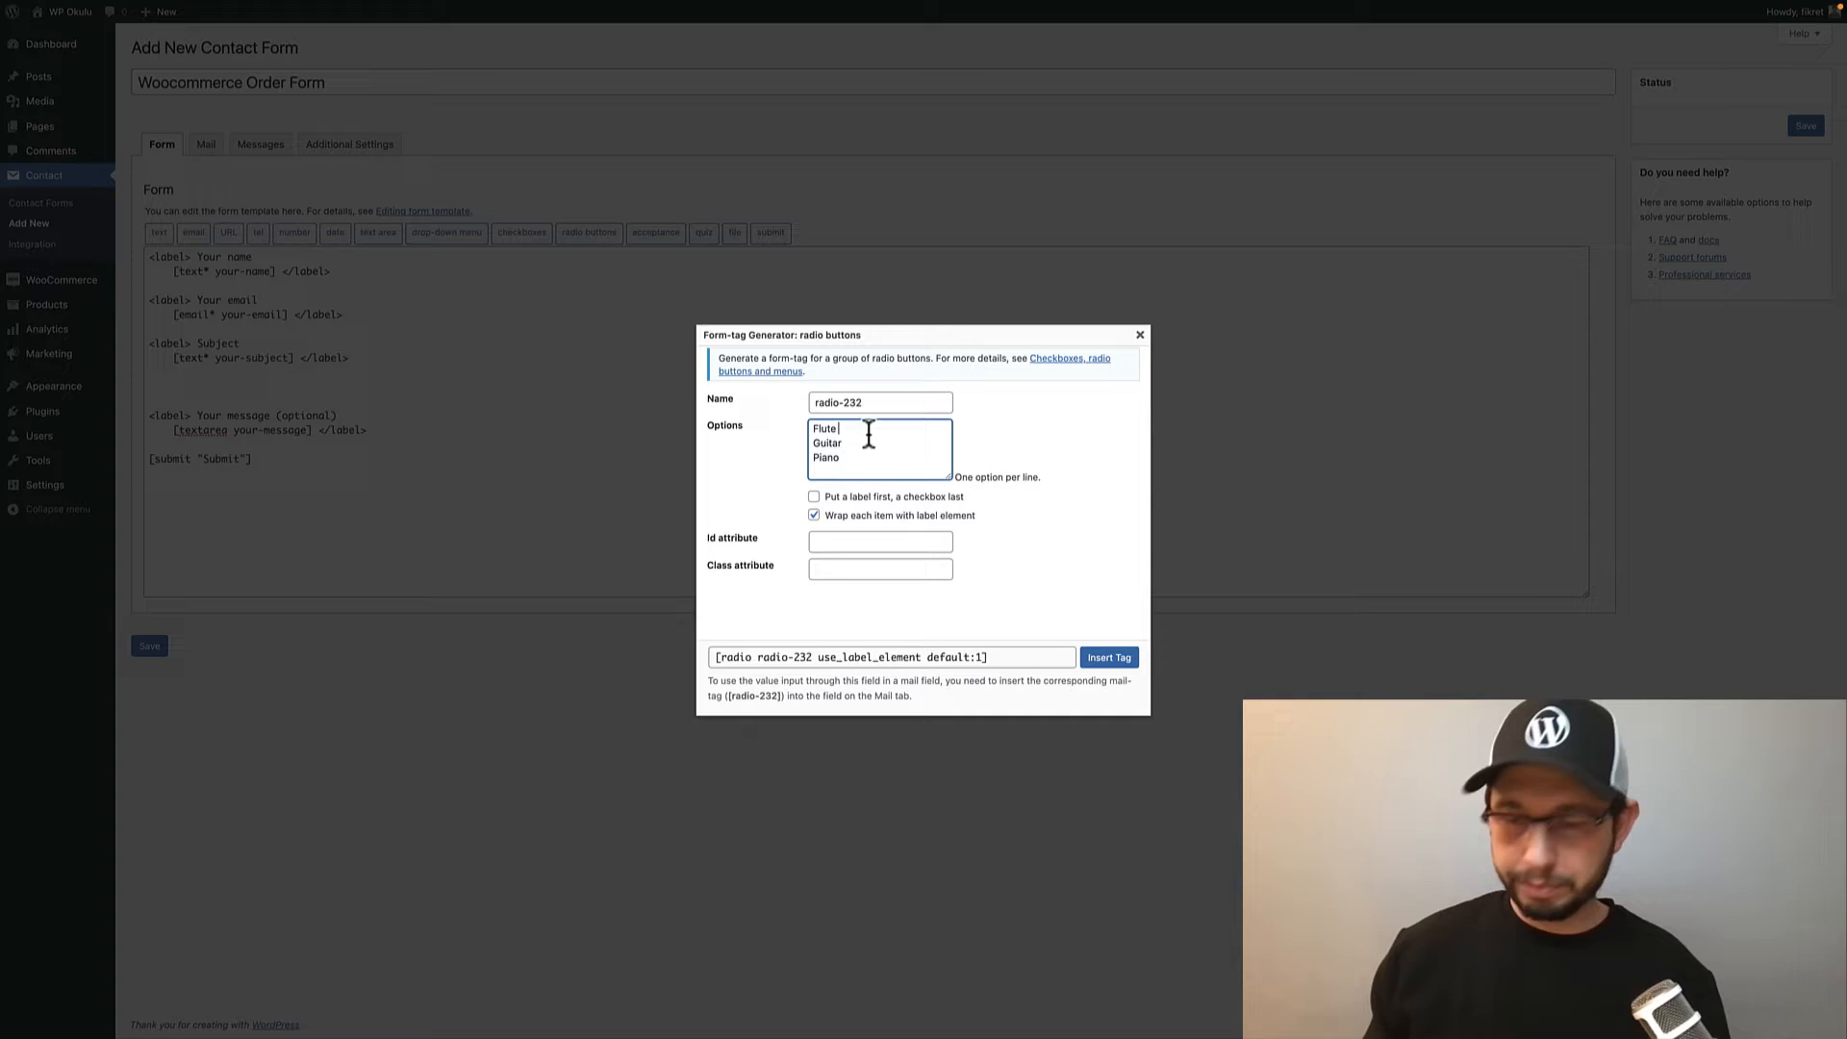
pyautogui.write('10$')
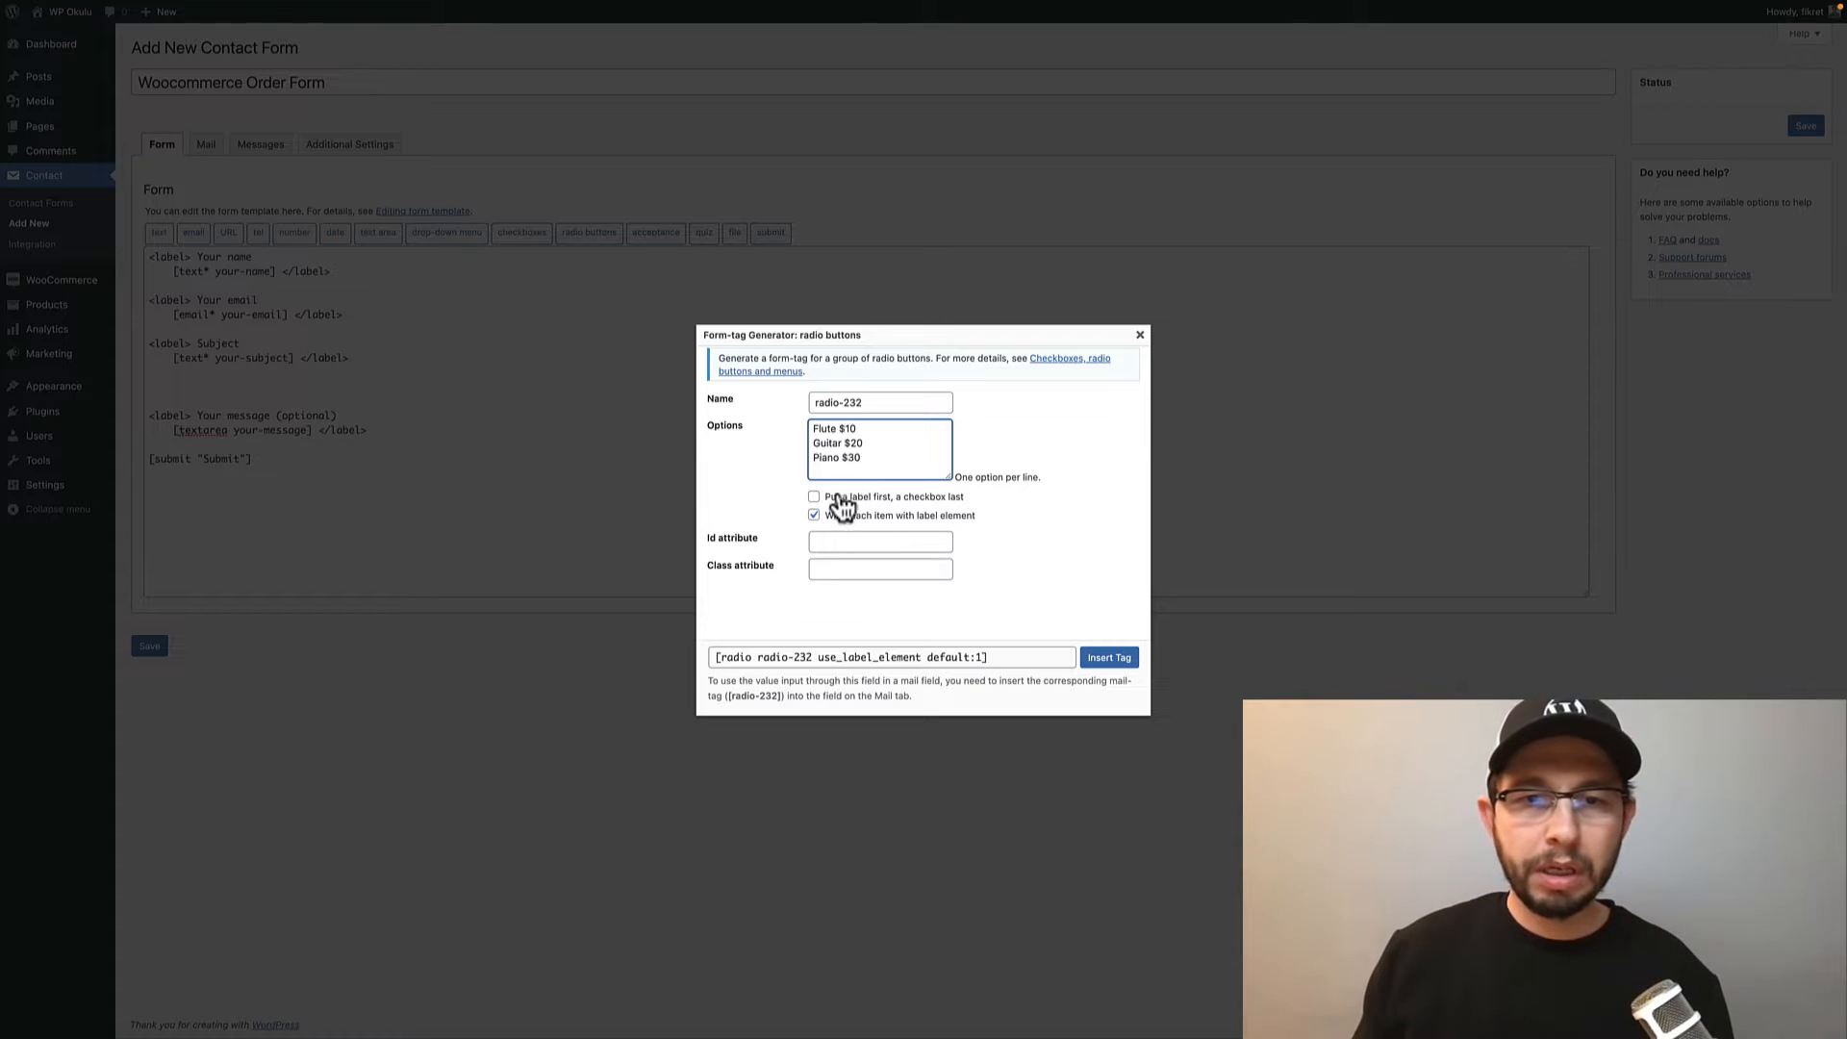
pyautogui.click(812, 497)
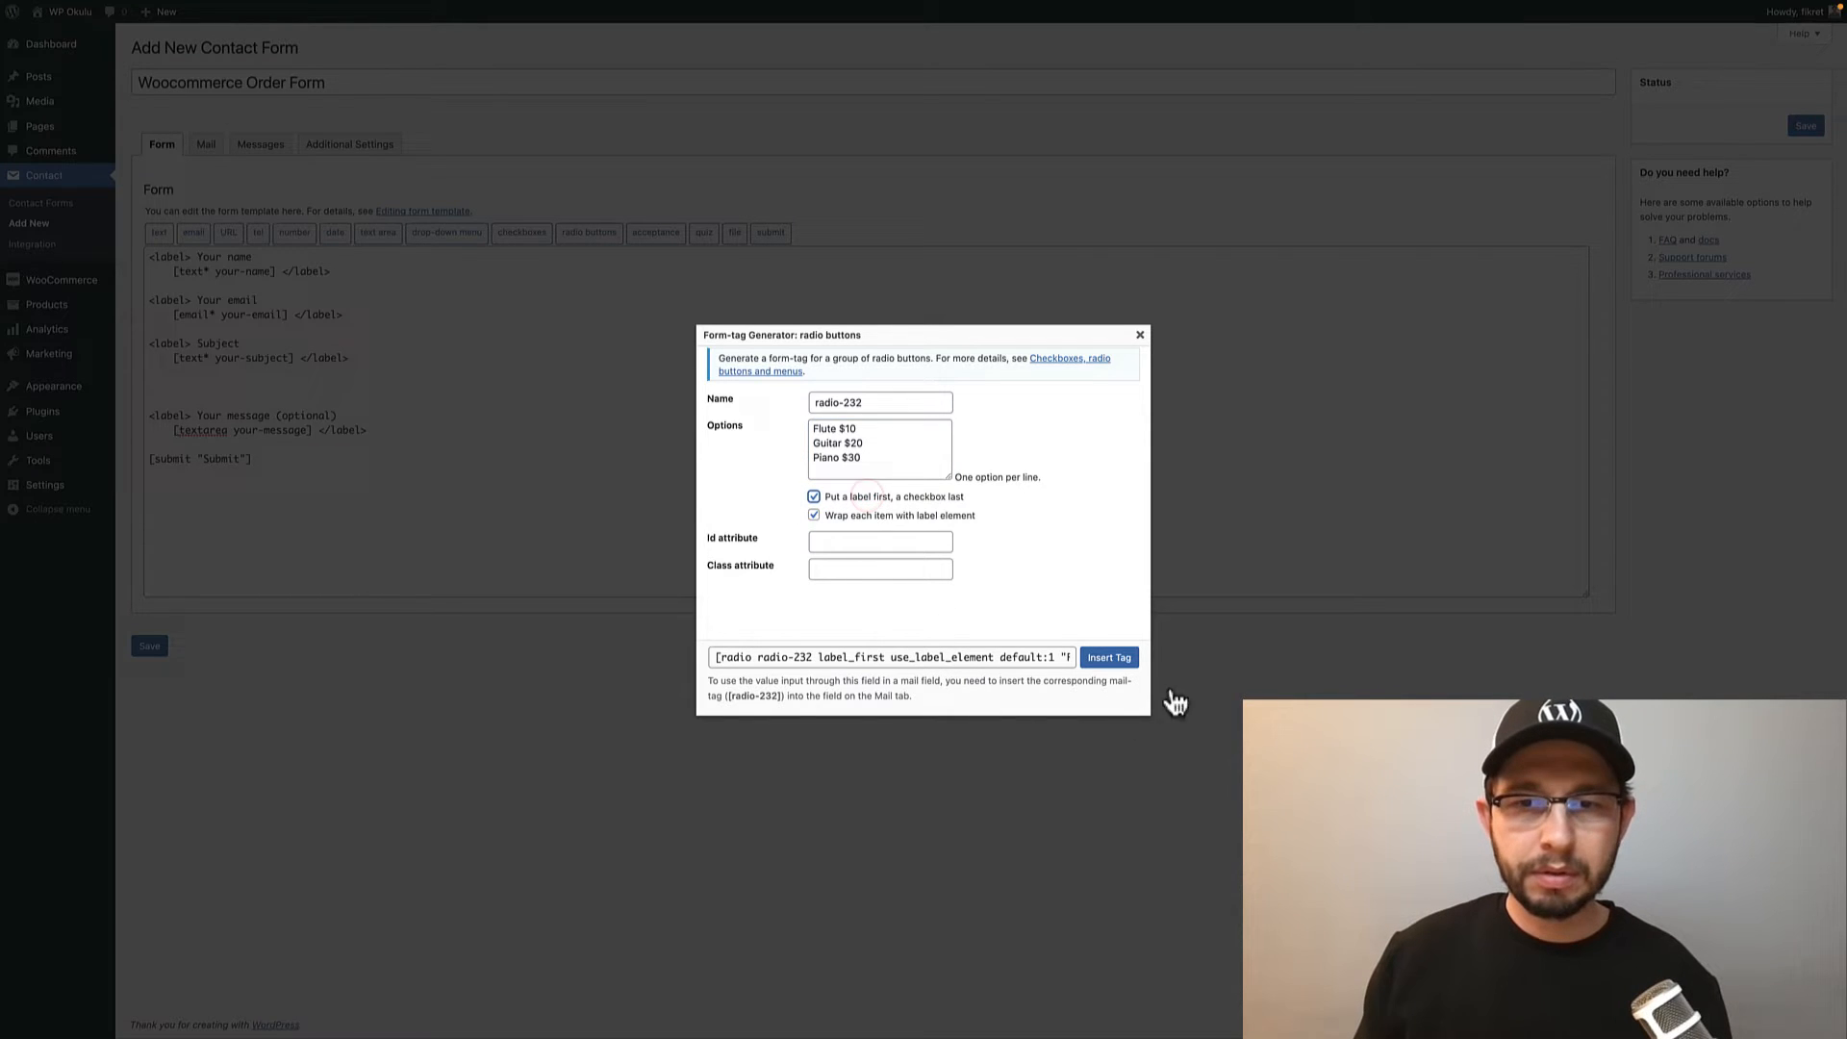
pyautogui.click(1106, 656)
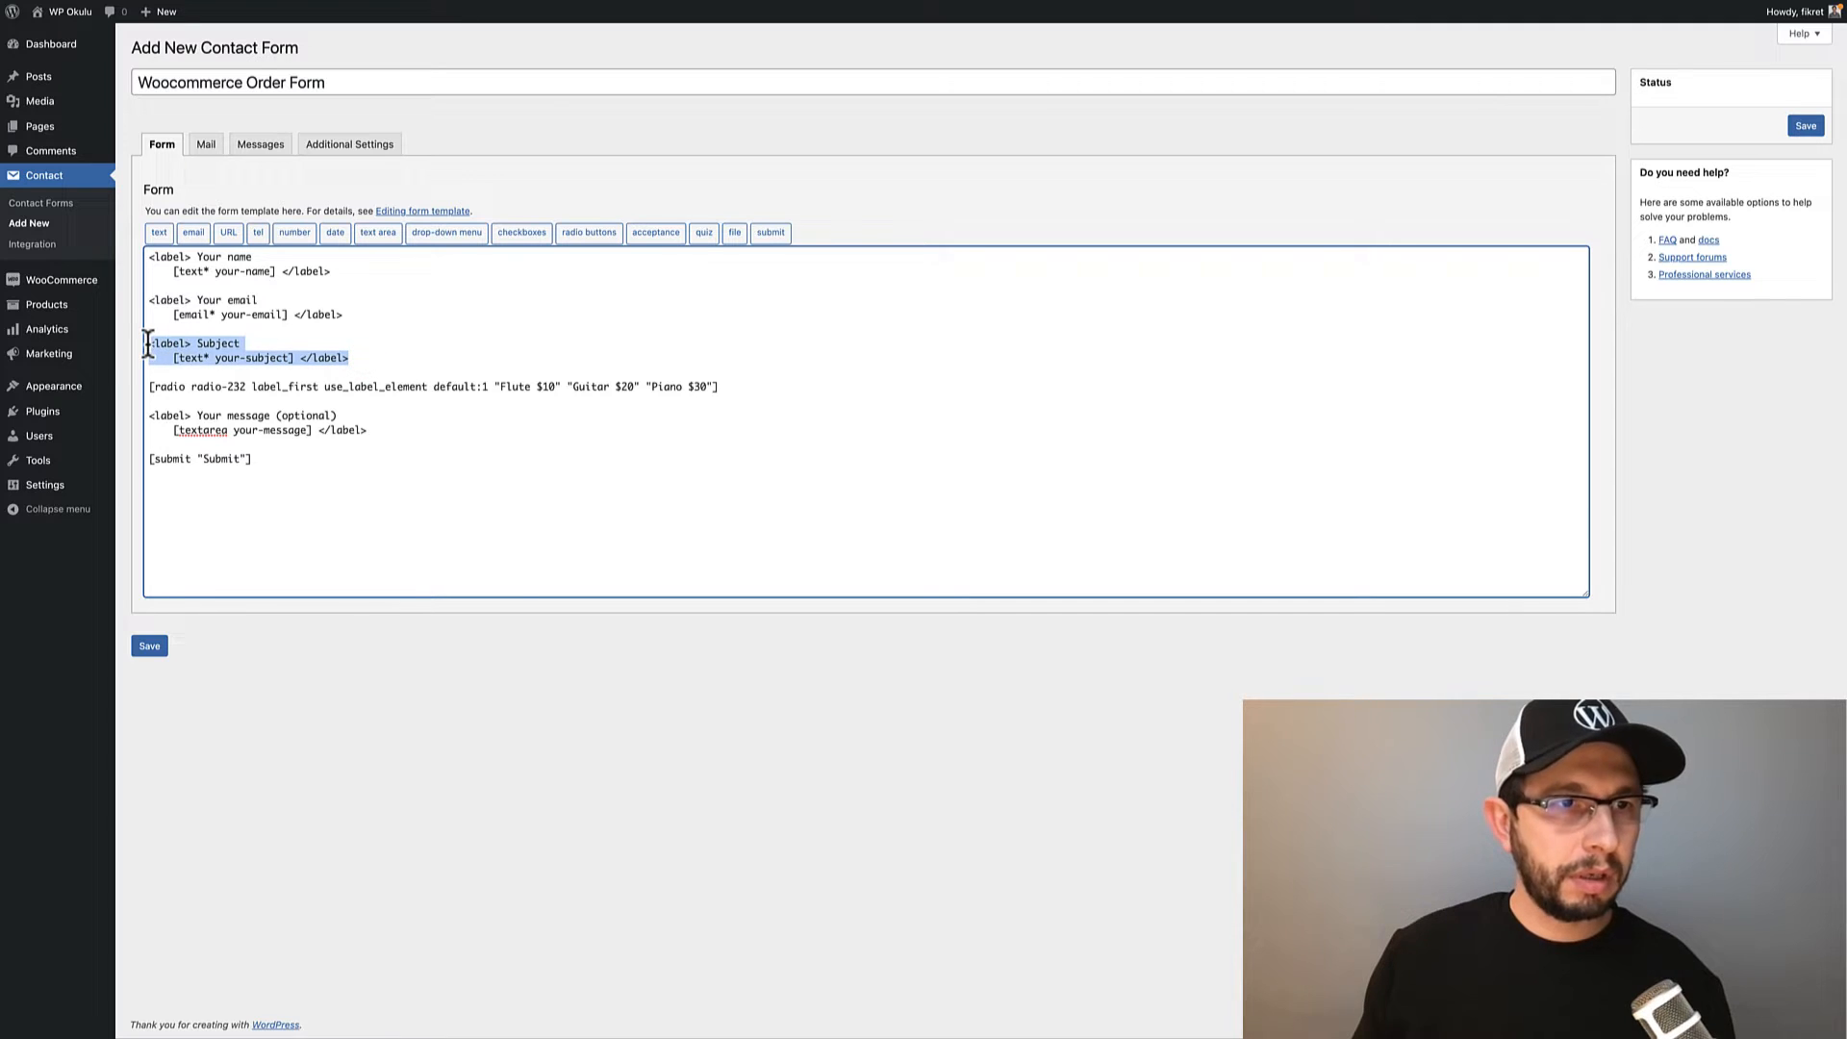
# Replace the copied 'Subject' label with 'Select Course' above the radio field and save the form
pyautogui.click(288, 366)
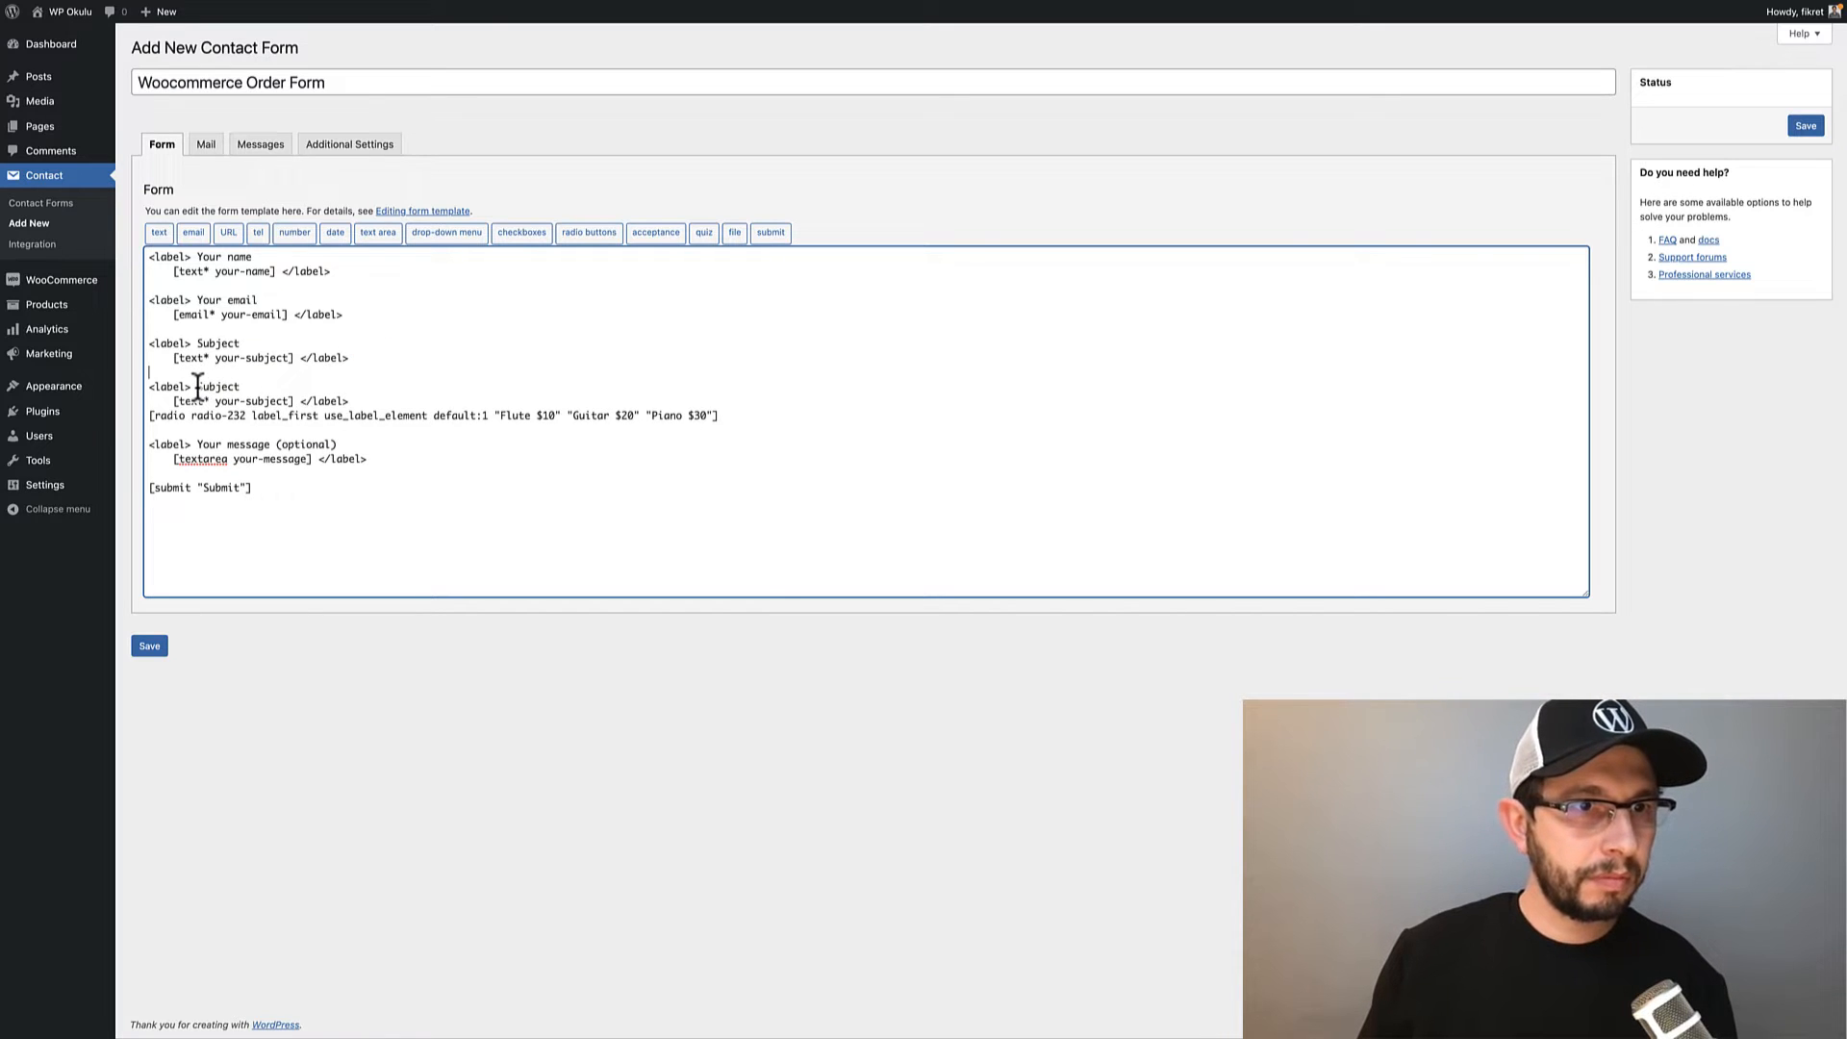
pyautogui.moveTo(198, 387); pyautogui.dragTo(297, 400)
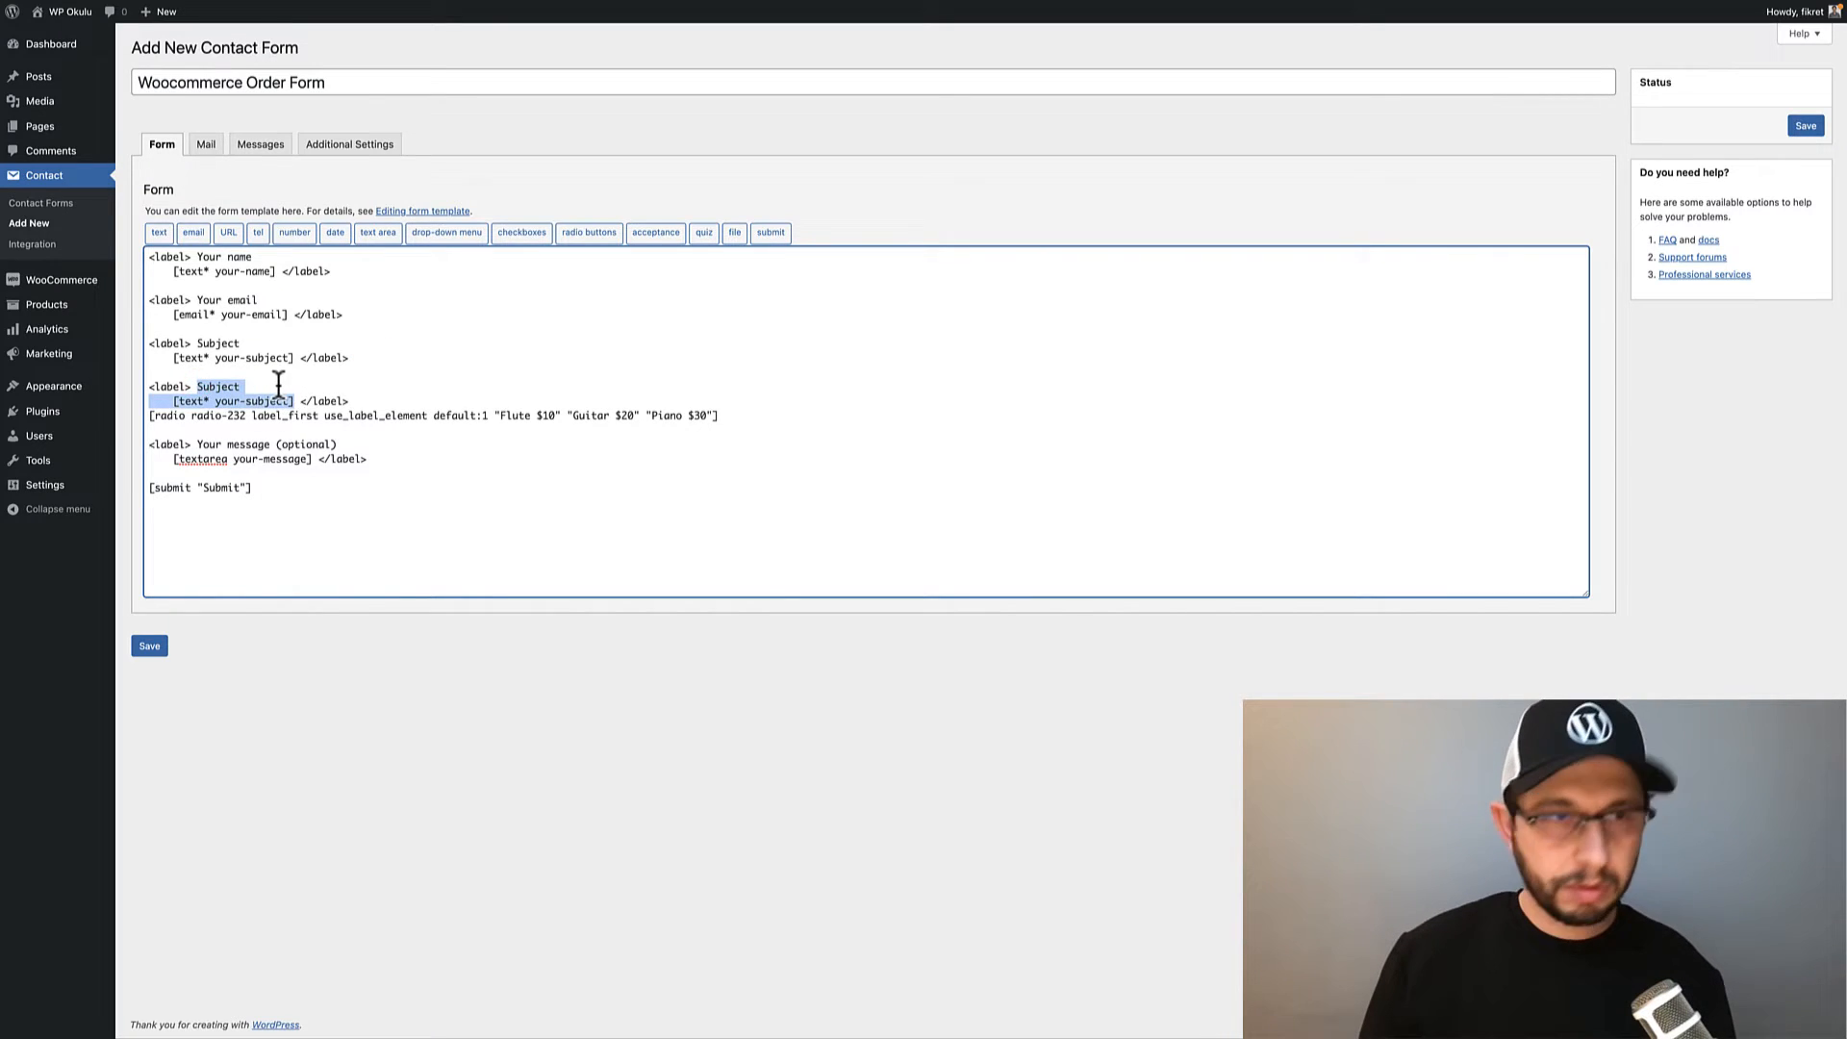
pyautogui.press('Delete')
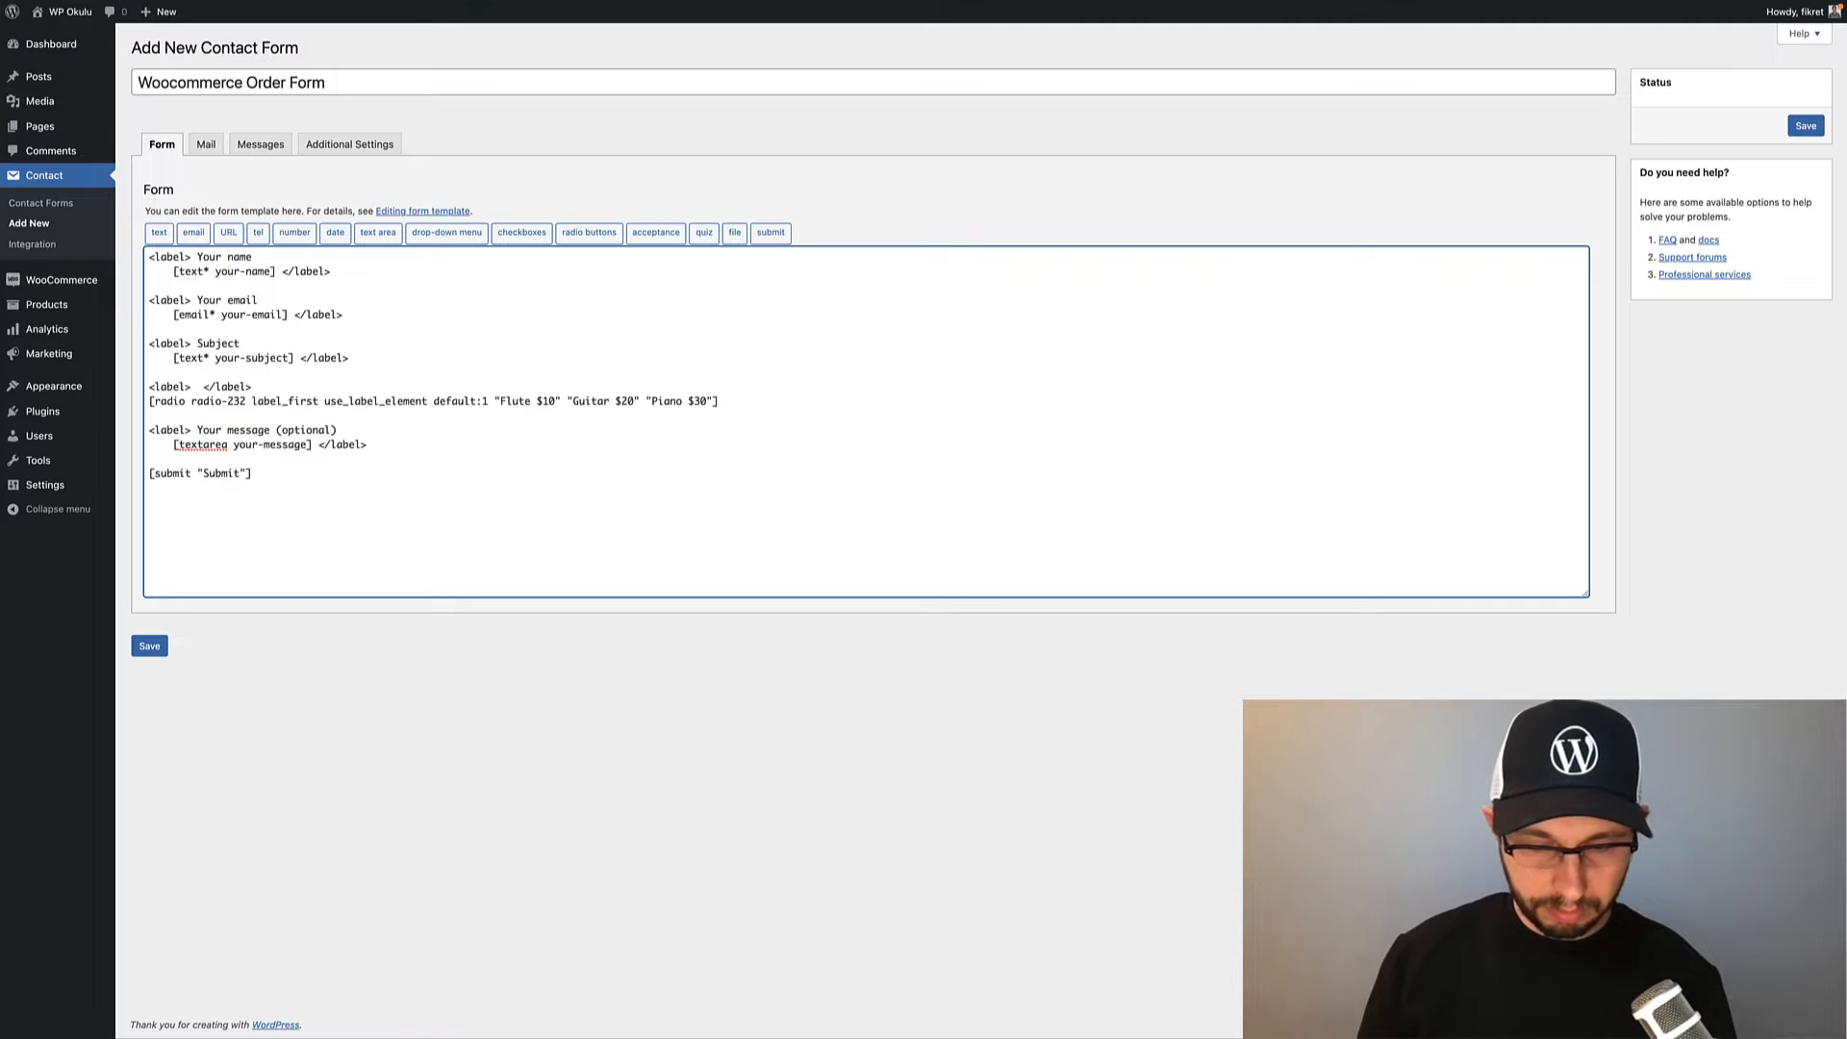
pyautogui.write('Select C')
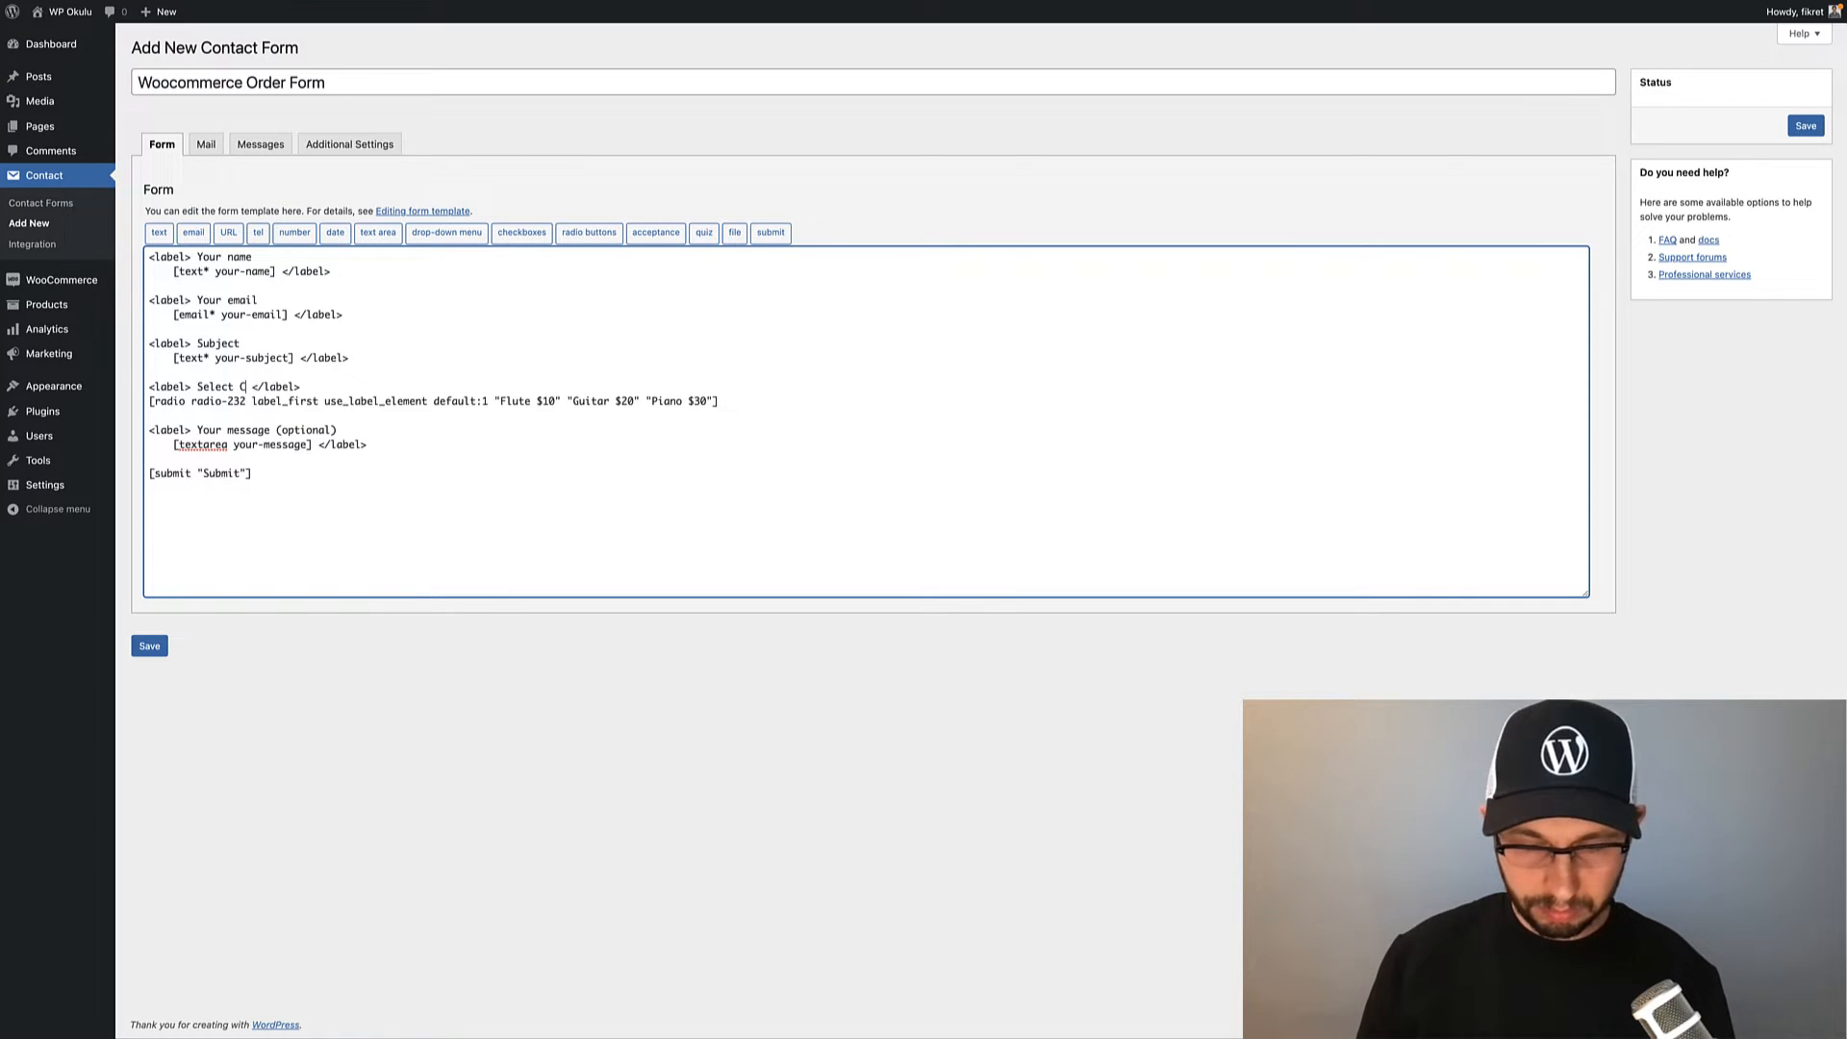
pyautogui.write('ourse')
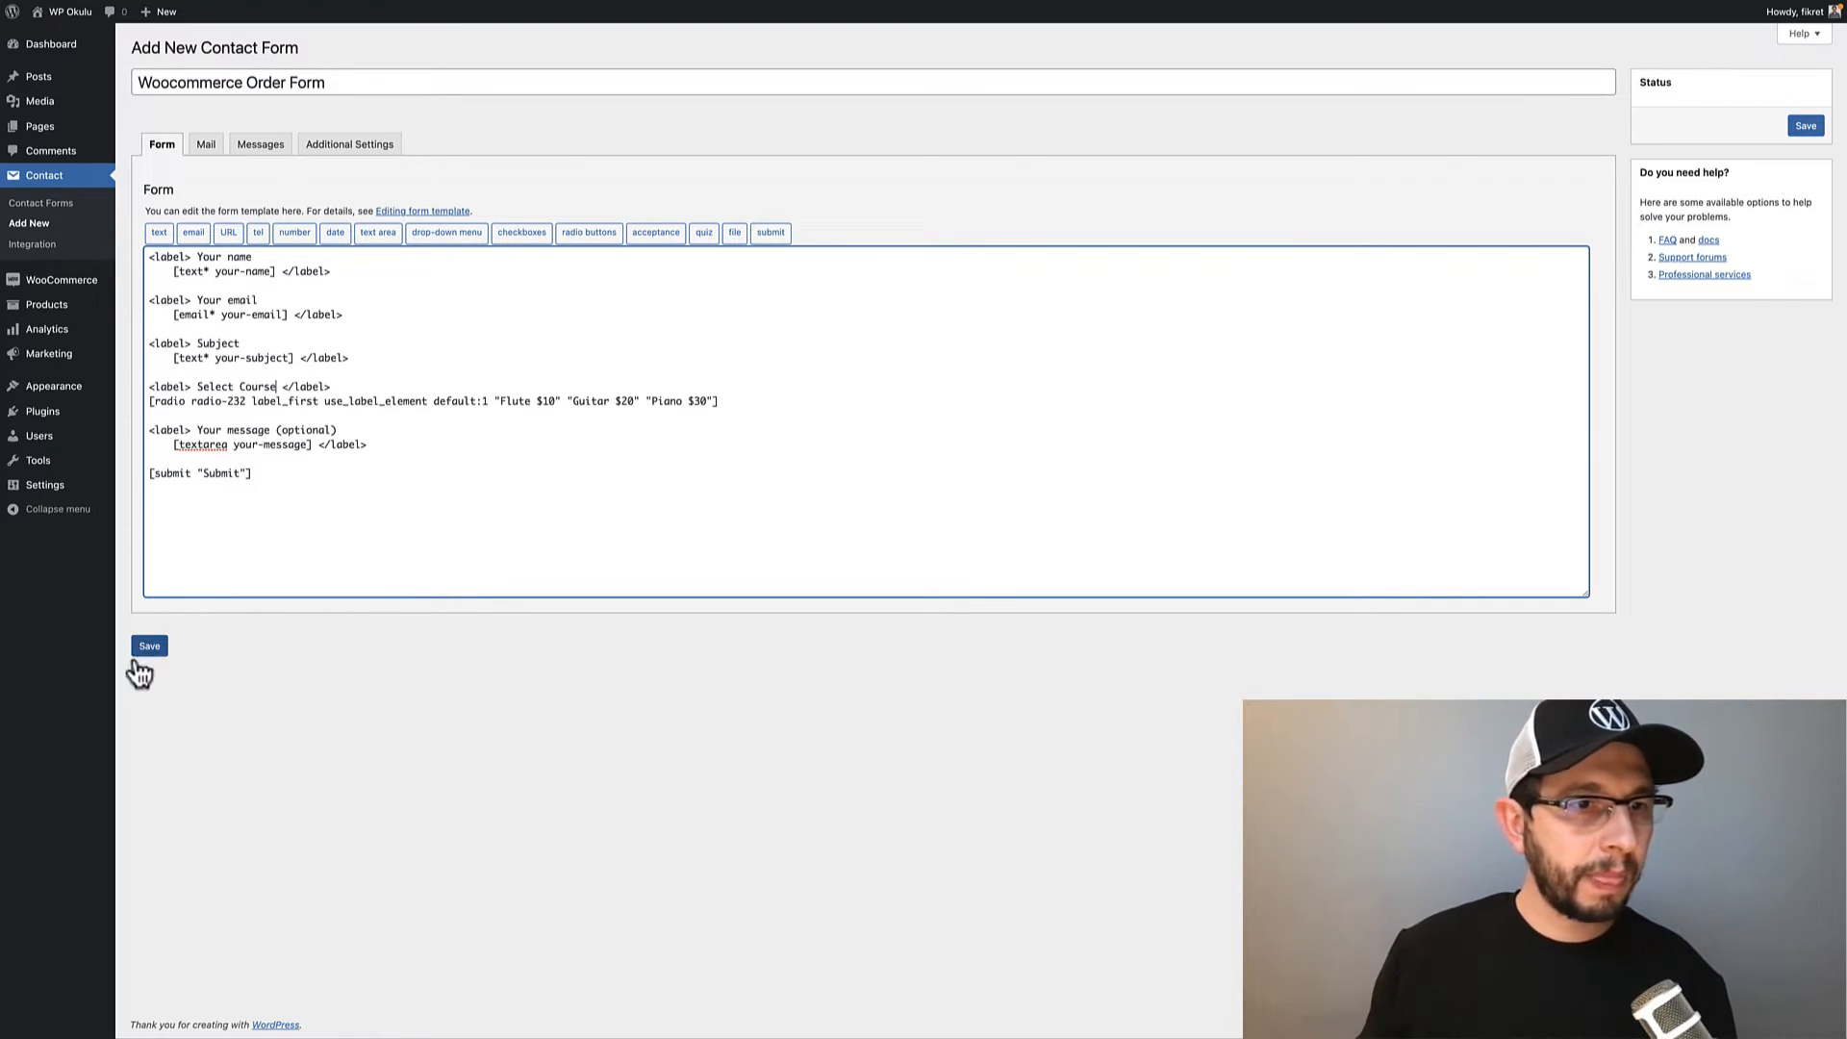
pyautogui.click(149, 646)
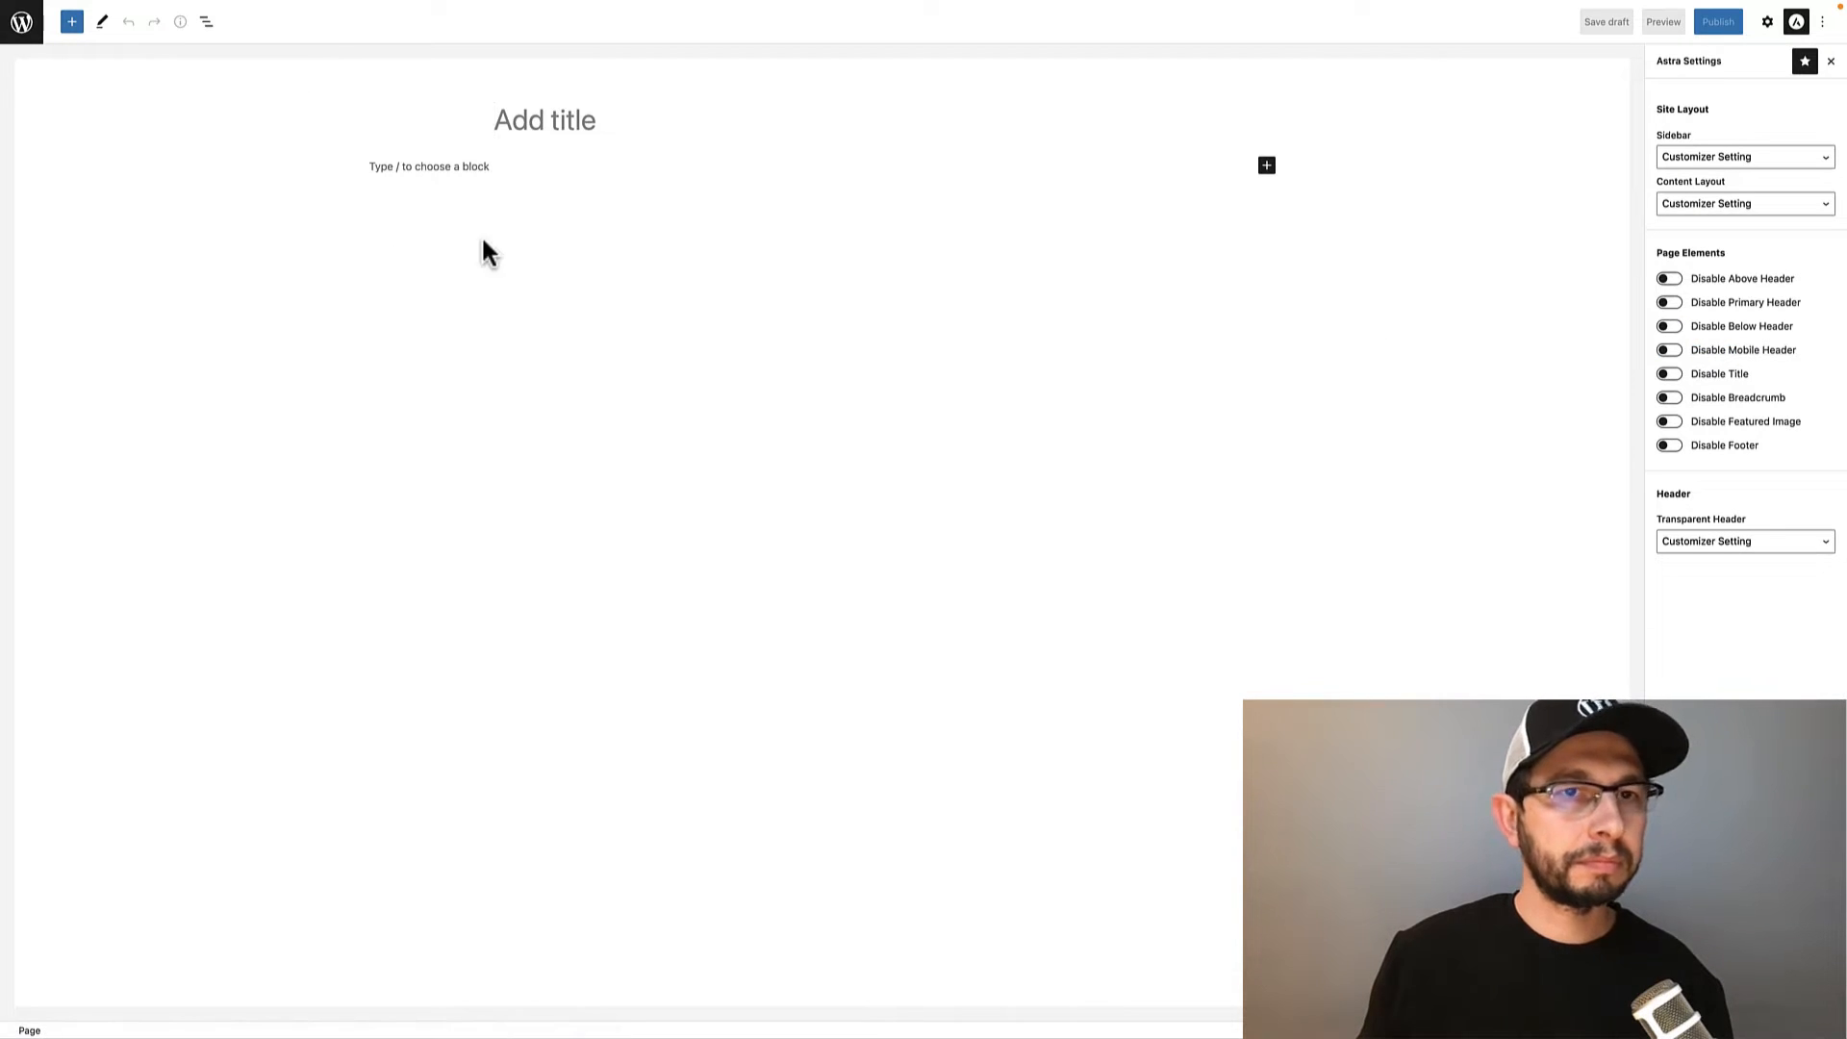
# Title the page 'Woocommerce', embed the Woocommerce Order Form block and preview it
pyautogui.write('Woocommerce Order for CF7')
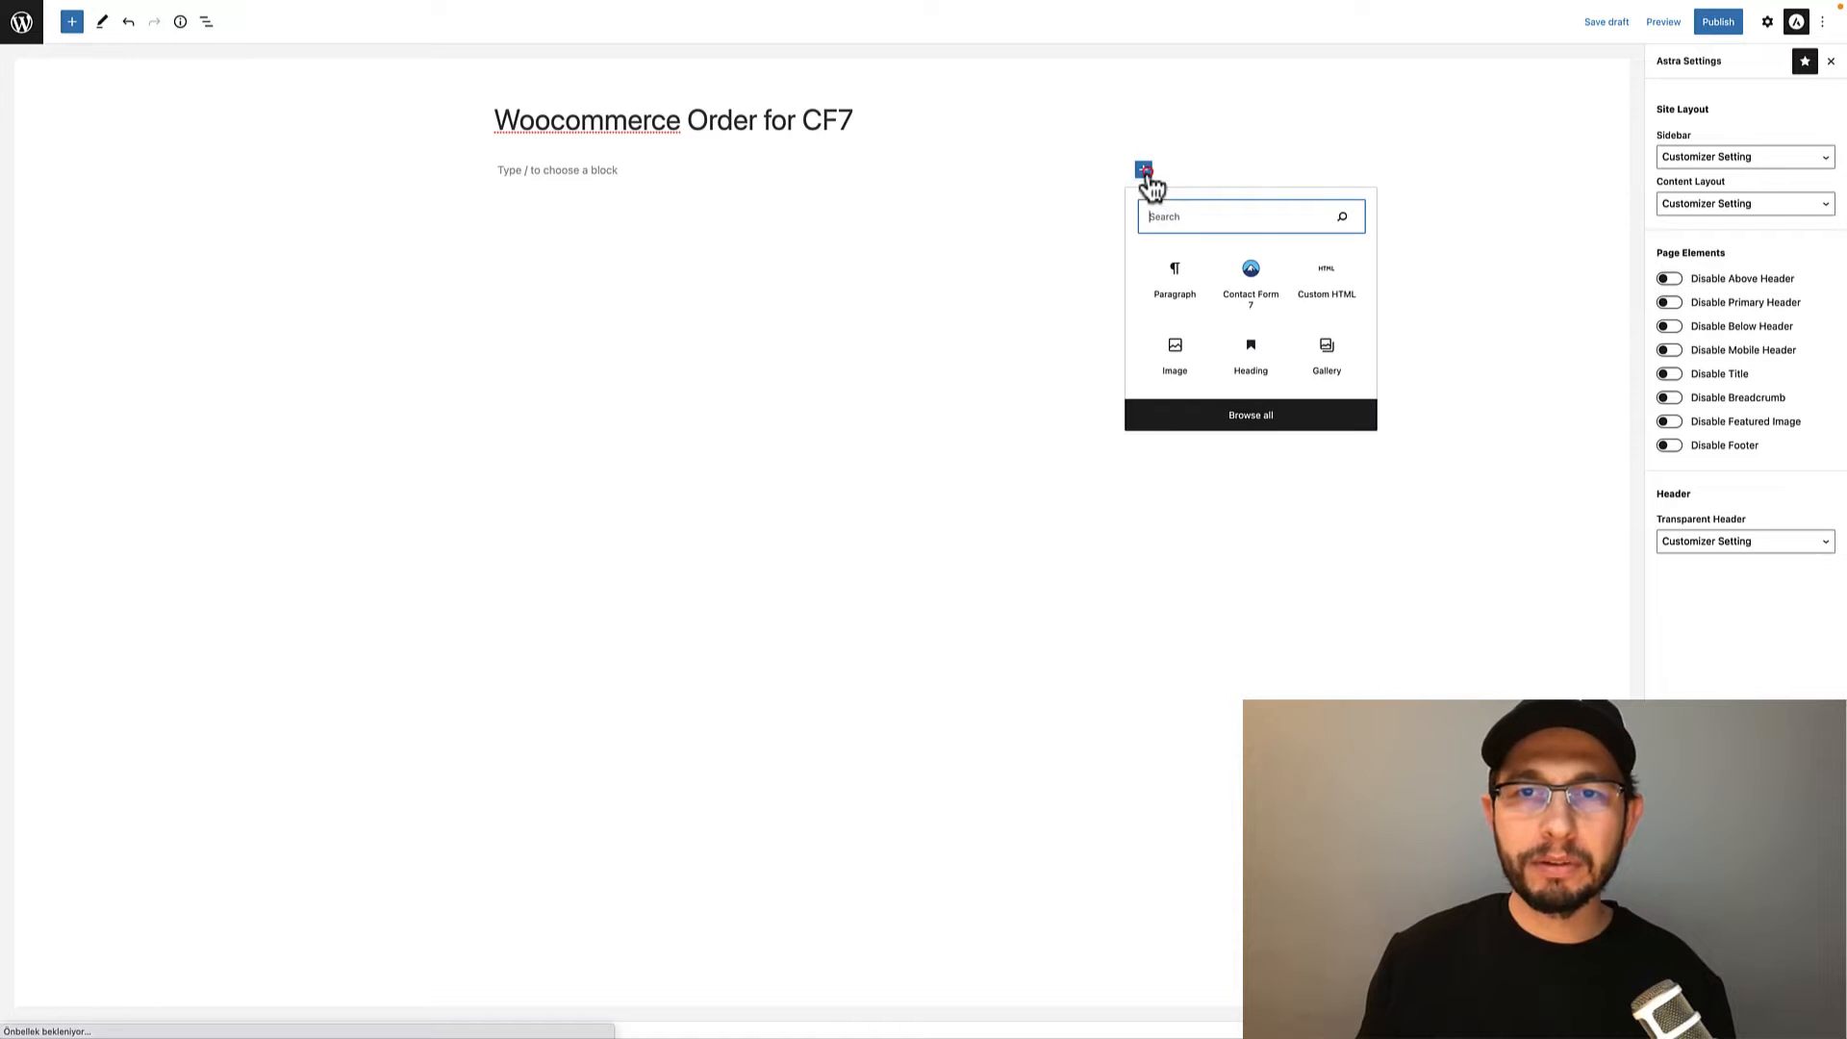
pyautogui.click(1250, 277)
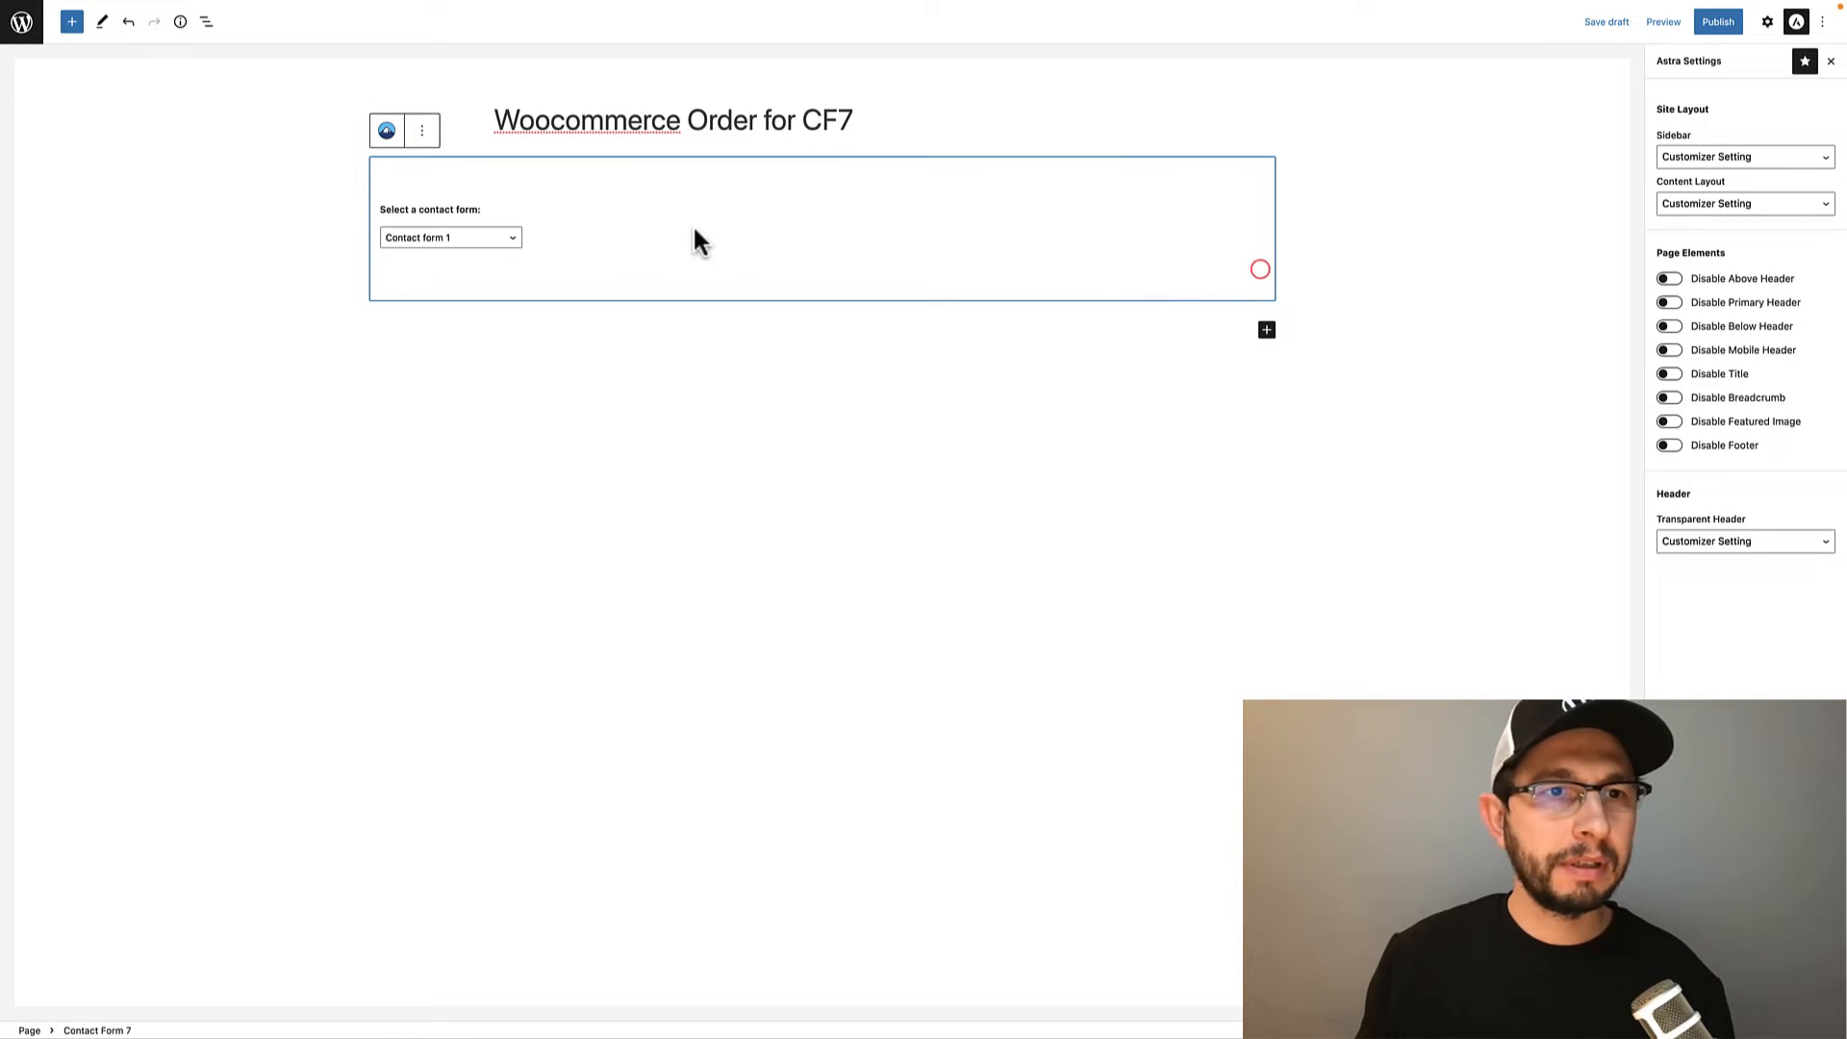
pyautogui.click(451, 237)
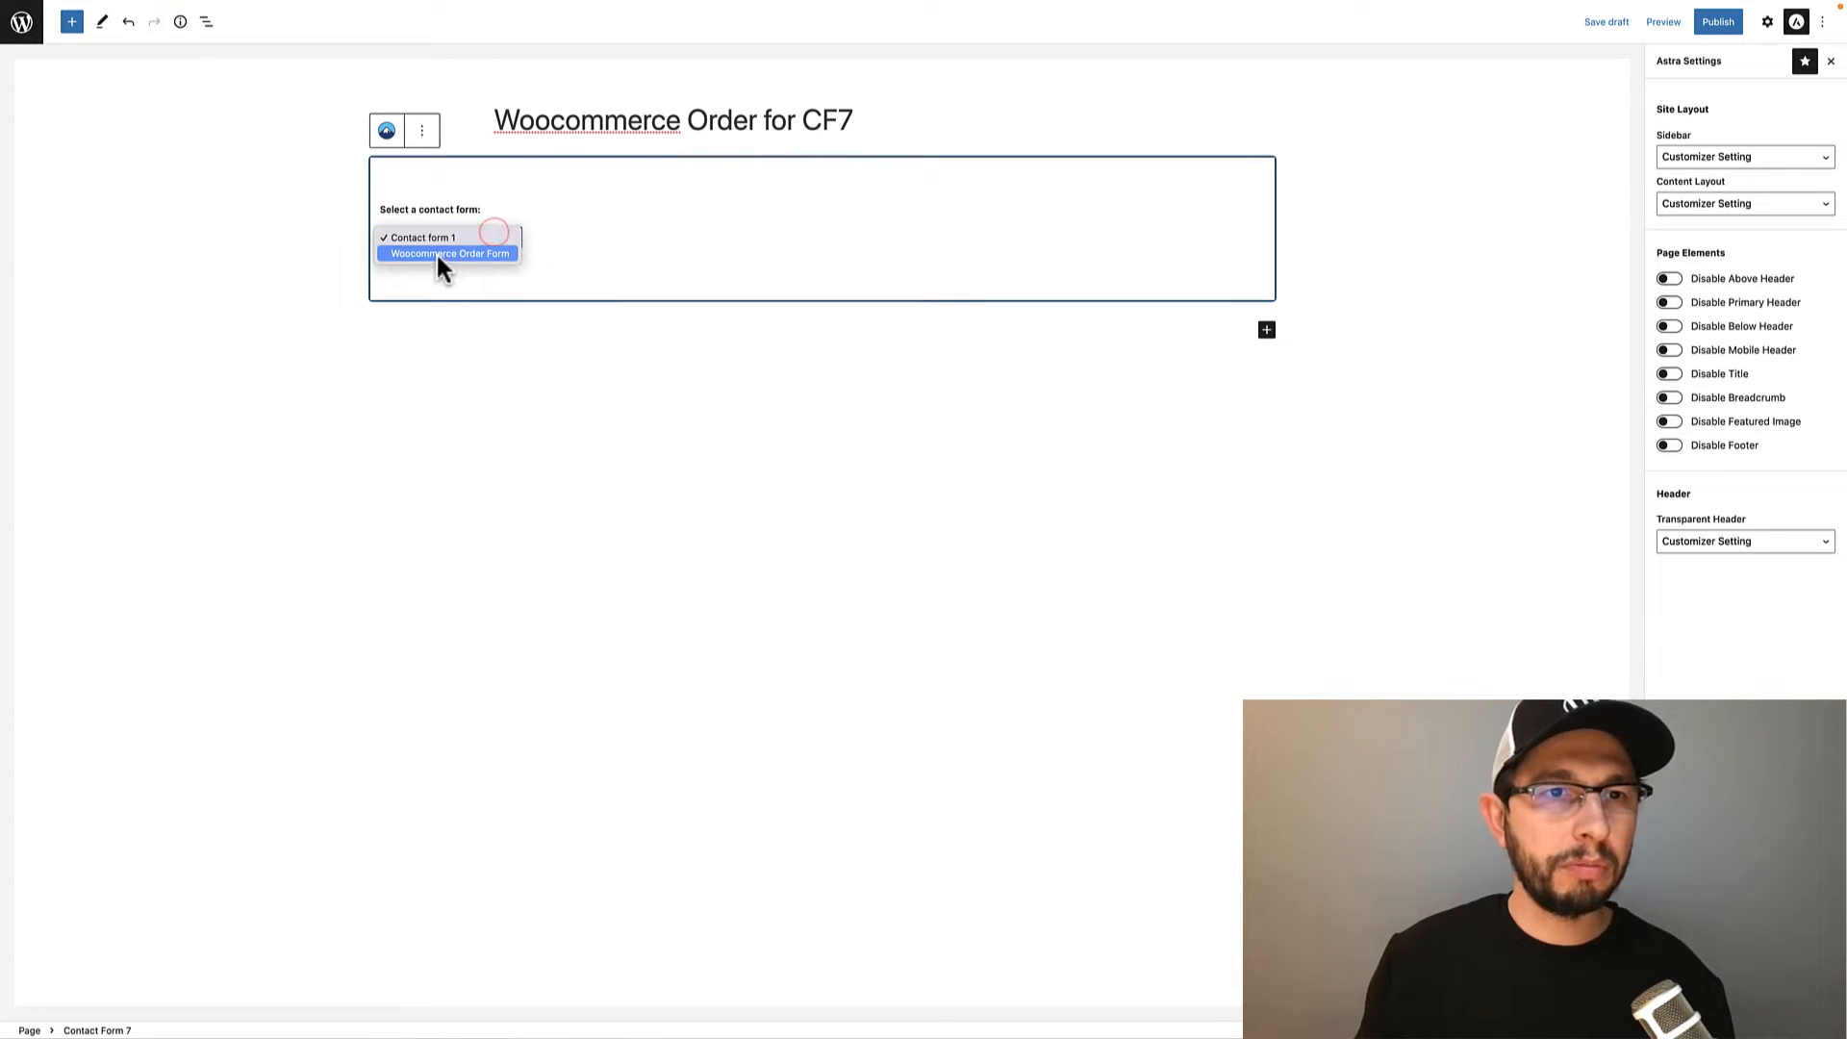
pyautogui.click(448, 253)
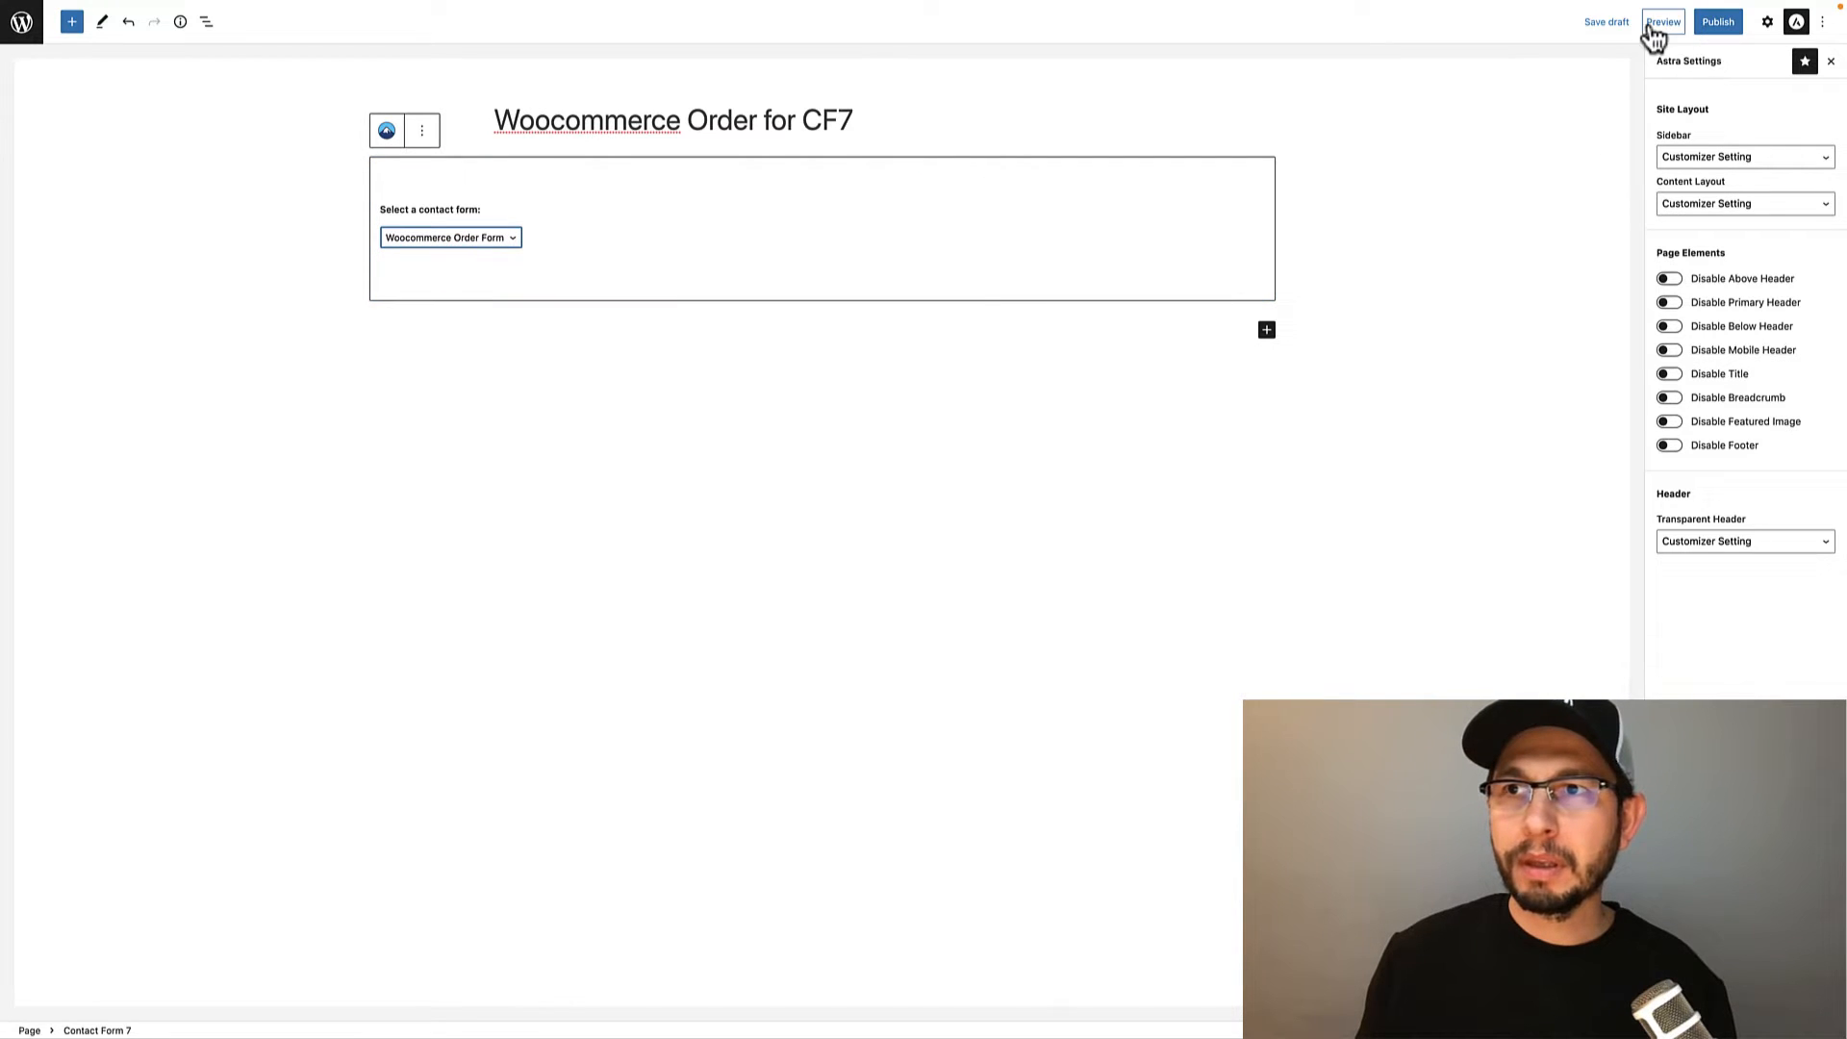
pyautogui.click(1662, 21)
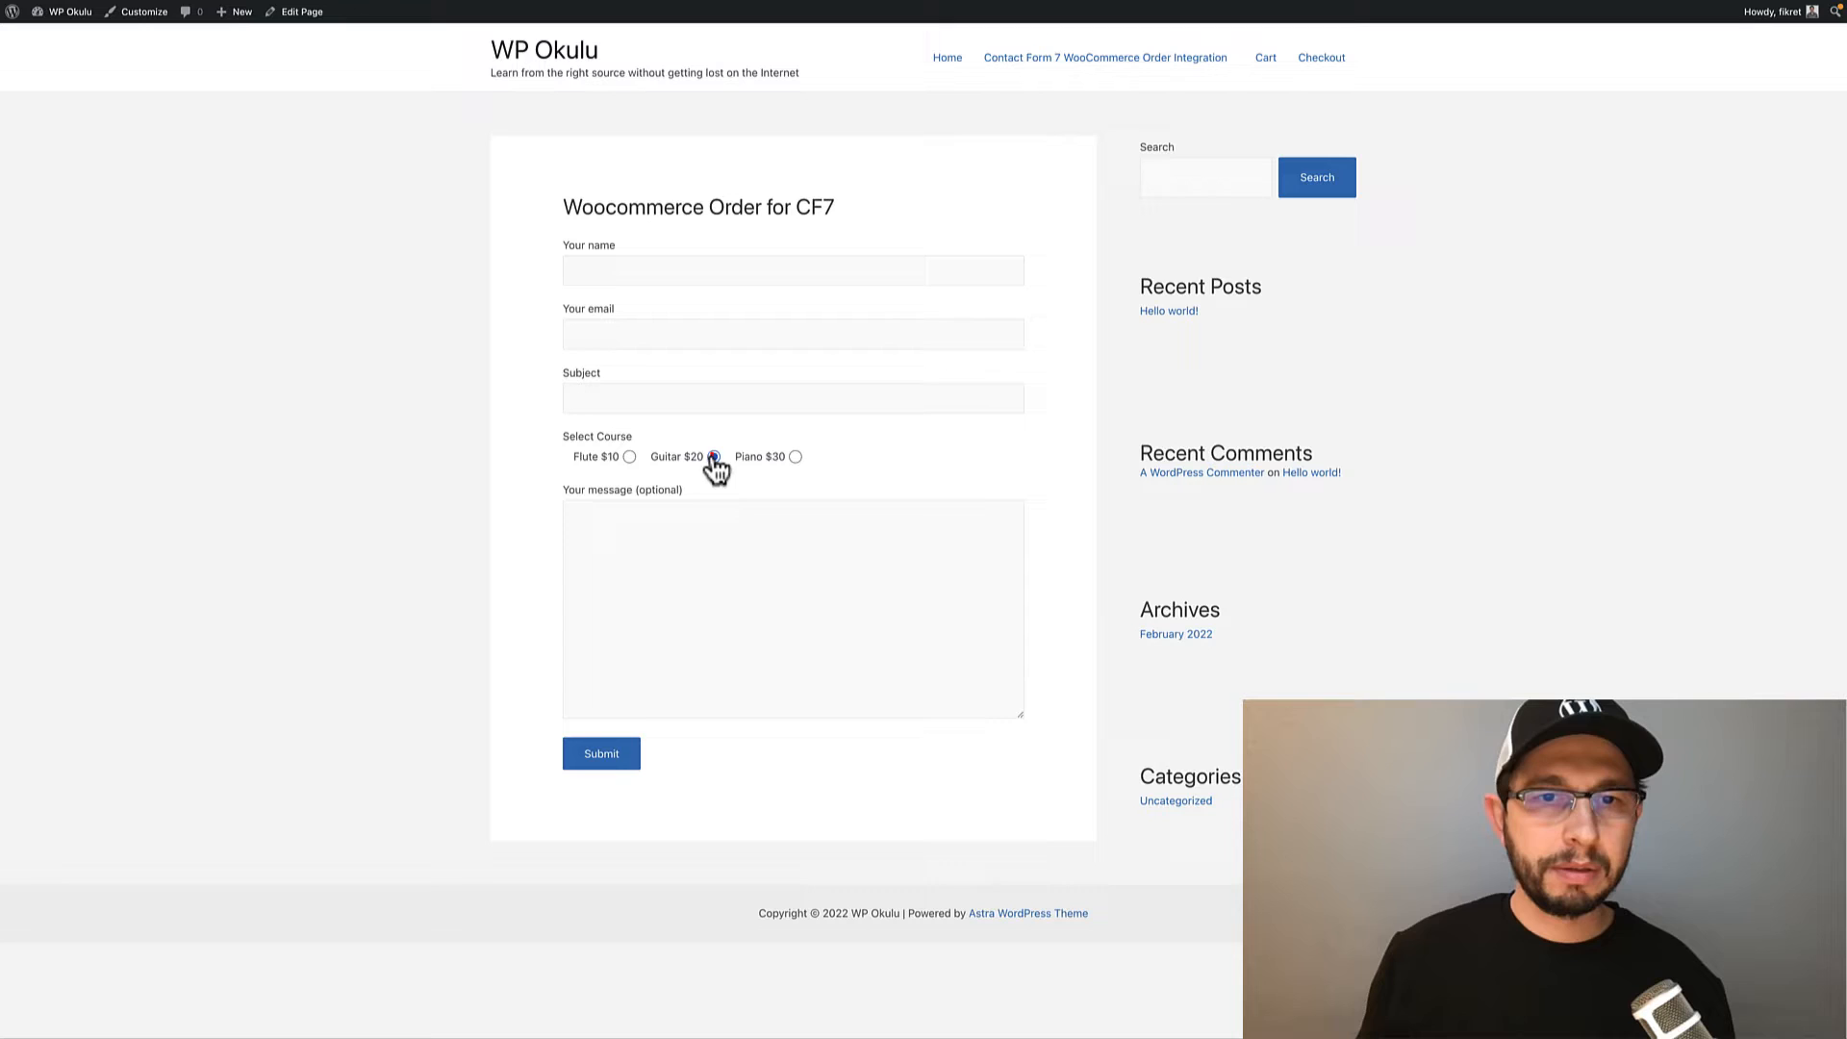
# Submit a test entry with the Guitar course chosen on the previewed page
pyautogui.click(794, 457)
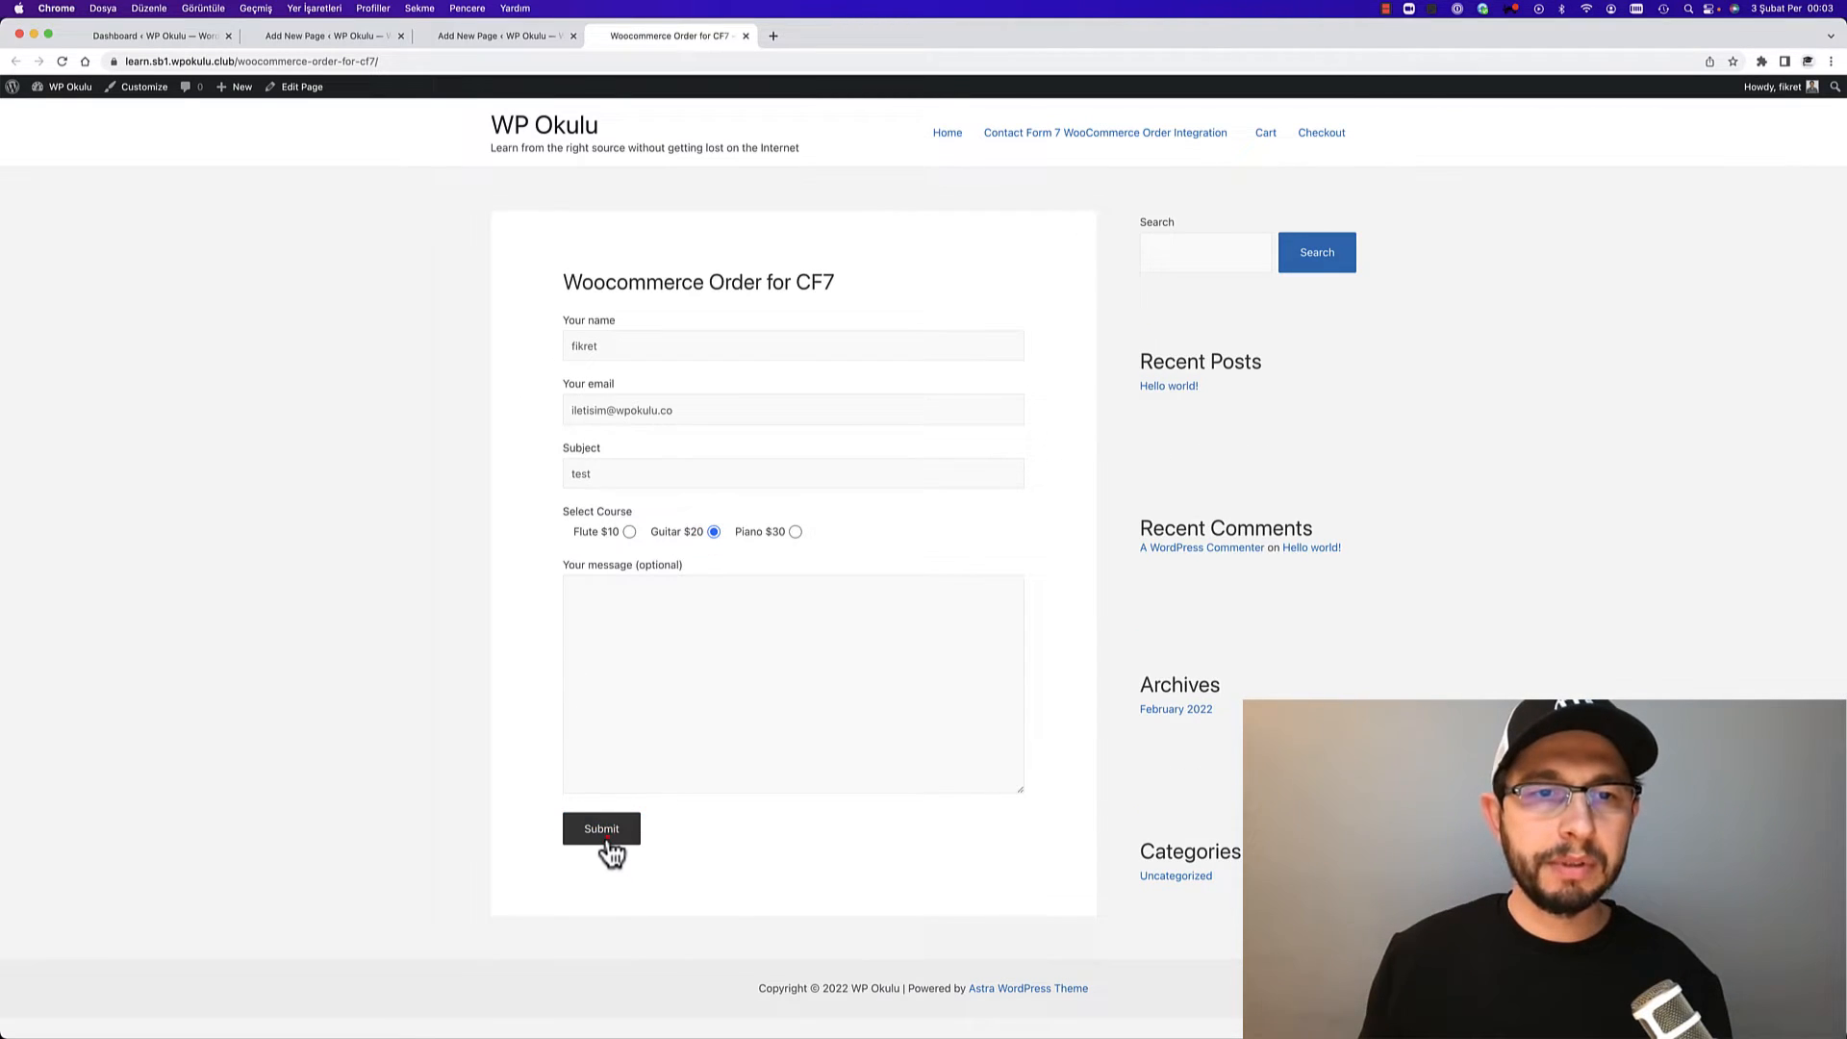
pyautogui.click(600, 827)
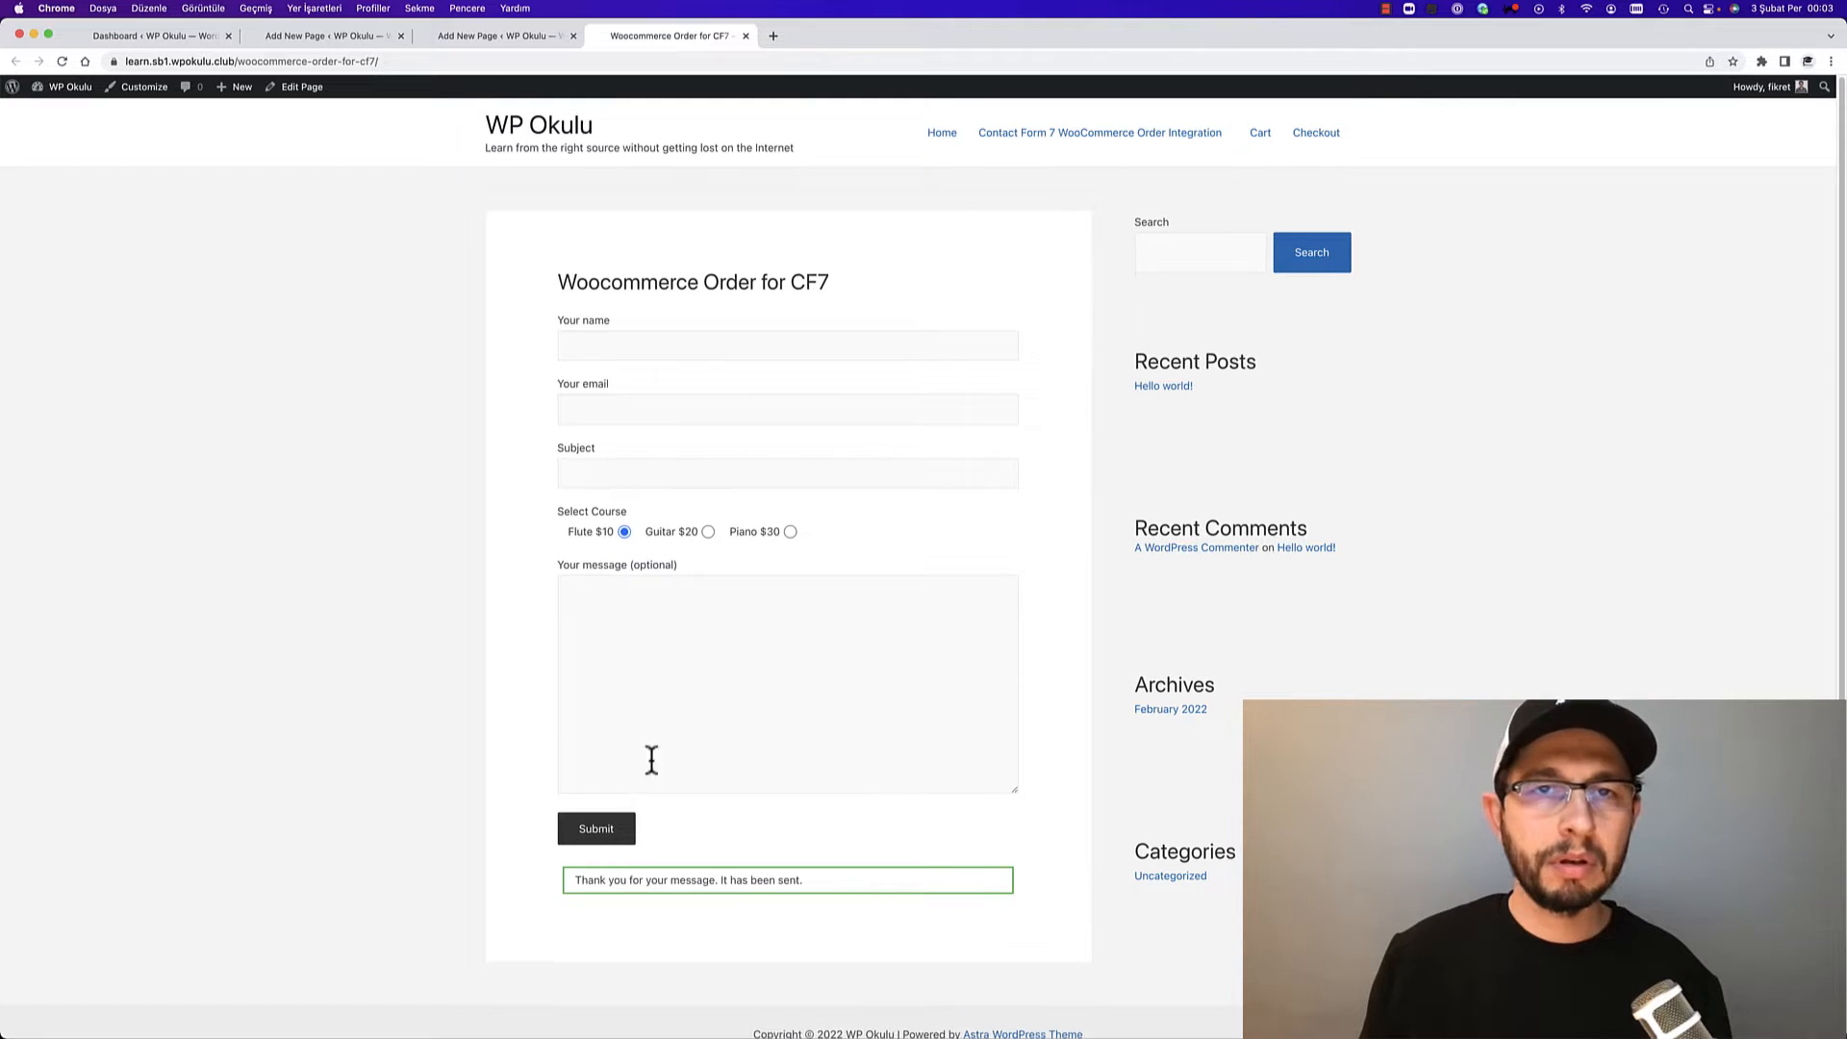
pyautogui.moveTo(901, 618)
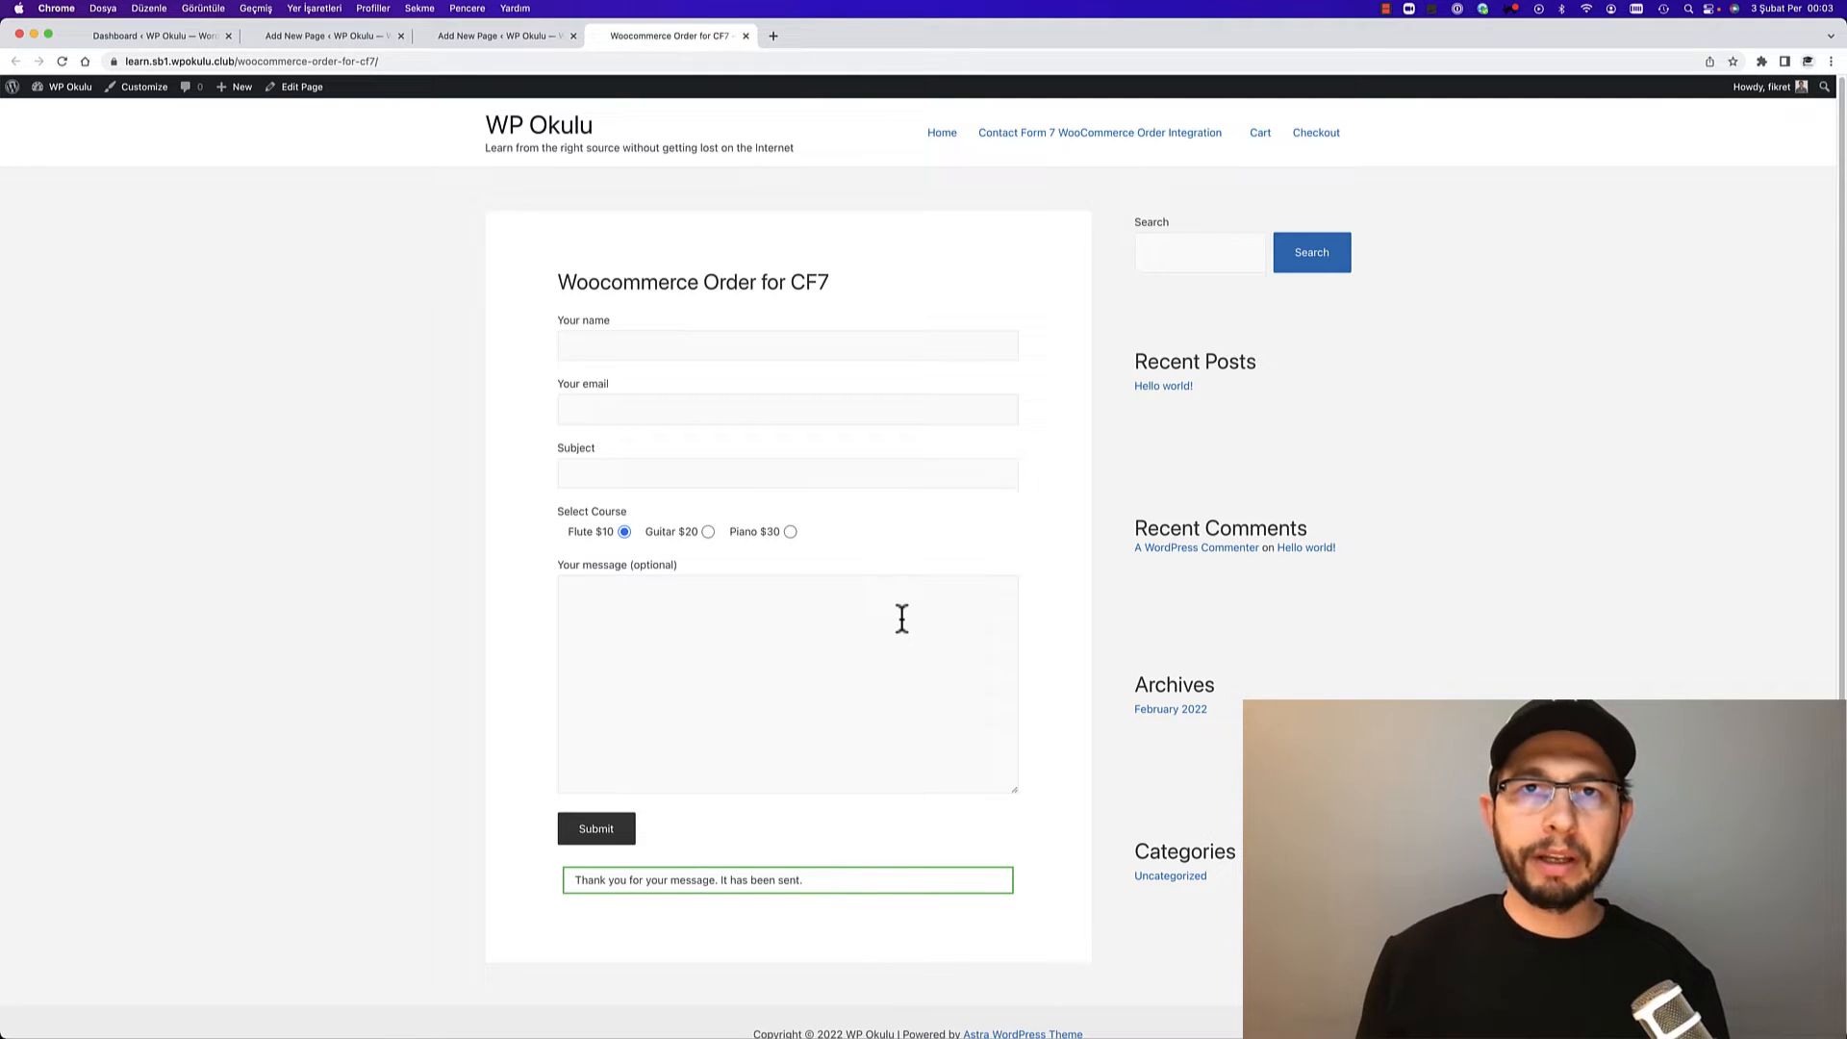
pyautogui.moveTo(470, 127)
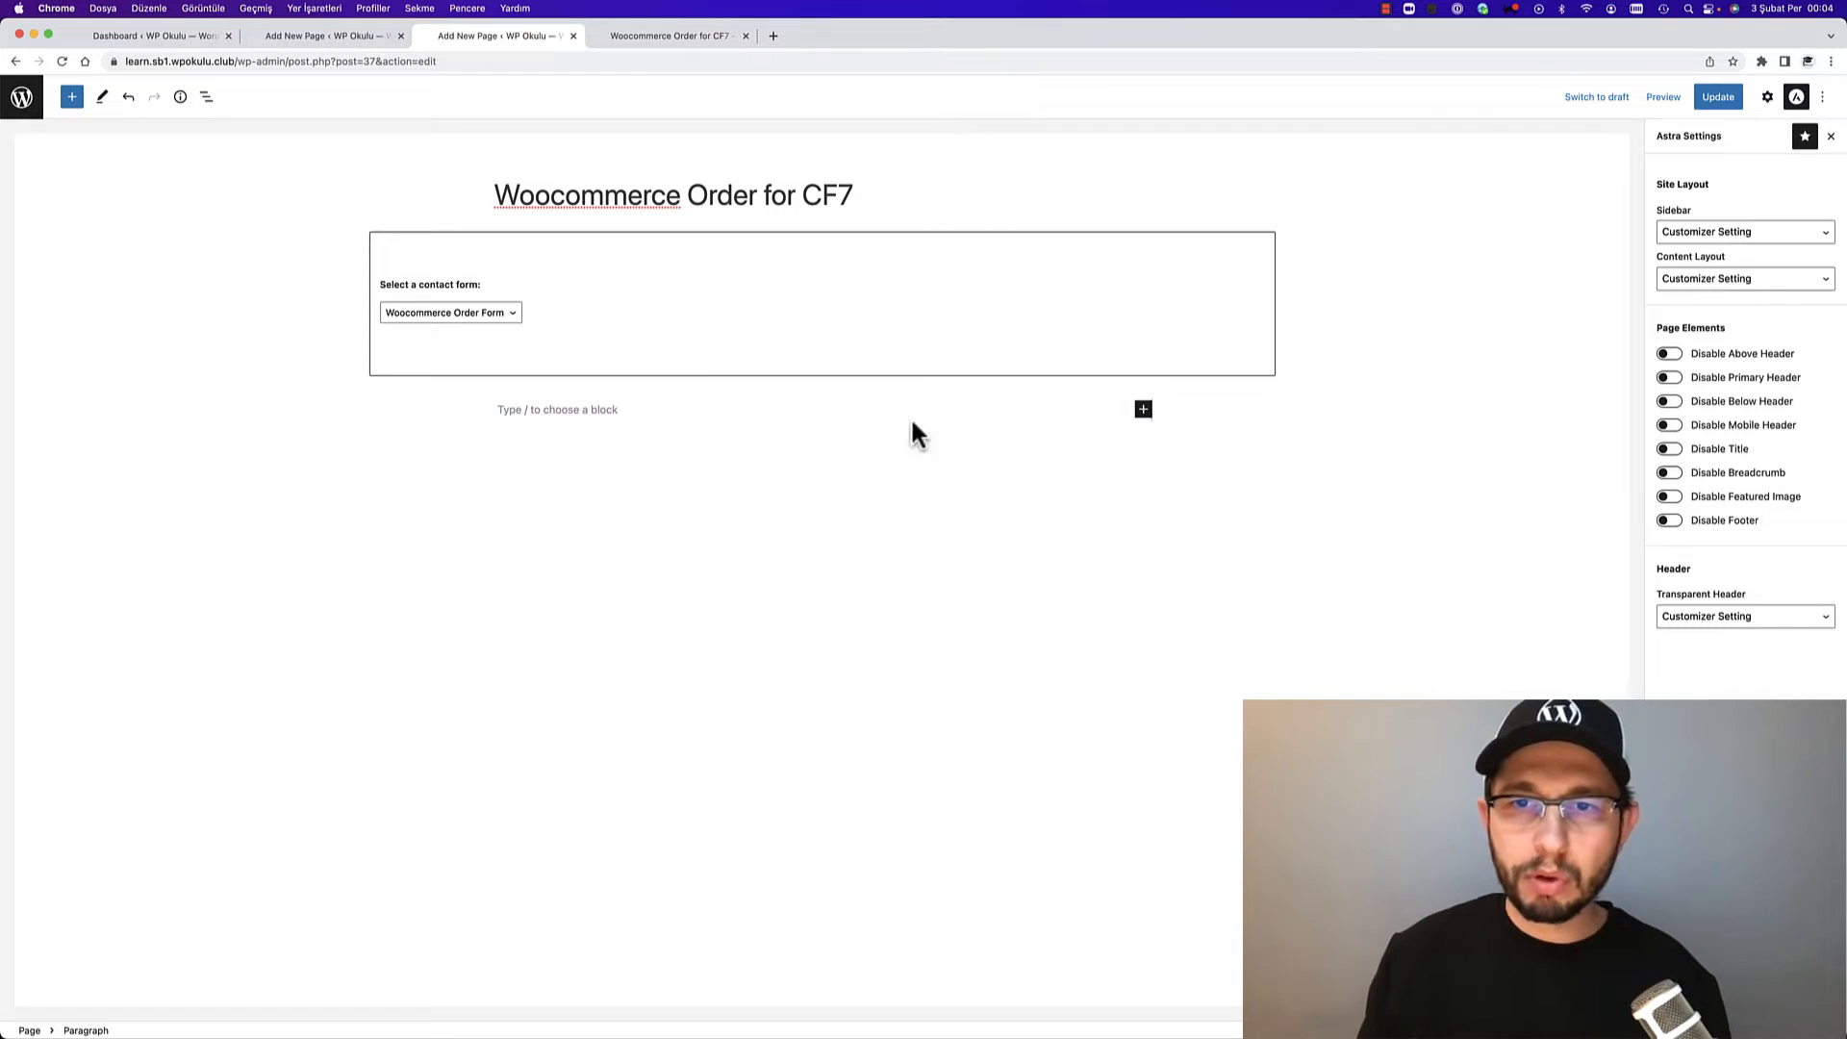
# Add a Custom HTML block with the wpcf7mailsent redirect-to-google.com script and preview the page
pyautogui.click(1143, 408)
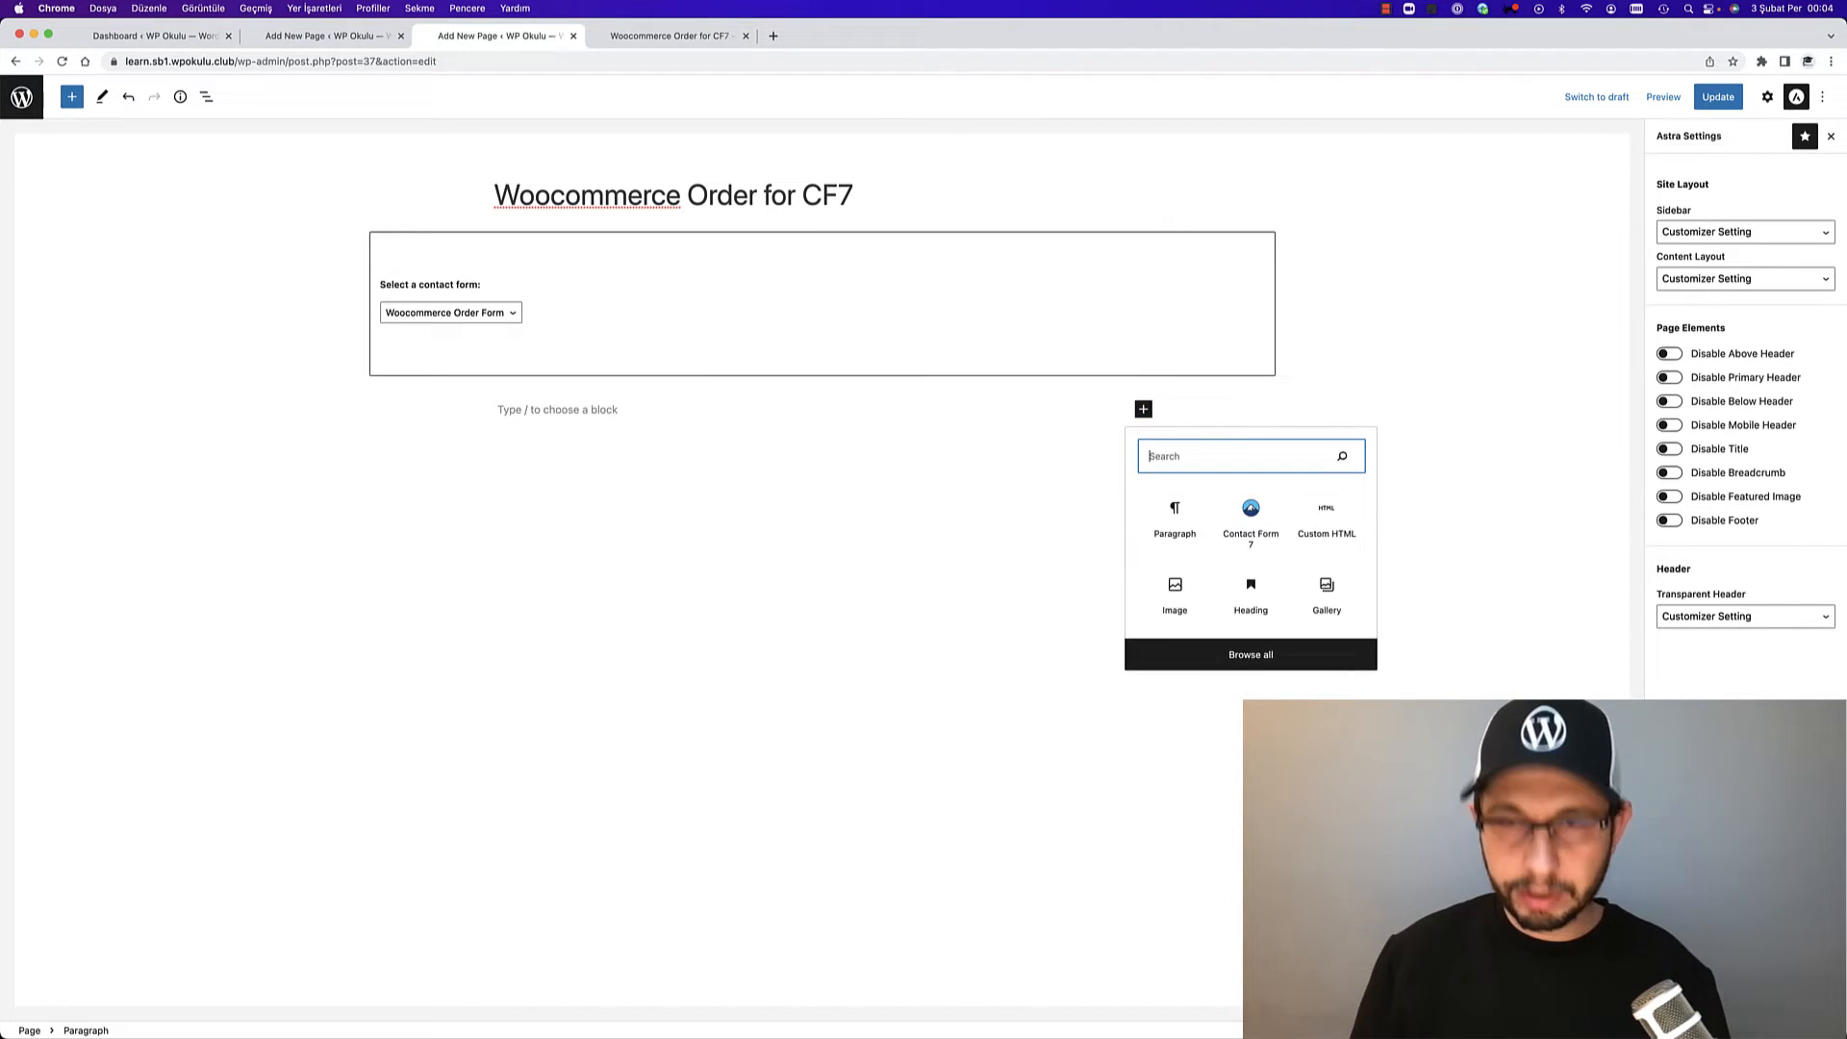
pyautogui.click(1326, 518)
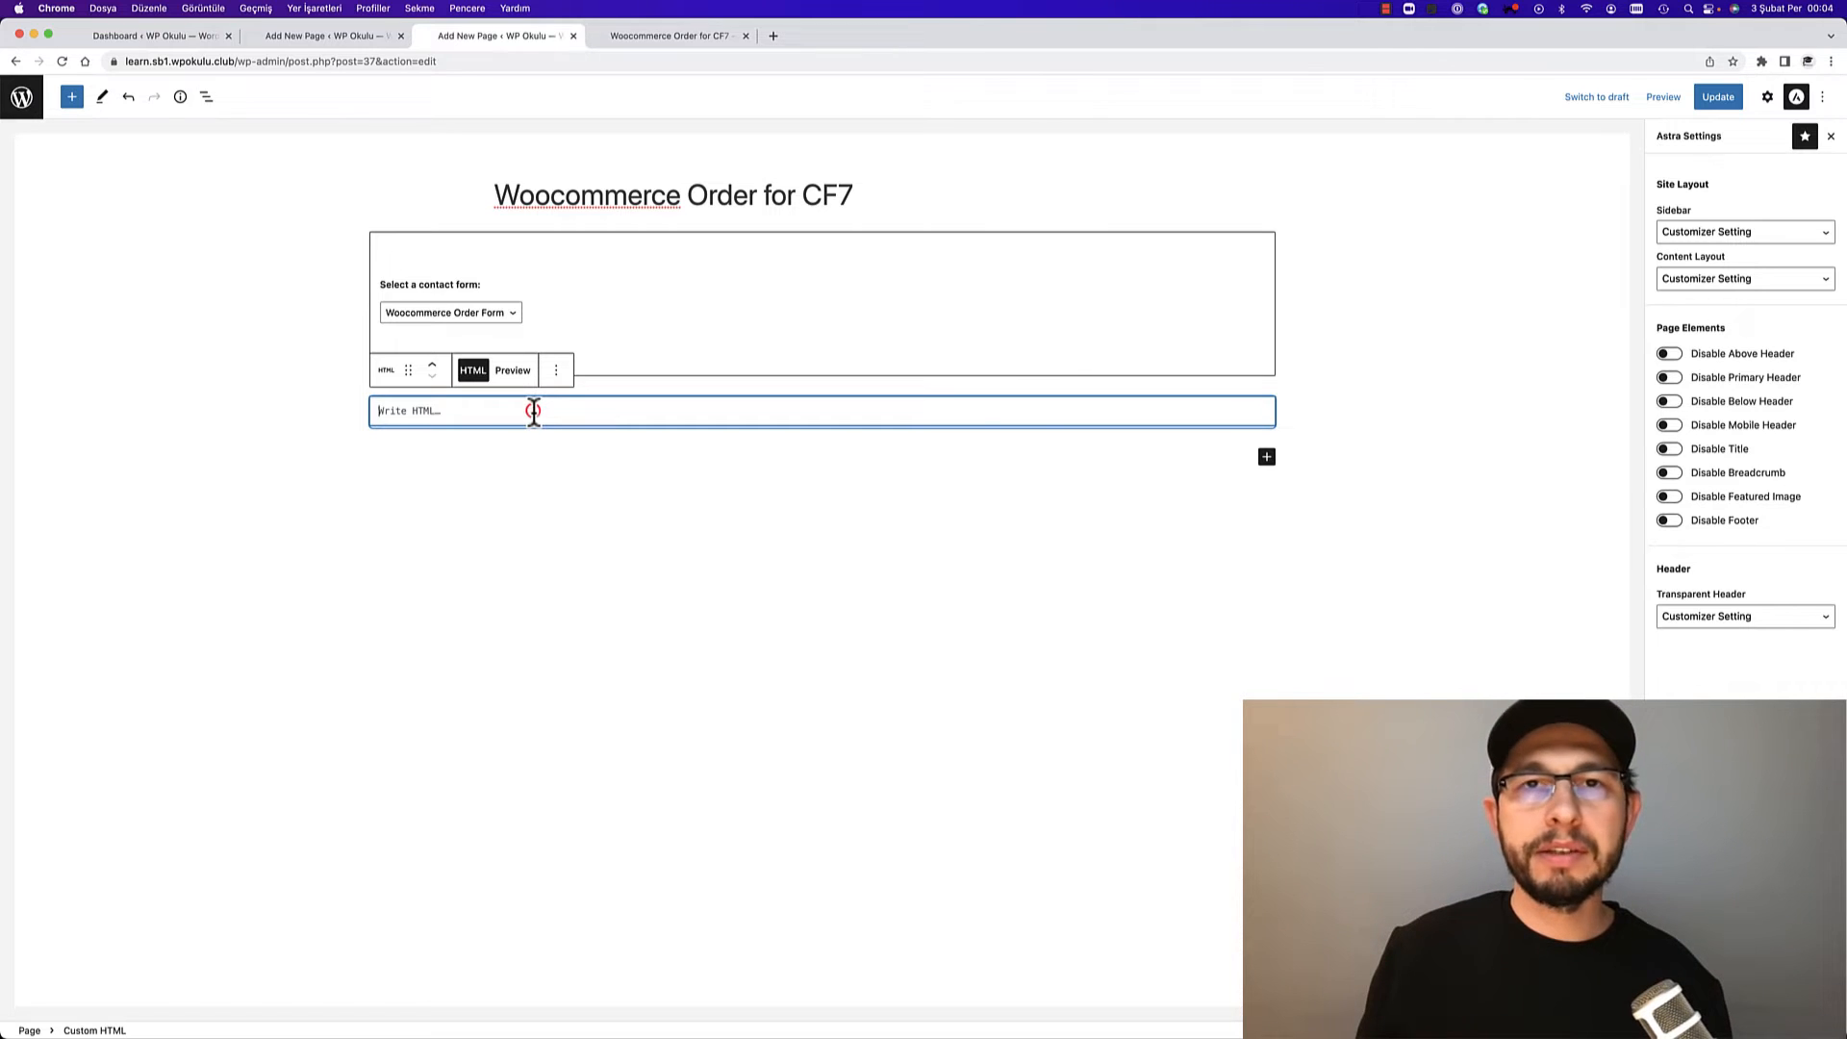
pyautogui.moveTo(327, 35)
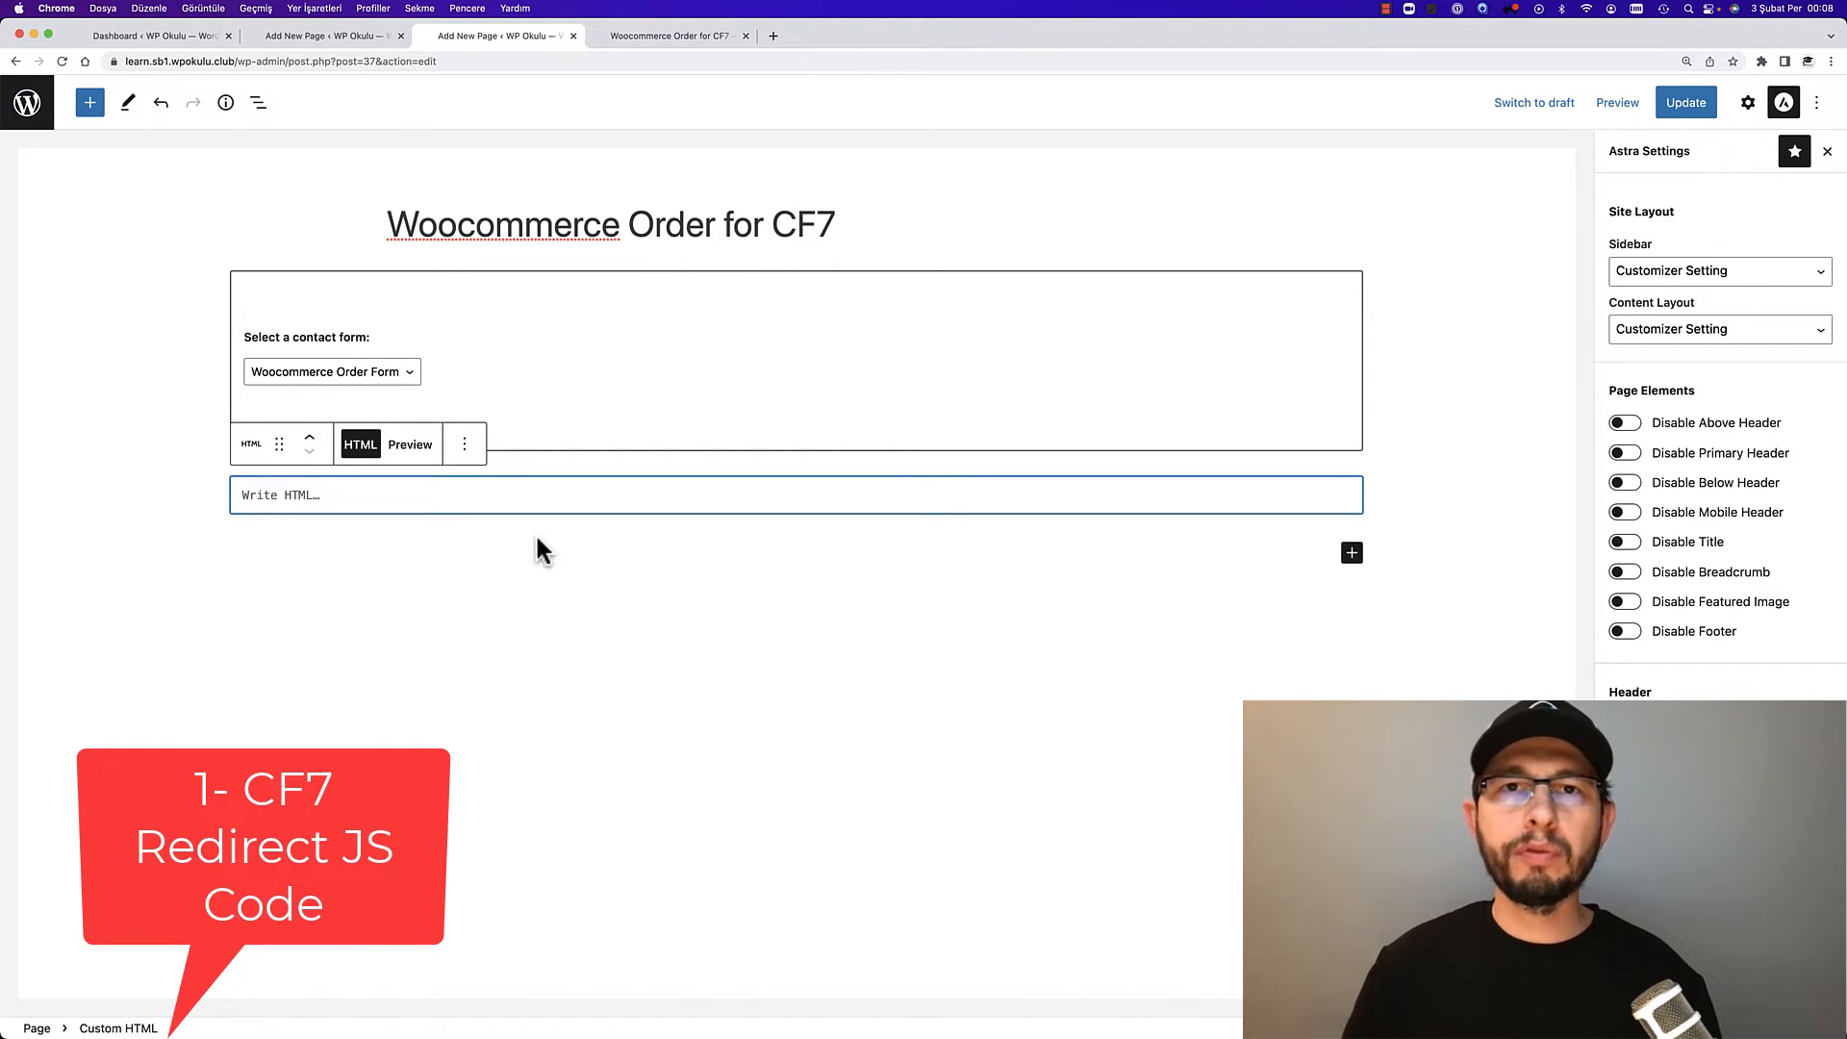
pyautogui.moveTo(545, 545)
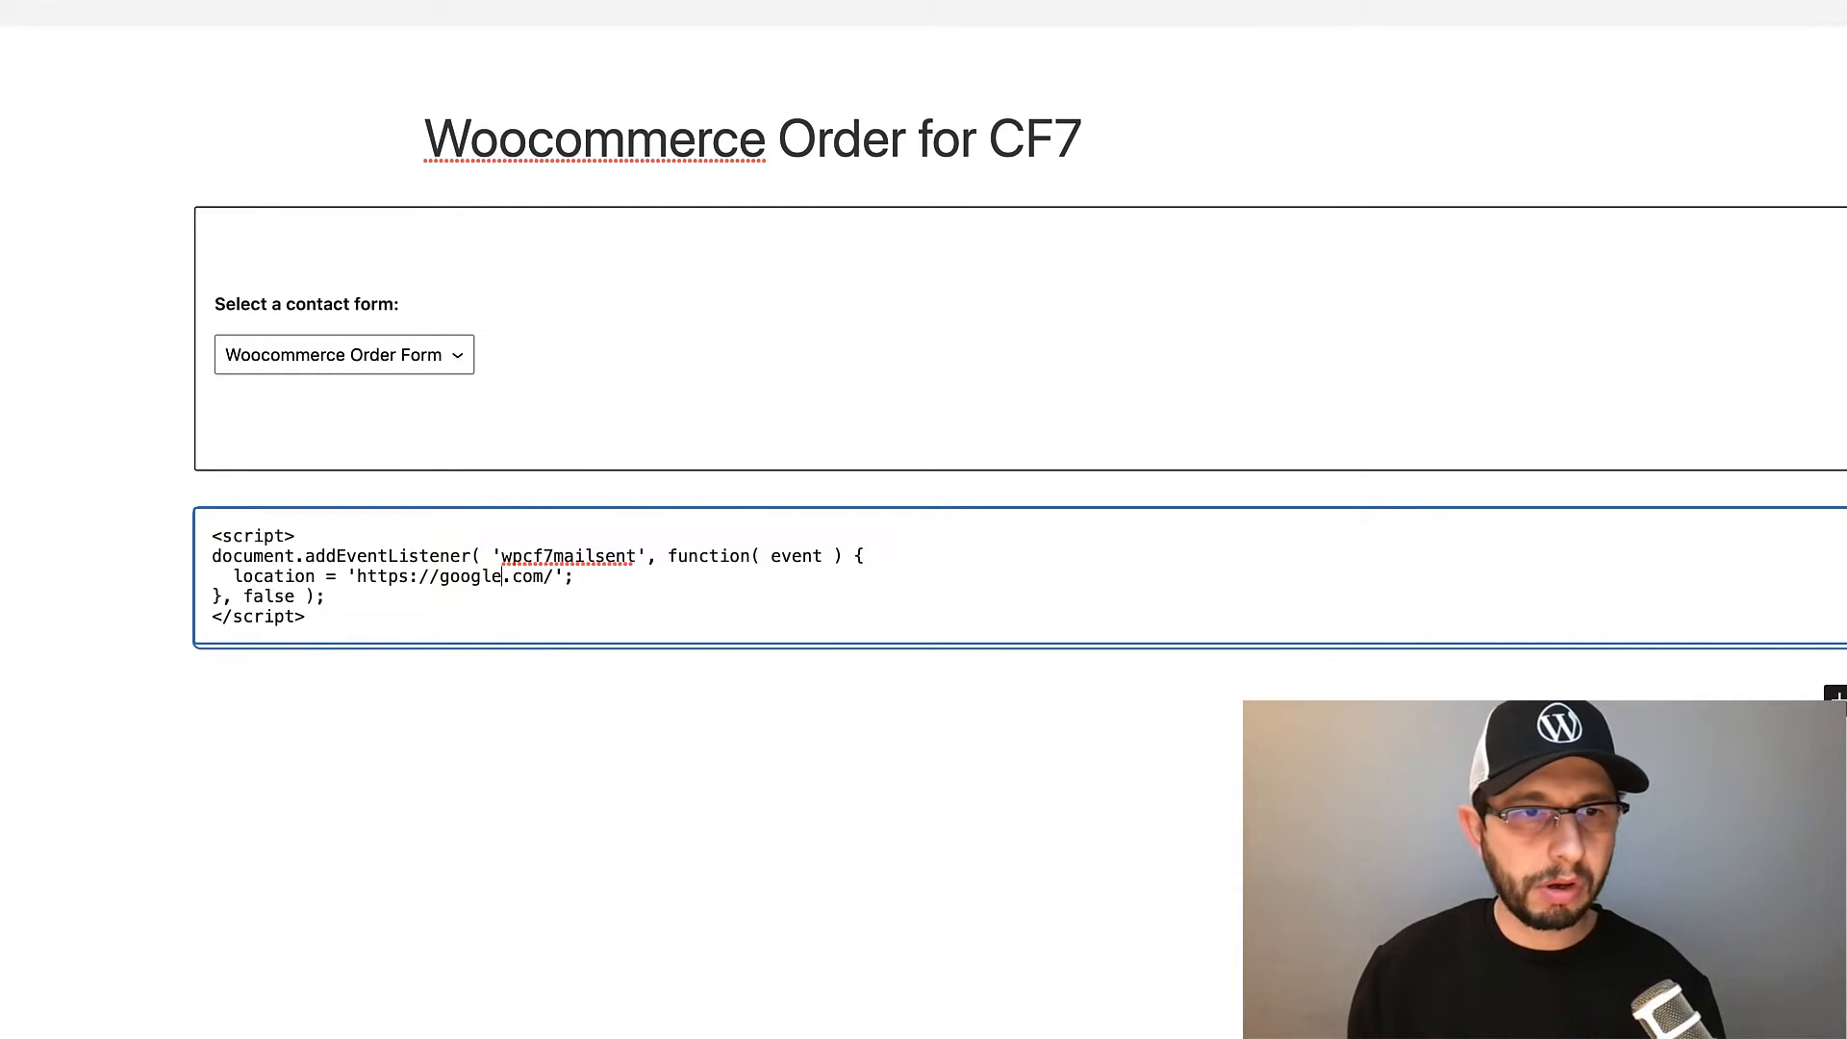
pyautogui.click(471, 577)
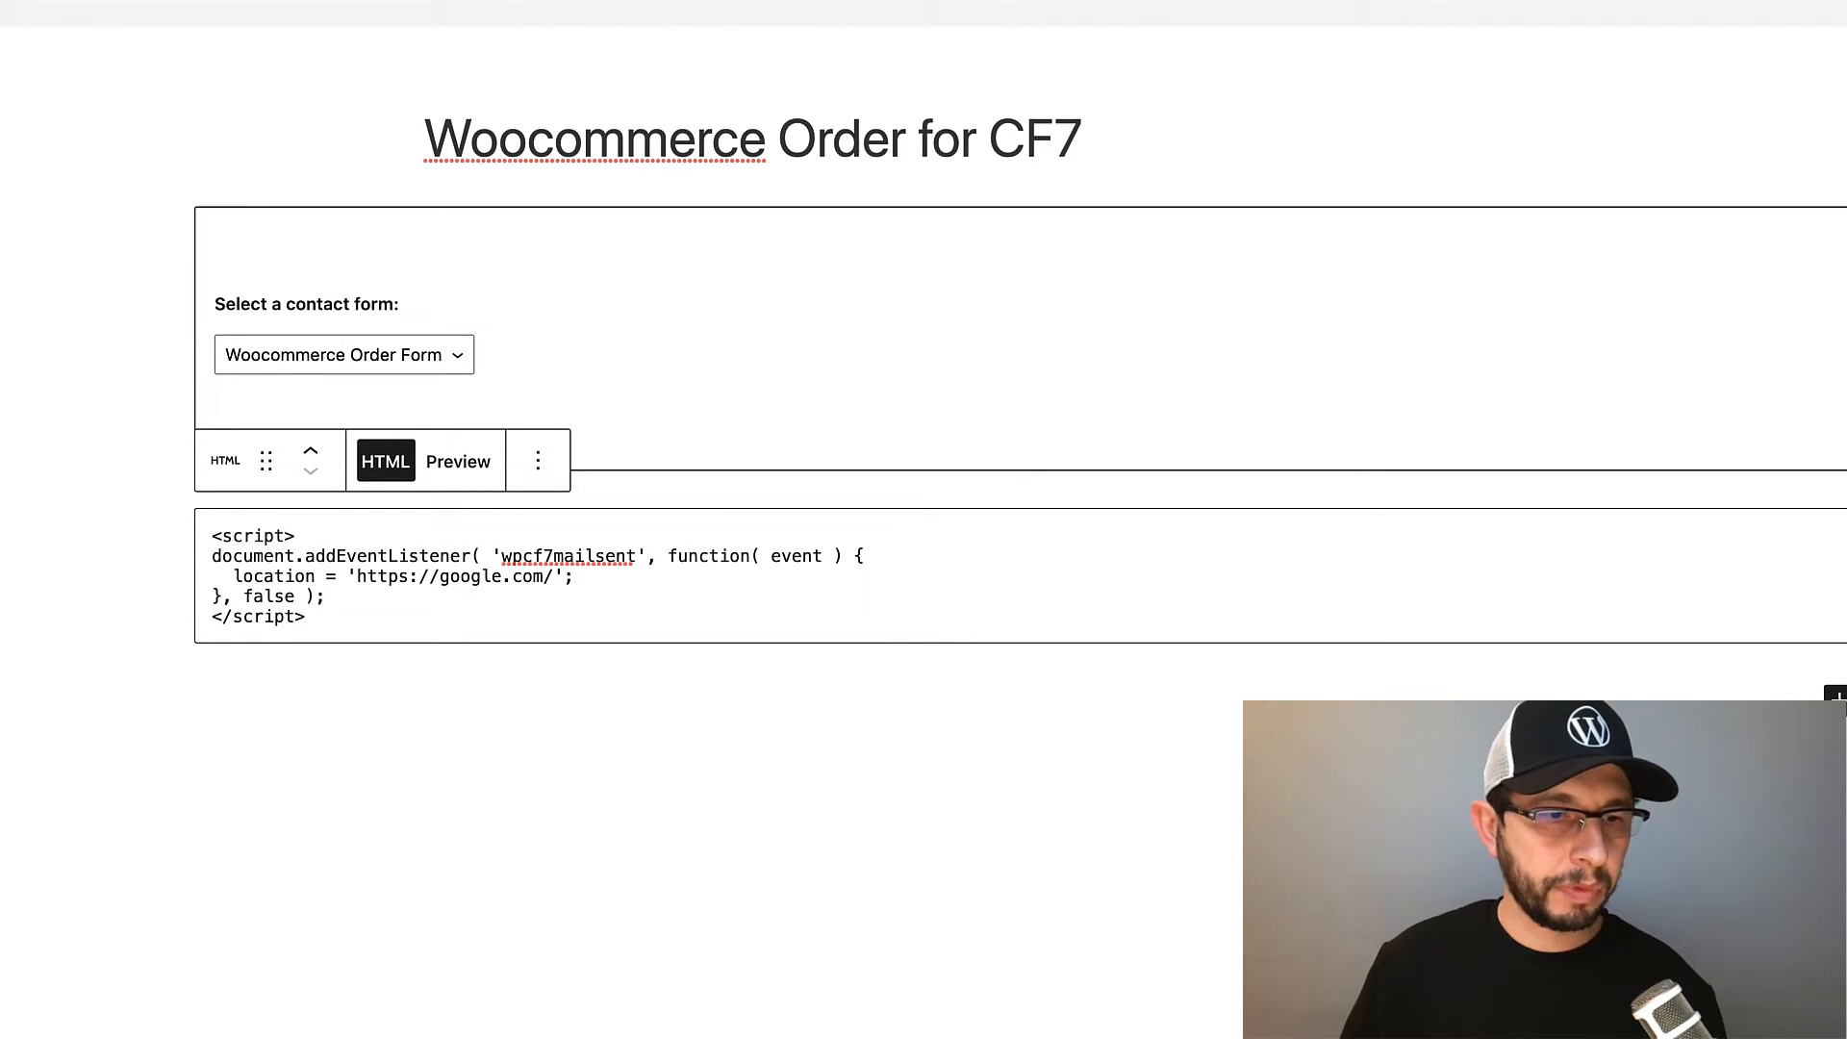
pyautogui.click(665, 34)
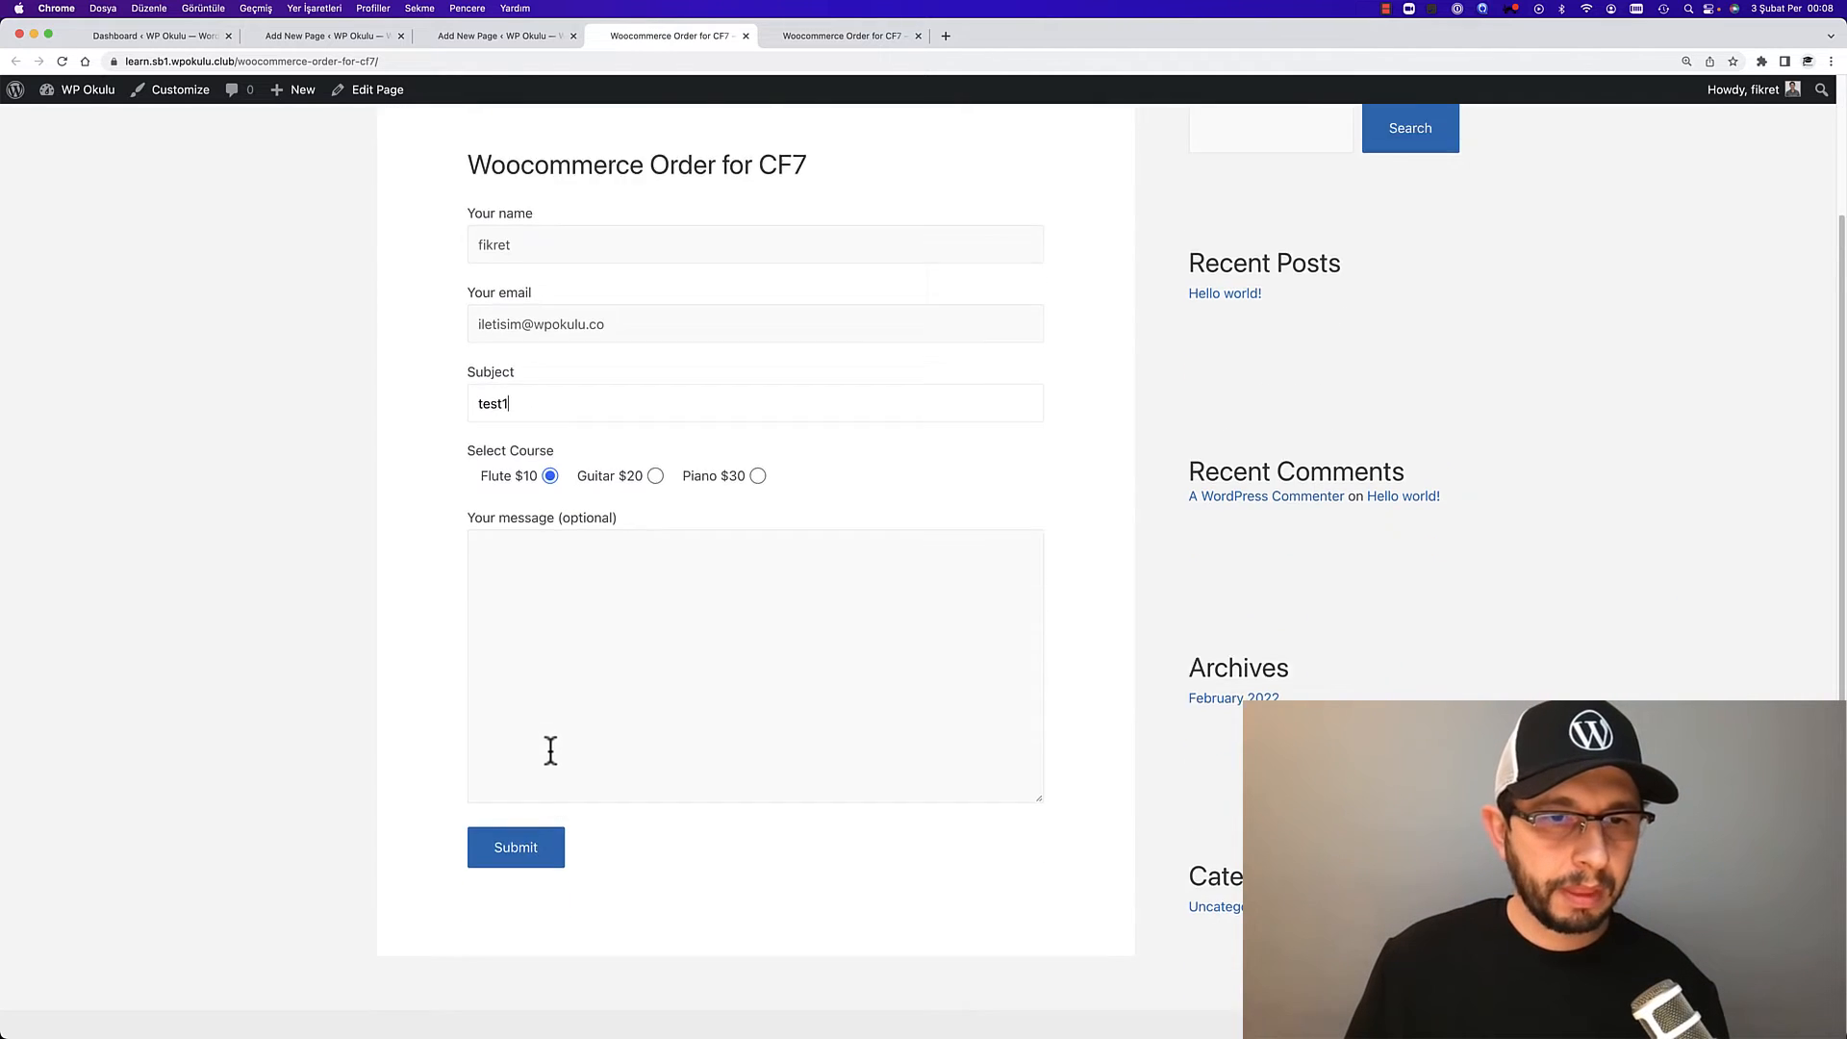
# Submit the form to confirm the Google redirect, then return to the page editor
pyautogui.click(516, 847)
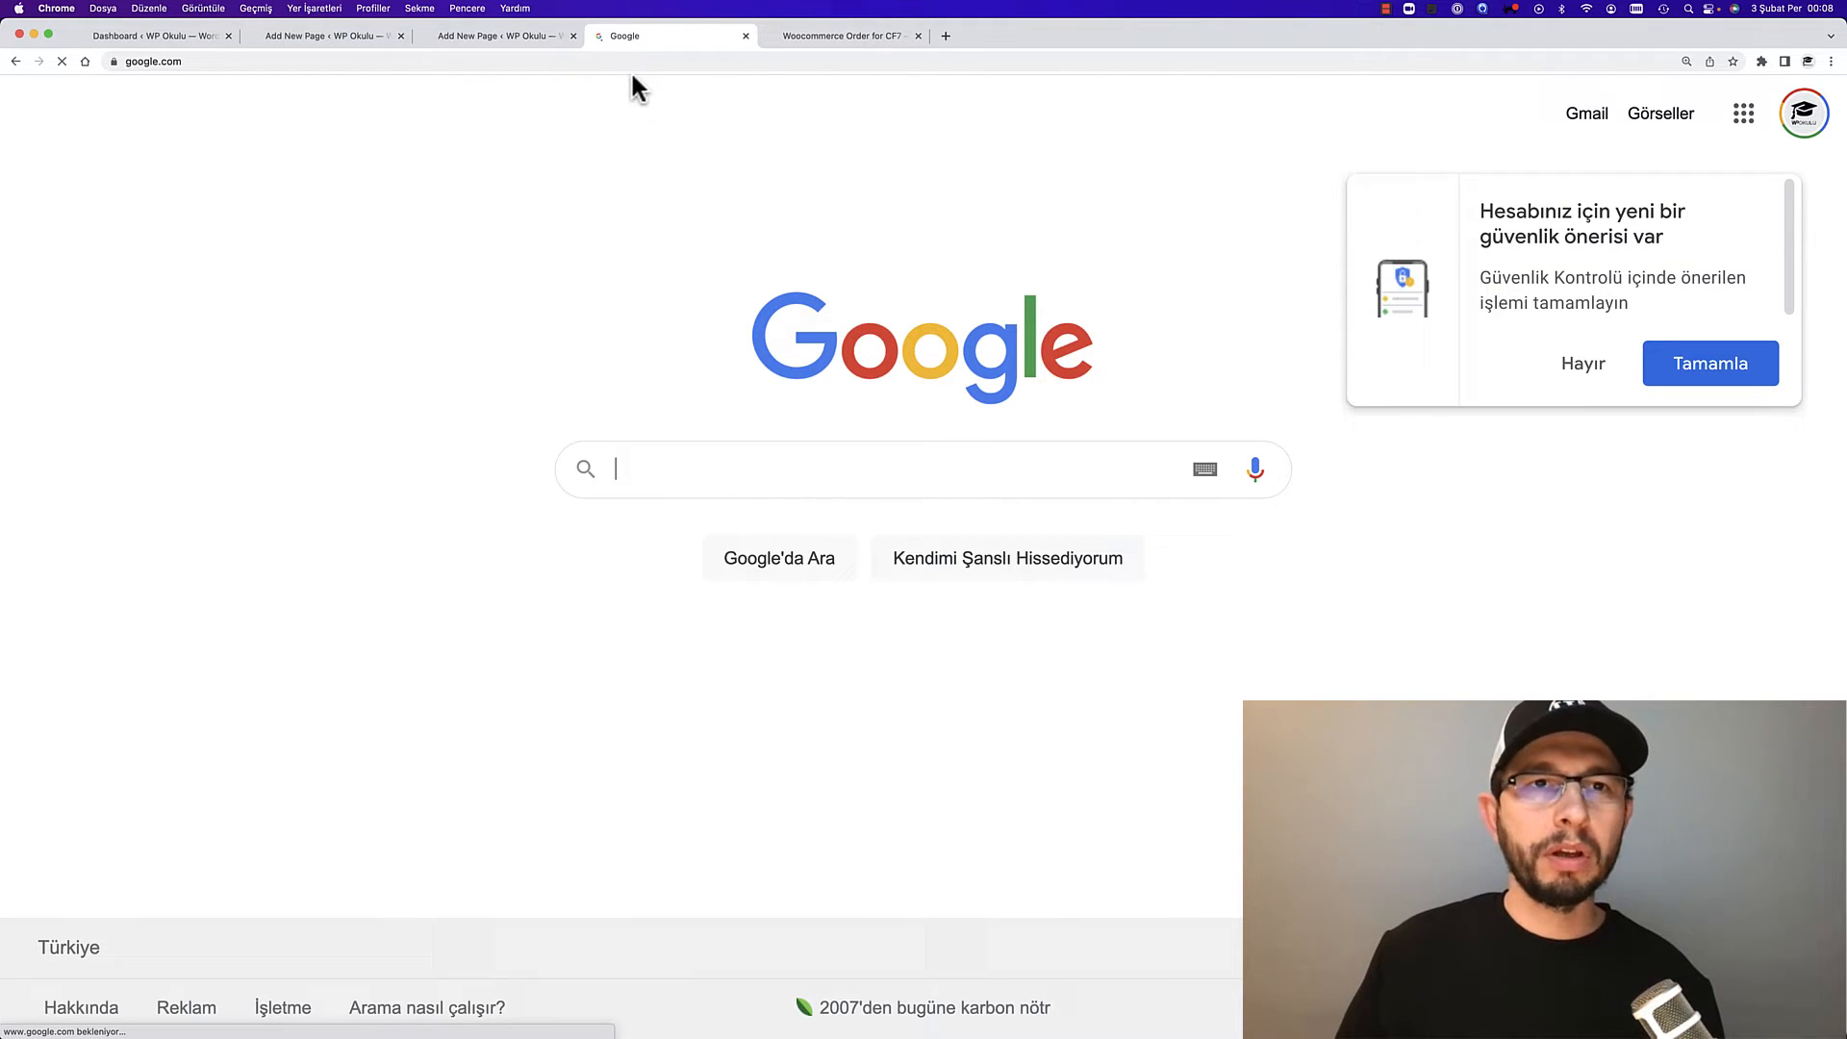
pyautogui.moveTo(500, 34)
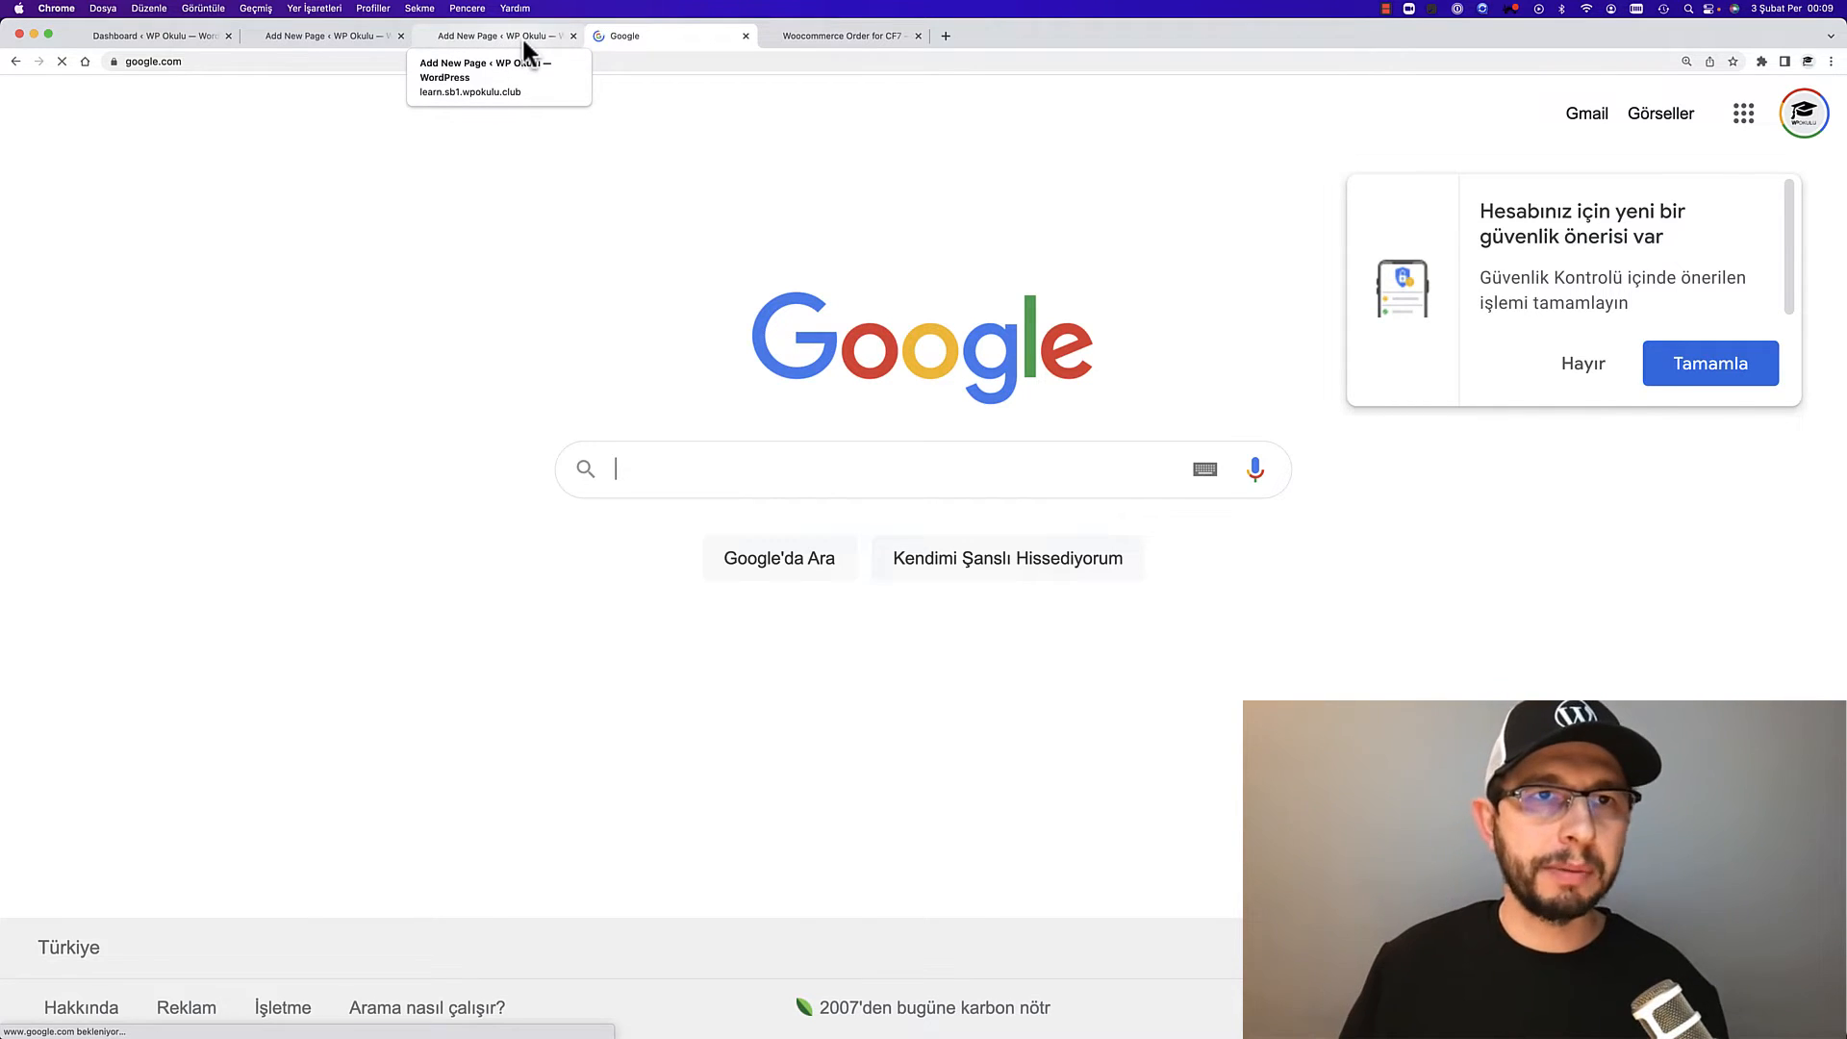
pyautogui.click(318, 35)
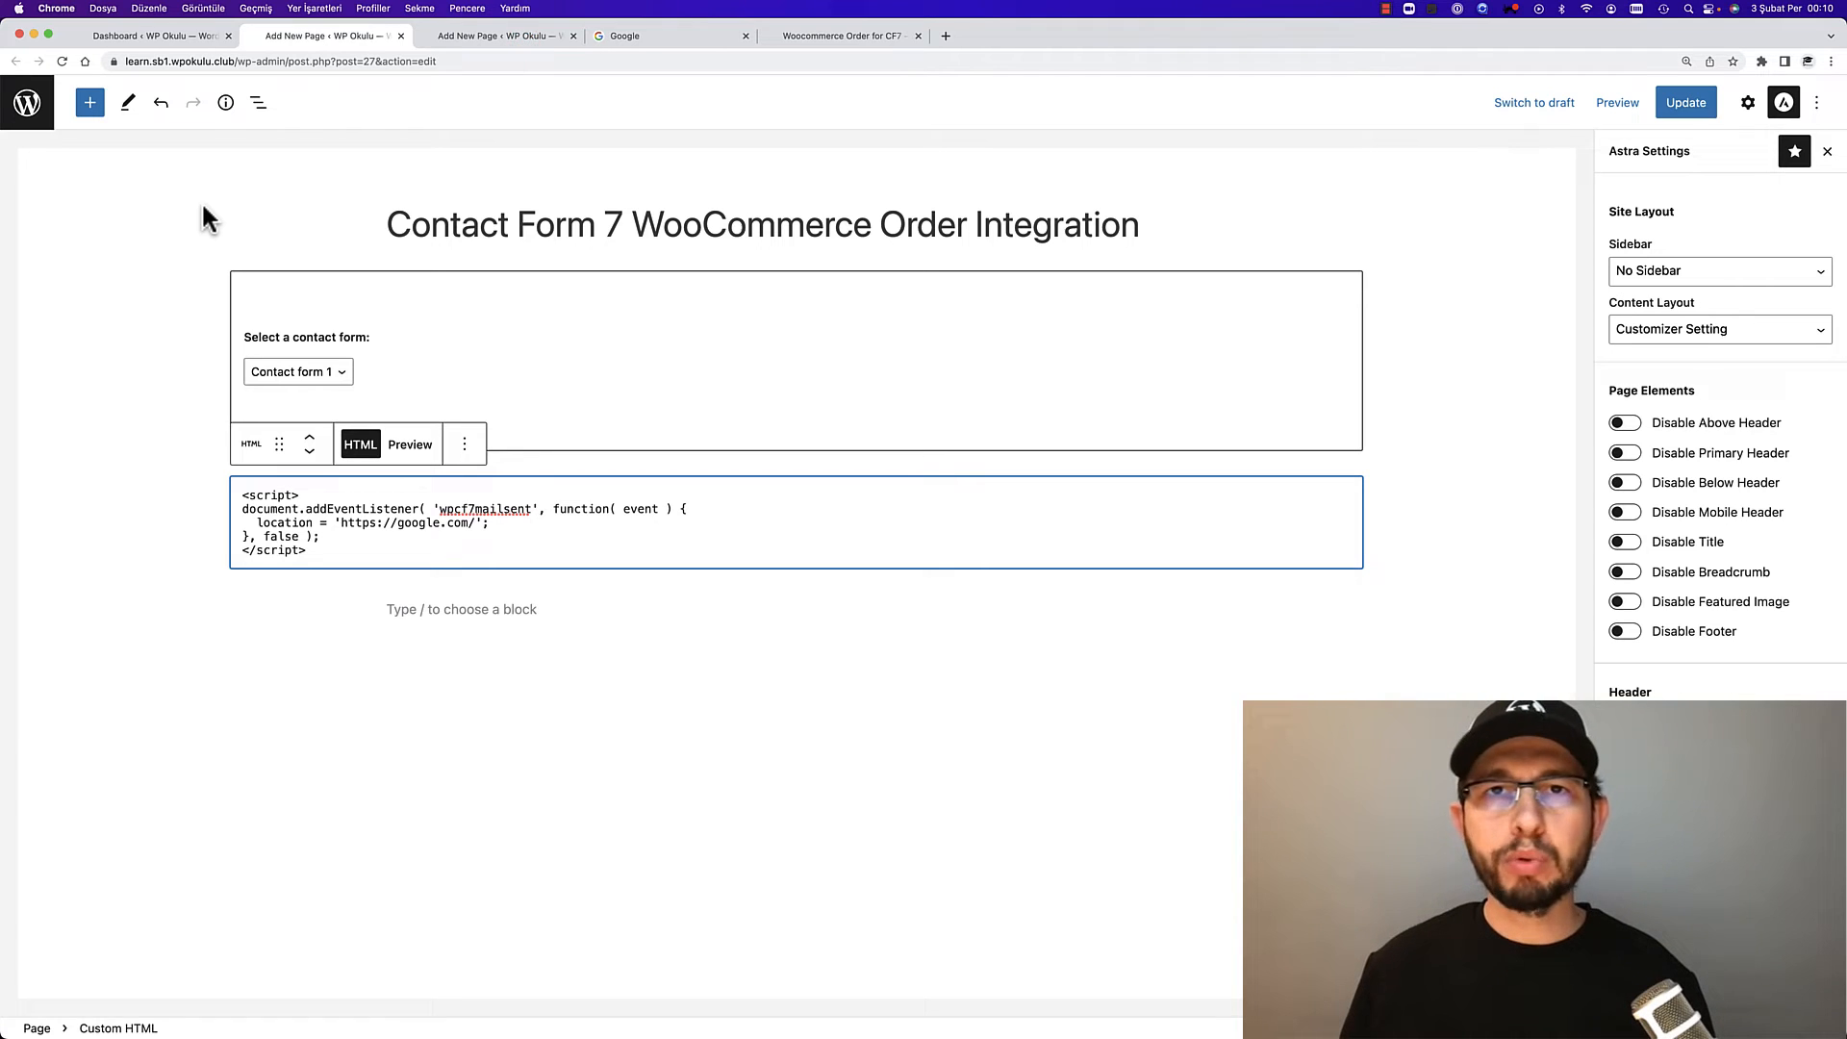
pyautogui.moveTo(161, 175)
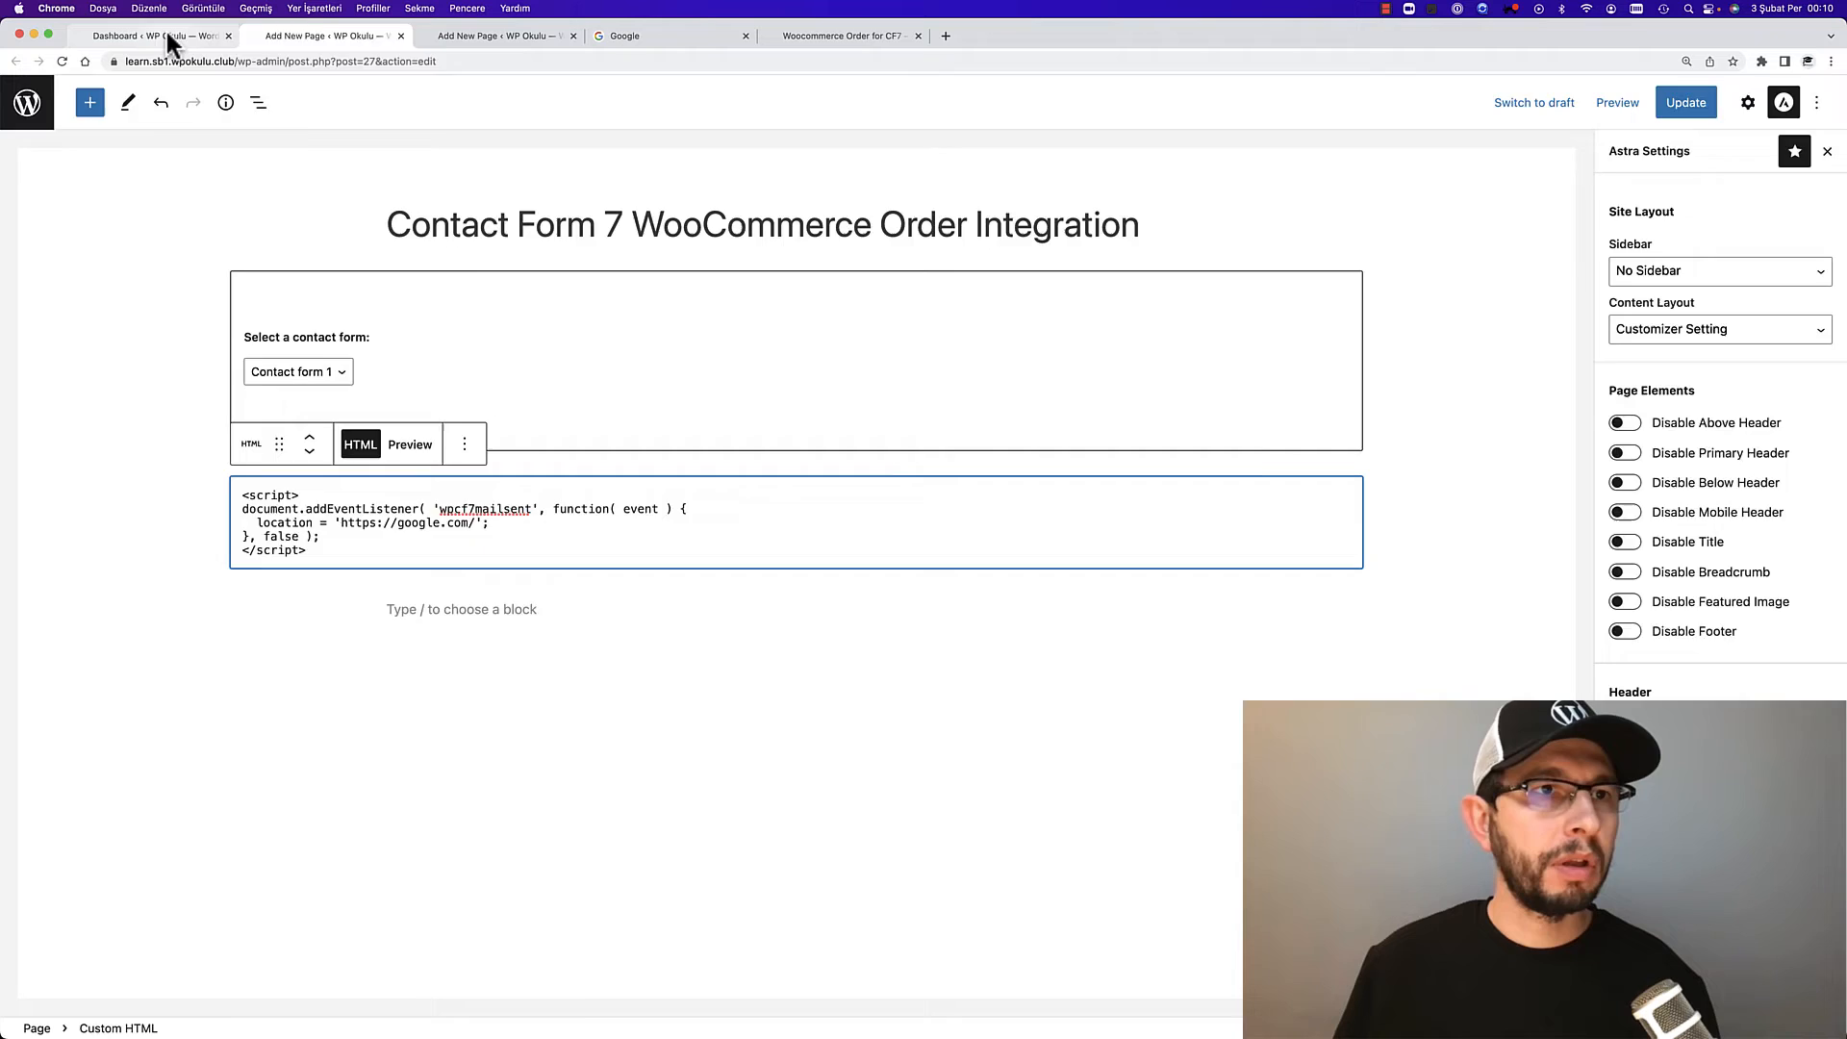
# Check the product ID in Products > All Products and return to the page editor
pyautogui.click(153, 35)
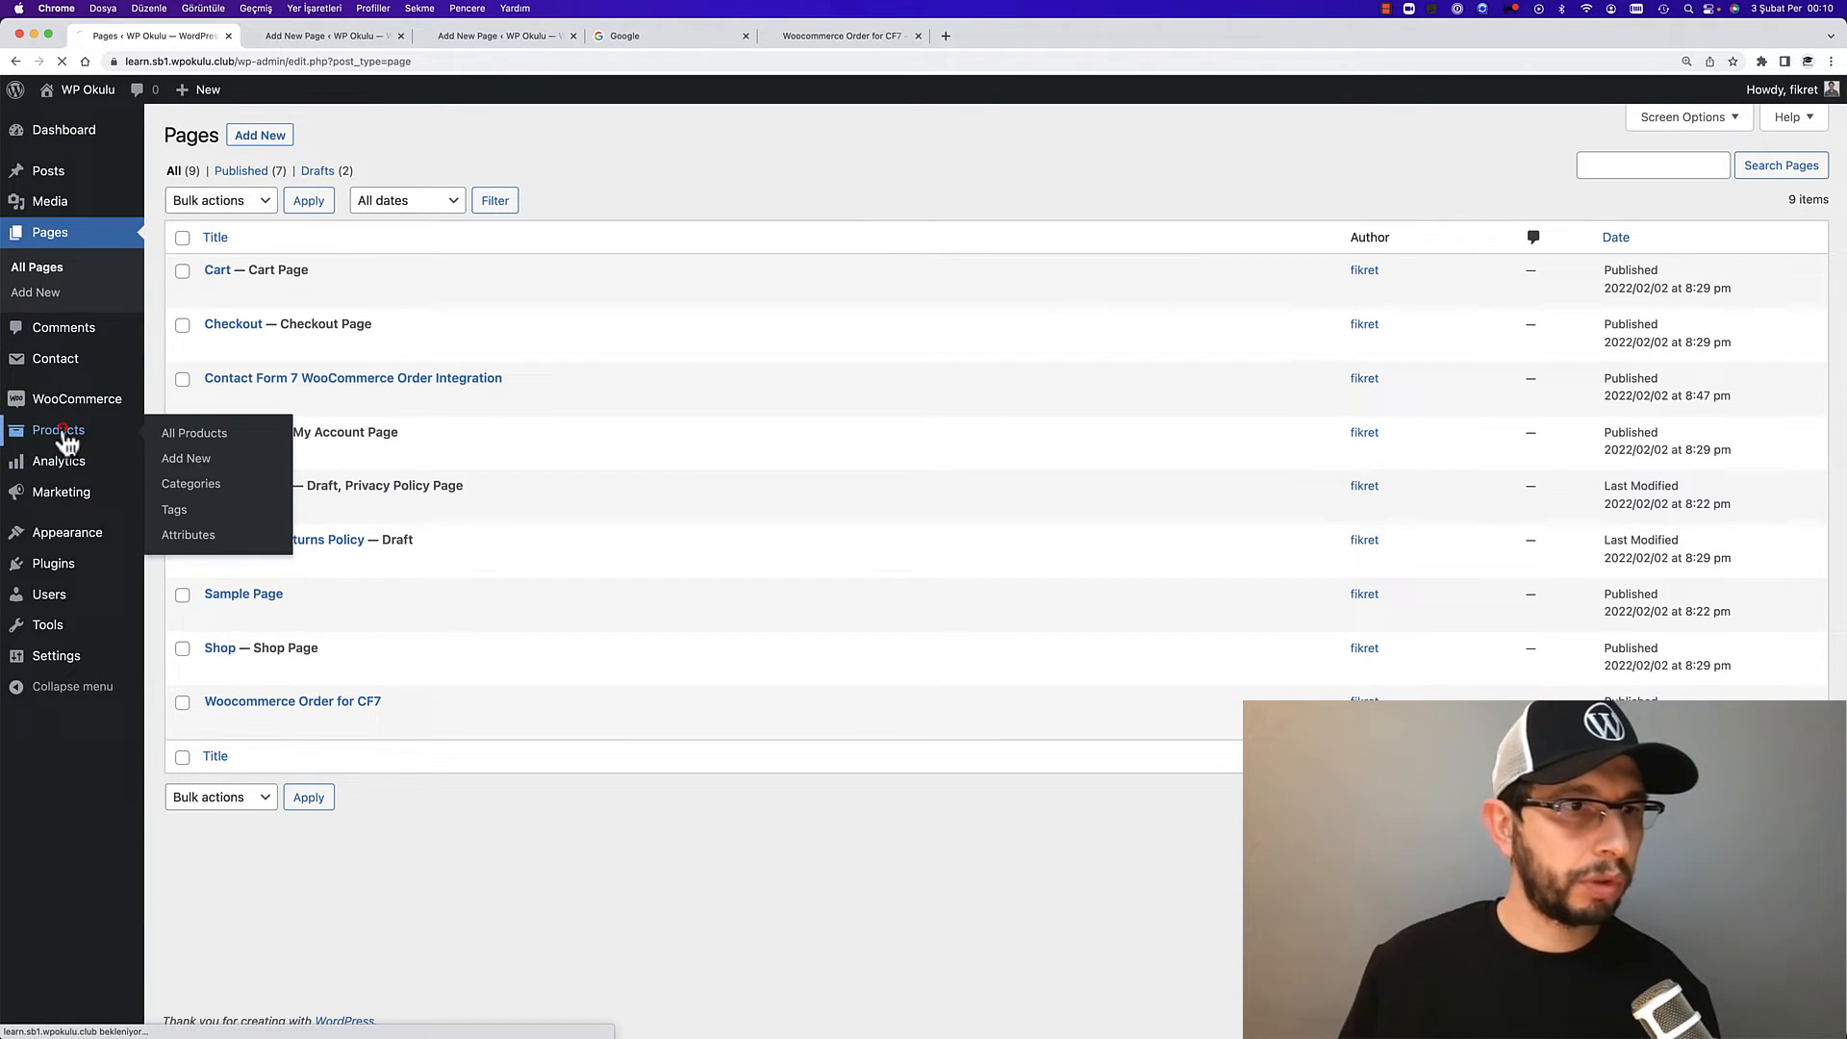
pyautogui.click(193, 433)
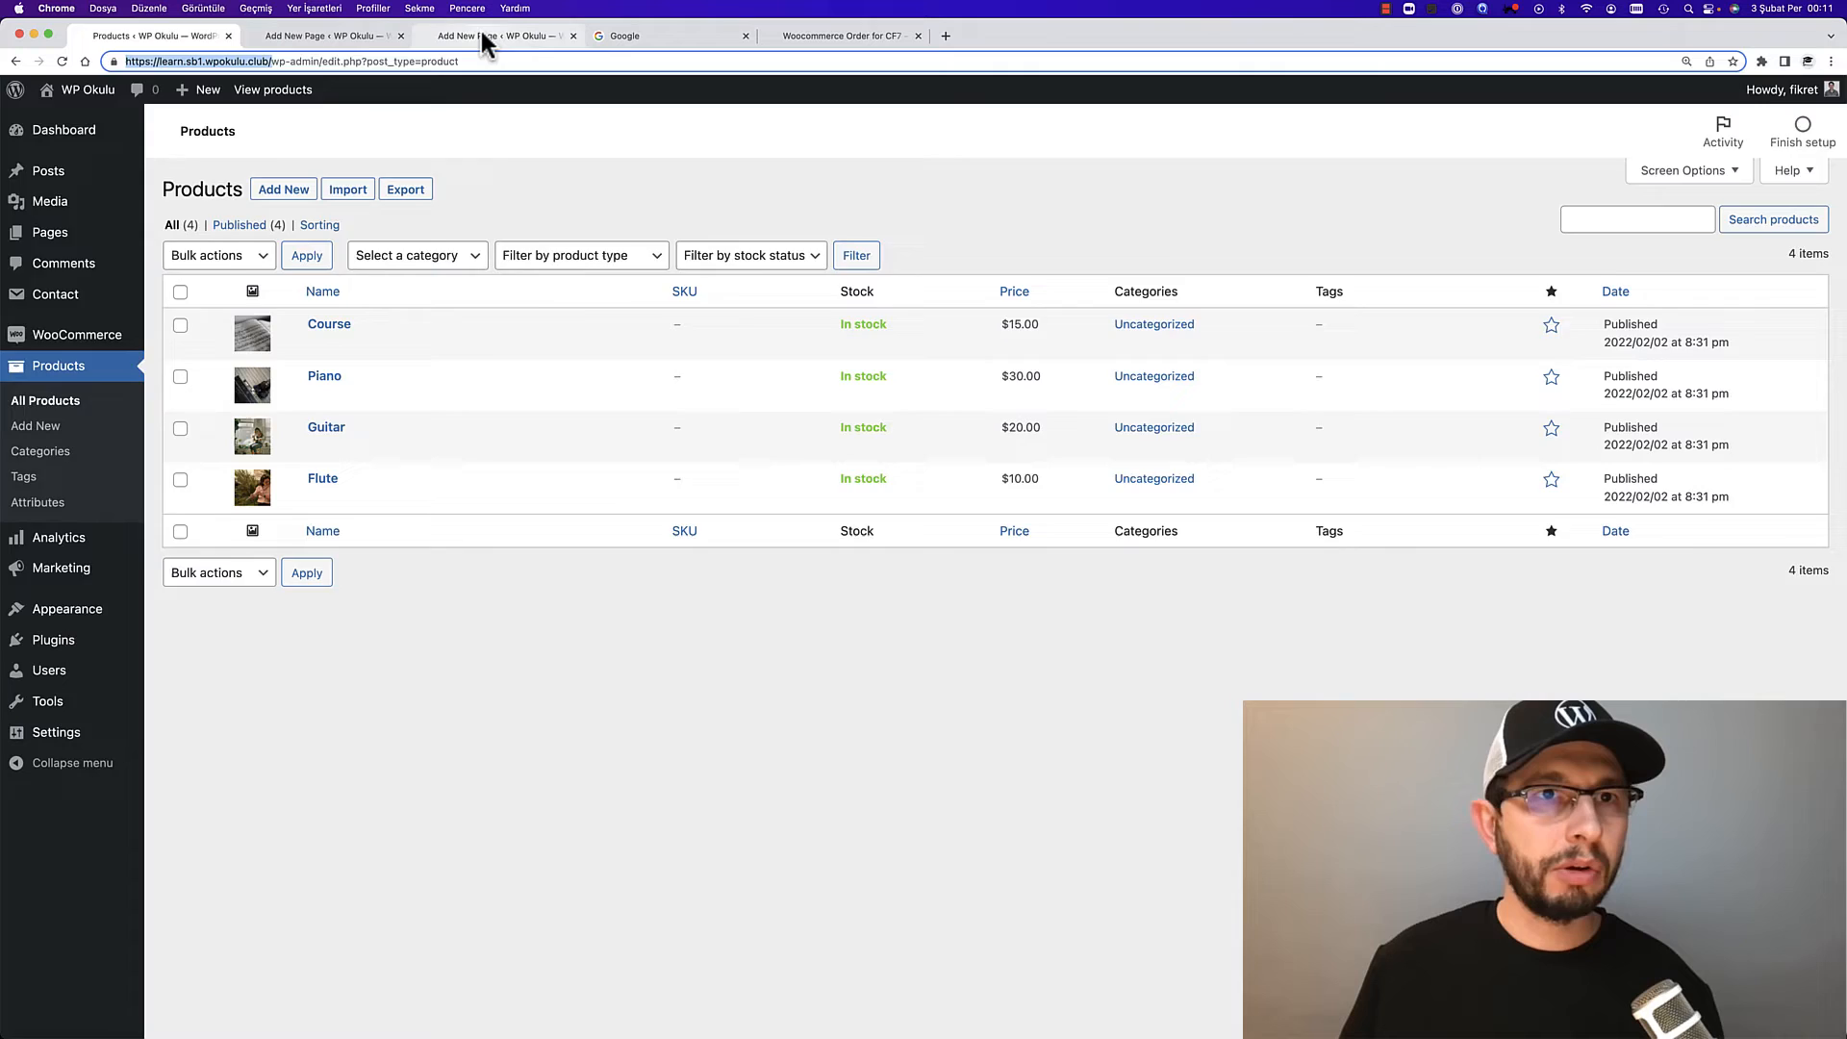
pyautogui.click(494, 34)
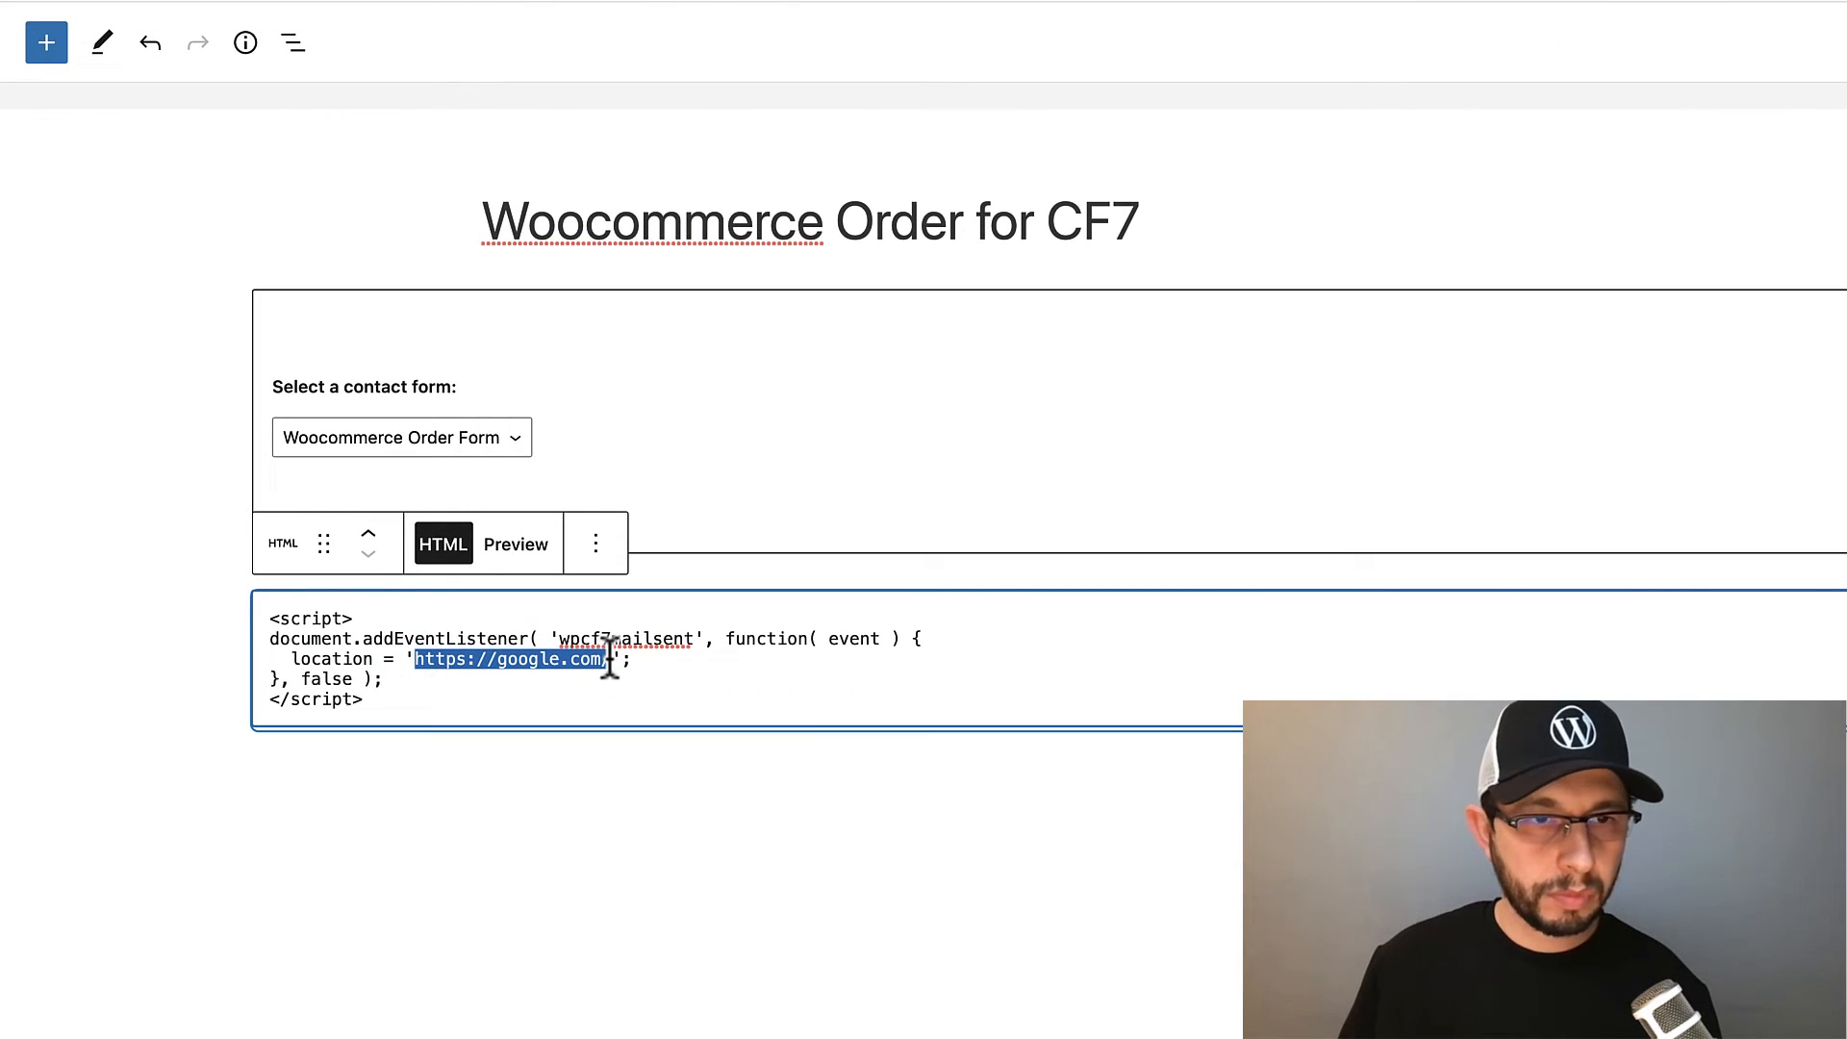
pyautogui.write('https://learn.sb1.wpokulu.club/')
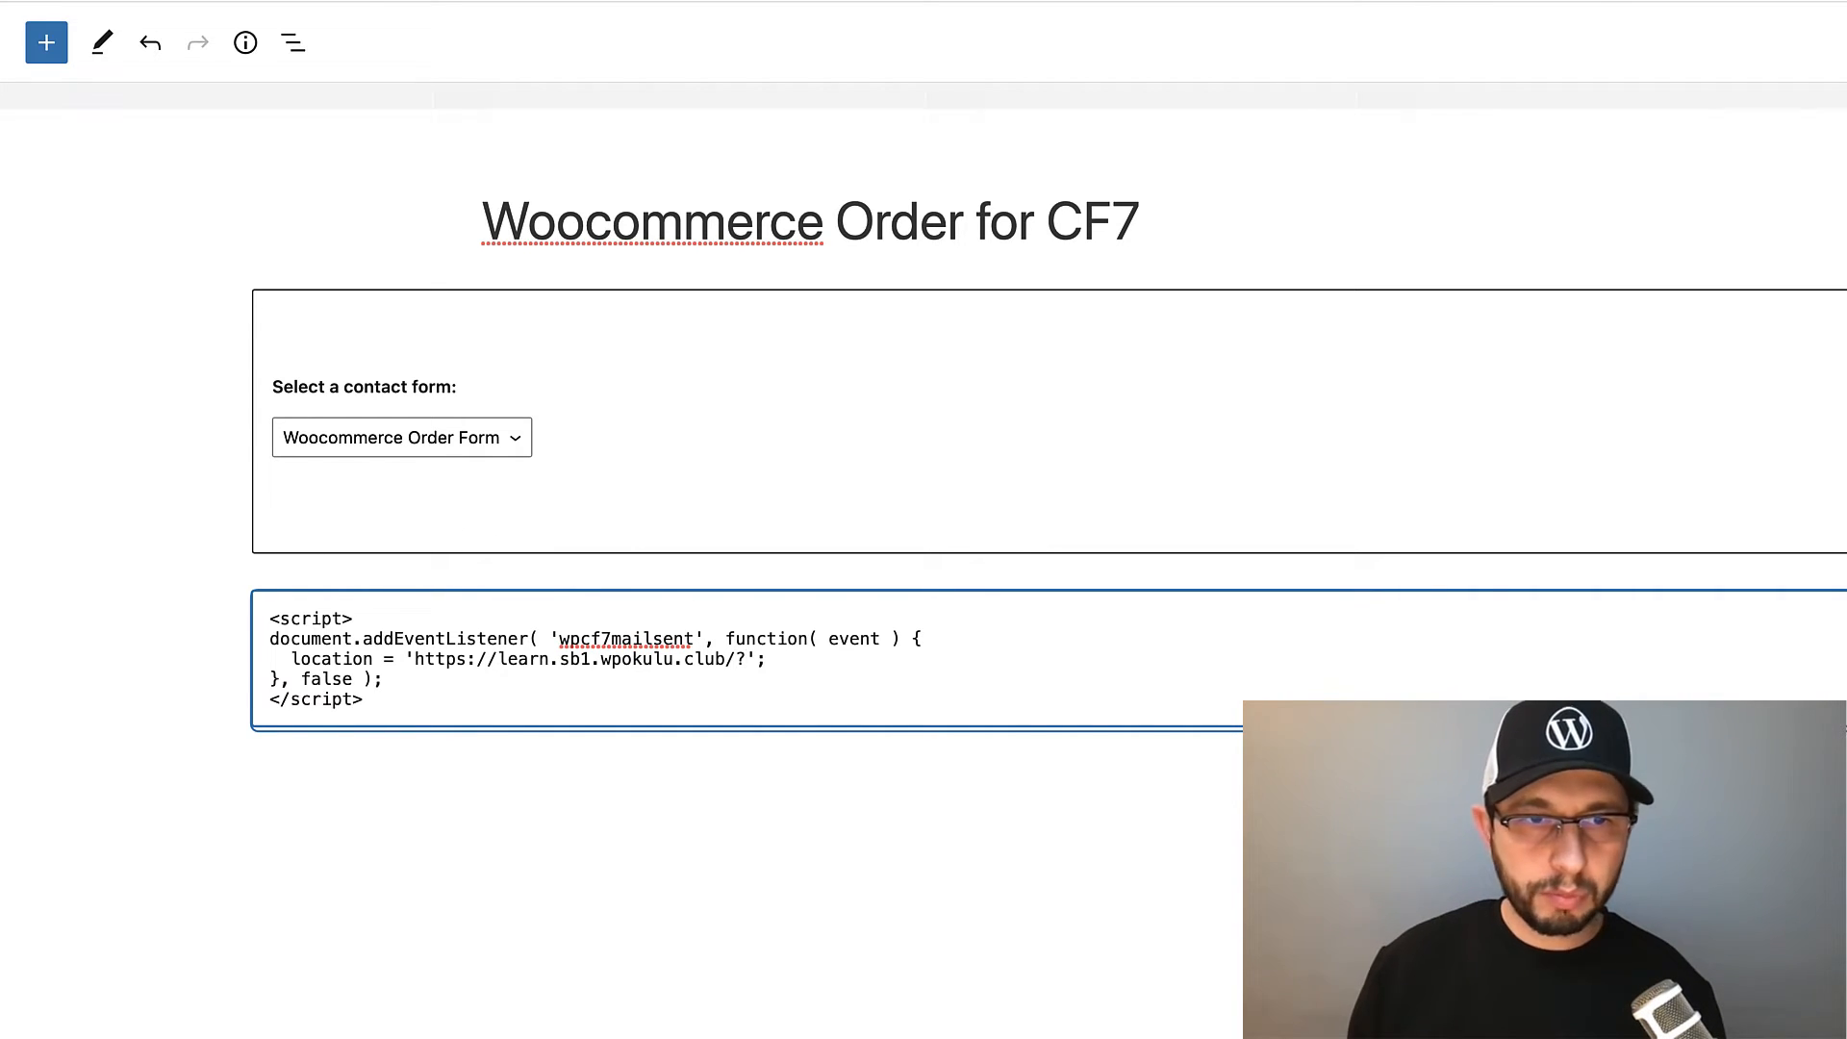
pyautogui.write('add')
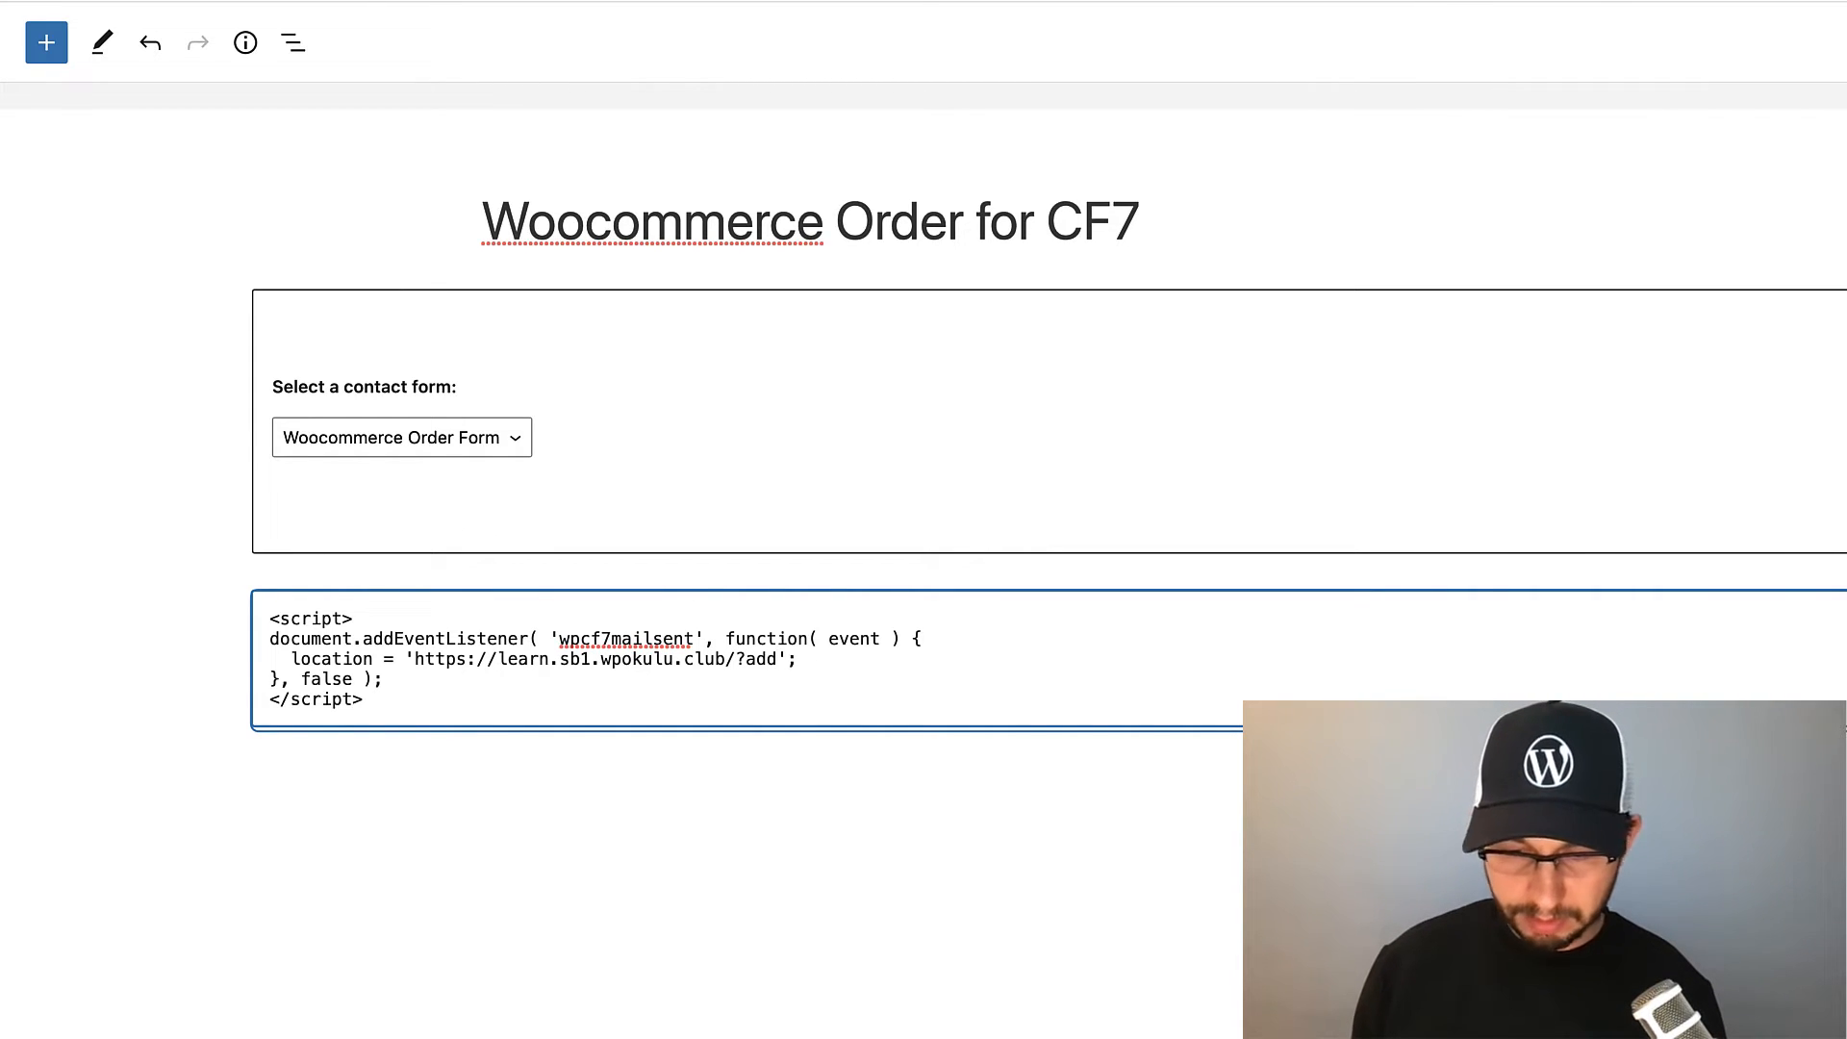
pyautogui.write('-to-cart')
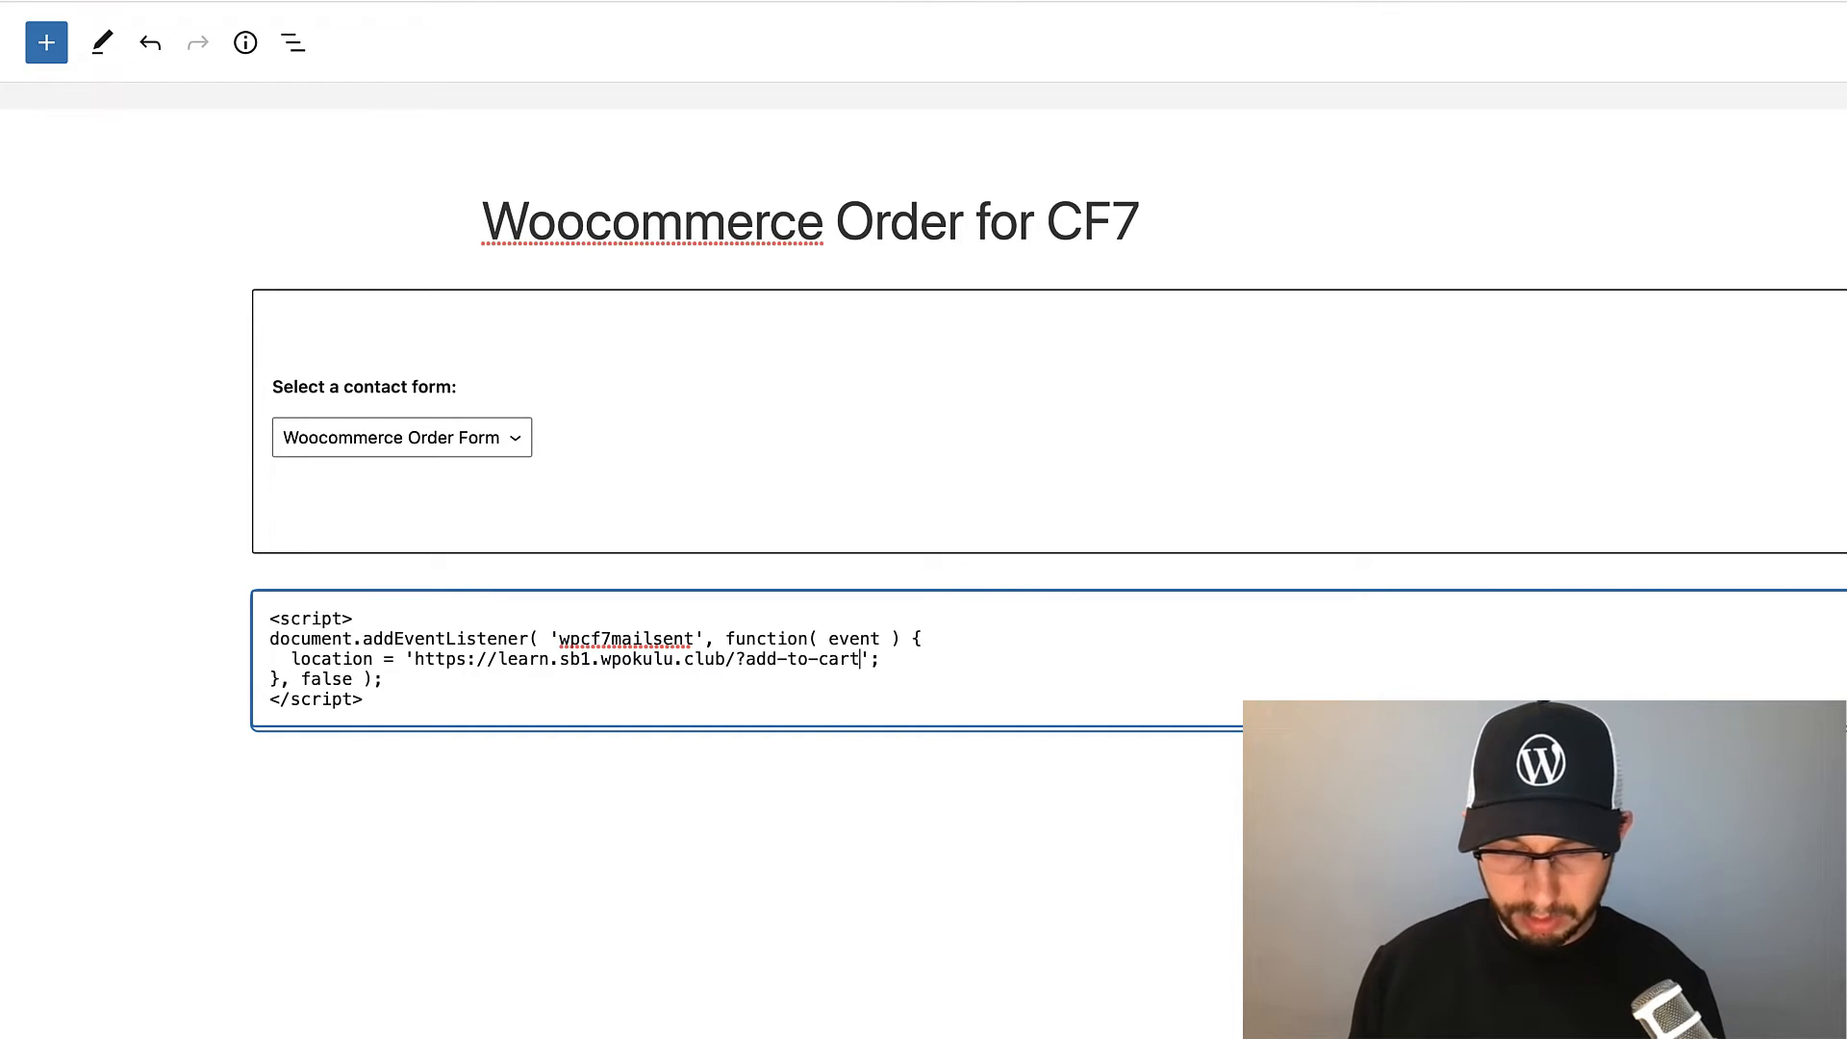
pyautogui.write('=17')
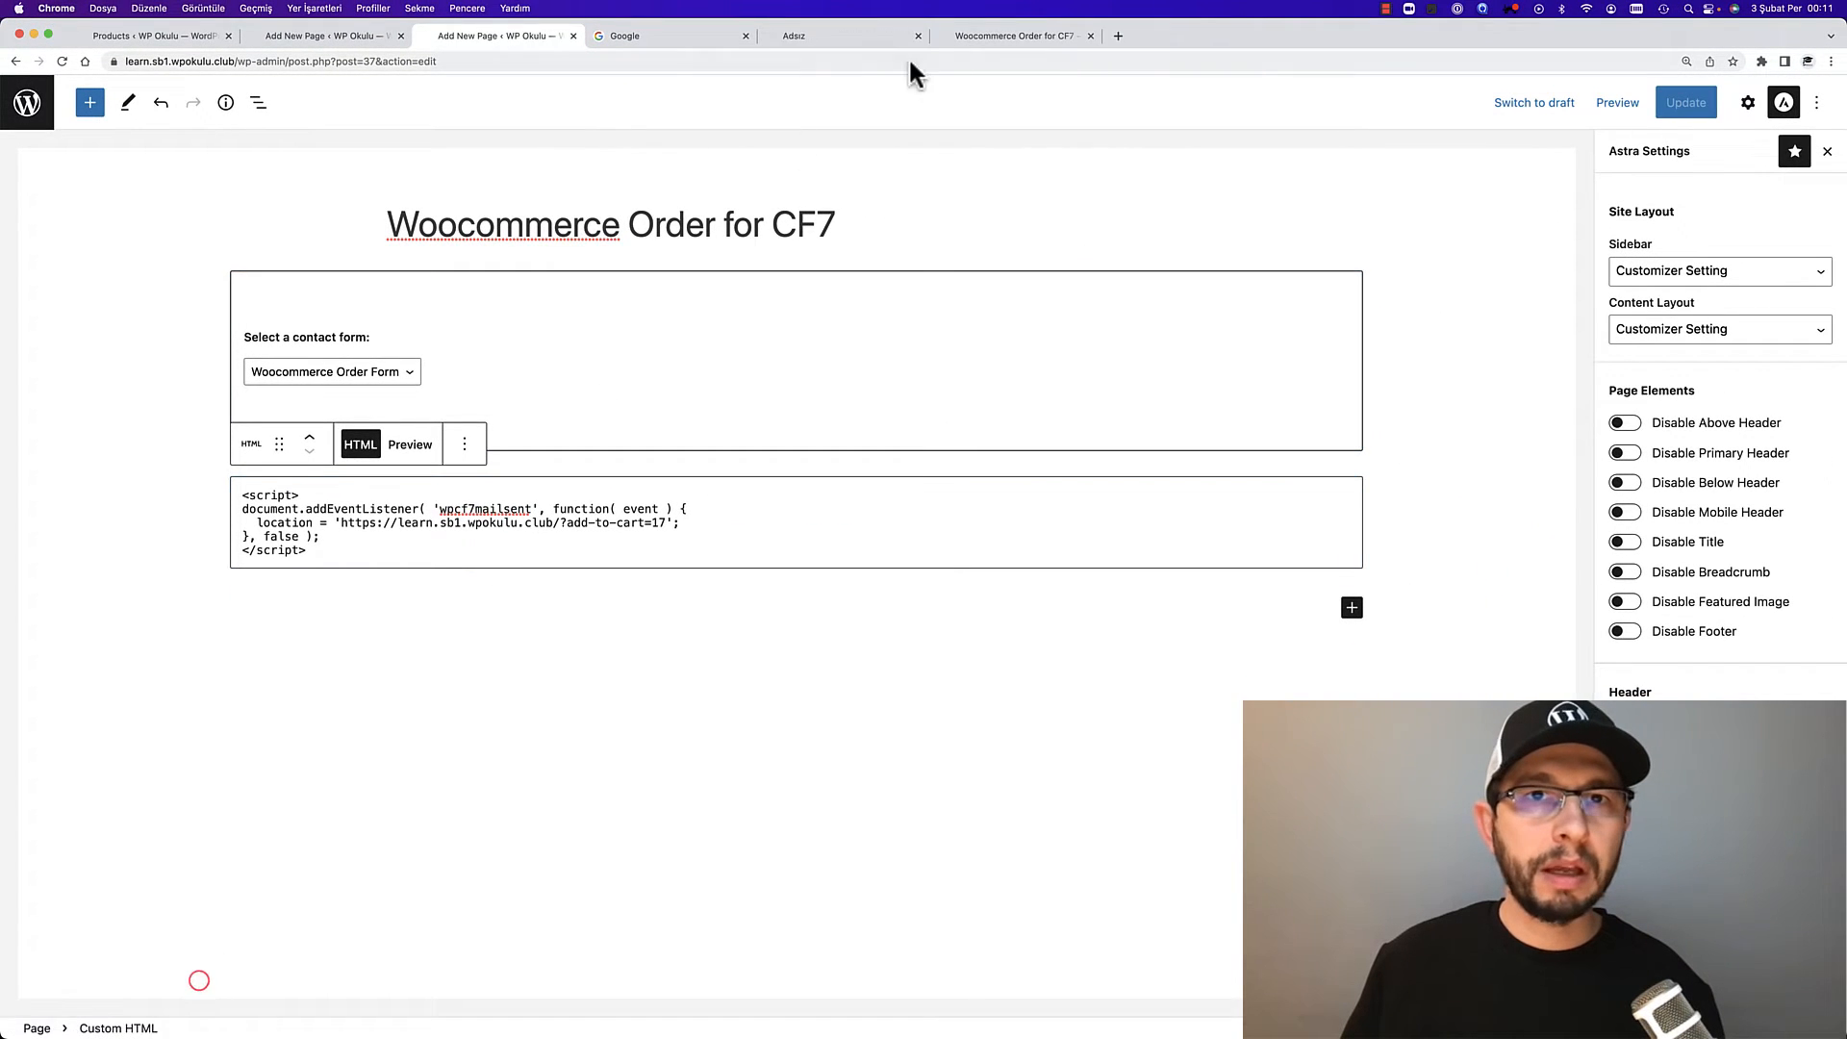
# Re-save the Woocommerce Order Form from Contact Forms and switch to the live order page
pyautogui.click(841, 34)
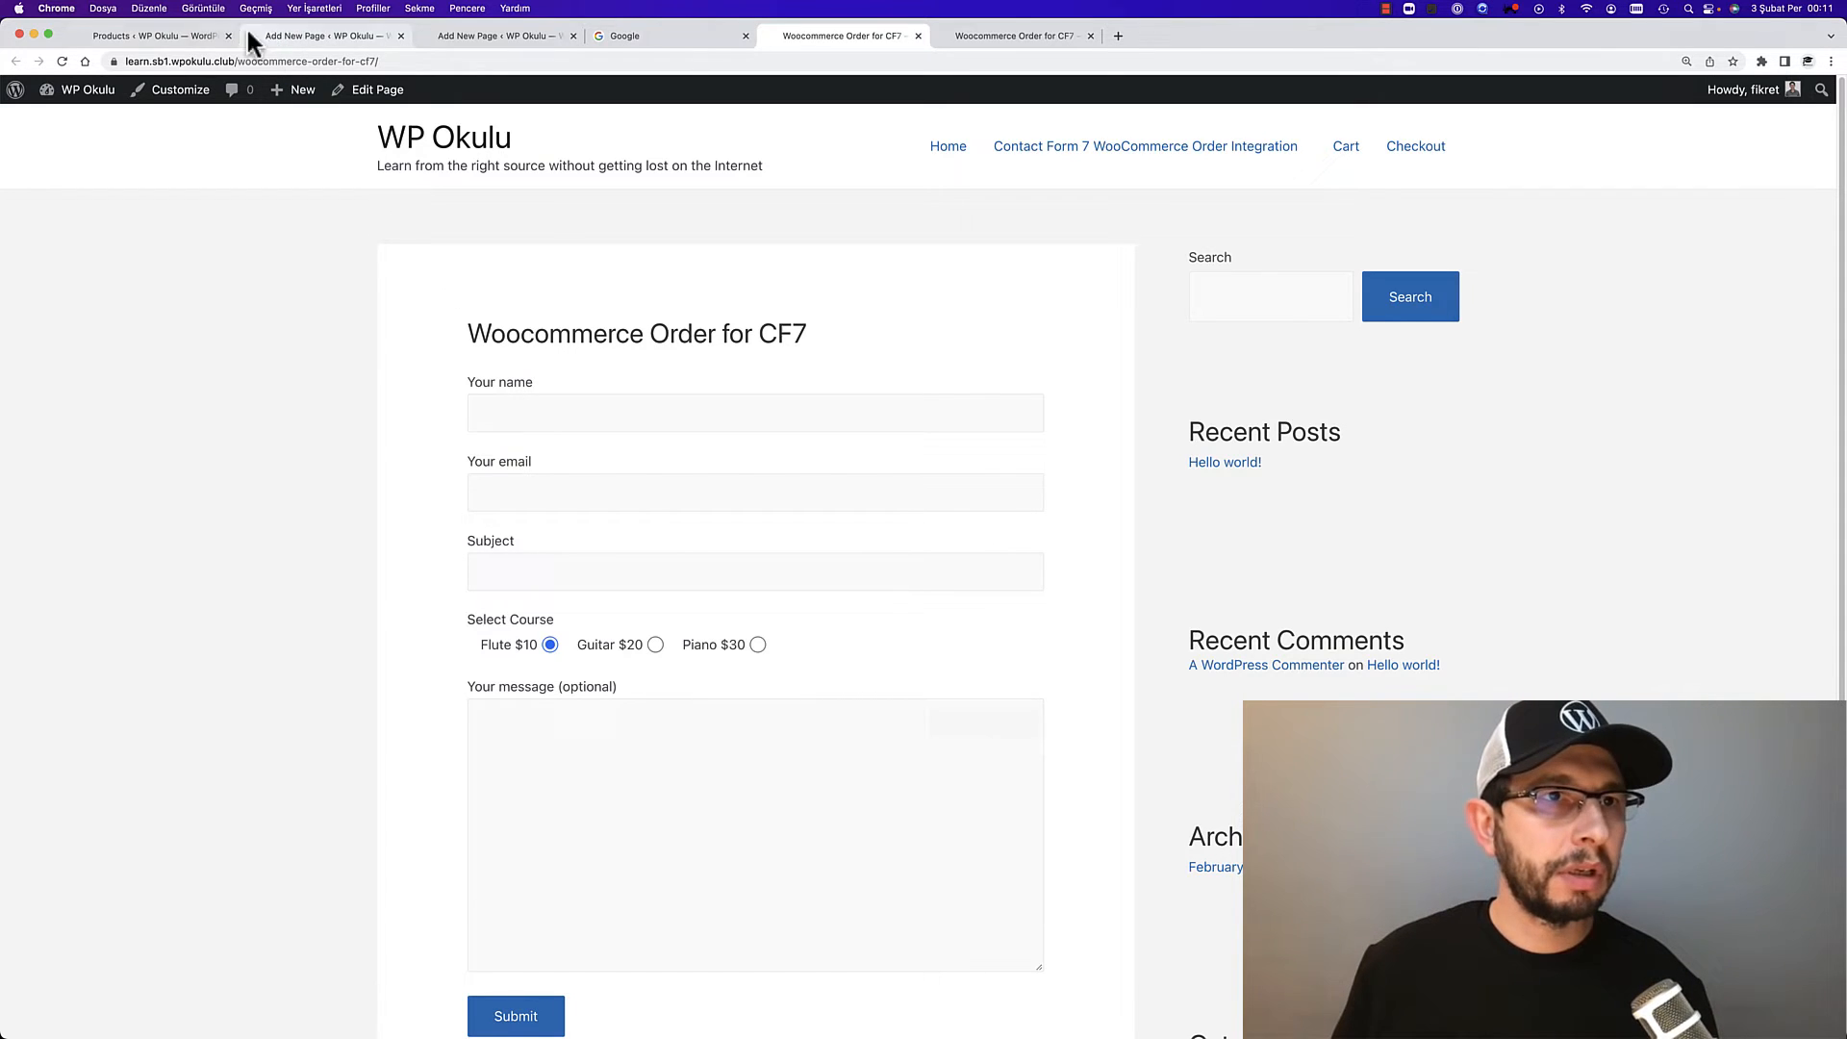
pyautogui.click(154, 35)
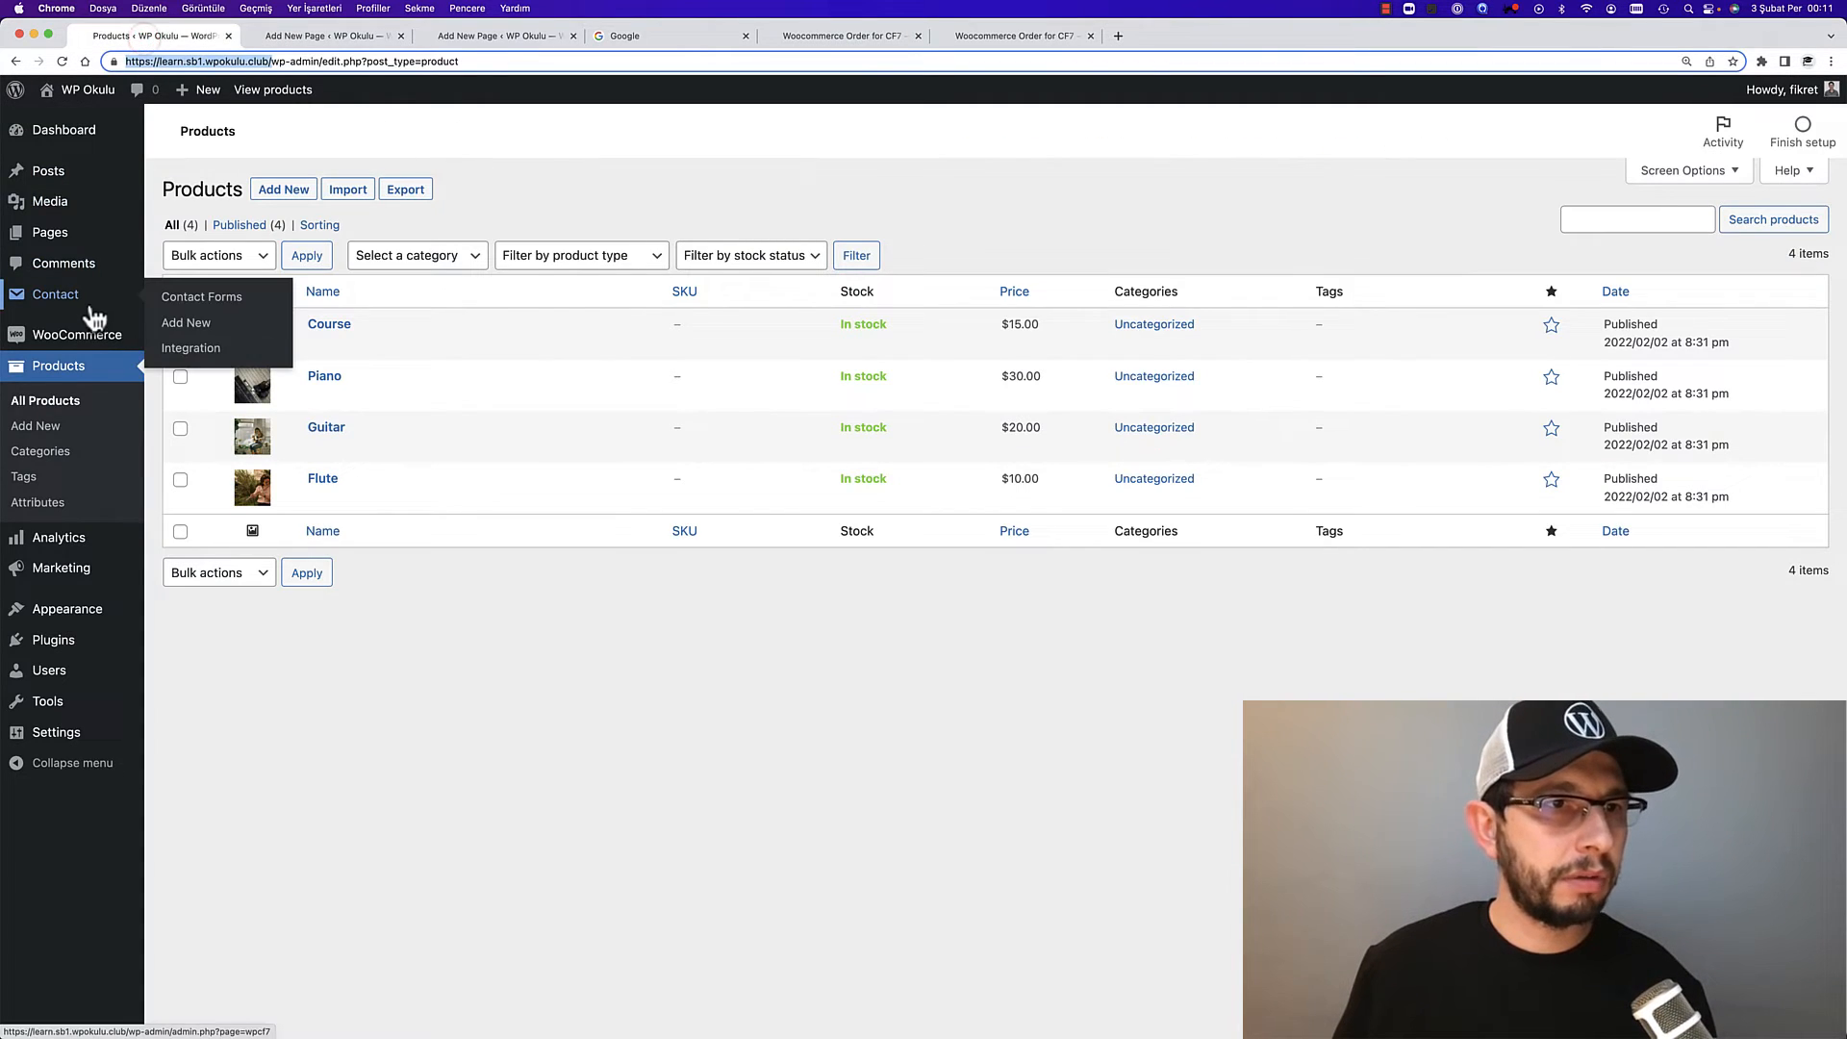
pyautogui.click(202, 296)
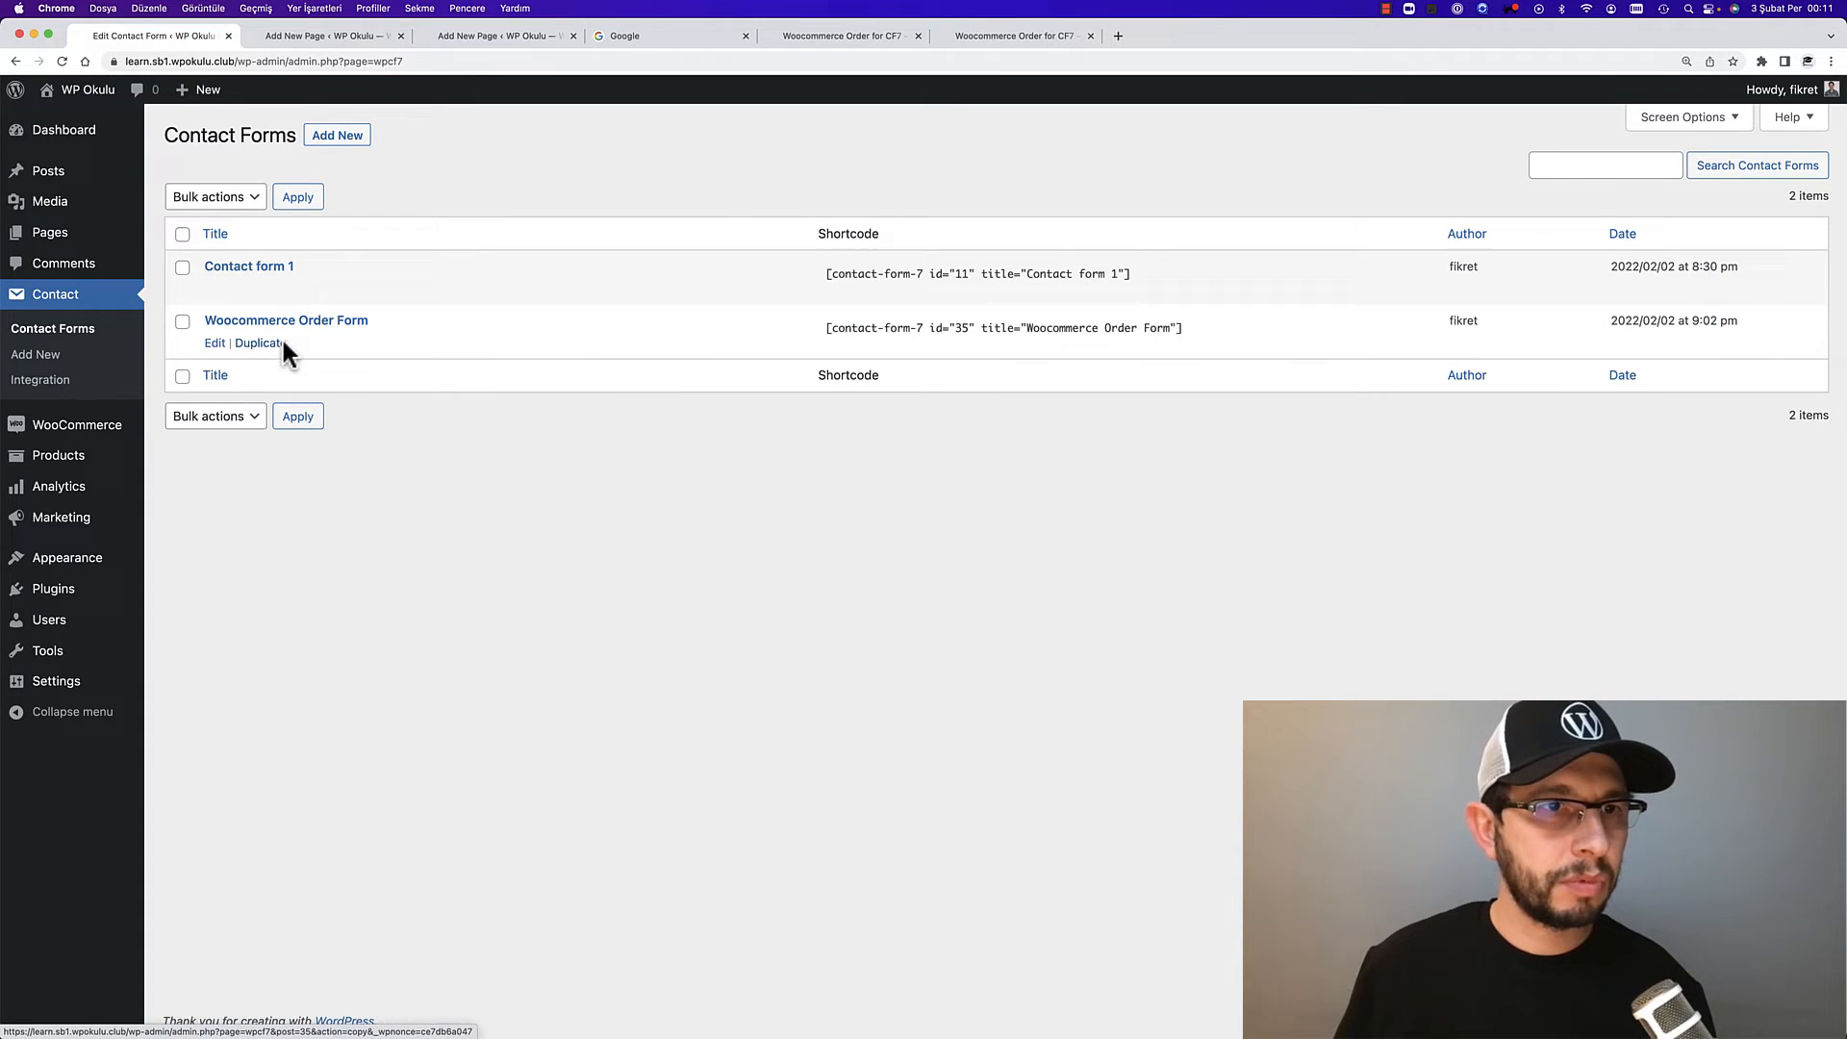
pyautogui.click(213, 342)
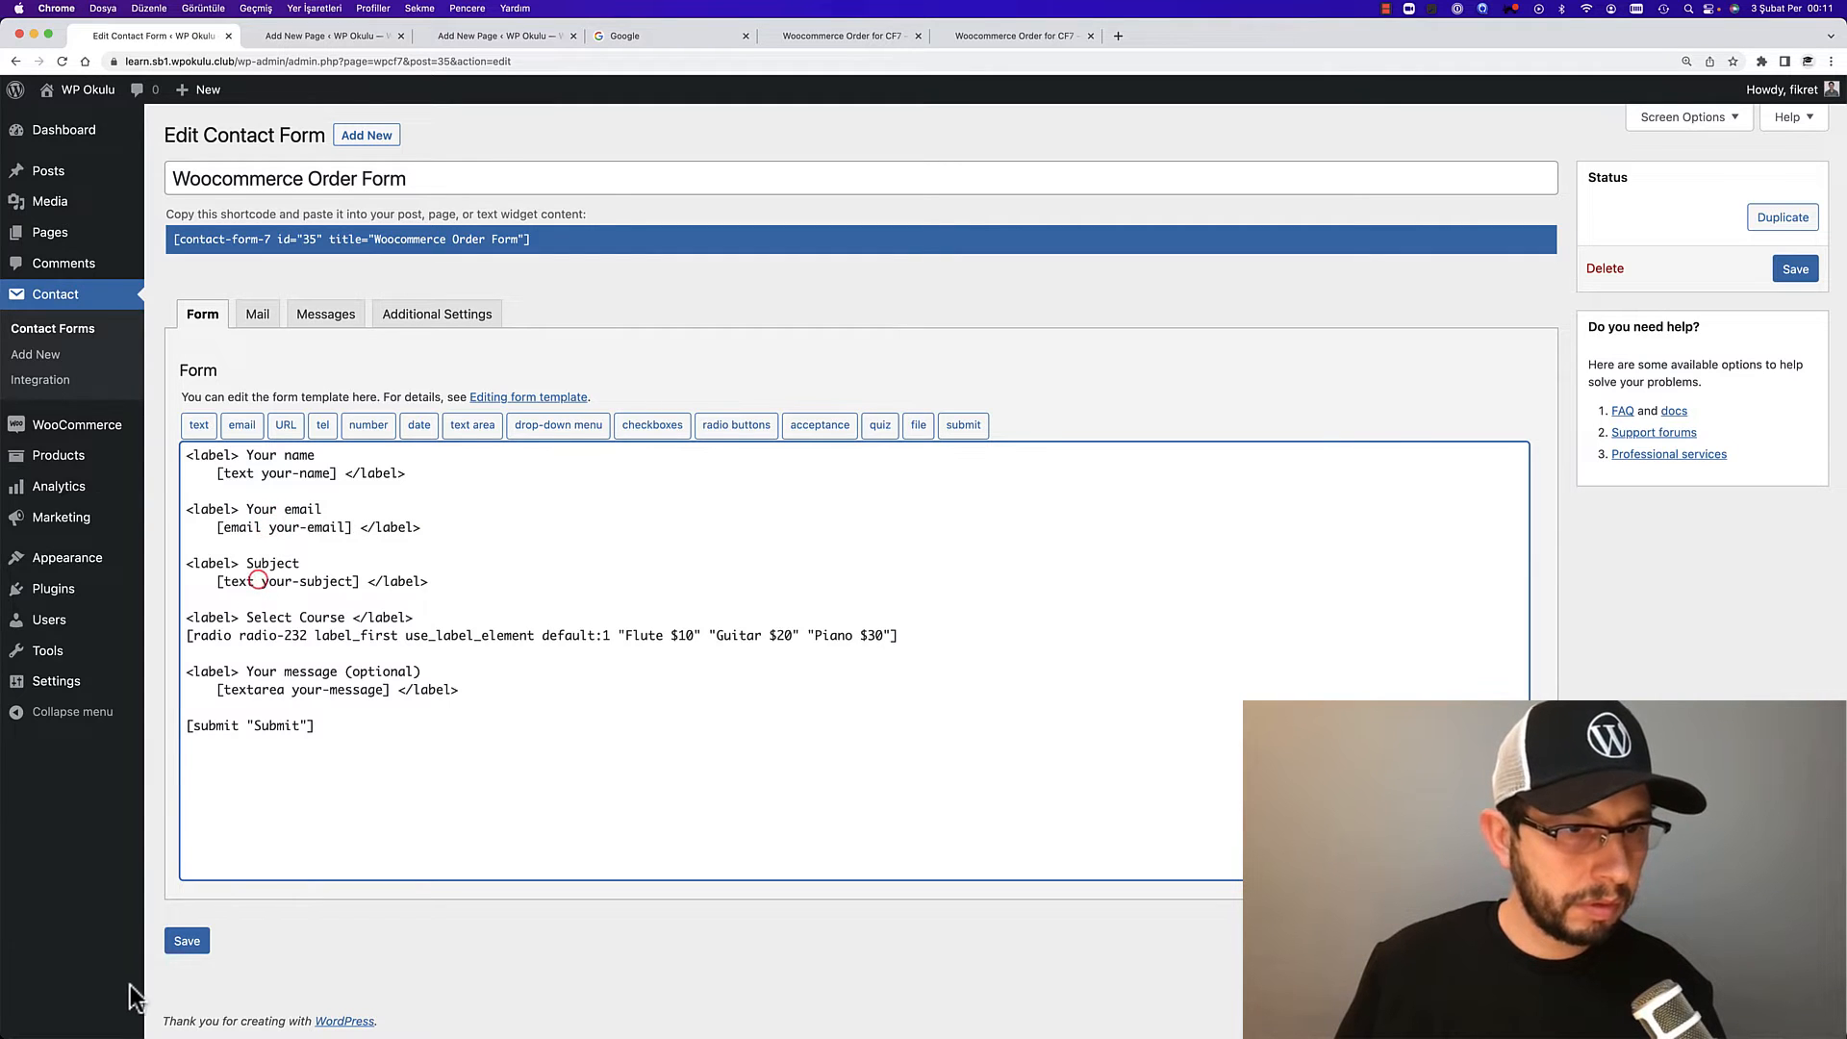
pyautogui.click(187, 941)
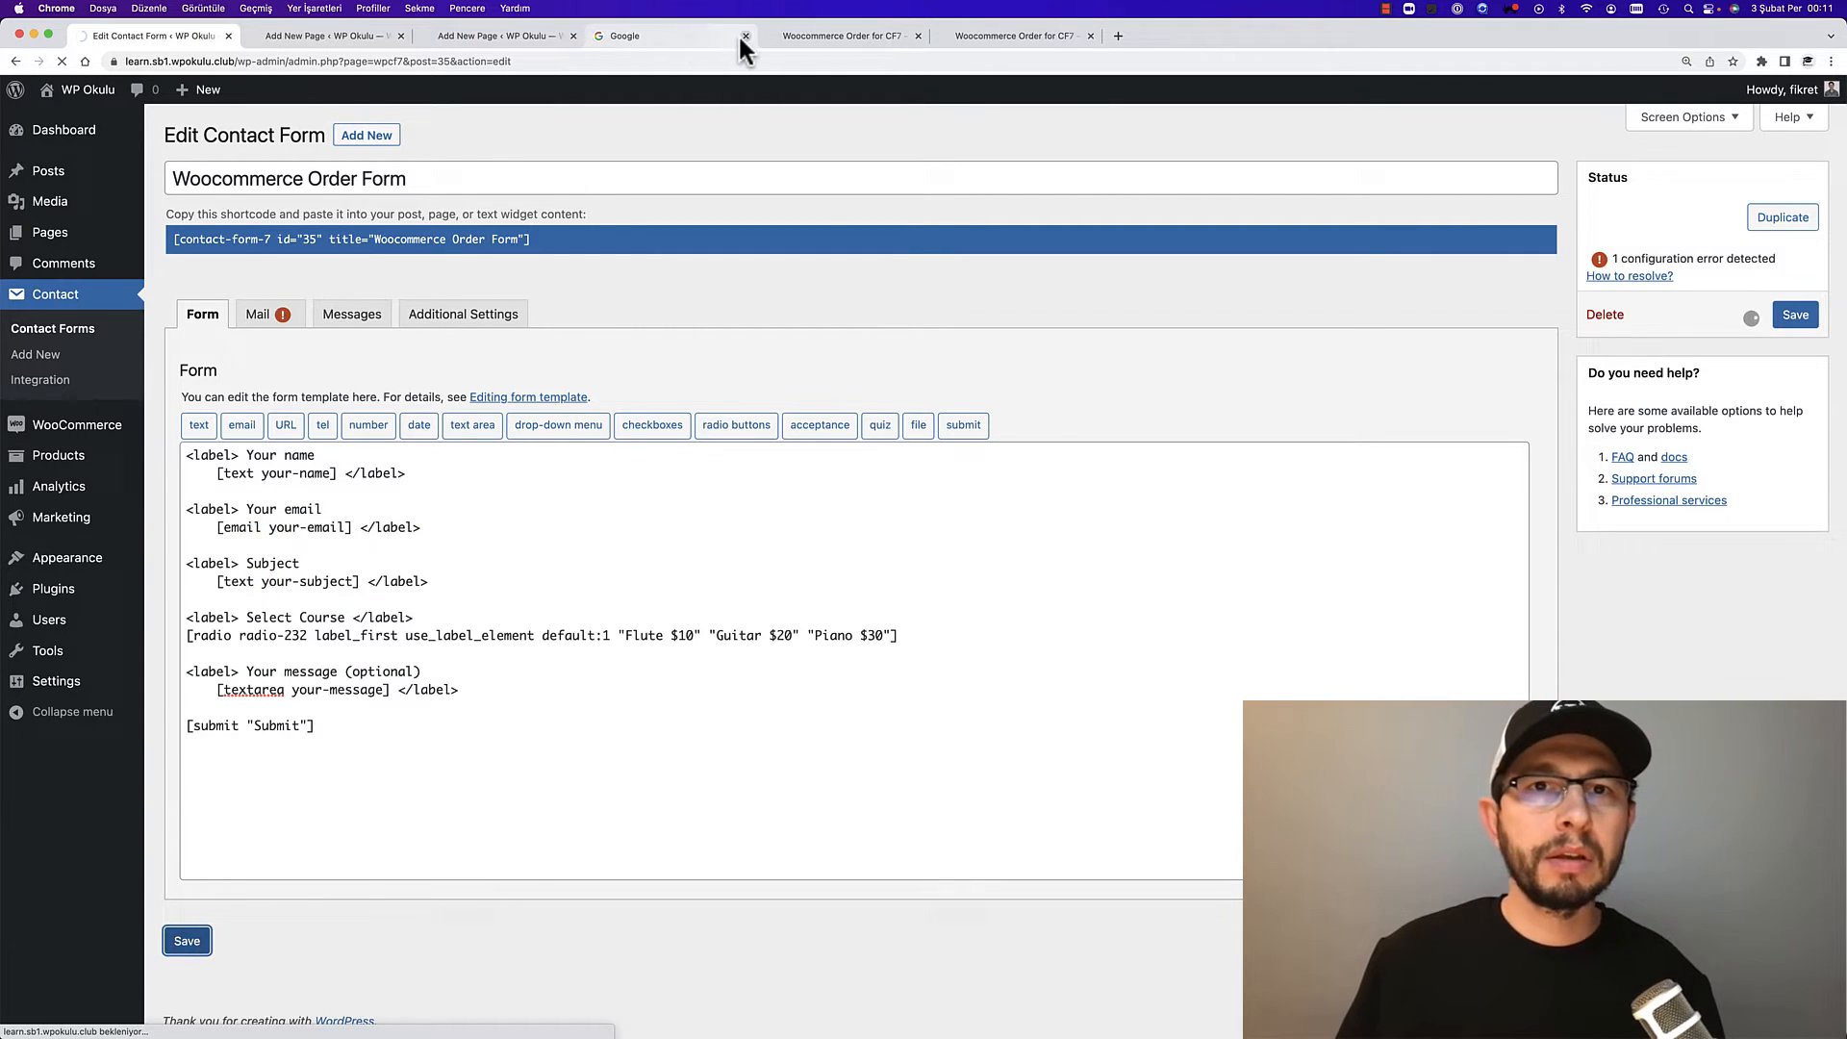
pyautogui.click(842, 34)
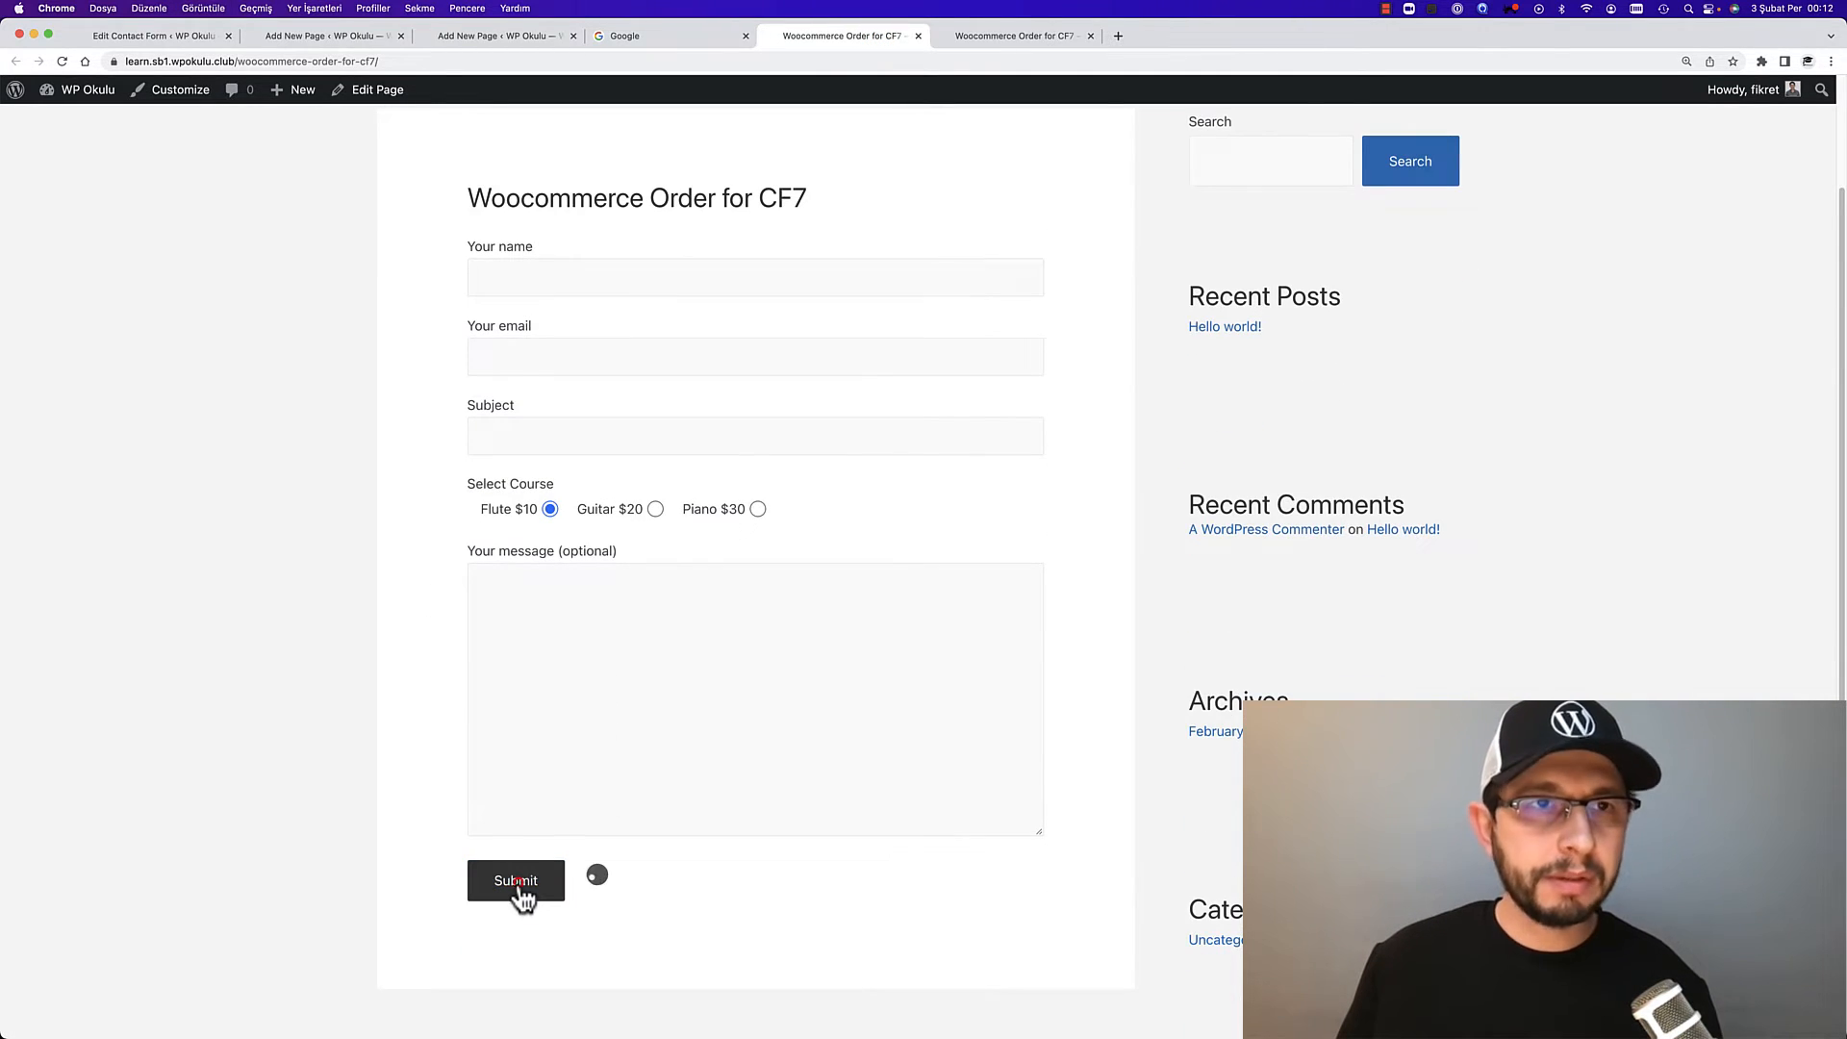
# Submit the form, check the add-to-cart URL, then remove Guitar and Course from the cart
pyautogui.click(516, 882)
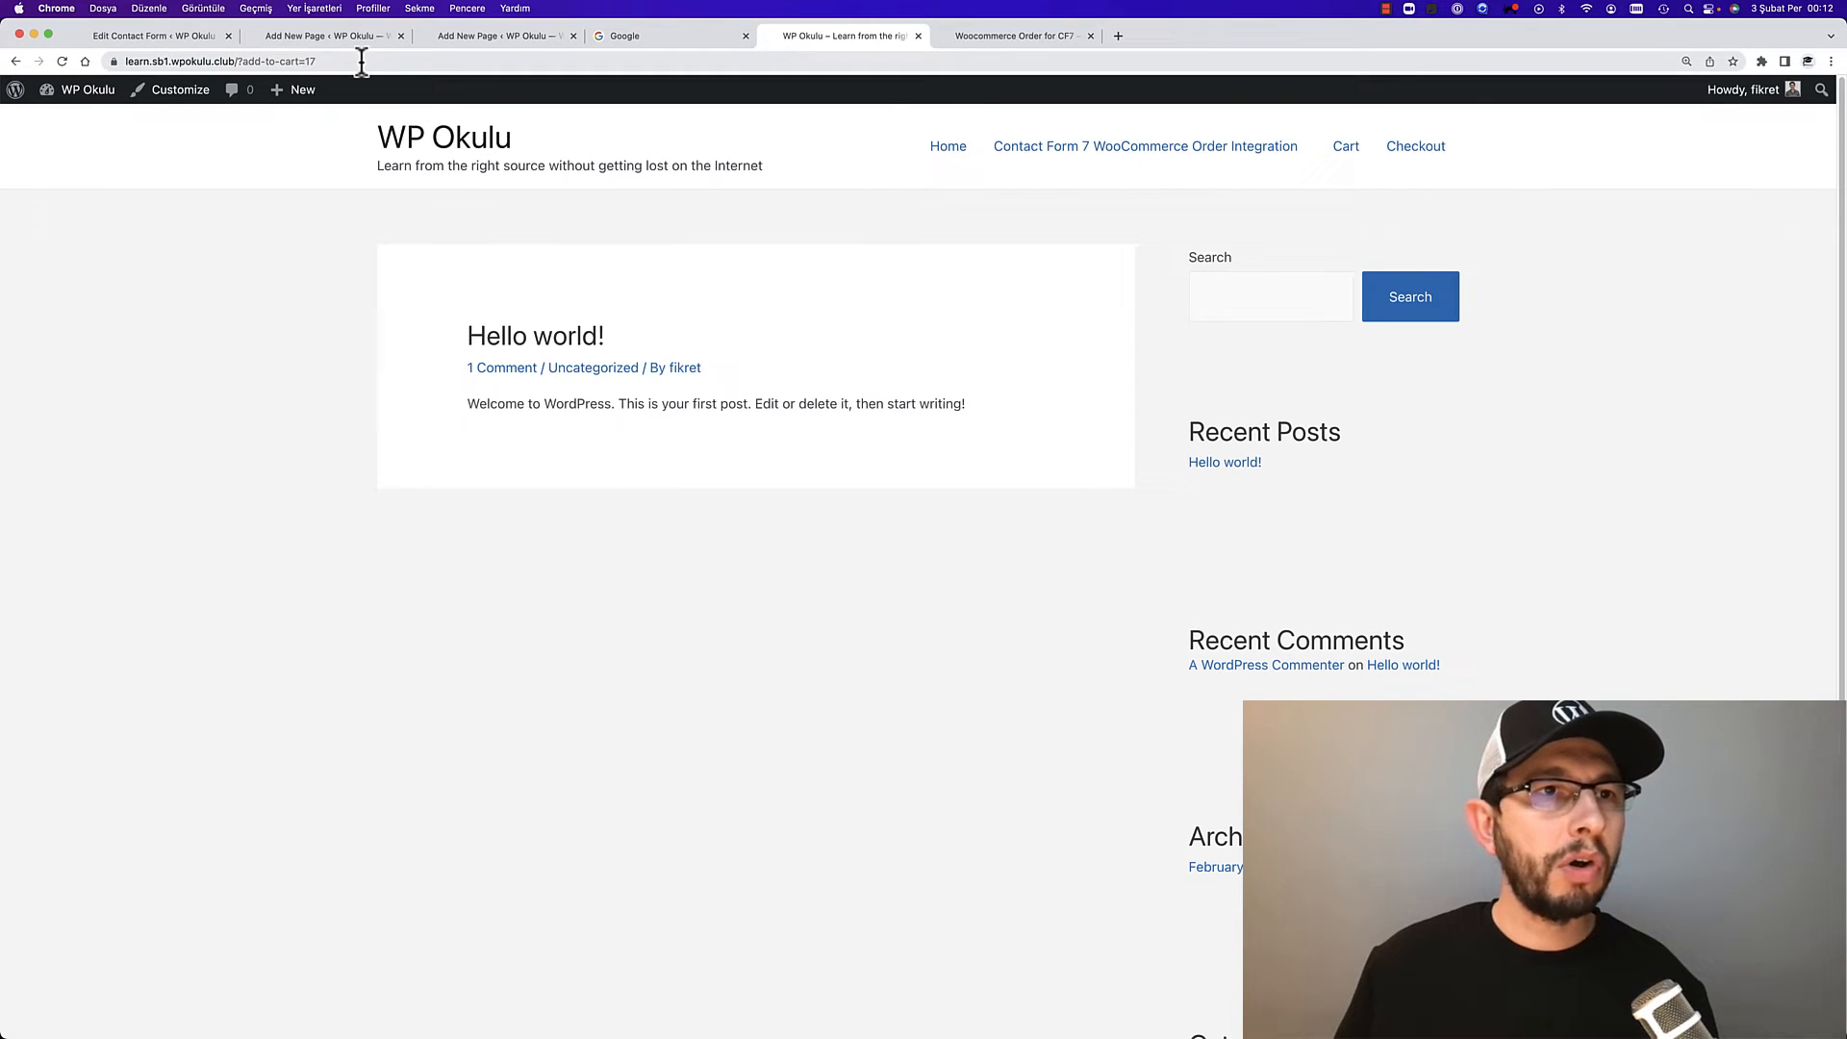
pyautogui.click(211, 62)
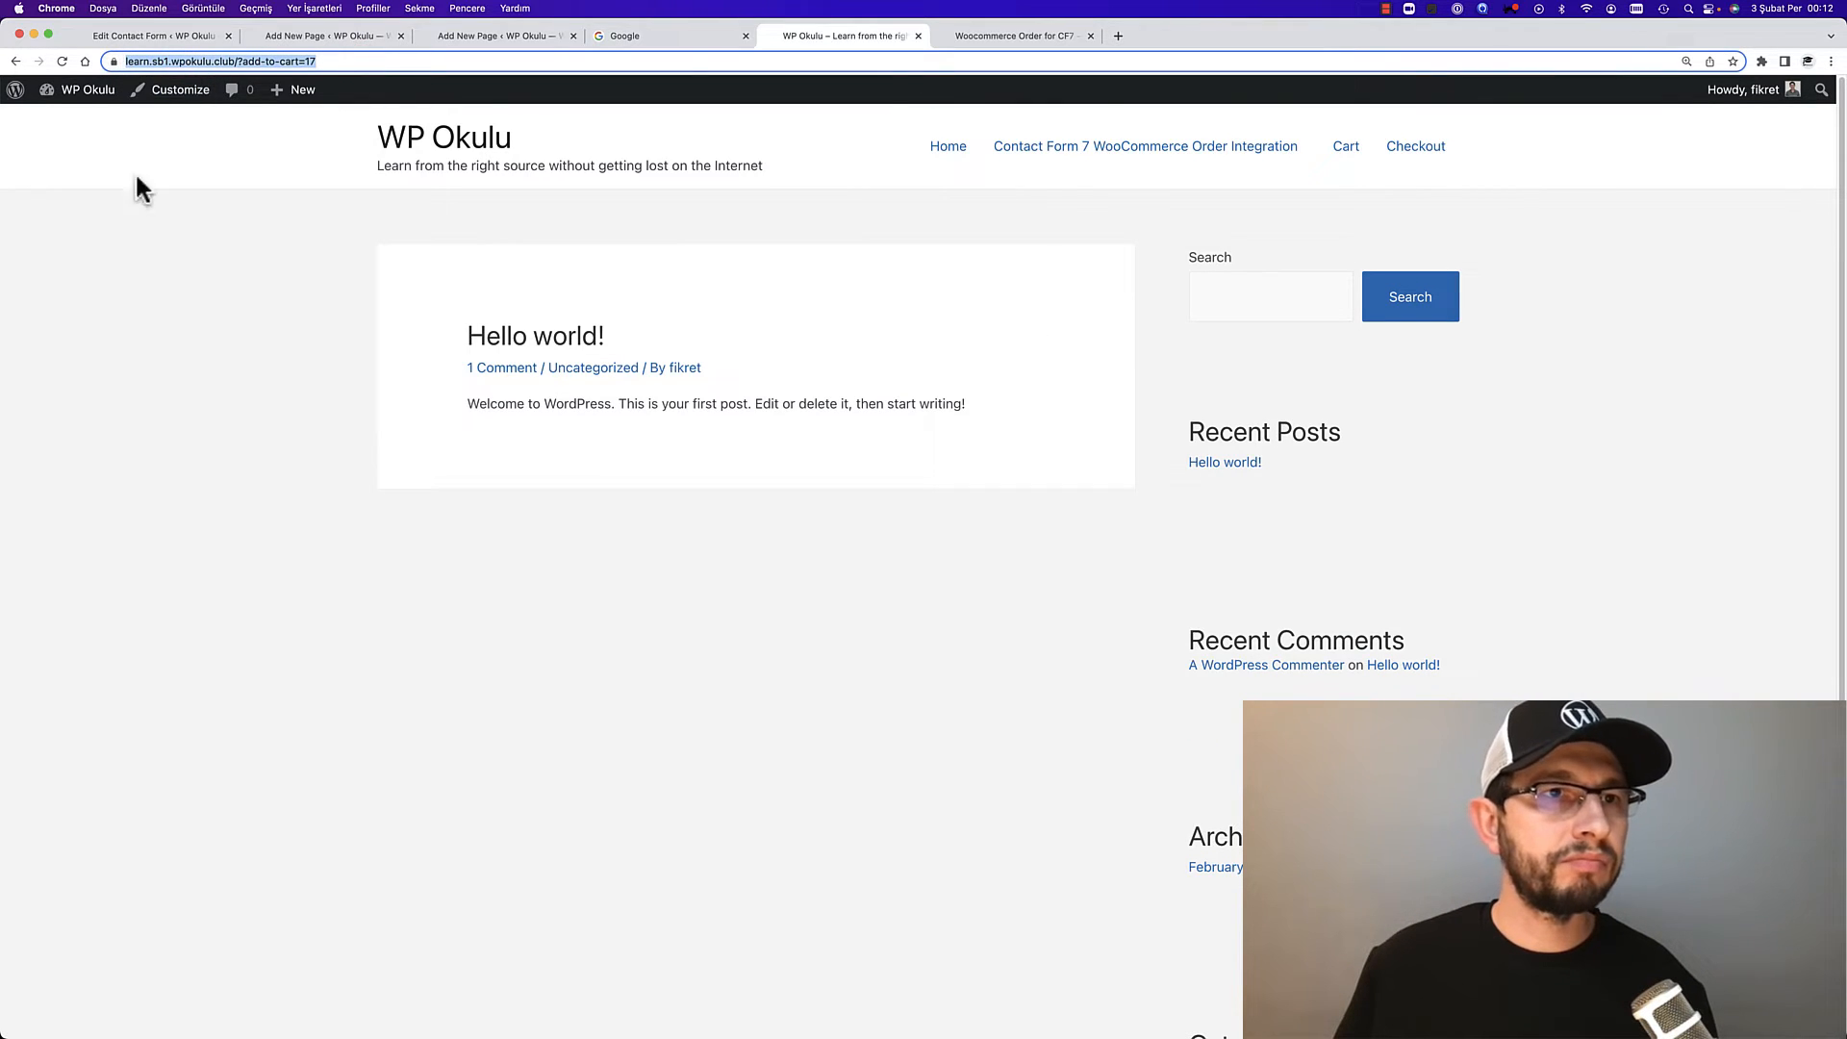
pyautogui.moveTo(1560, 144)
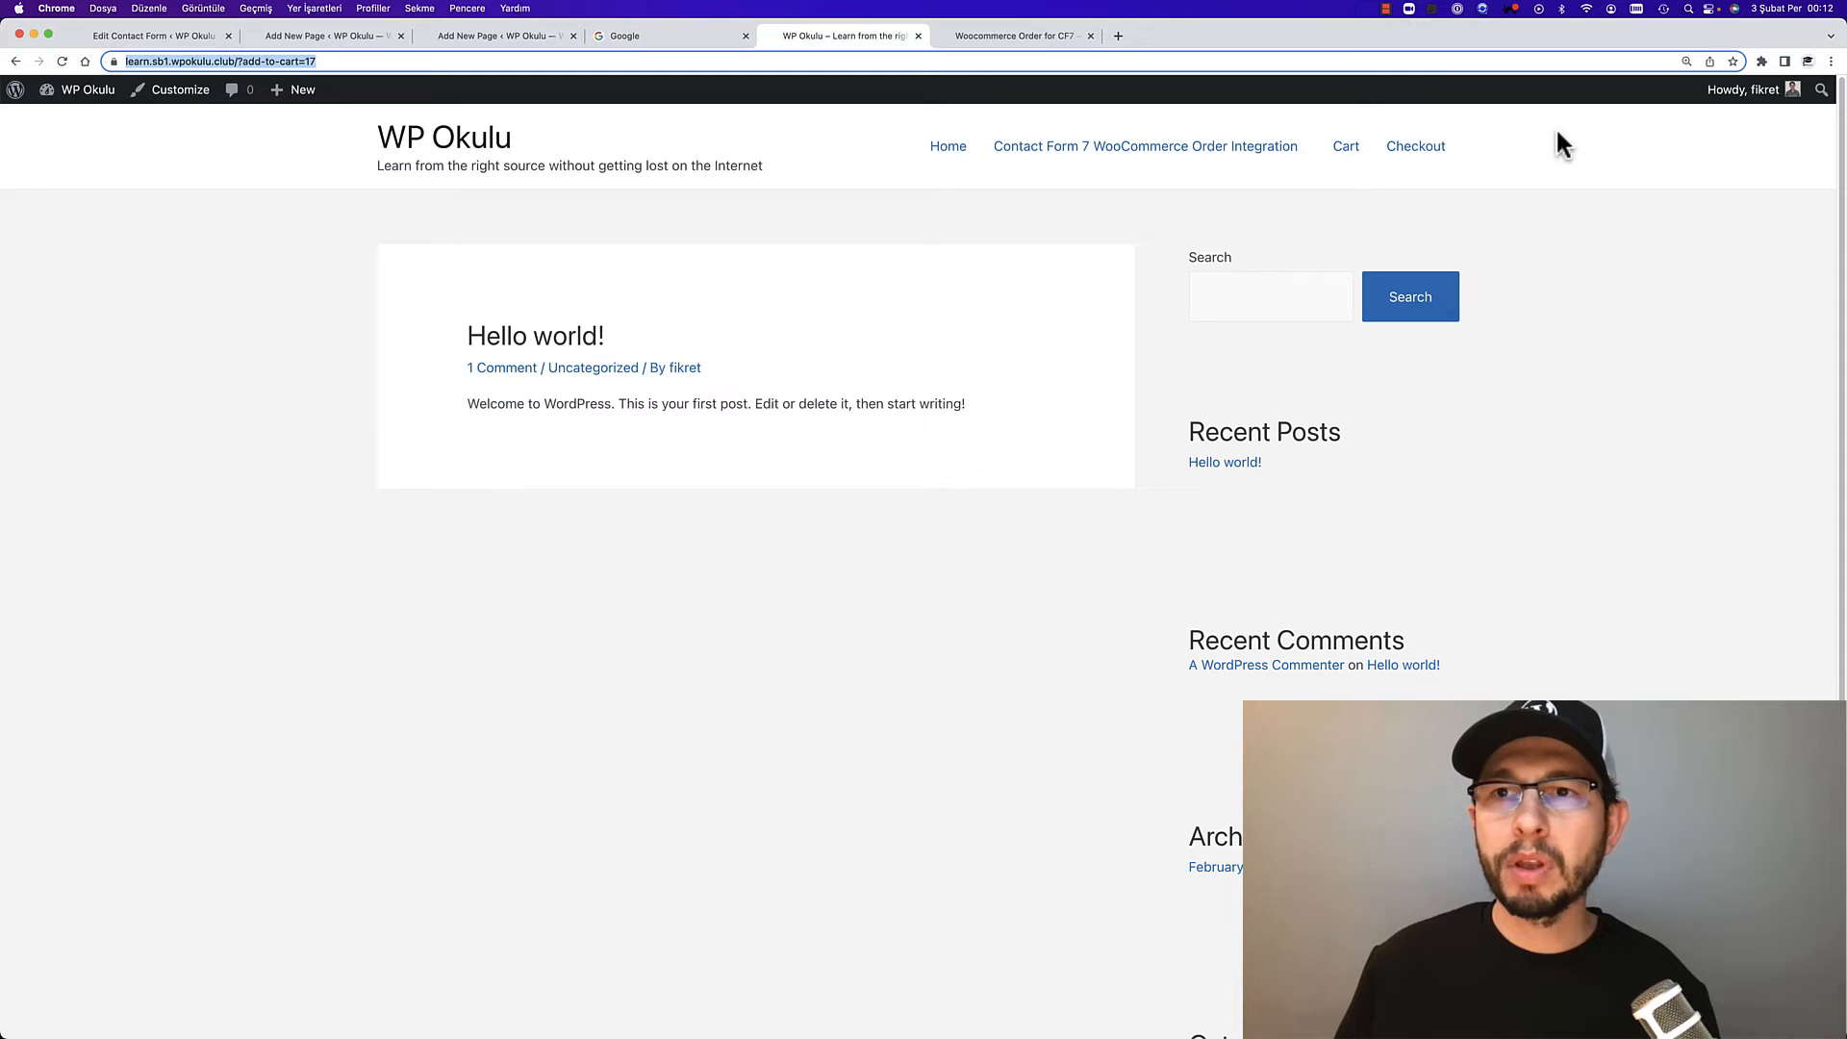
pyautogui.click(1345, 144)
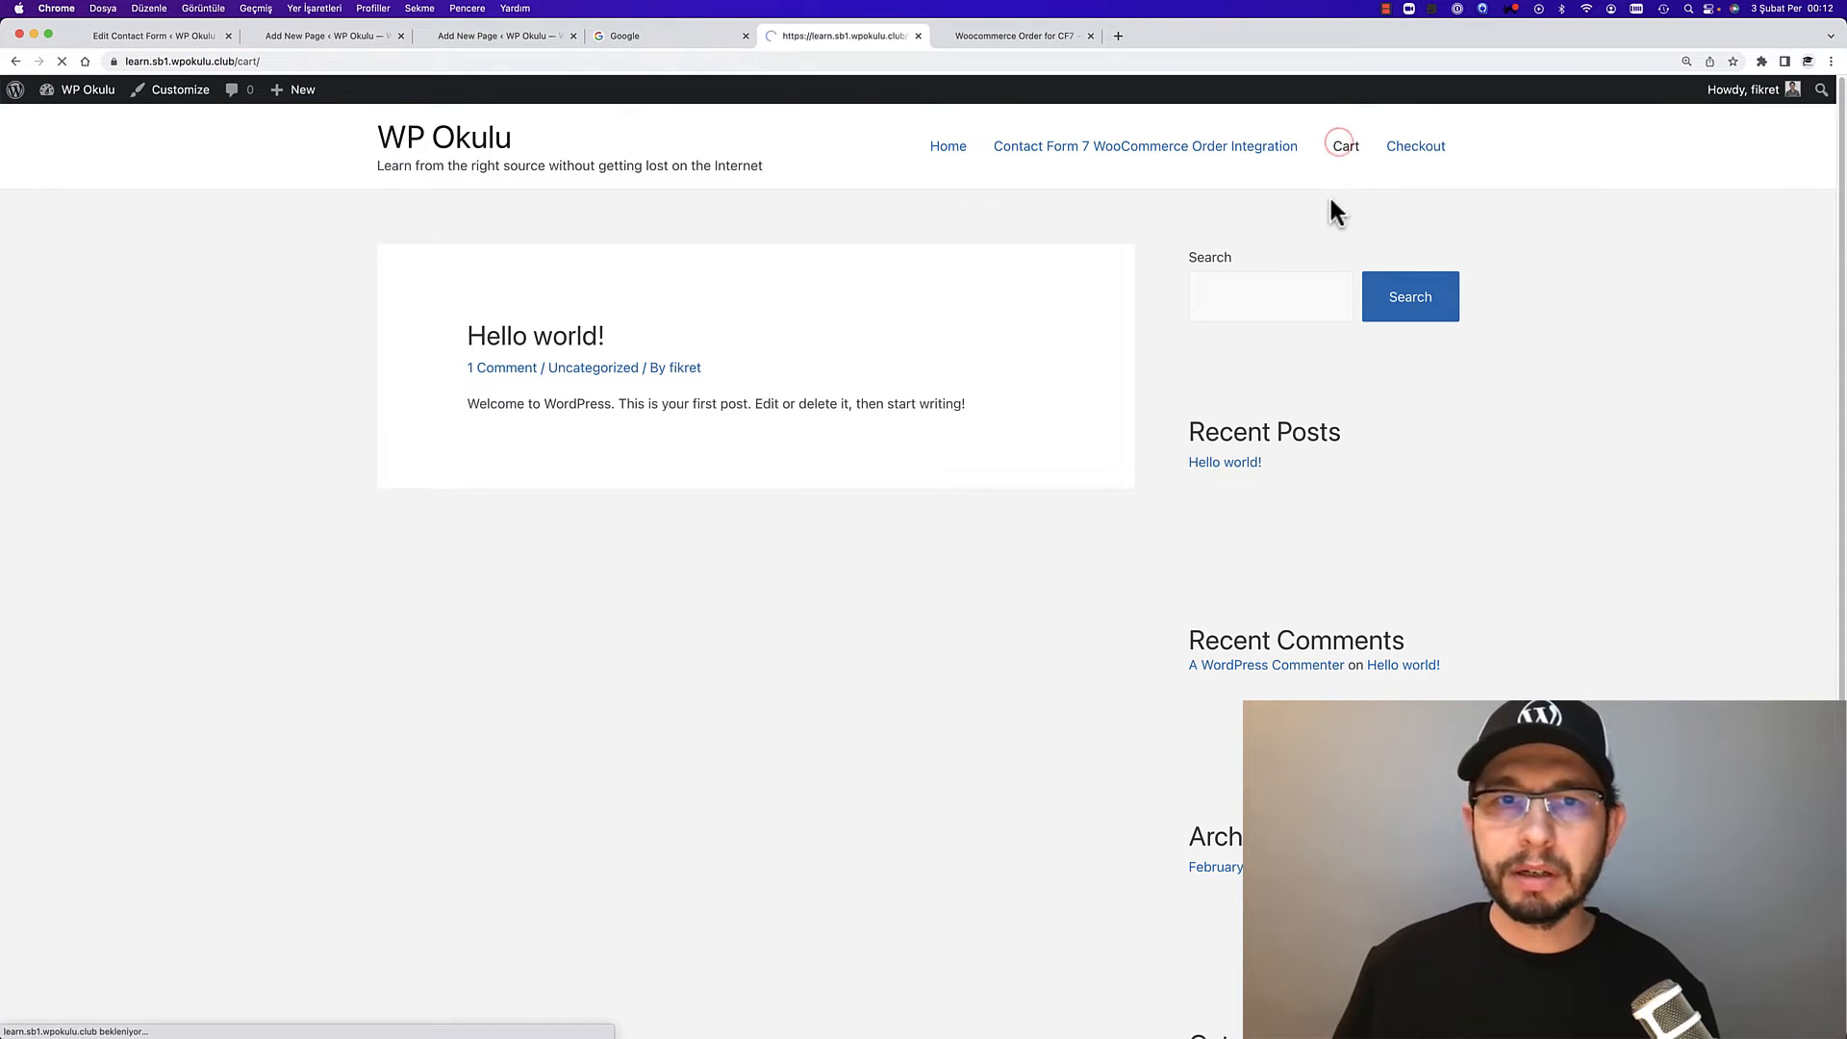
pyautogui.click(1342, 146)
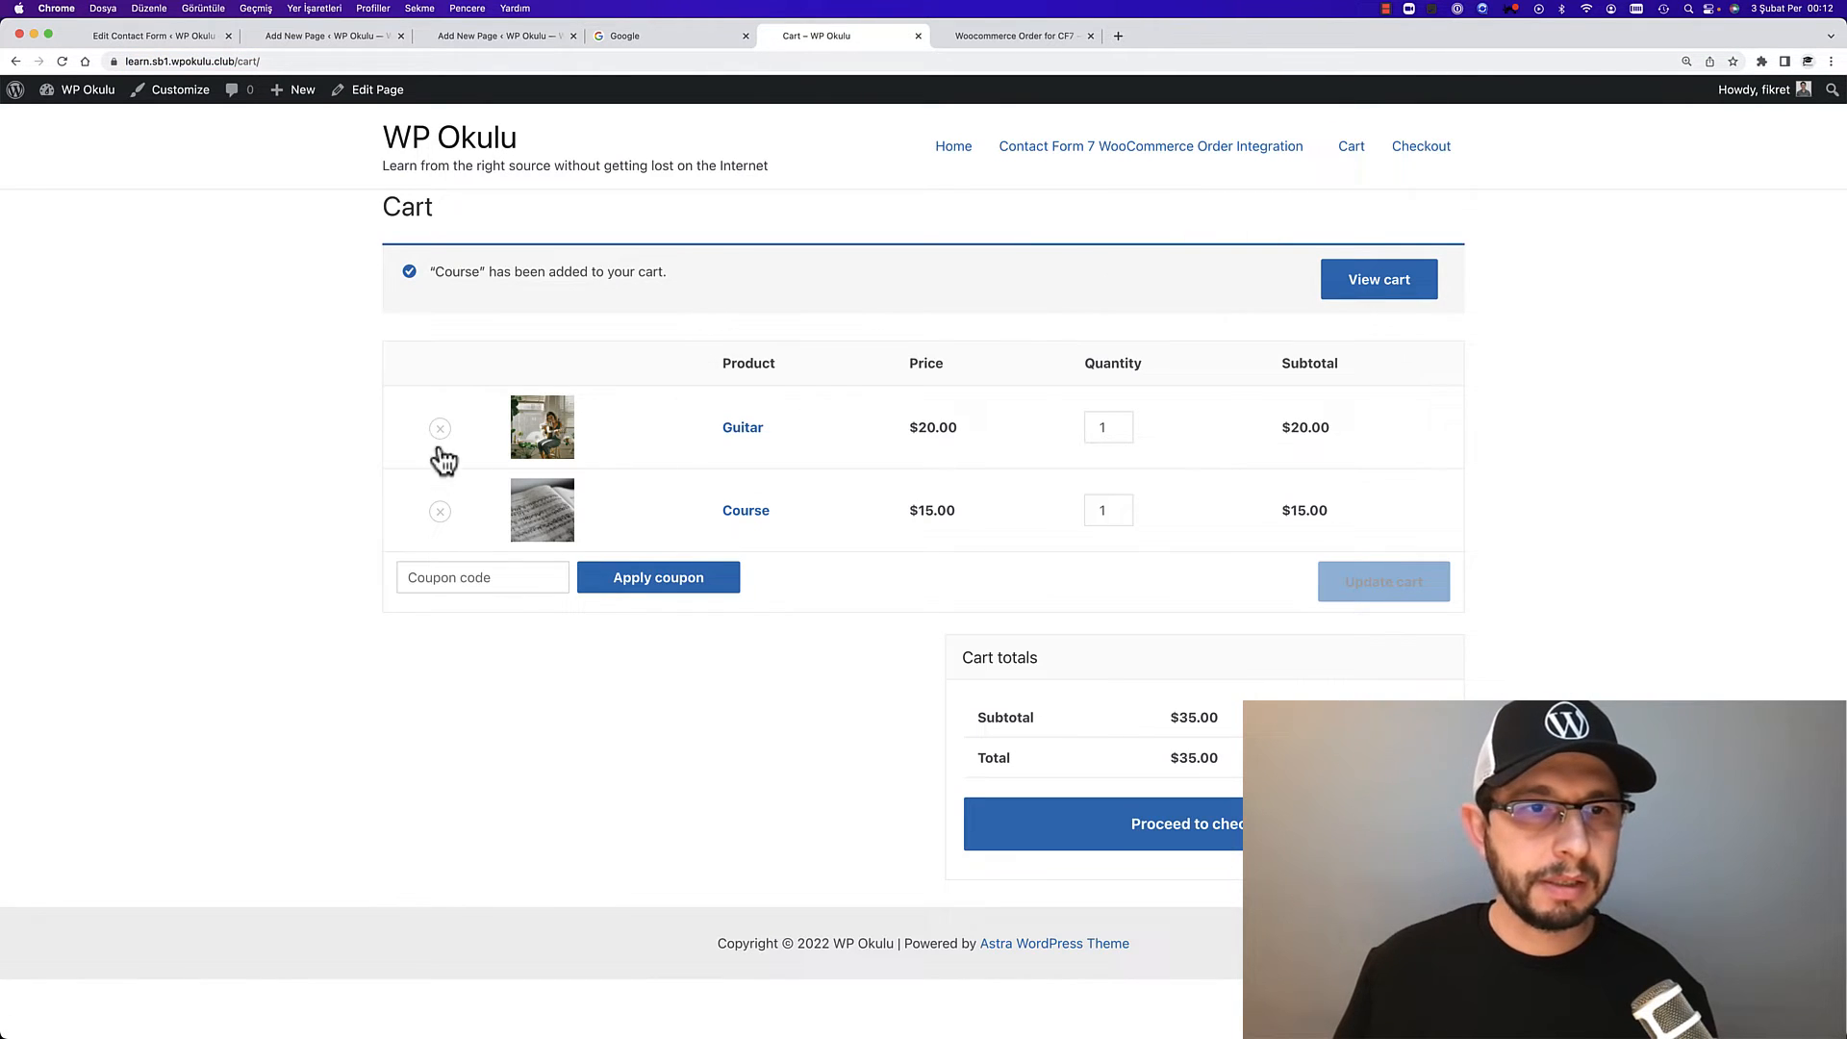
pyautogui.click(438, 427)
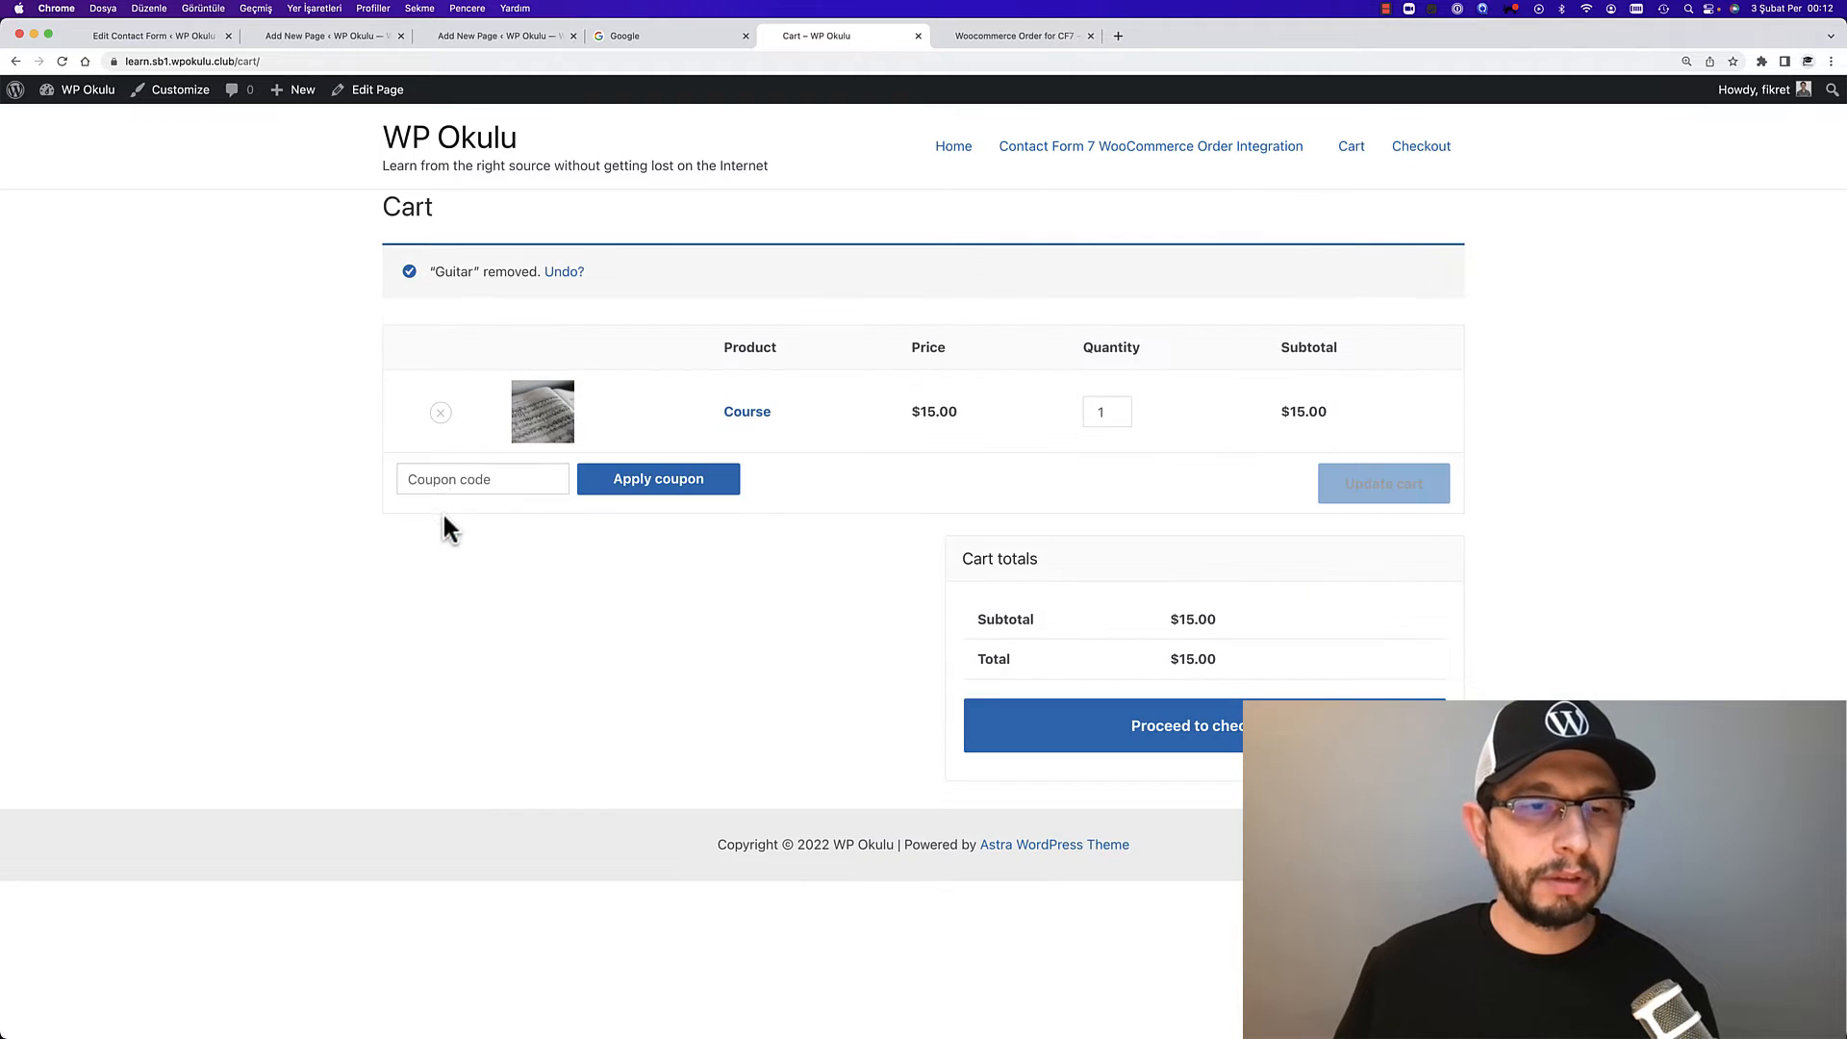
pyautogui.click(440, 412)
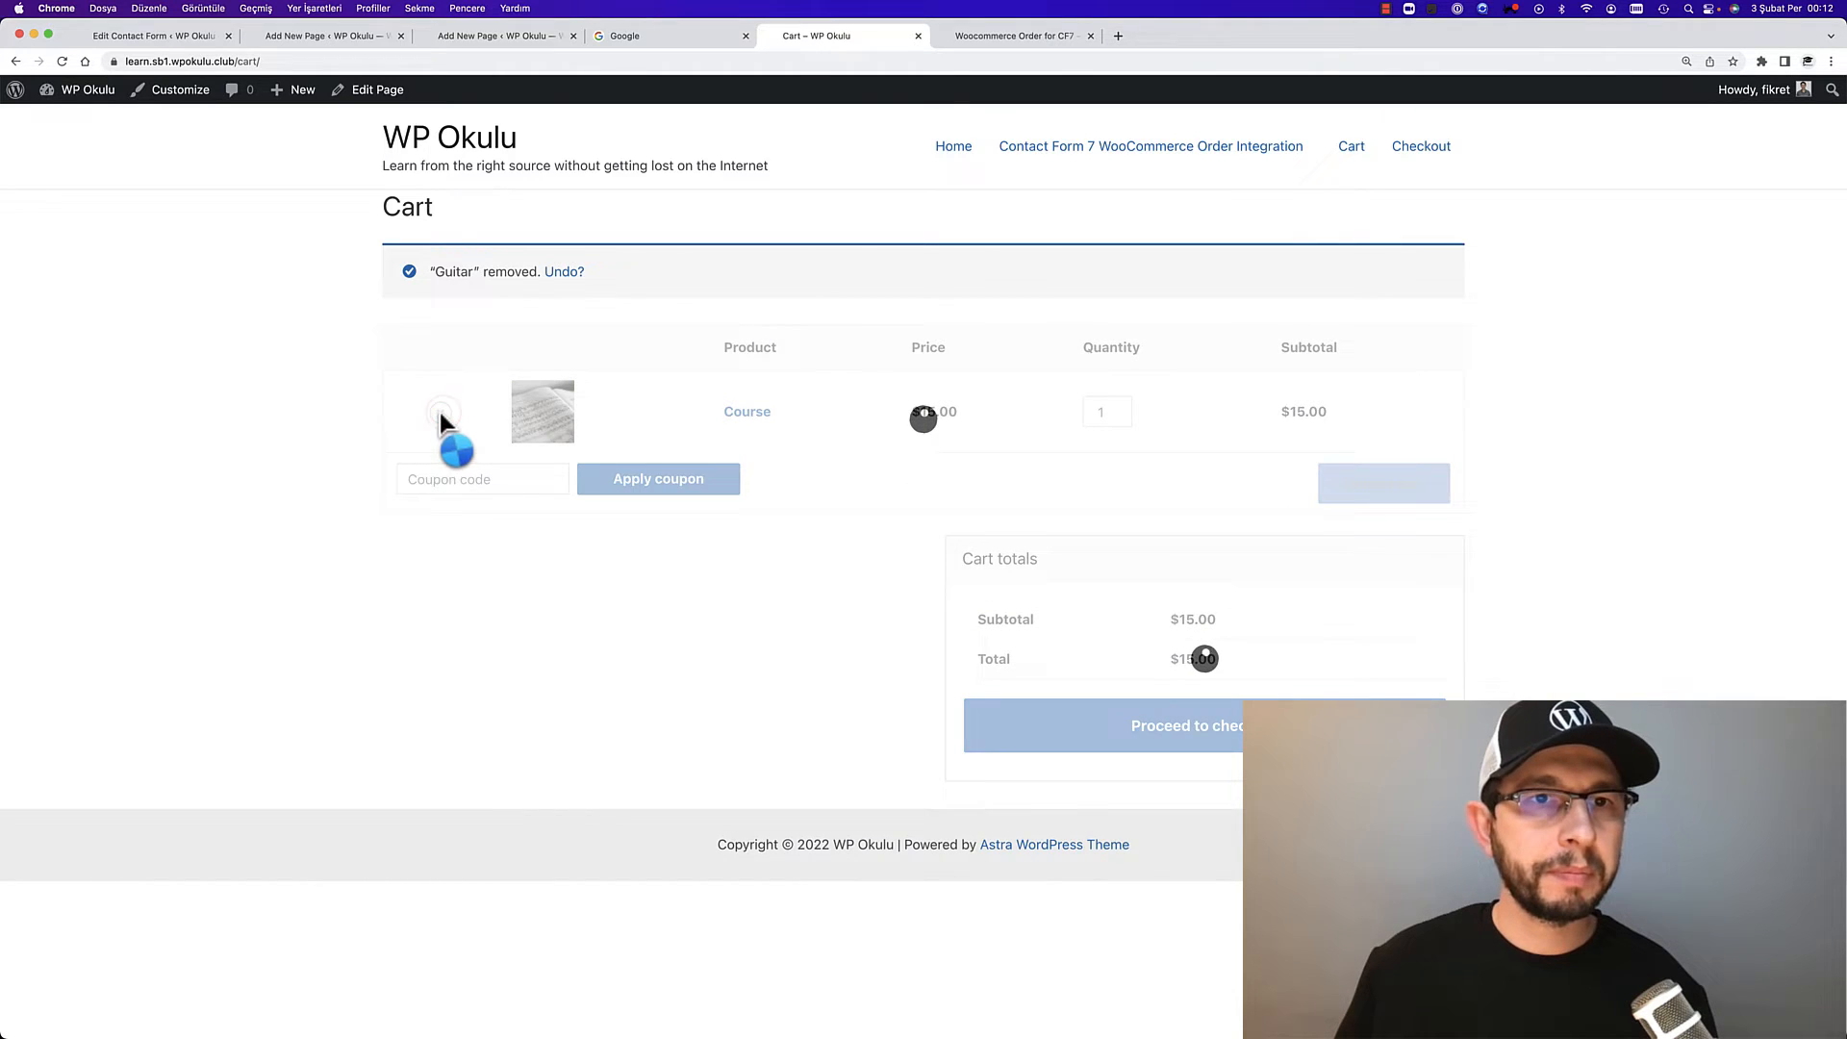
# Resubmit the live order form and reopen the cart, now holding only Course at $15.00
pyautogui.click(494, 35)
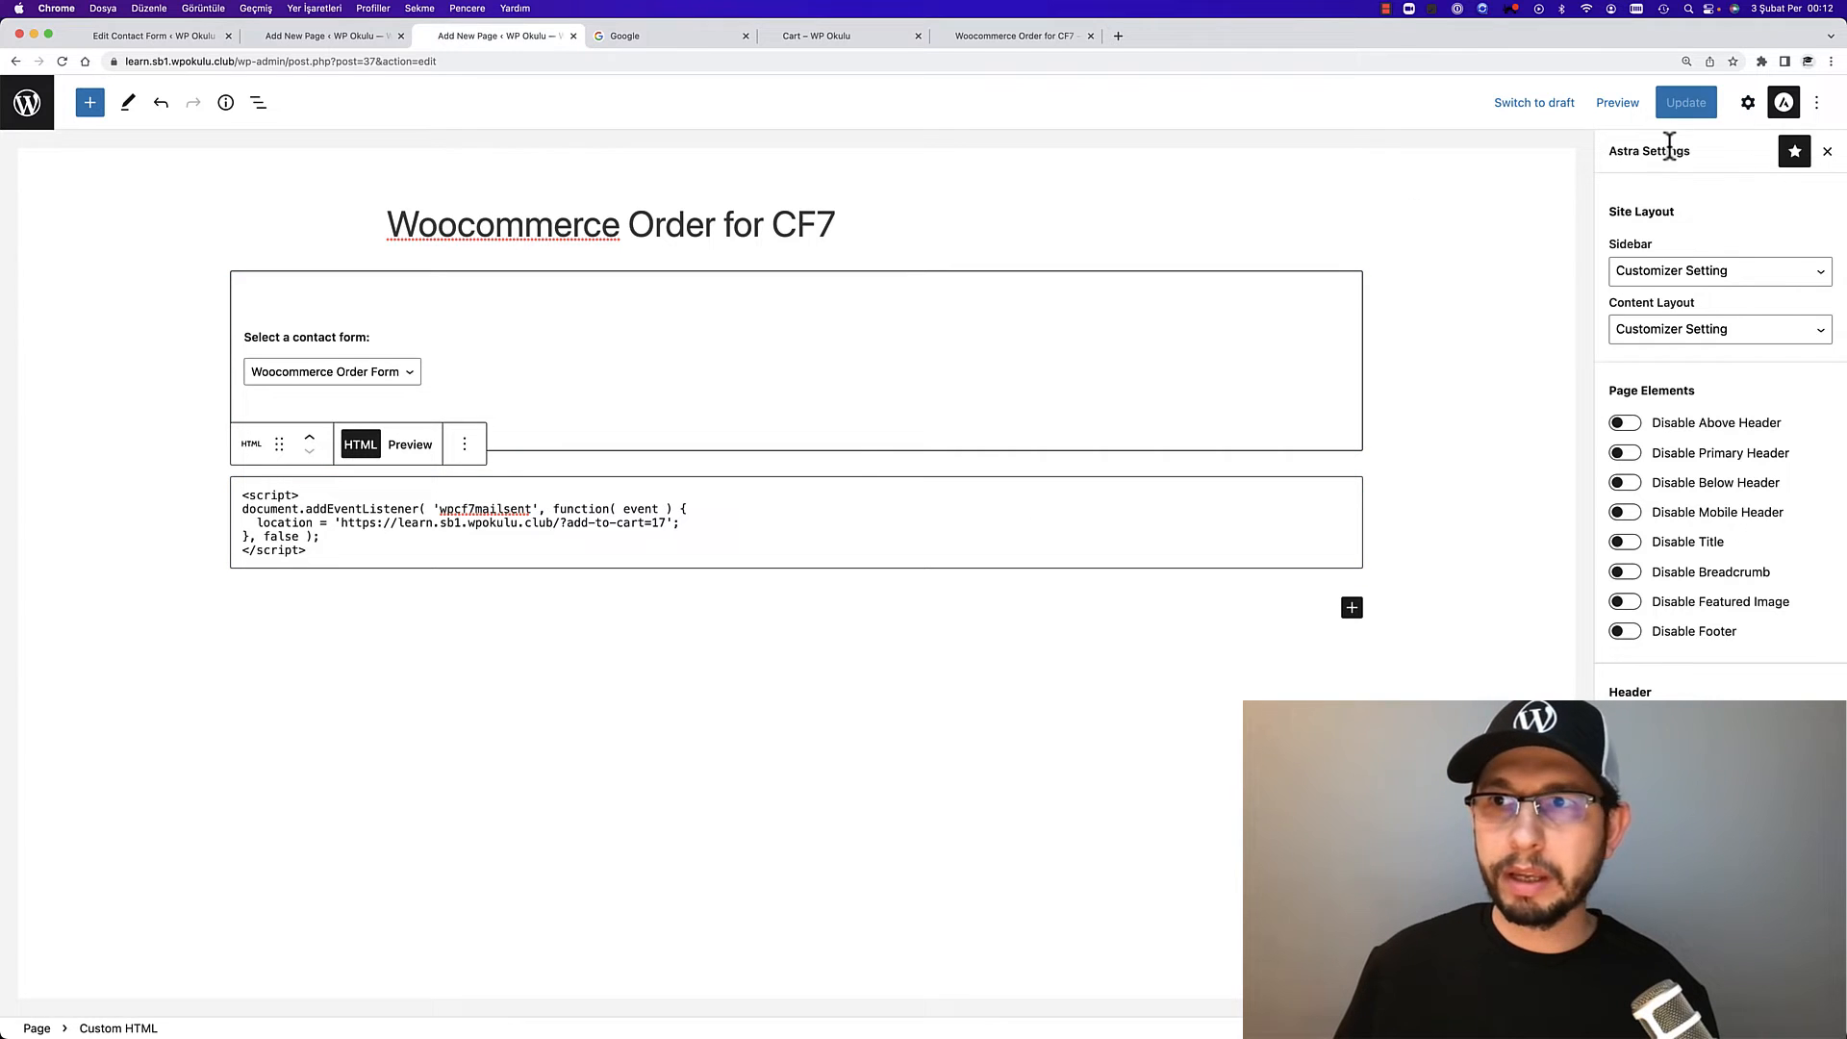
pyautogui.click(660, 35)
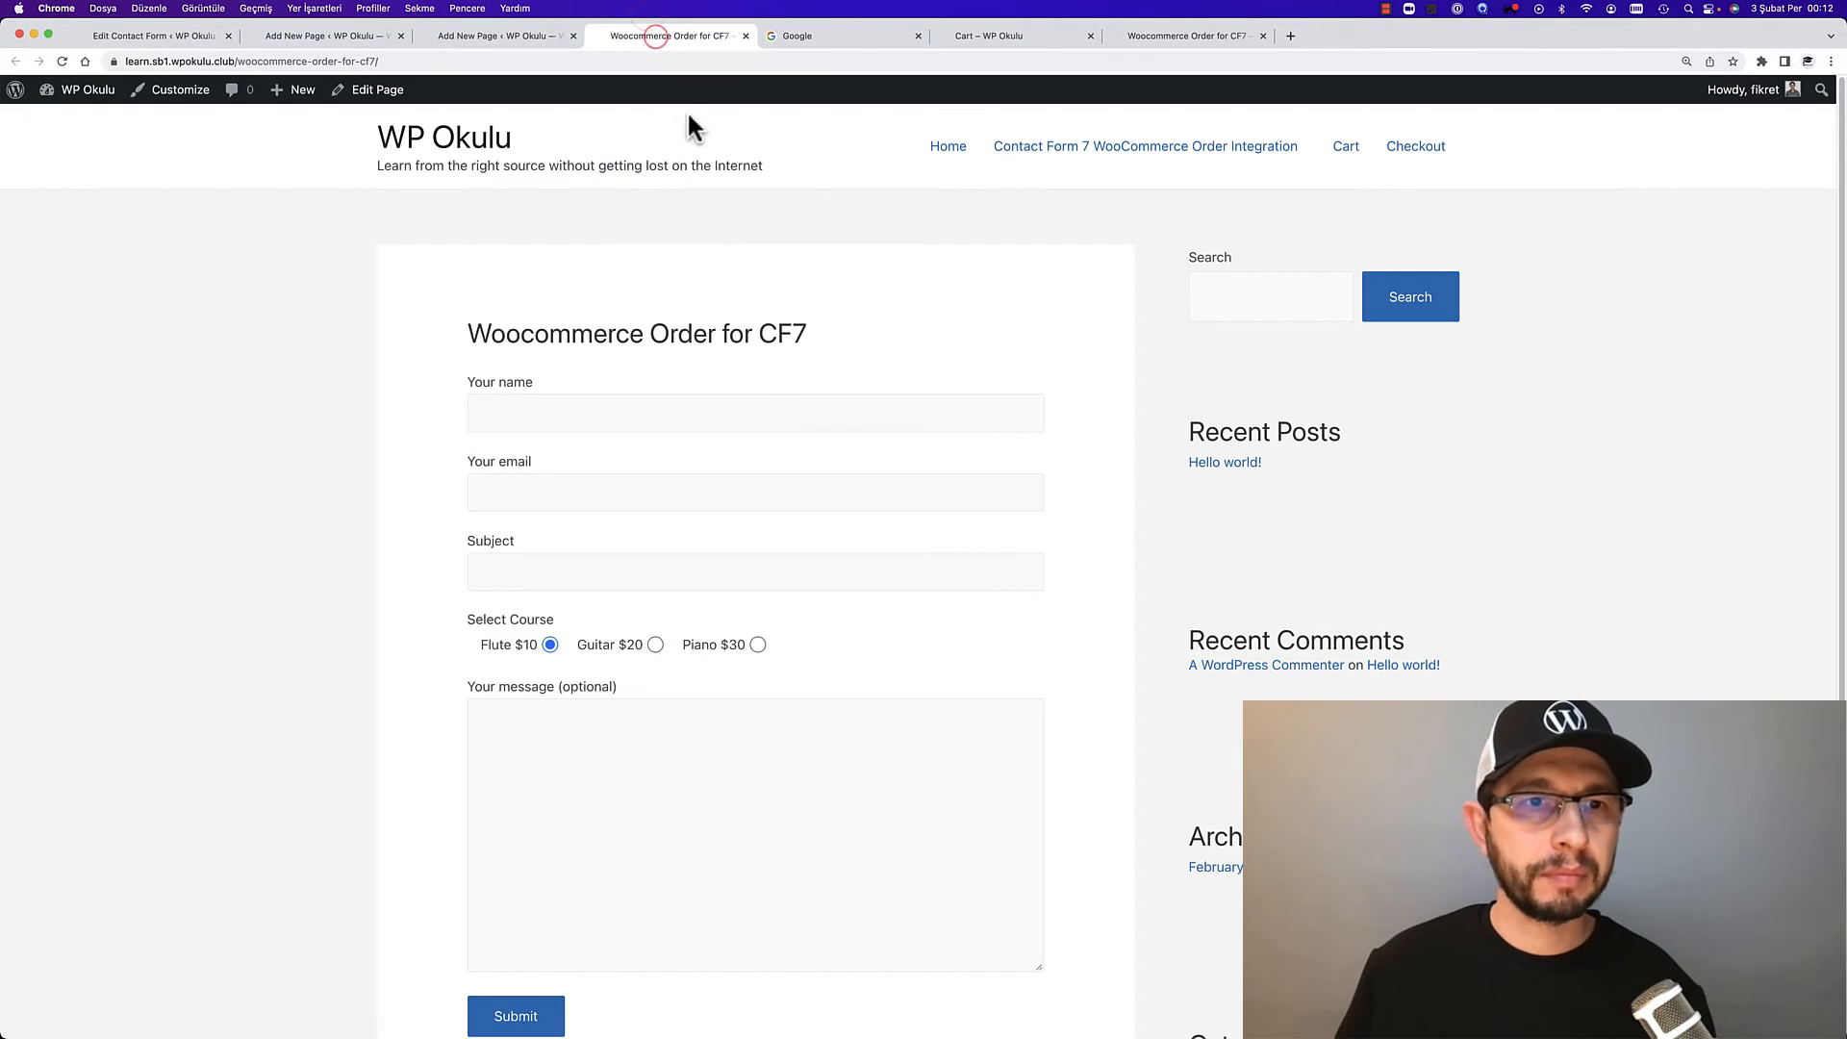
pyautogui.click(516, 1016)
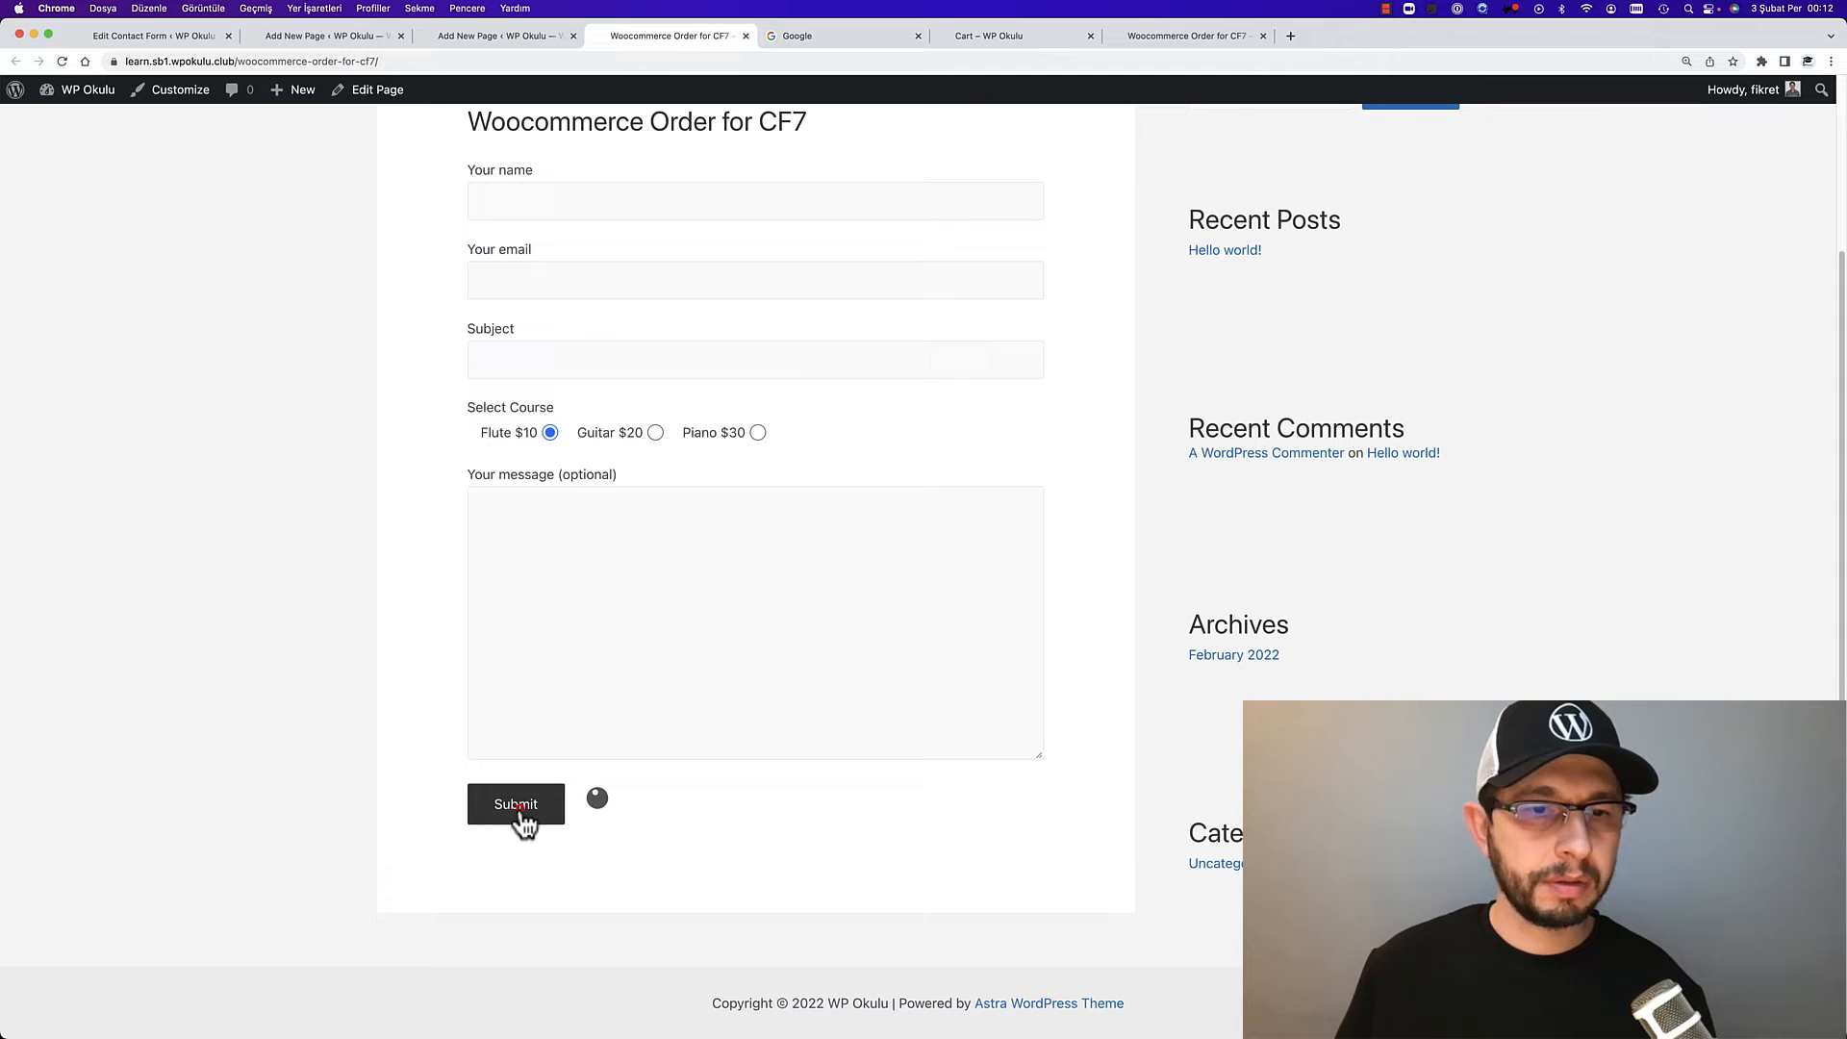
pyautogui.click(515, 804)
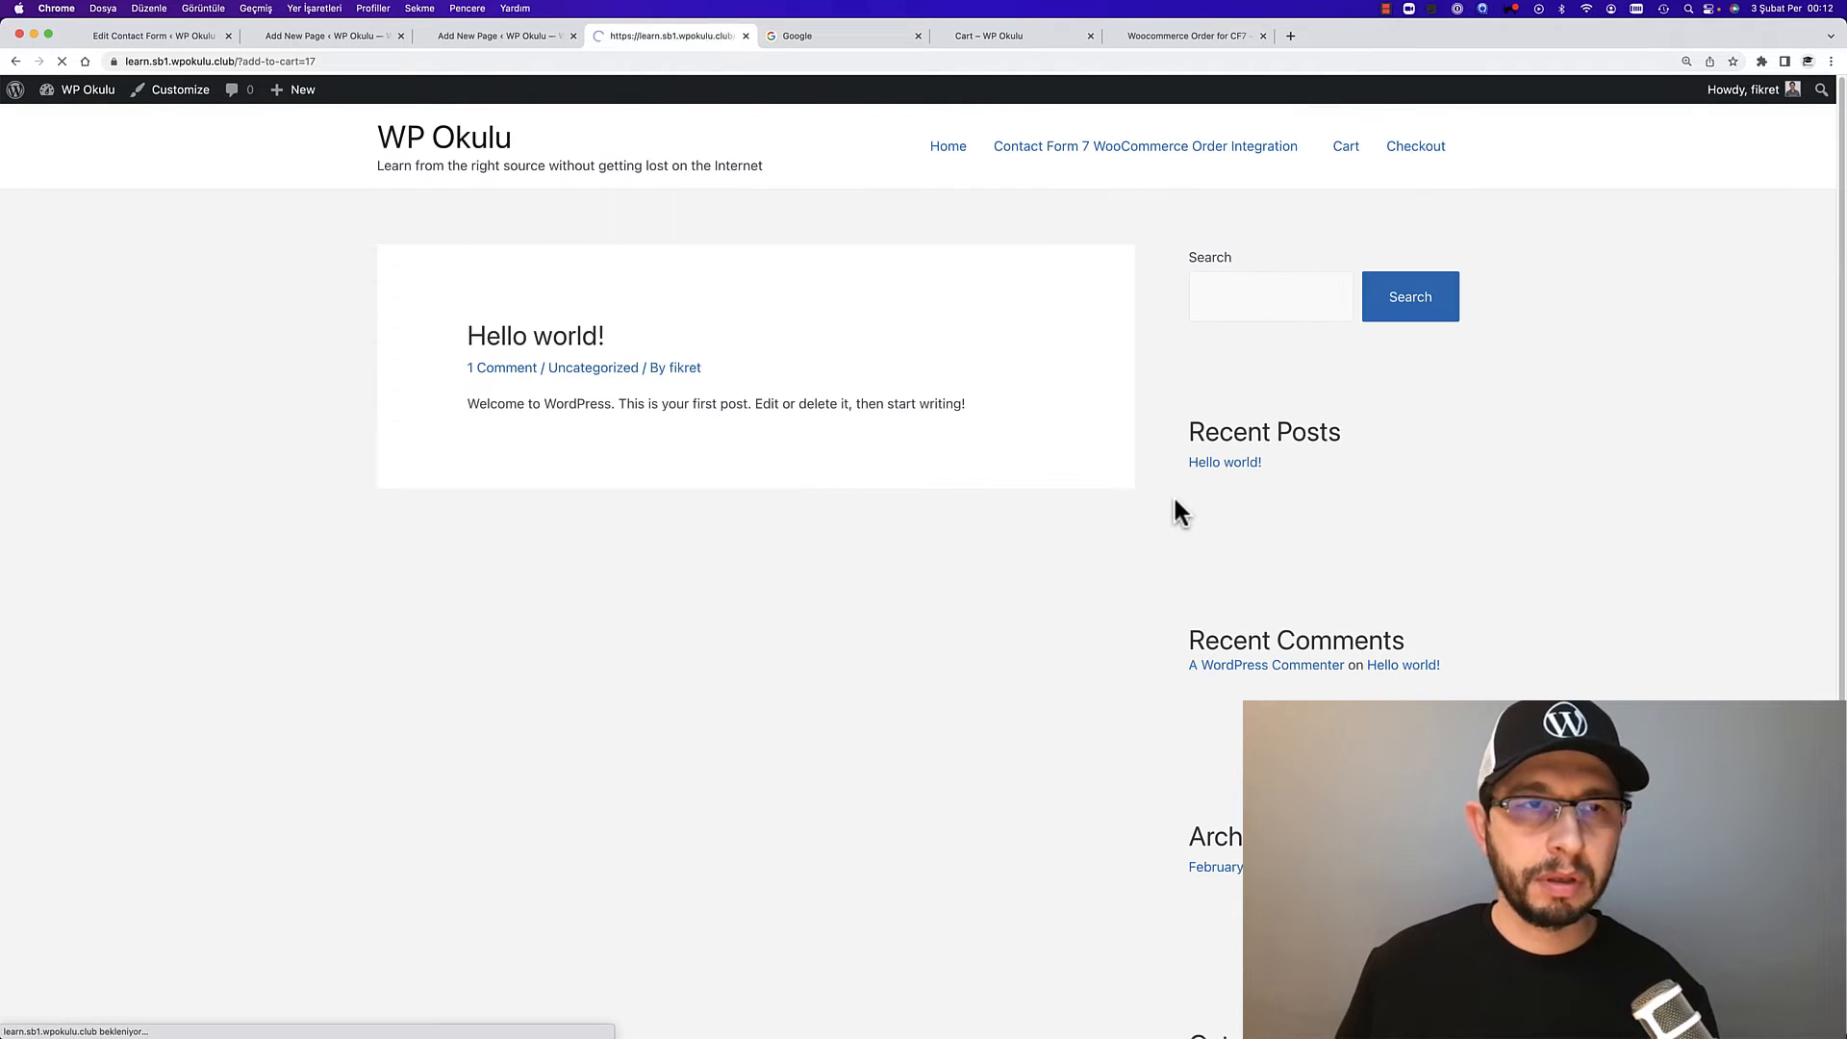
pyautogui.click(1344, 146)
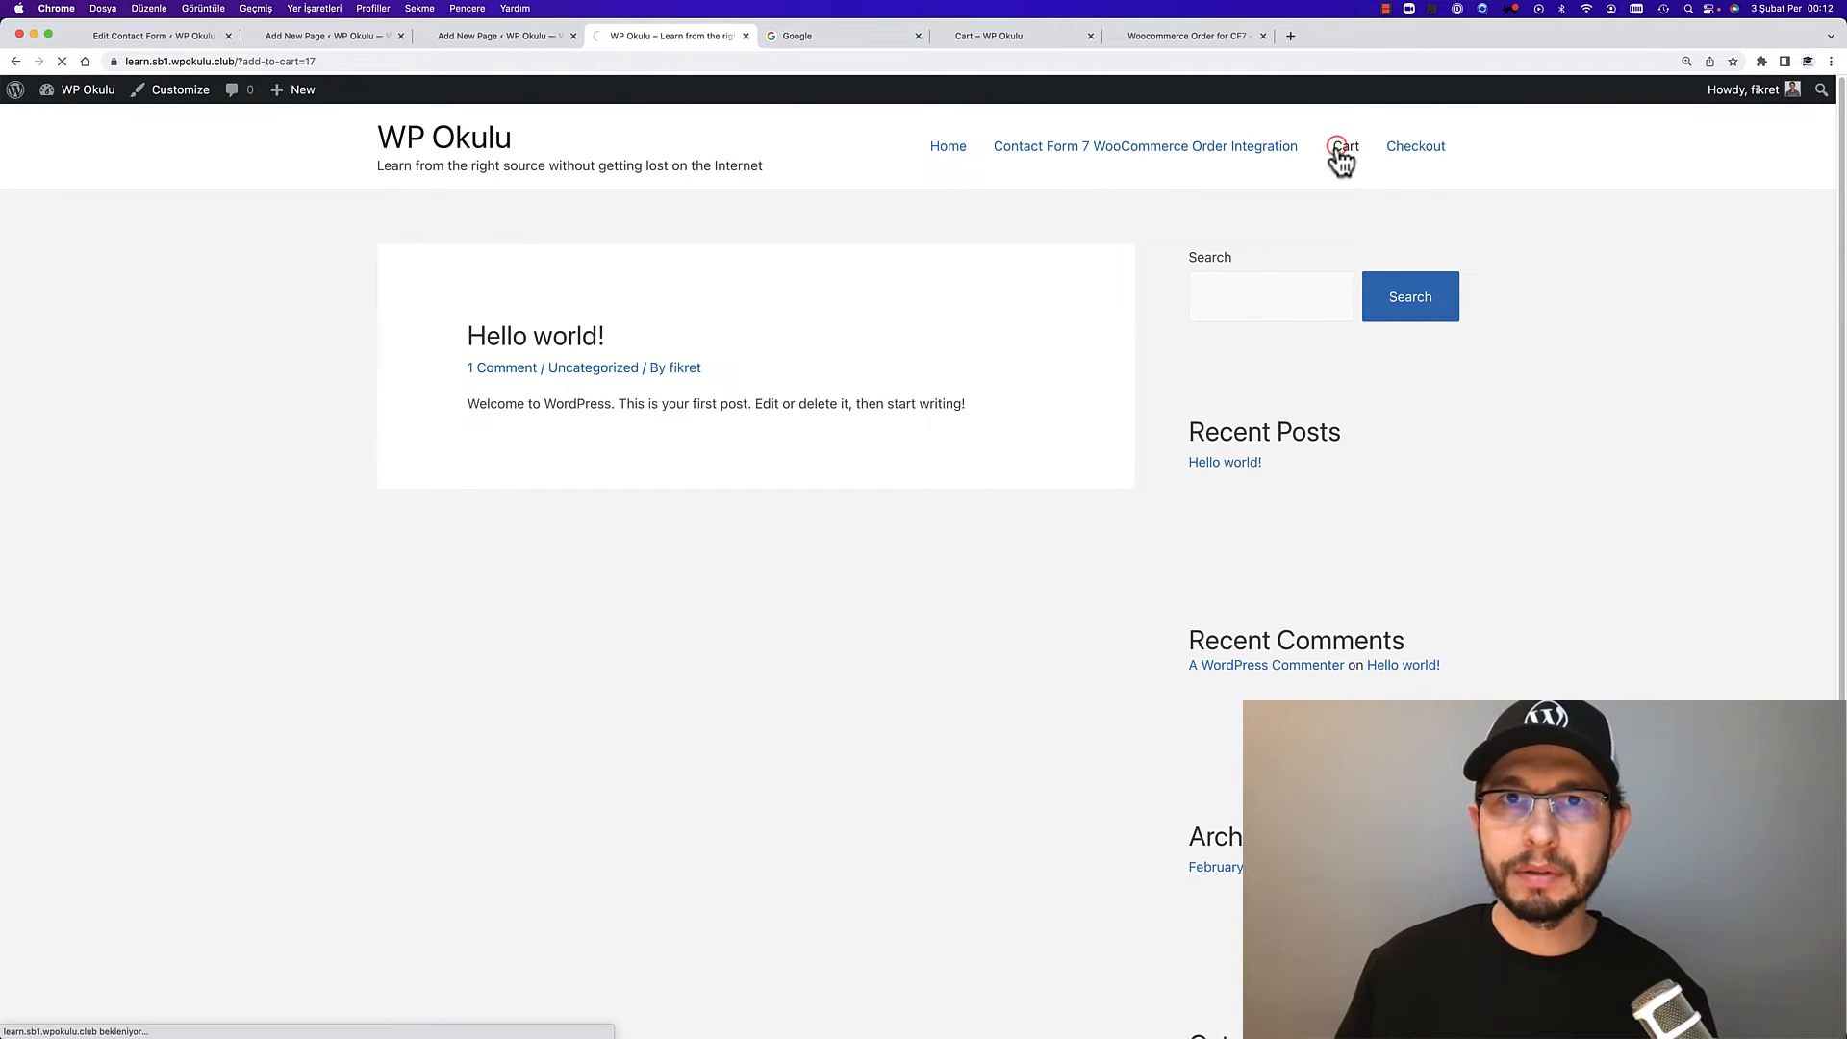
pyautogui.click(1345, 146)
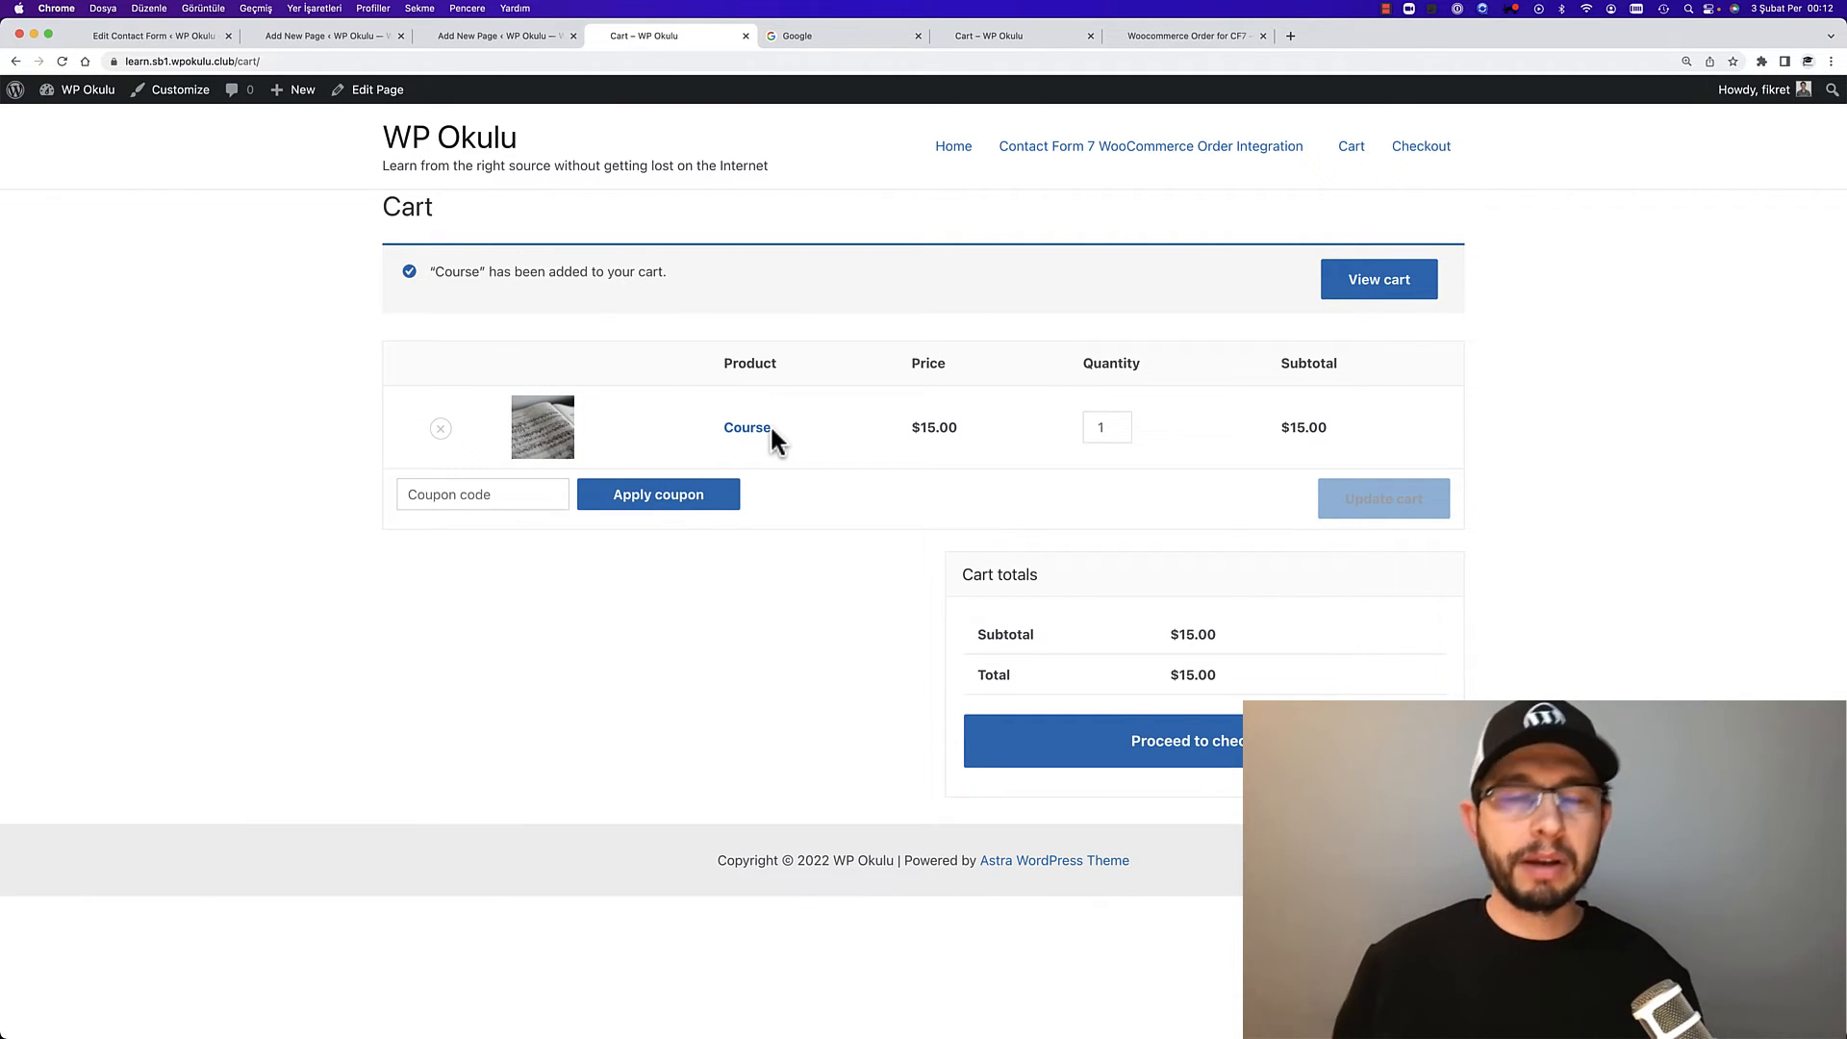
pyautogui.moveTo(1543, 375)
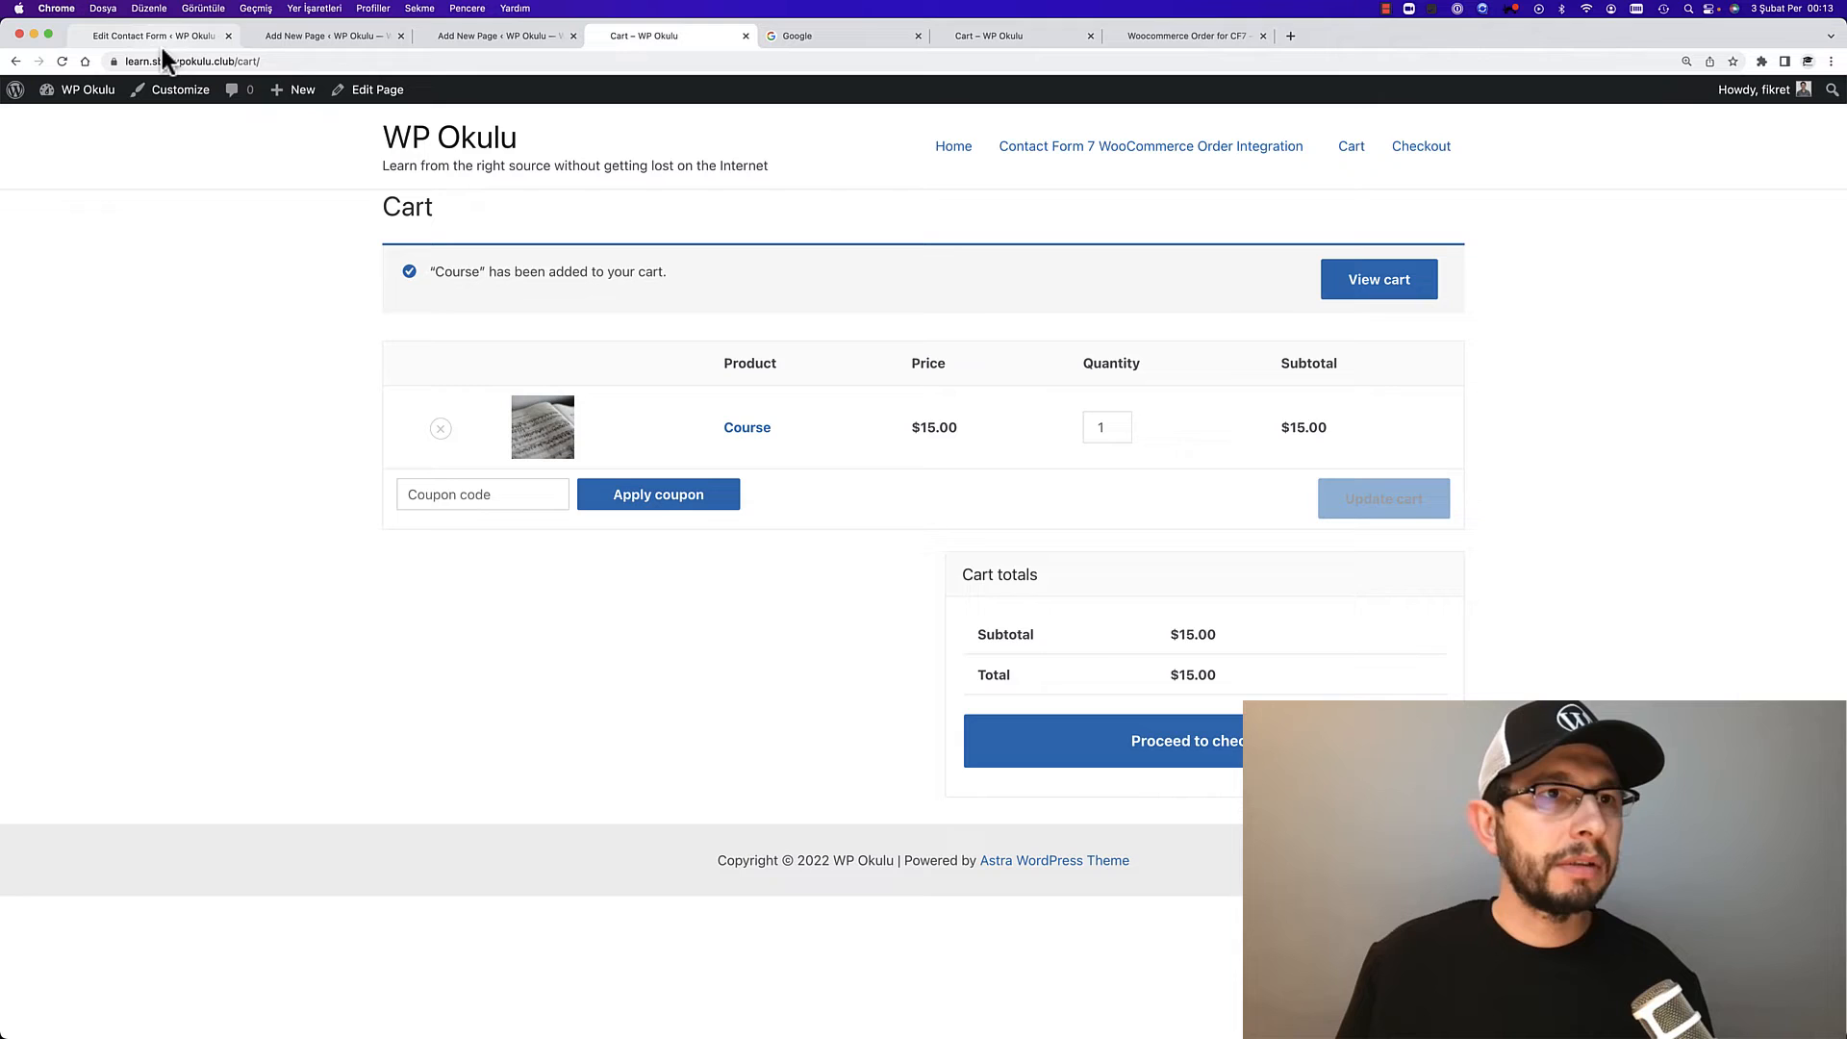
# Enable 'Redirect to the cart page after successful addition' in WooCommerce Products settings and save
pyautogui.click(154, 34)
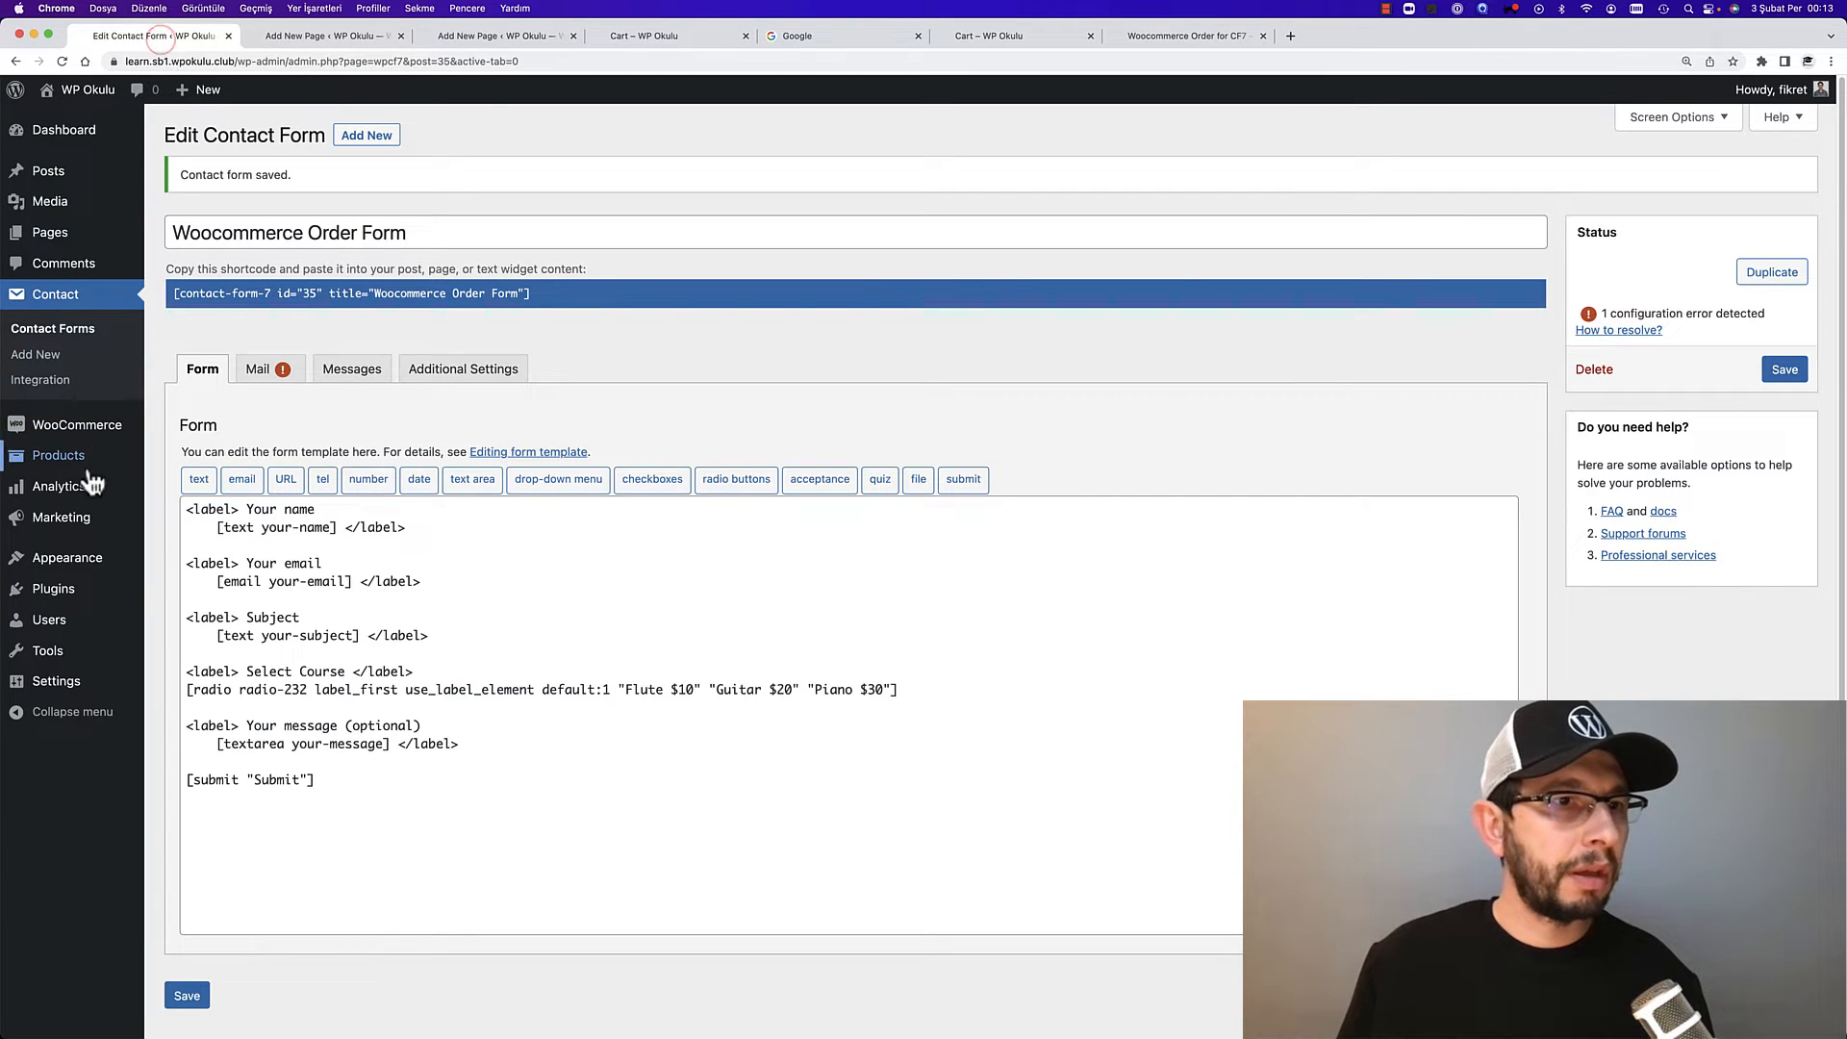
pyautogui.moveTo(77, 423)
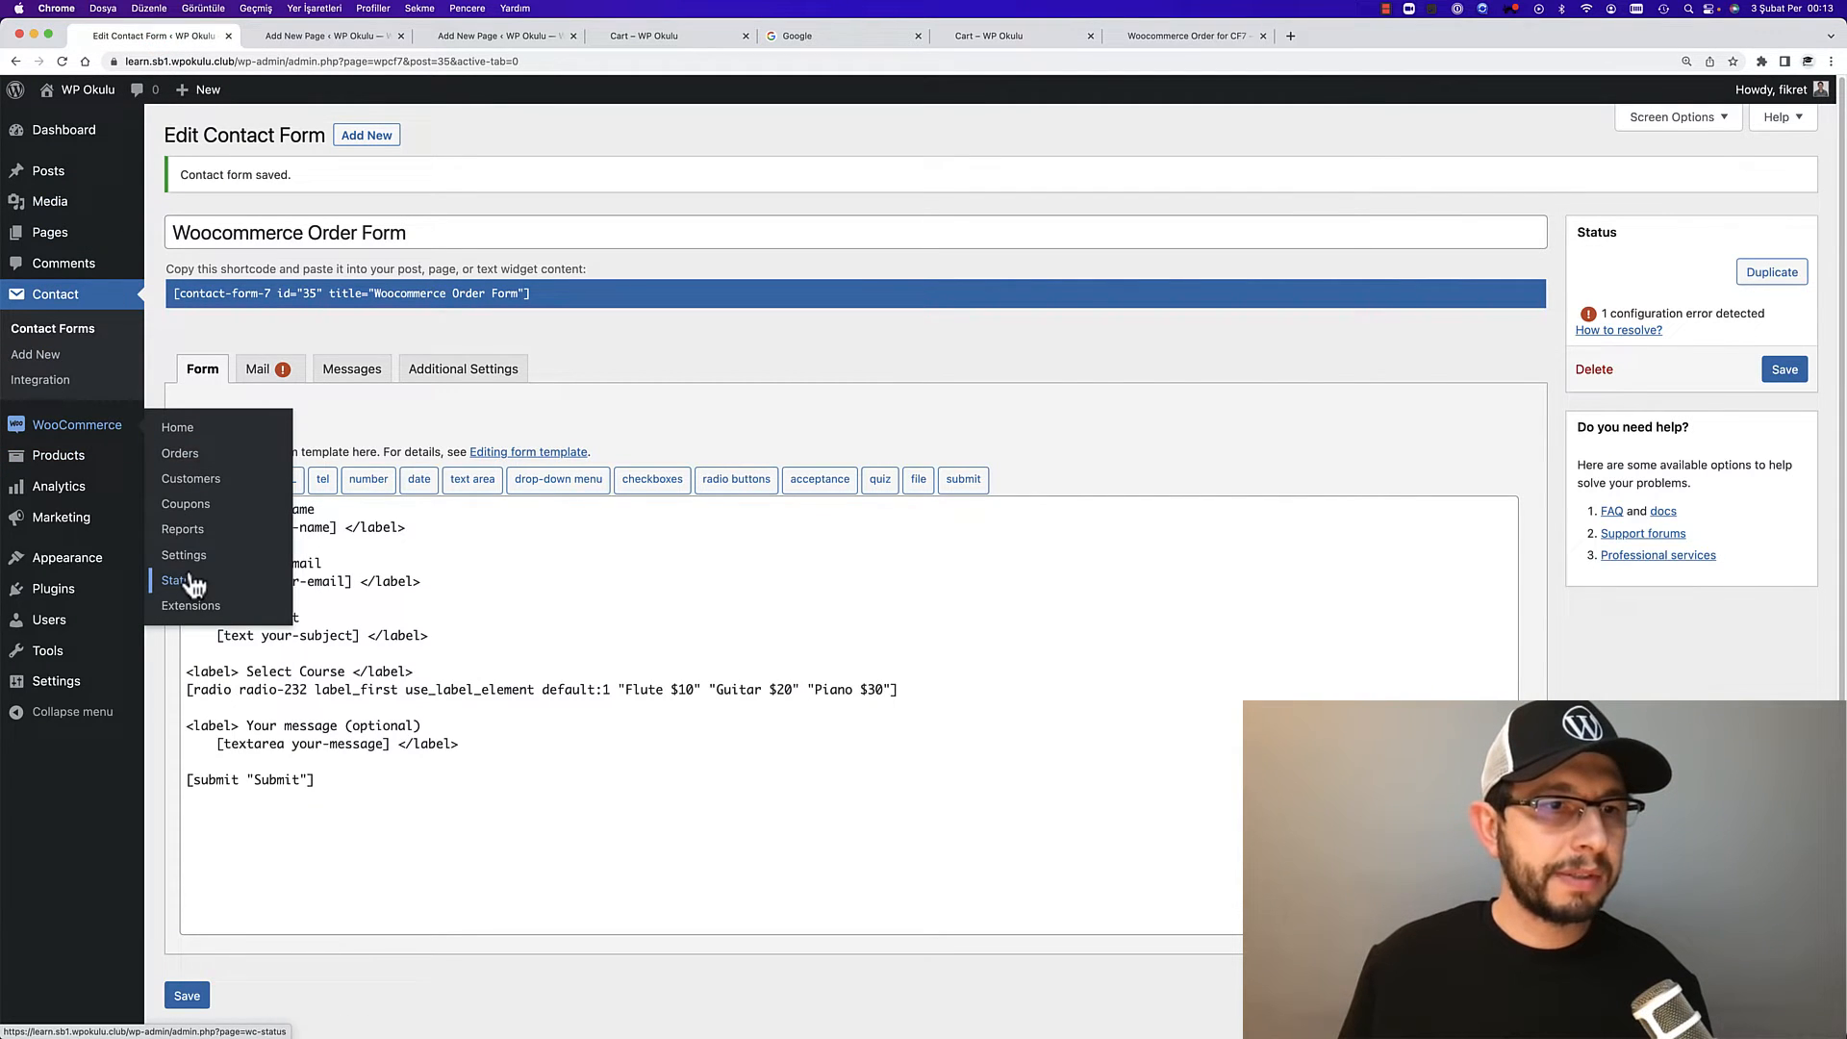
pyautogui.click(185, 554)
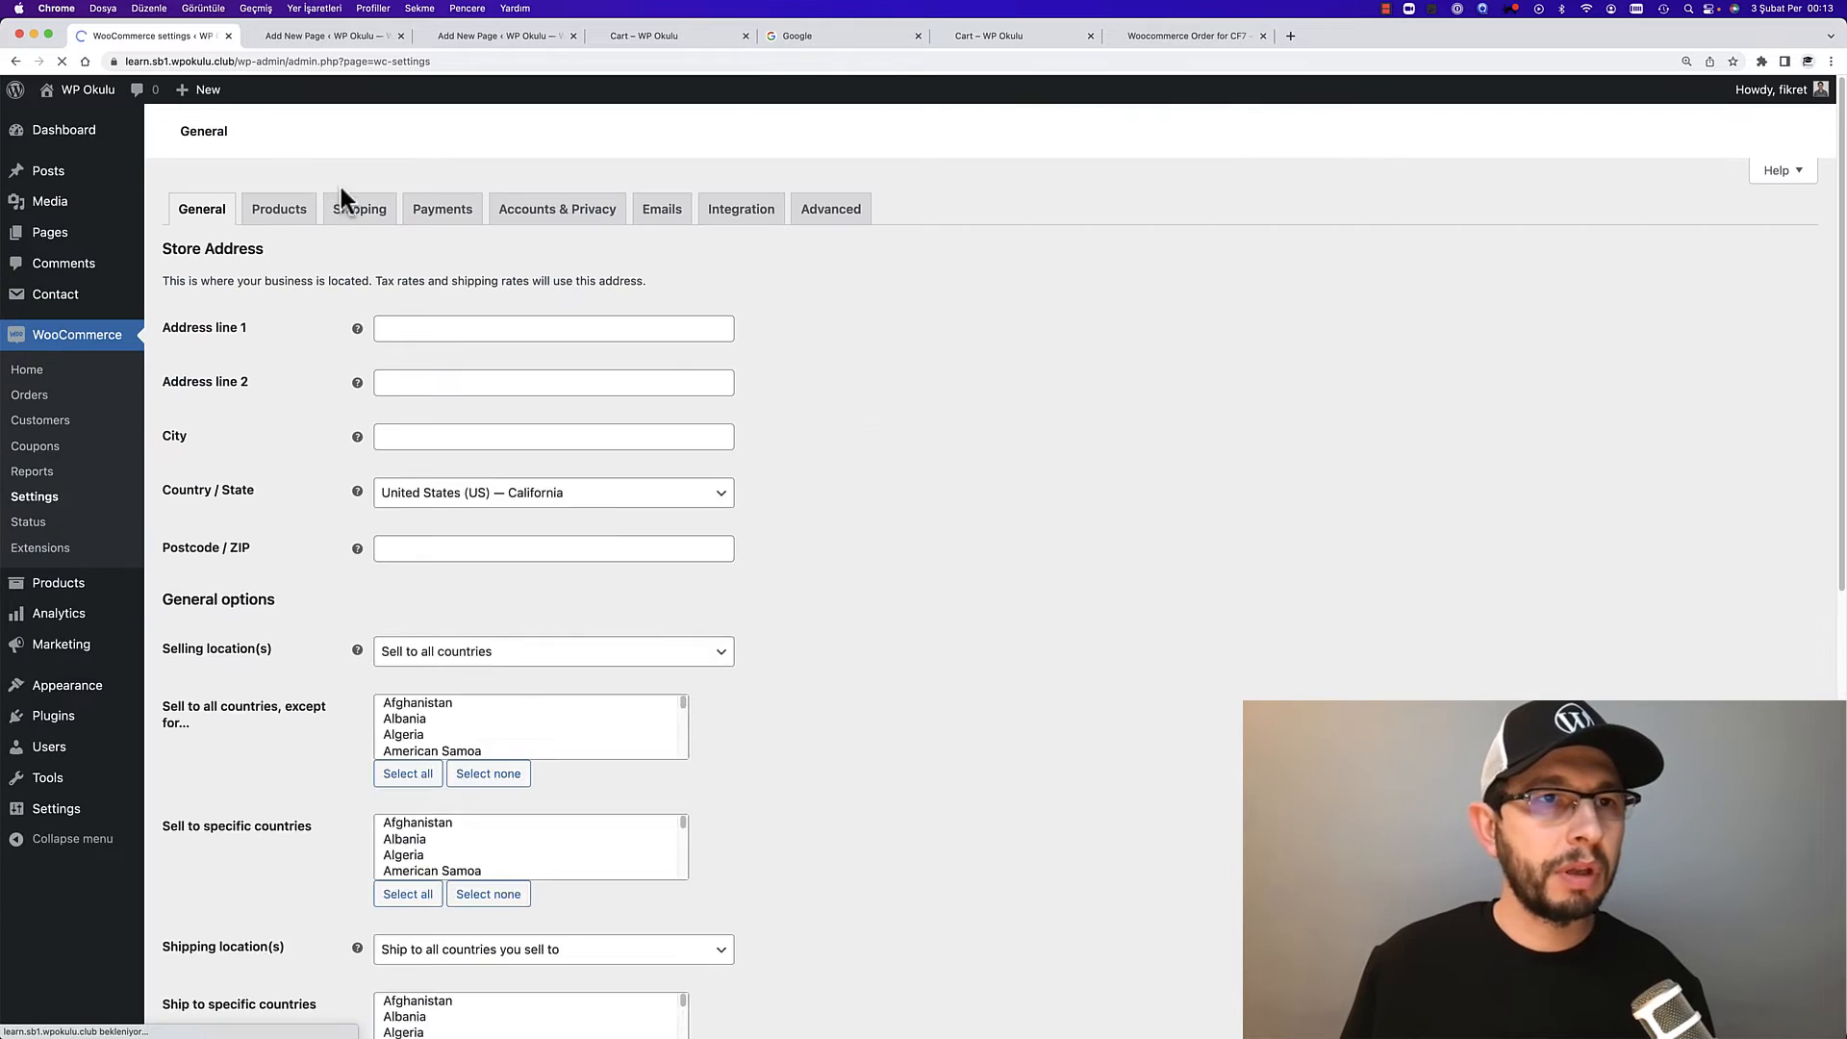
pyautogui.click(279, 208)
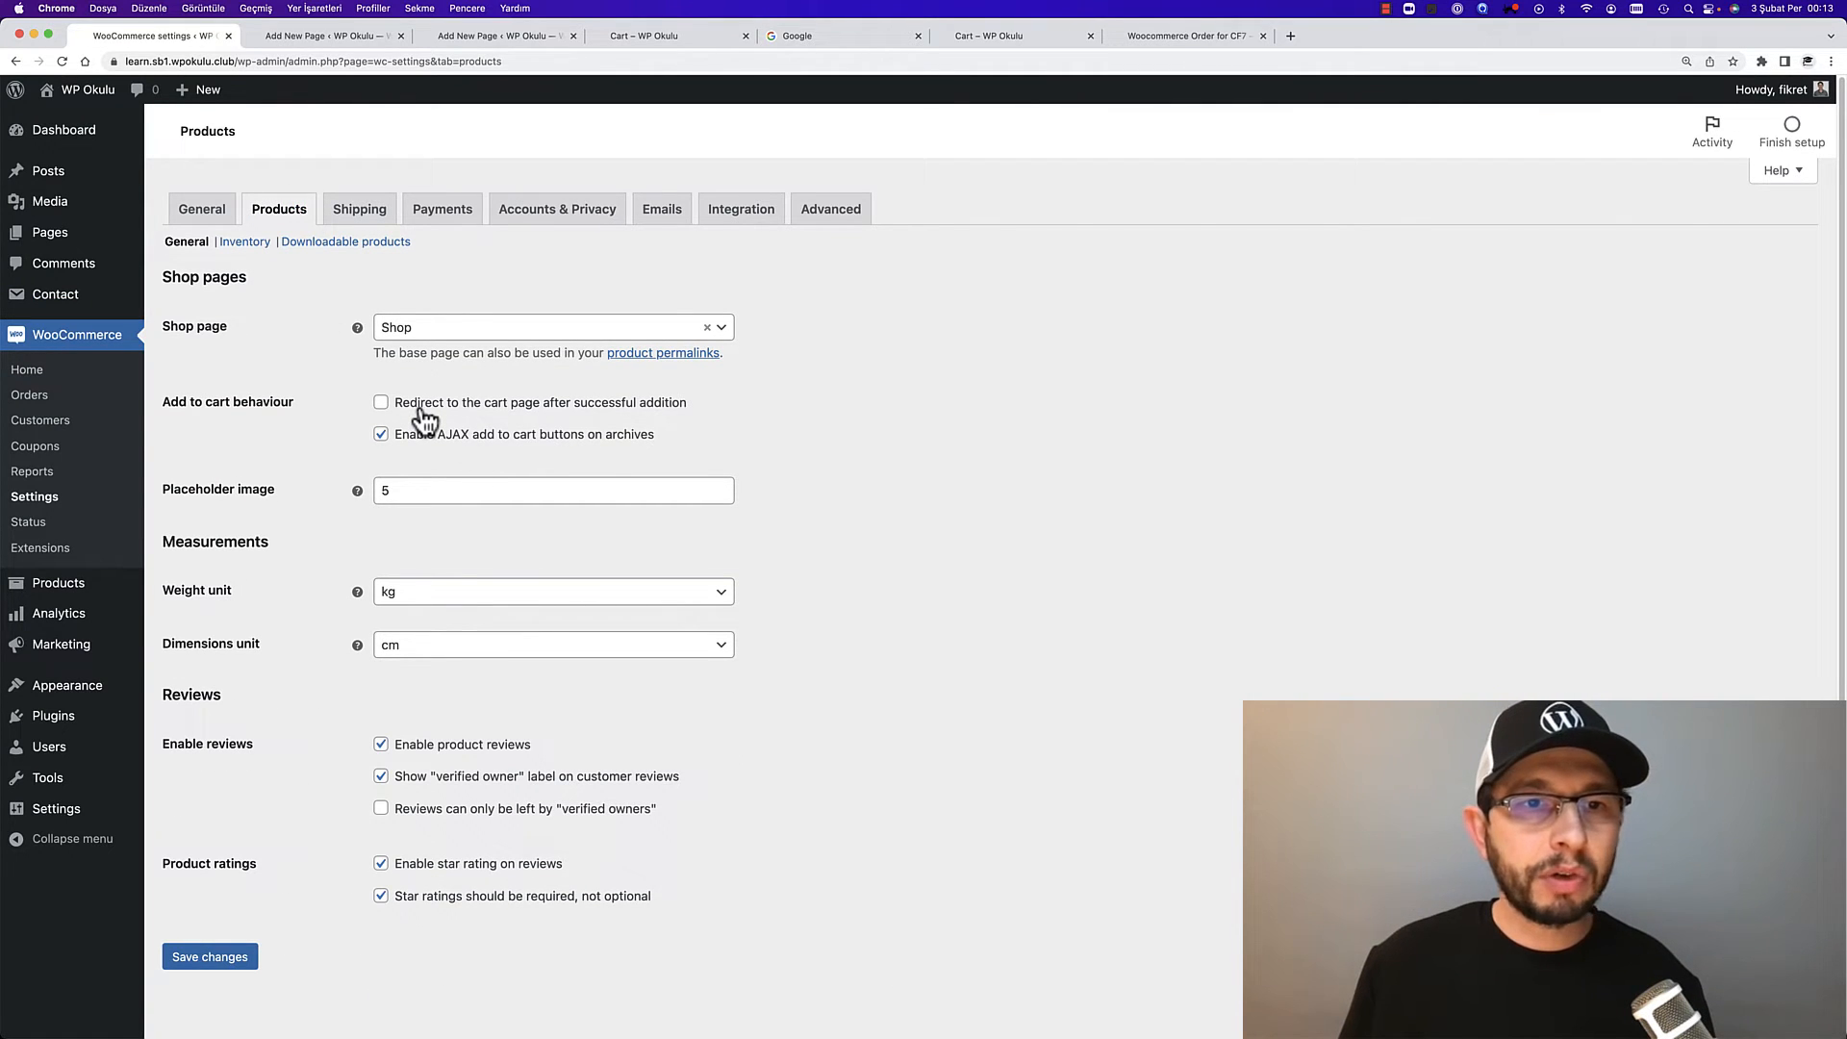
pyautogui.click(381, 403)
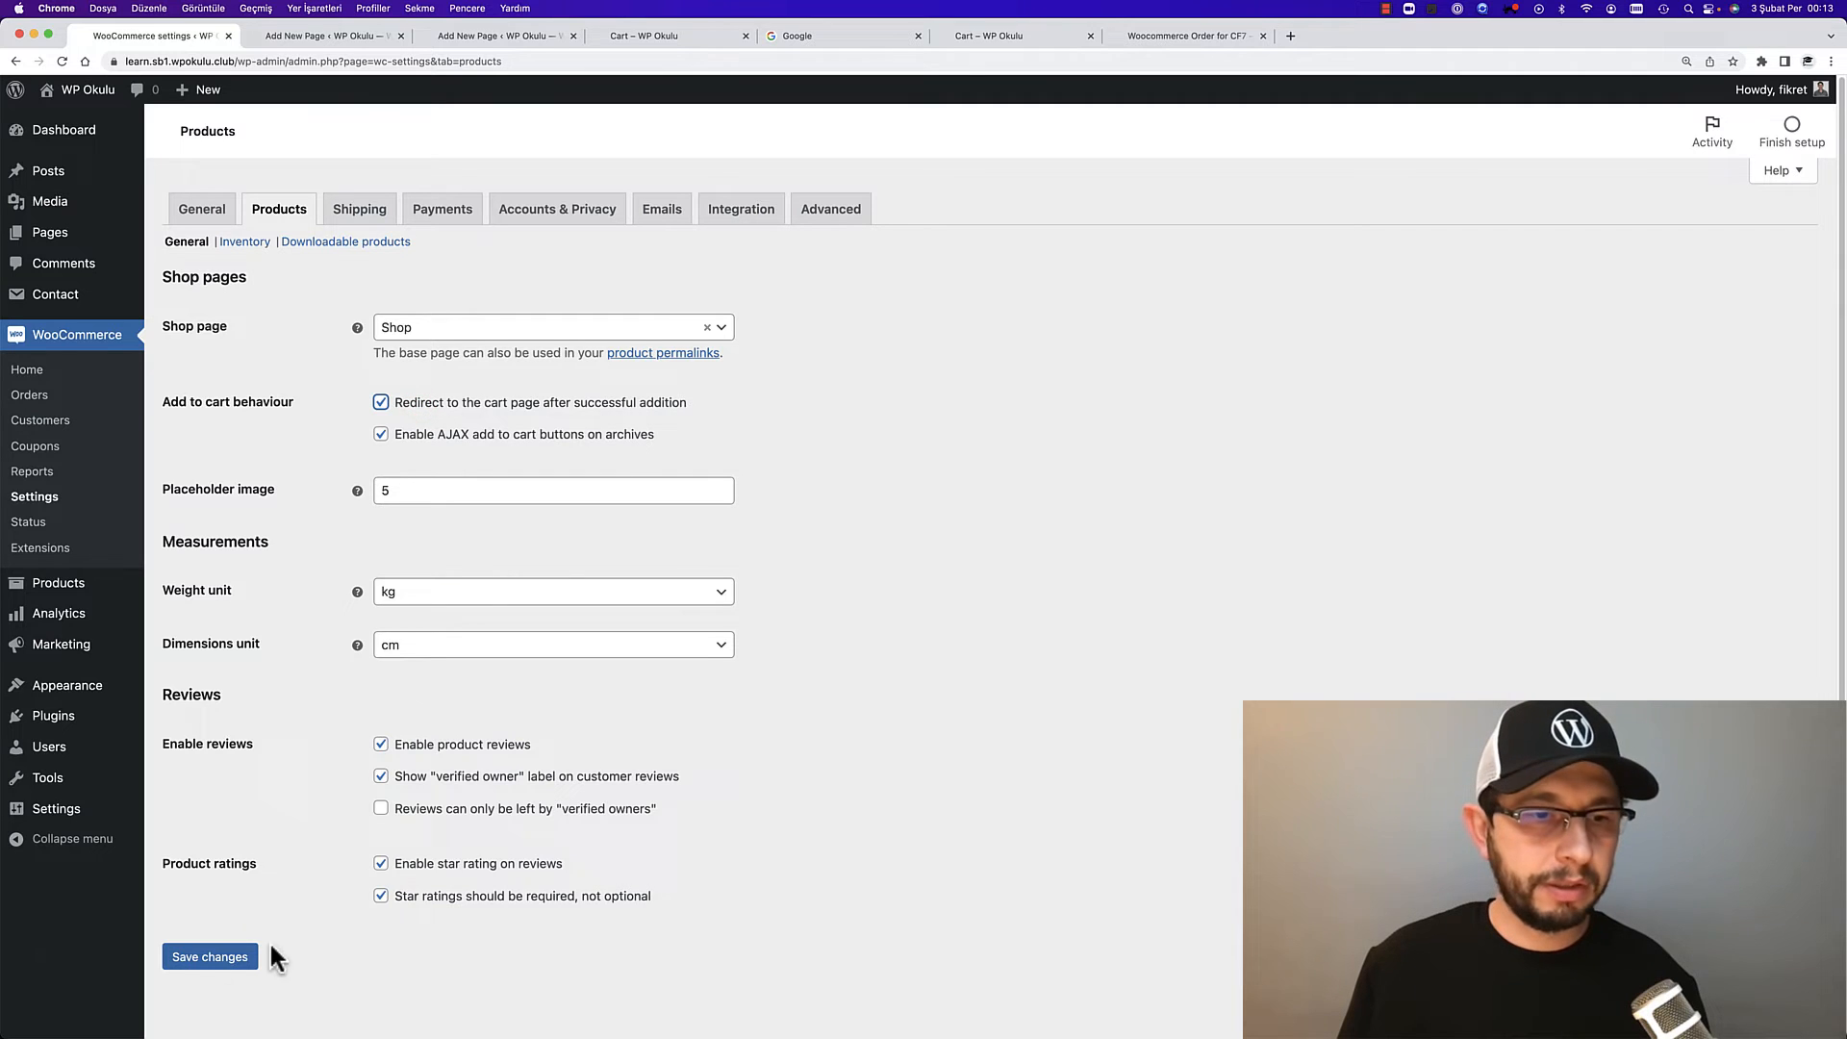
pyautogui.click(208, 956)
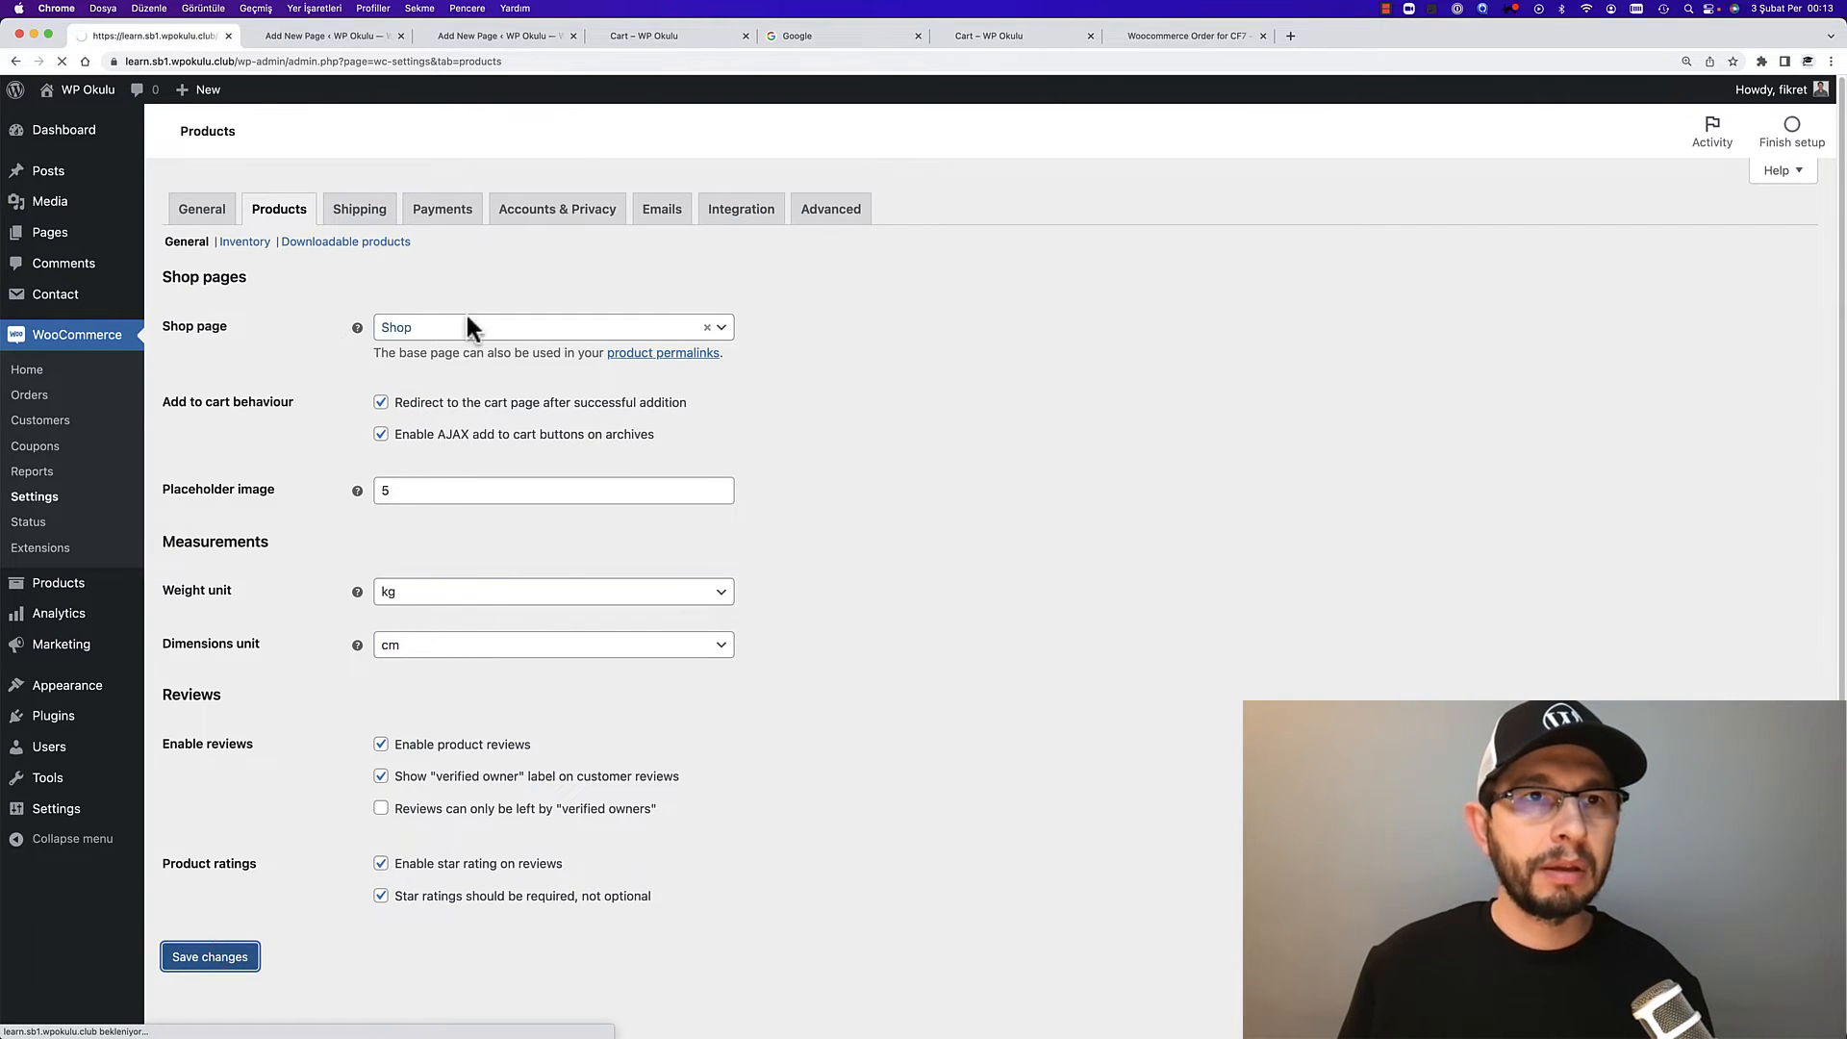
pyautogui.click(210, 956)
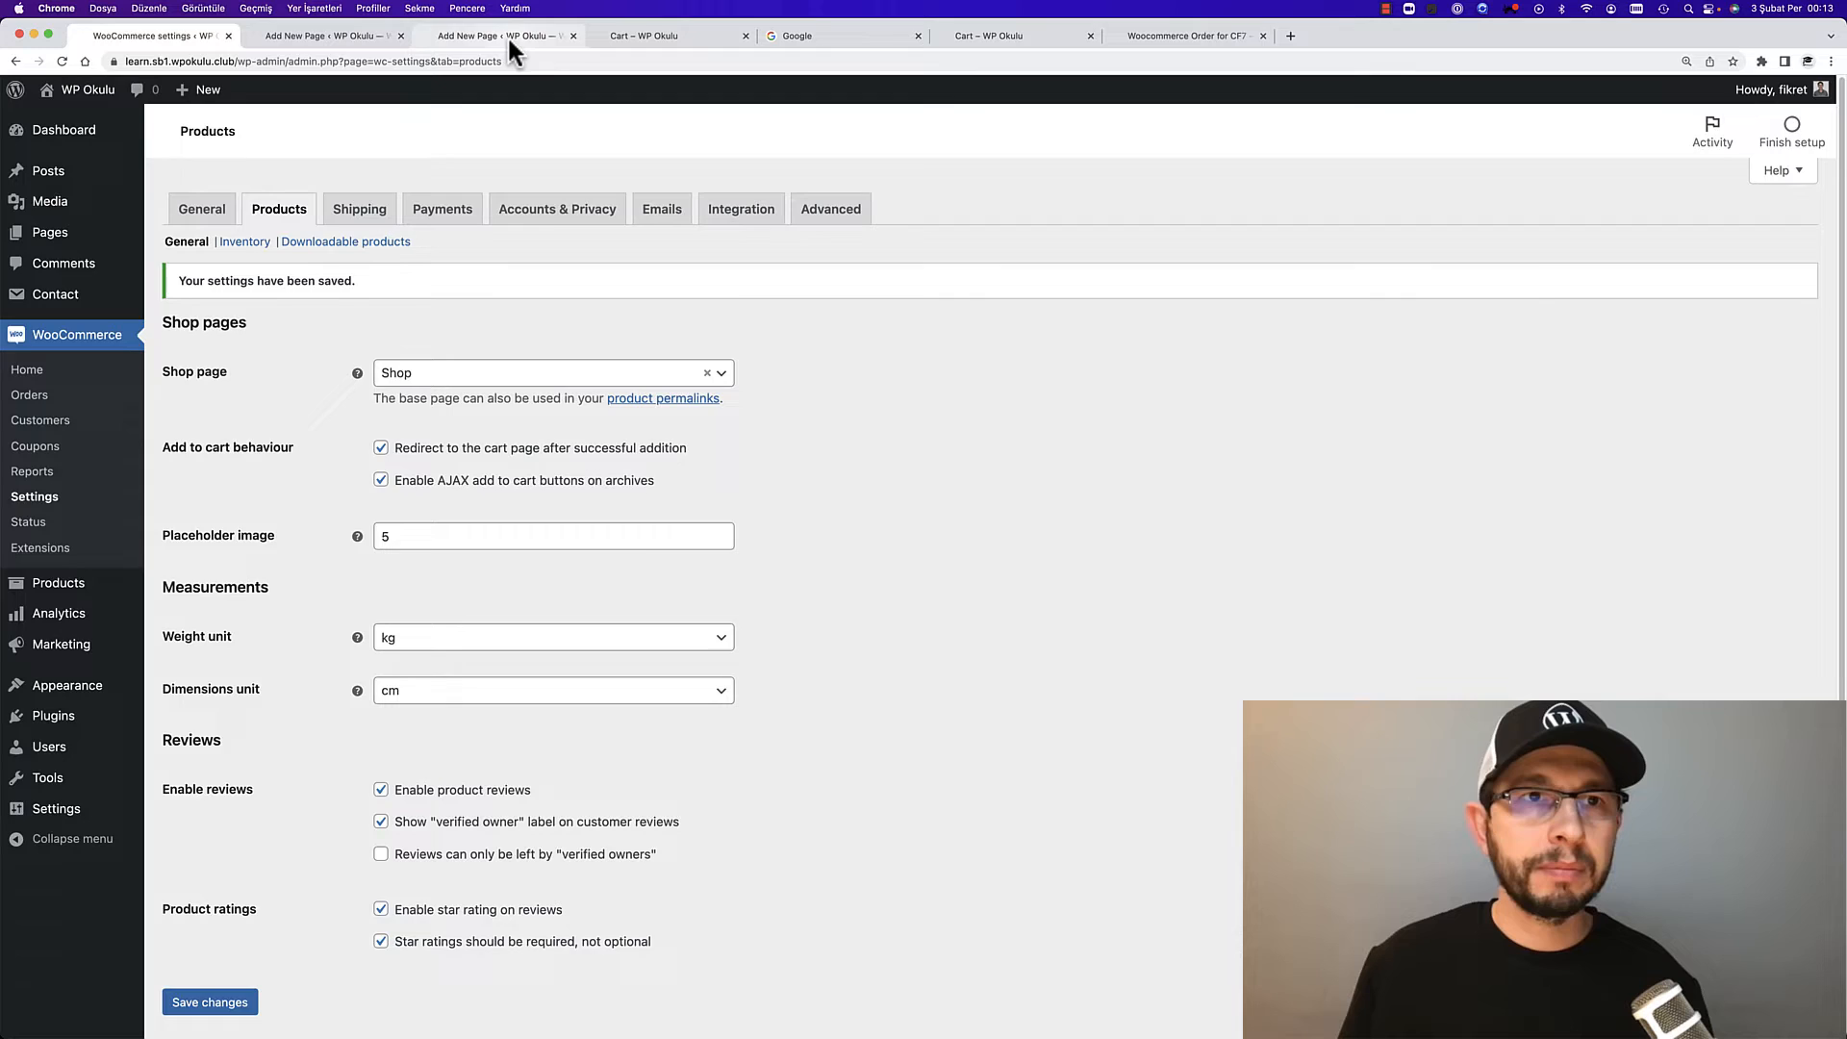
pyautogui.click(494, 35)
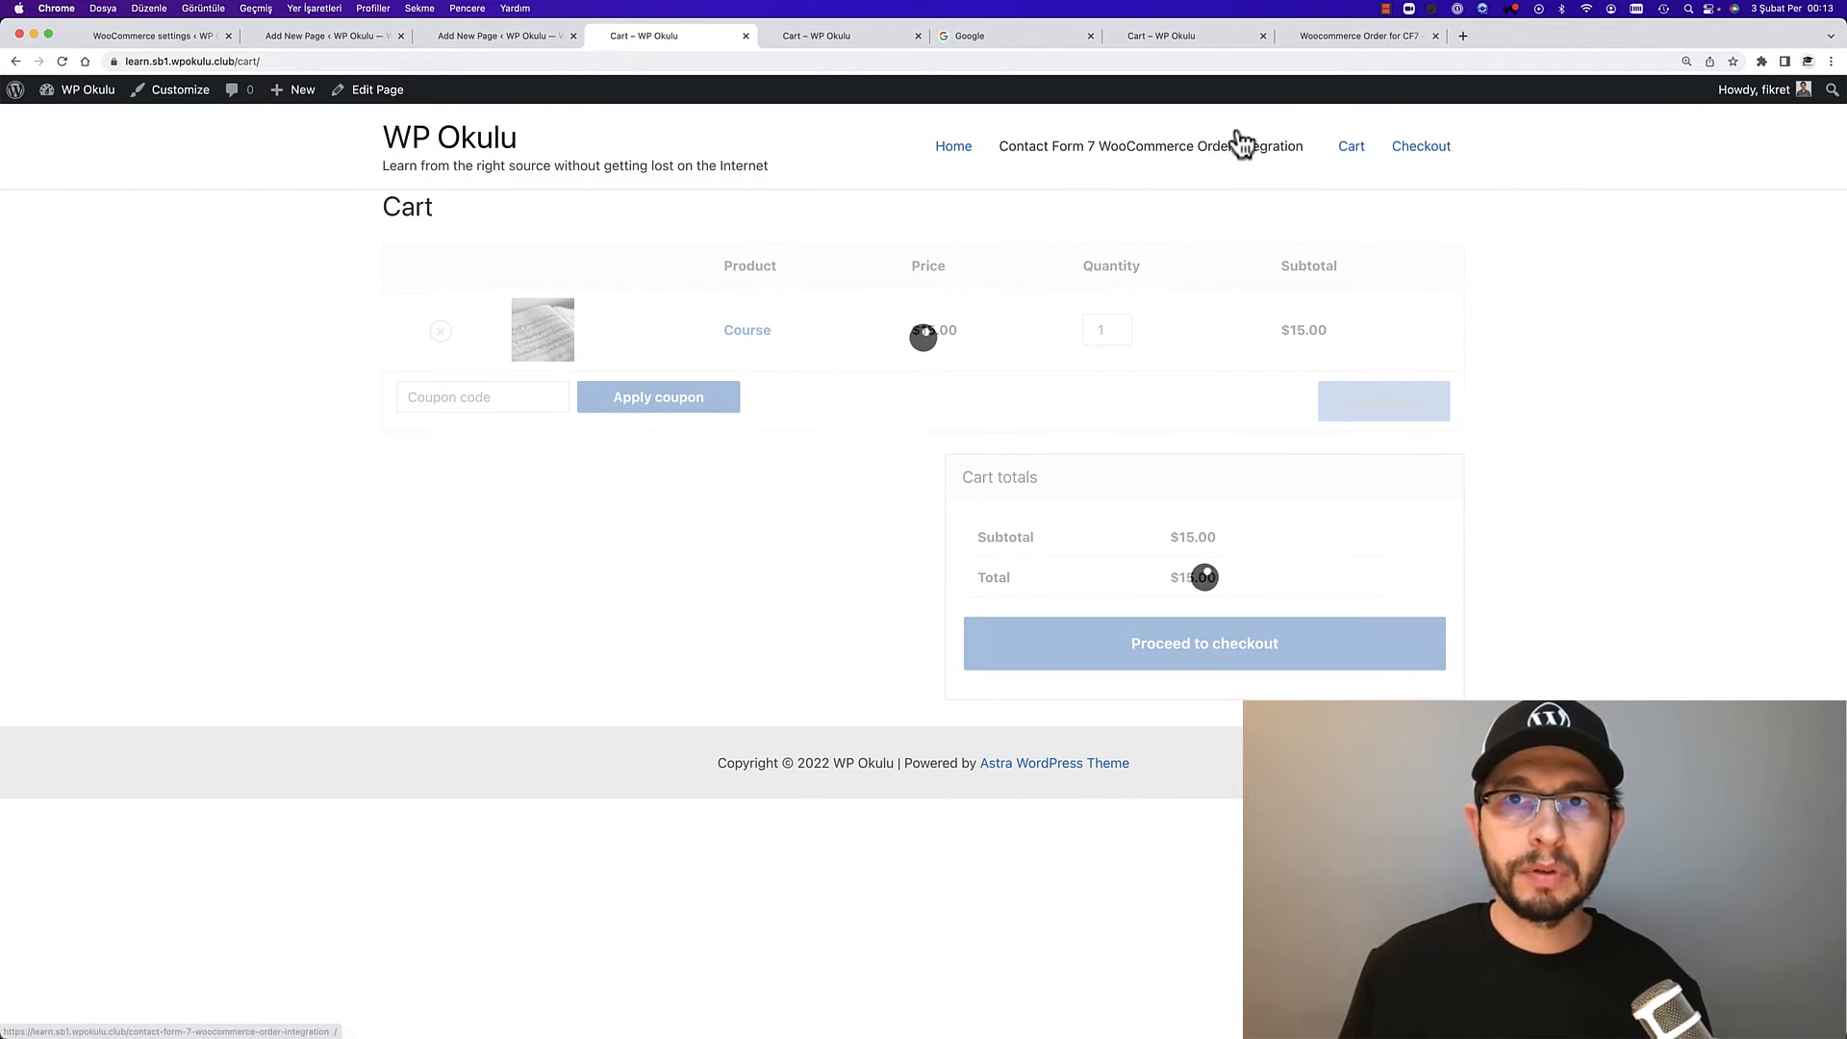
# Submit the live order form with Flute $10 chosen and land on the cart showing Course $15
pyautogui.click(441, 329)
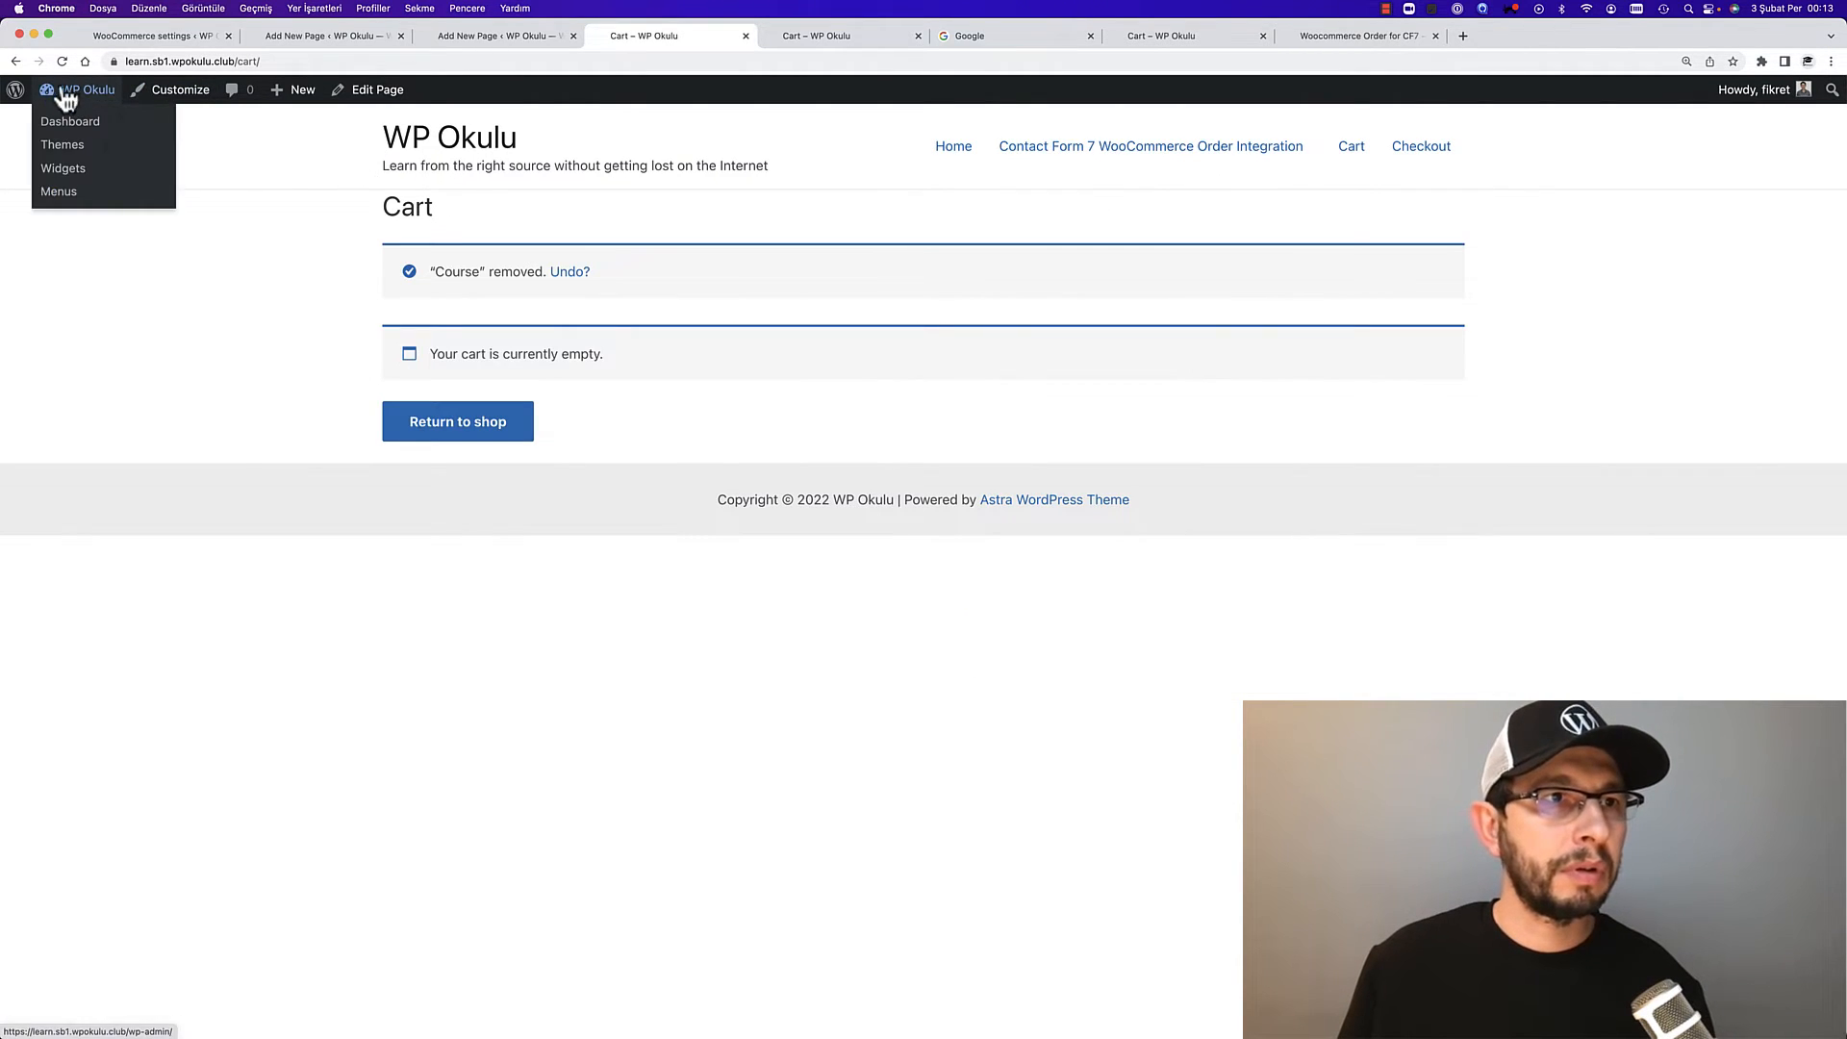
pyautogui.click(500, 35)
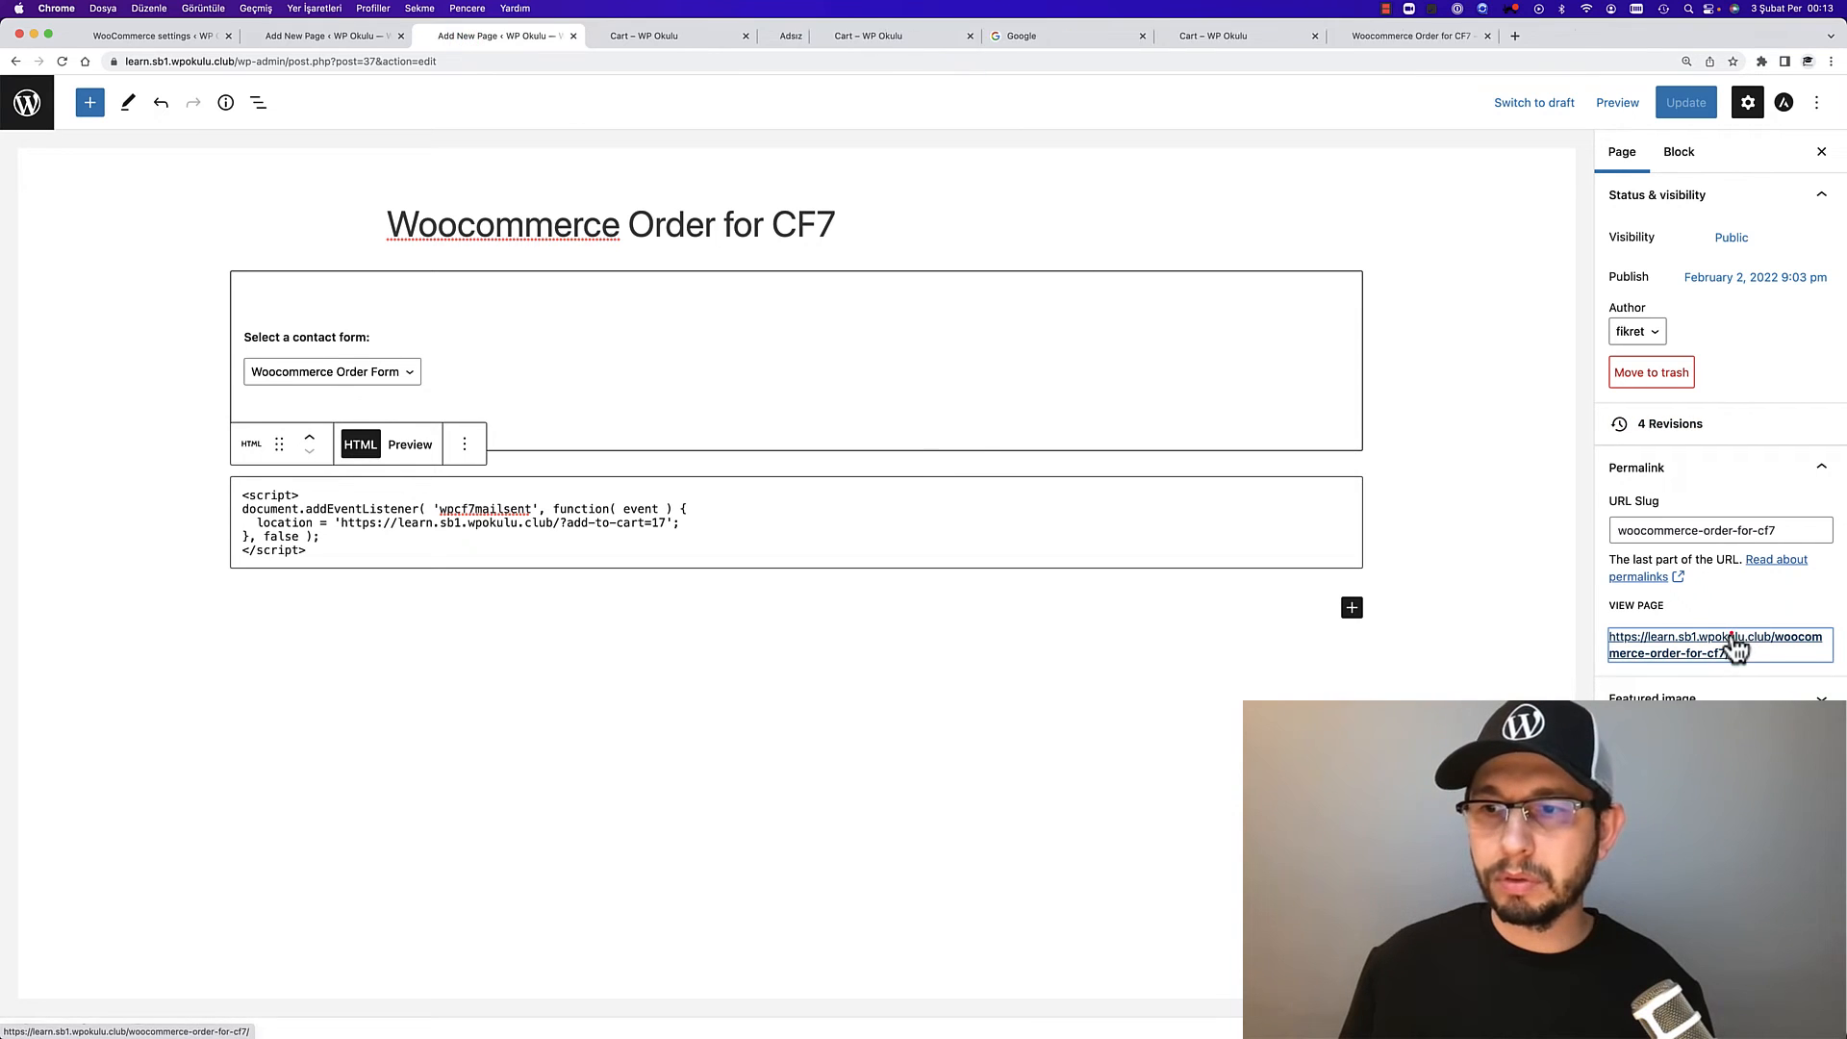
pyautogui.click(1714, 644)
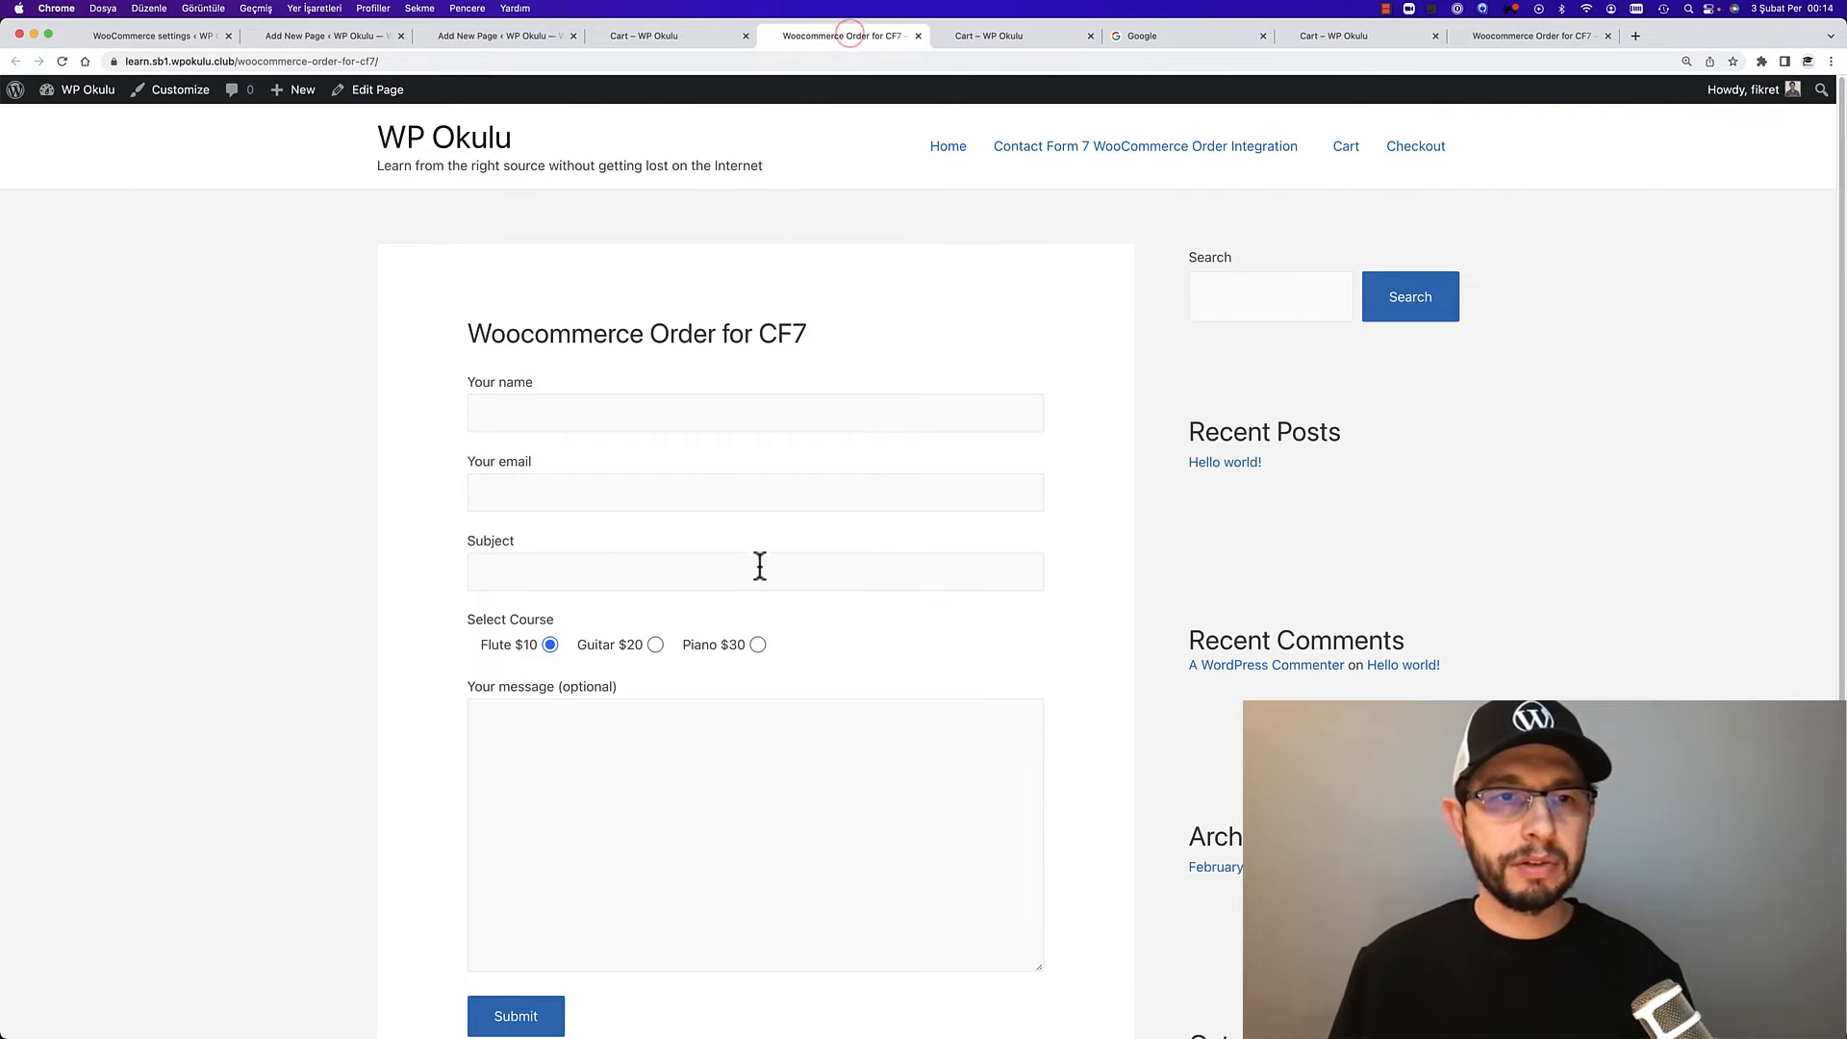
pyautogui.click(515, 804)
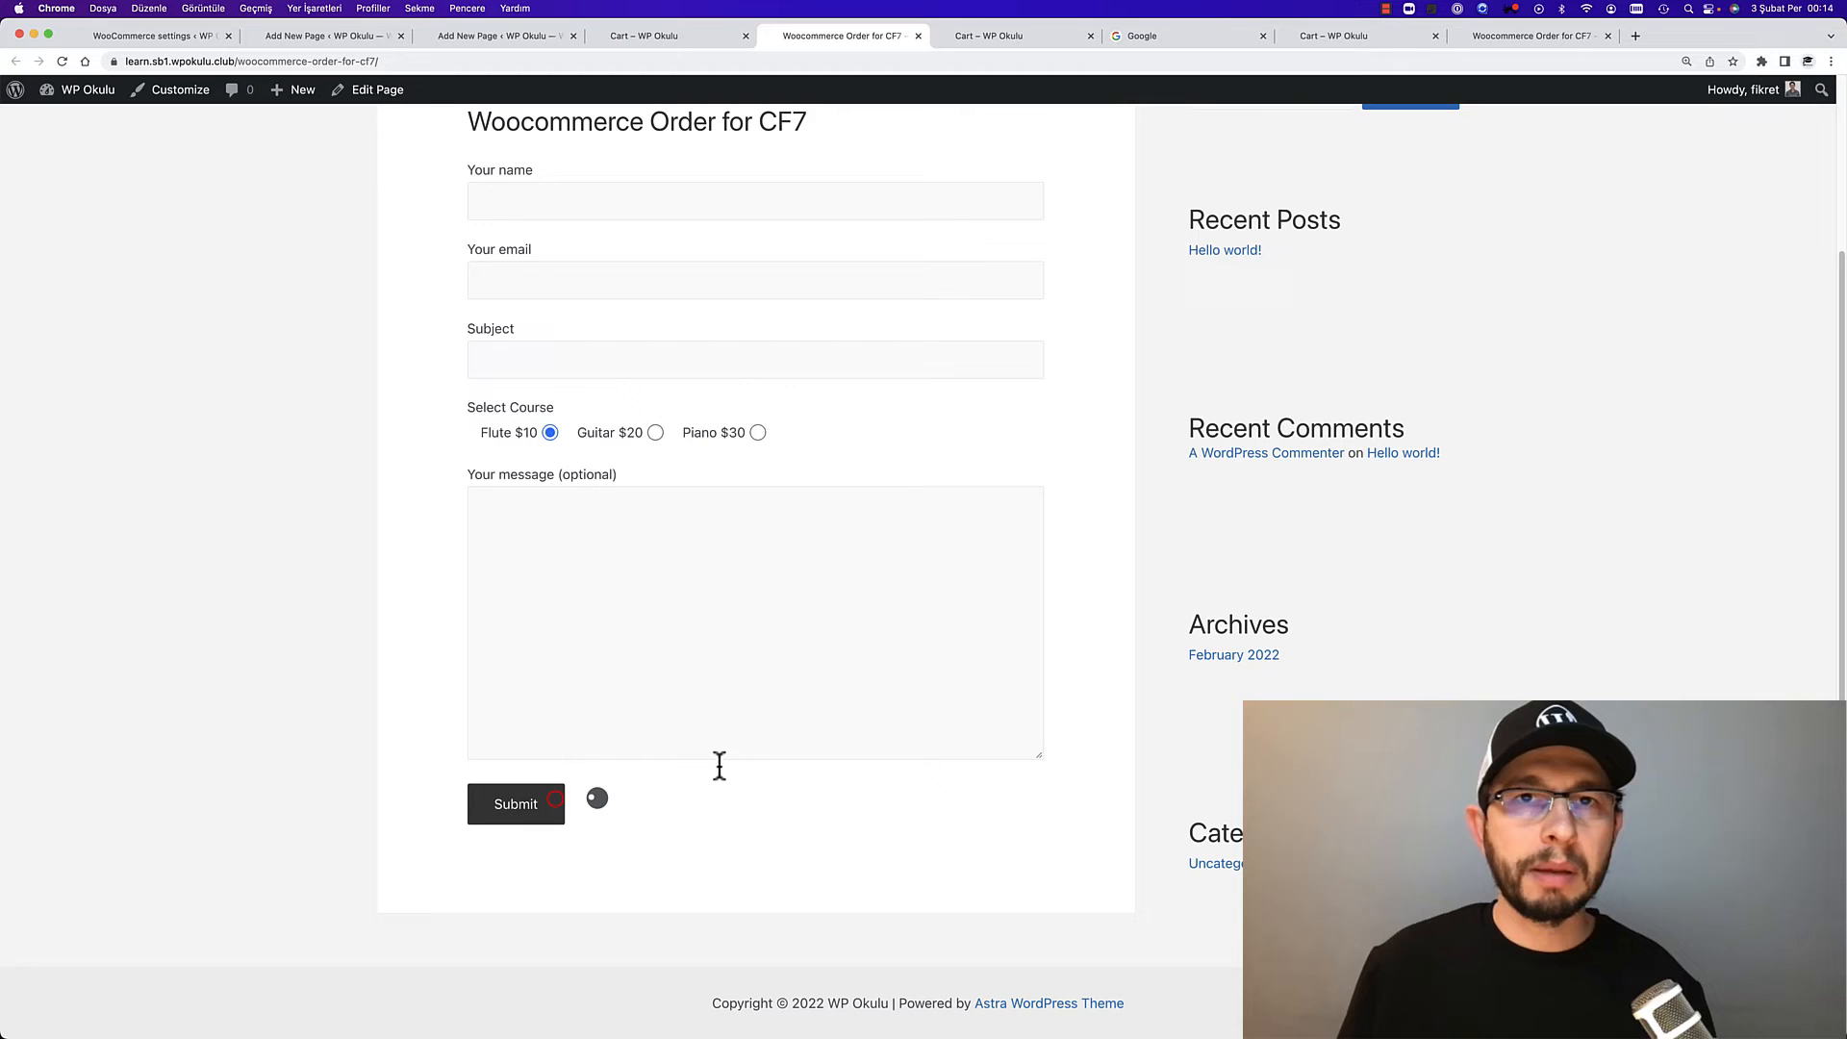
pyautogui.click(516, 804)
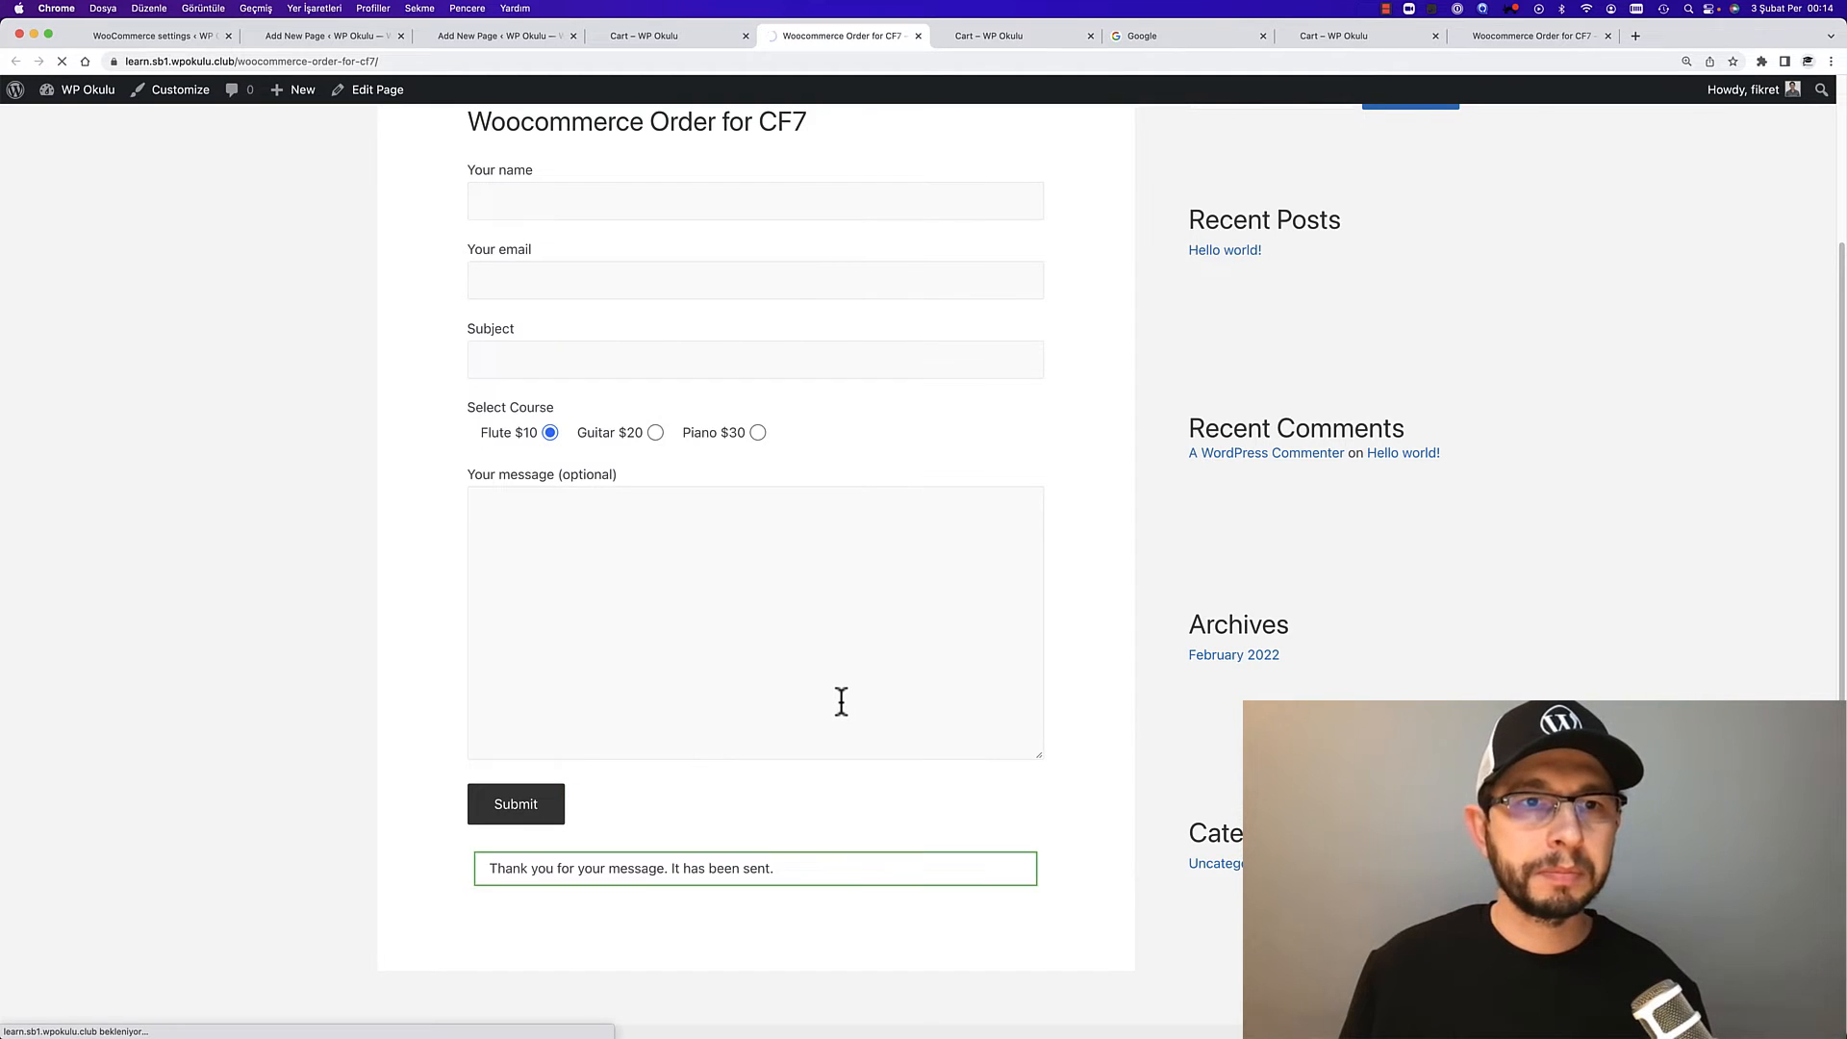
pyautogui.click(516, 805)
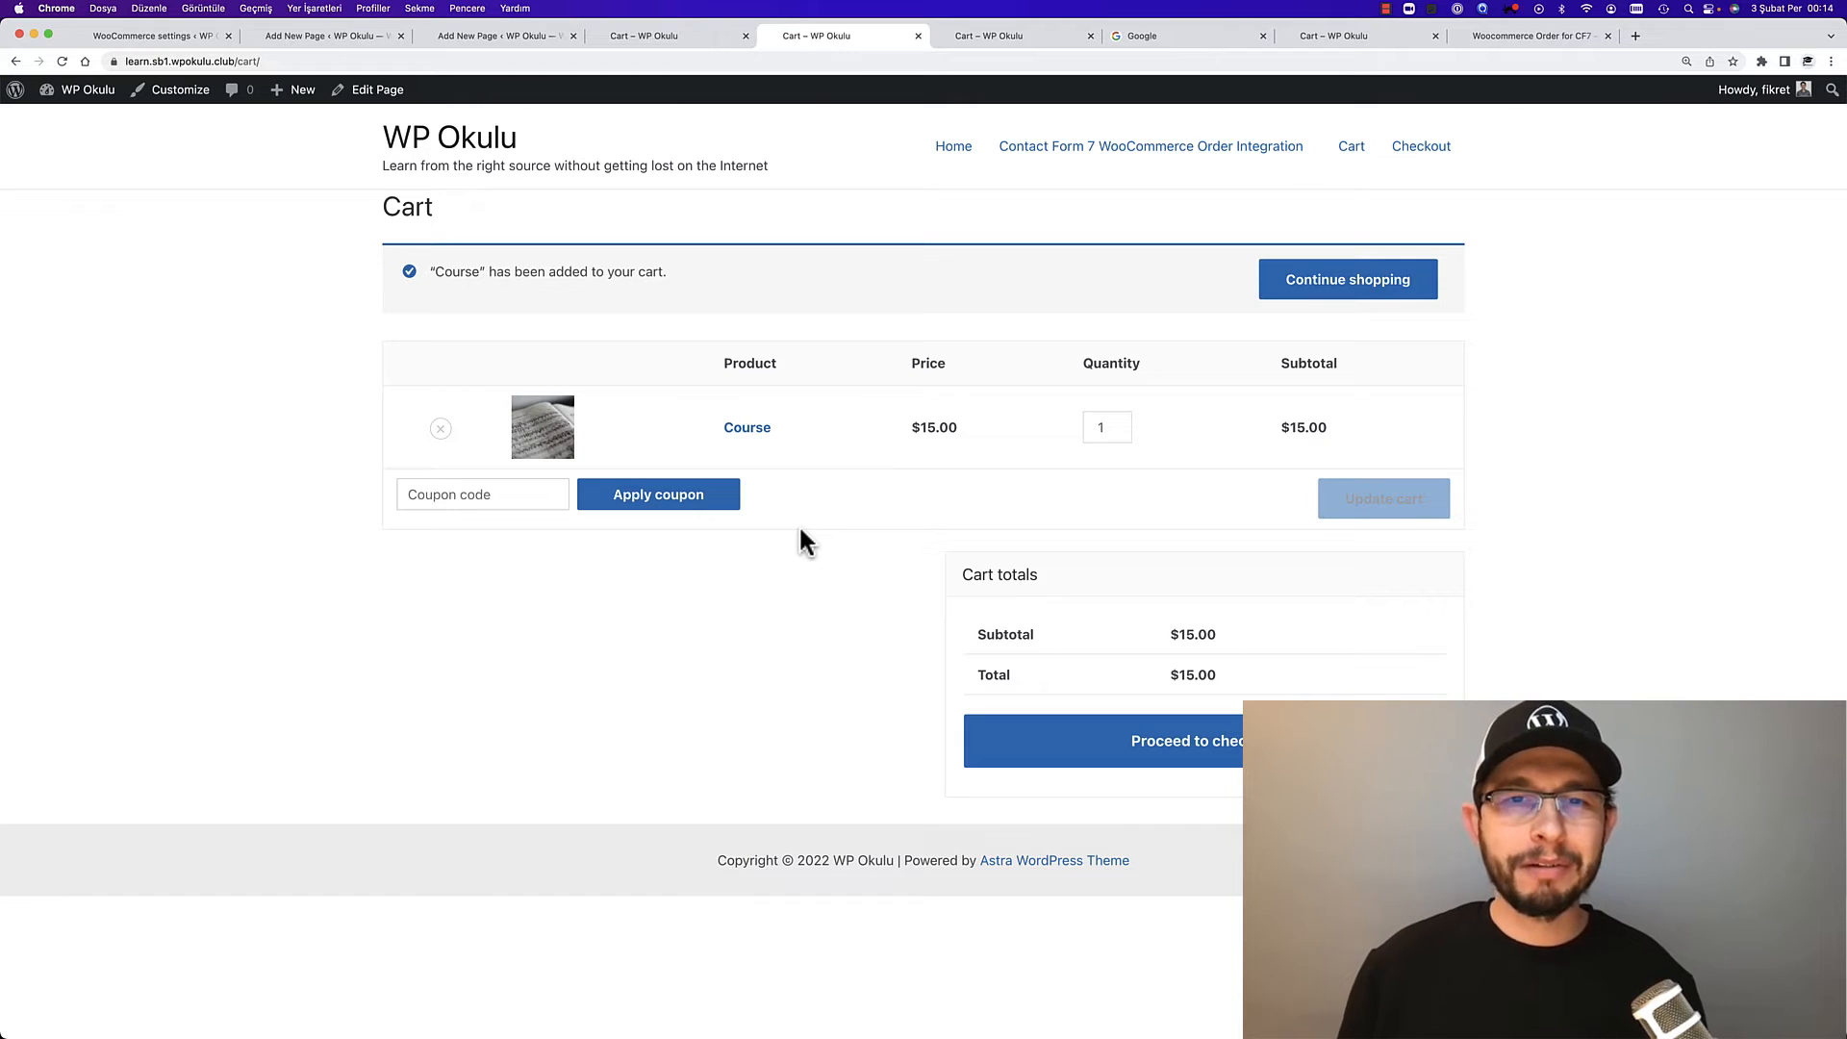
pyautogui.moveTo(822, 527)
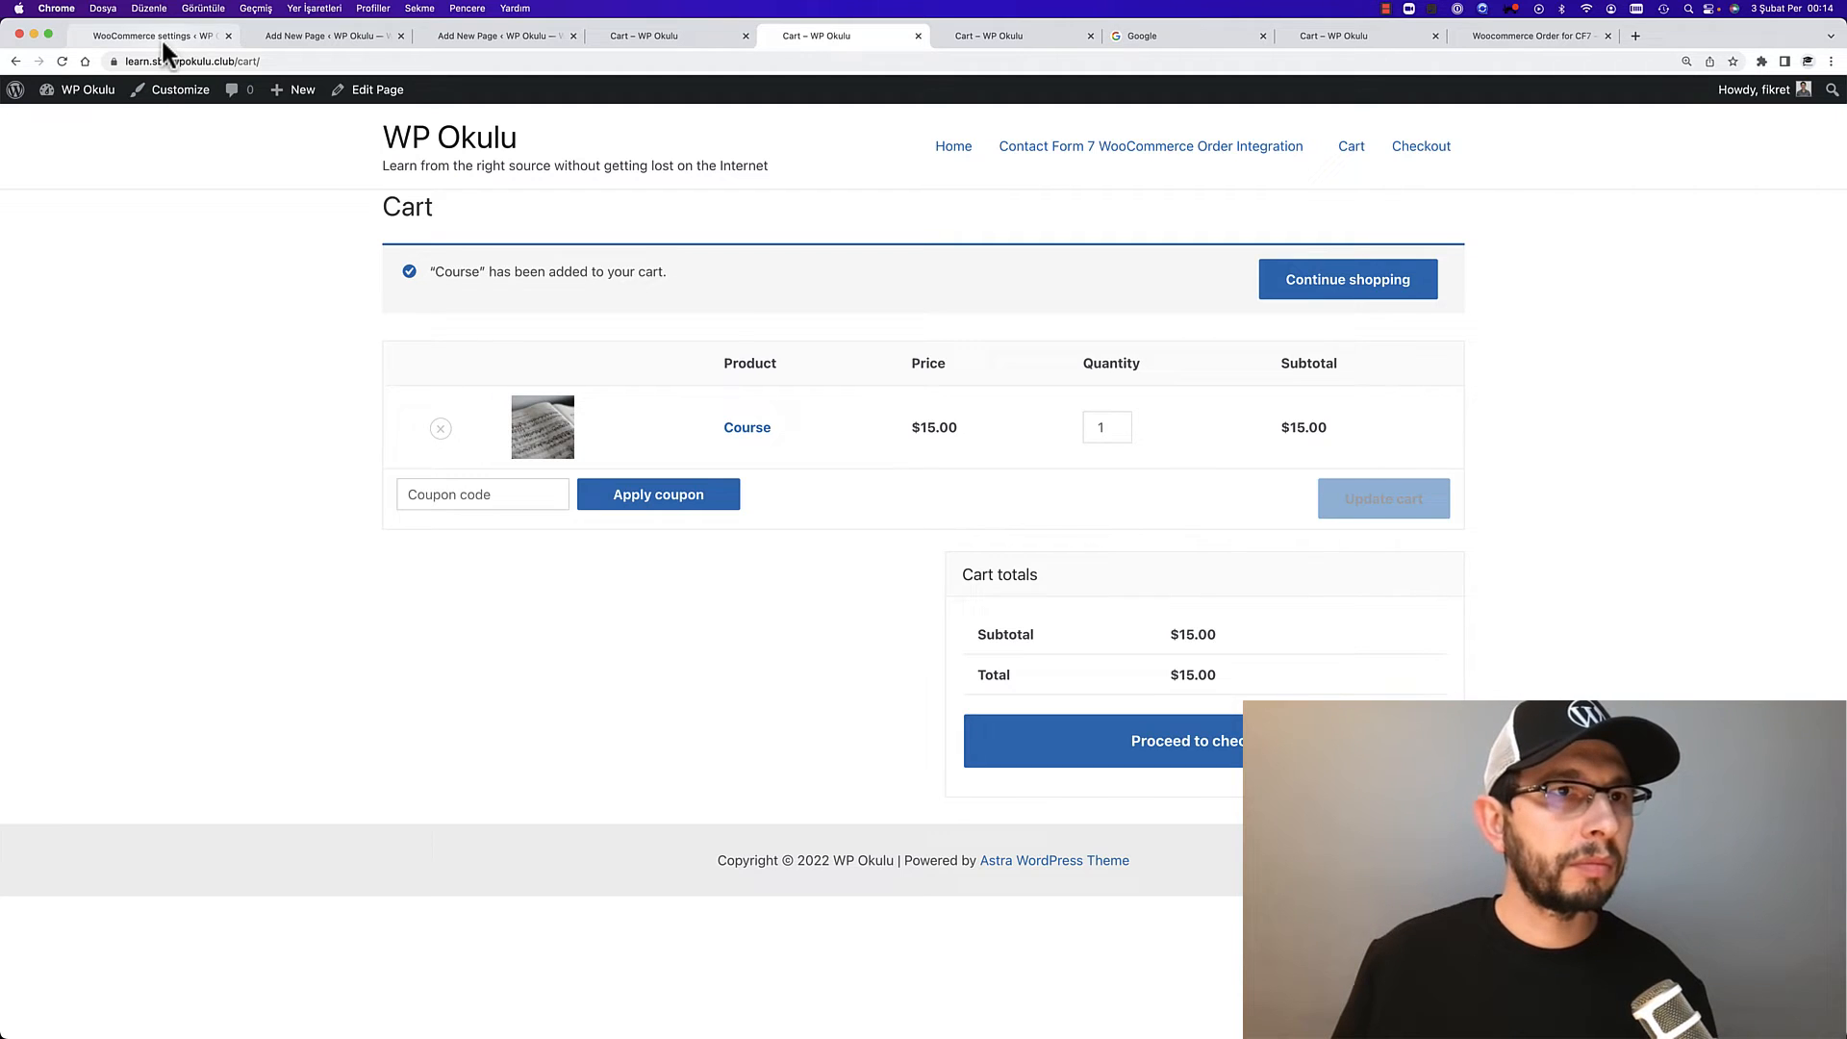
# Update functions.php with the checkout-redirect code, then remove Course from the cart
pyautogui.click(154, 34)
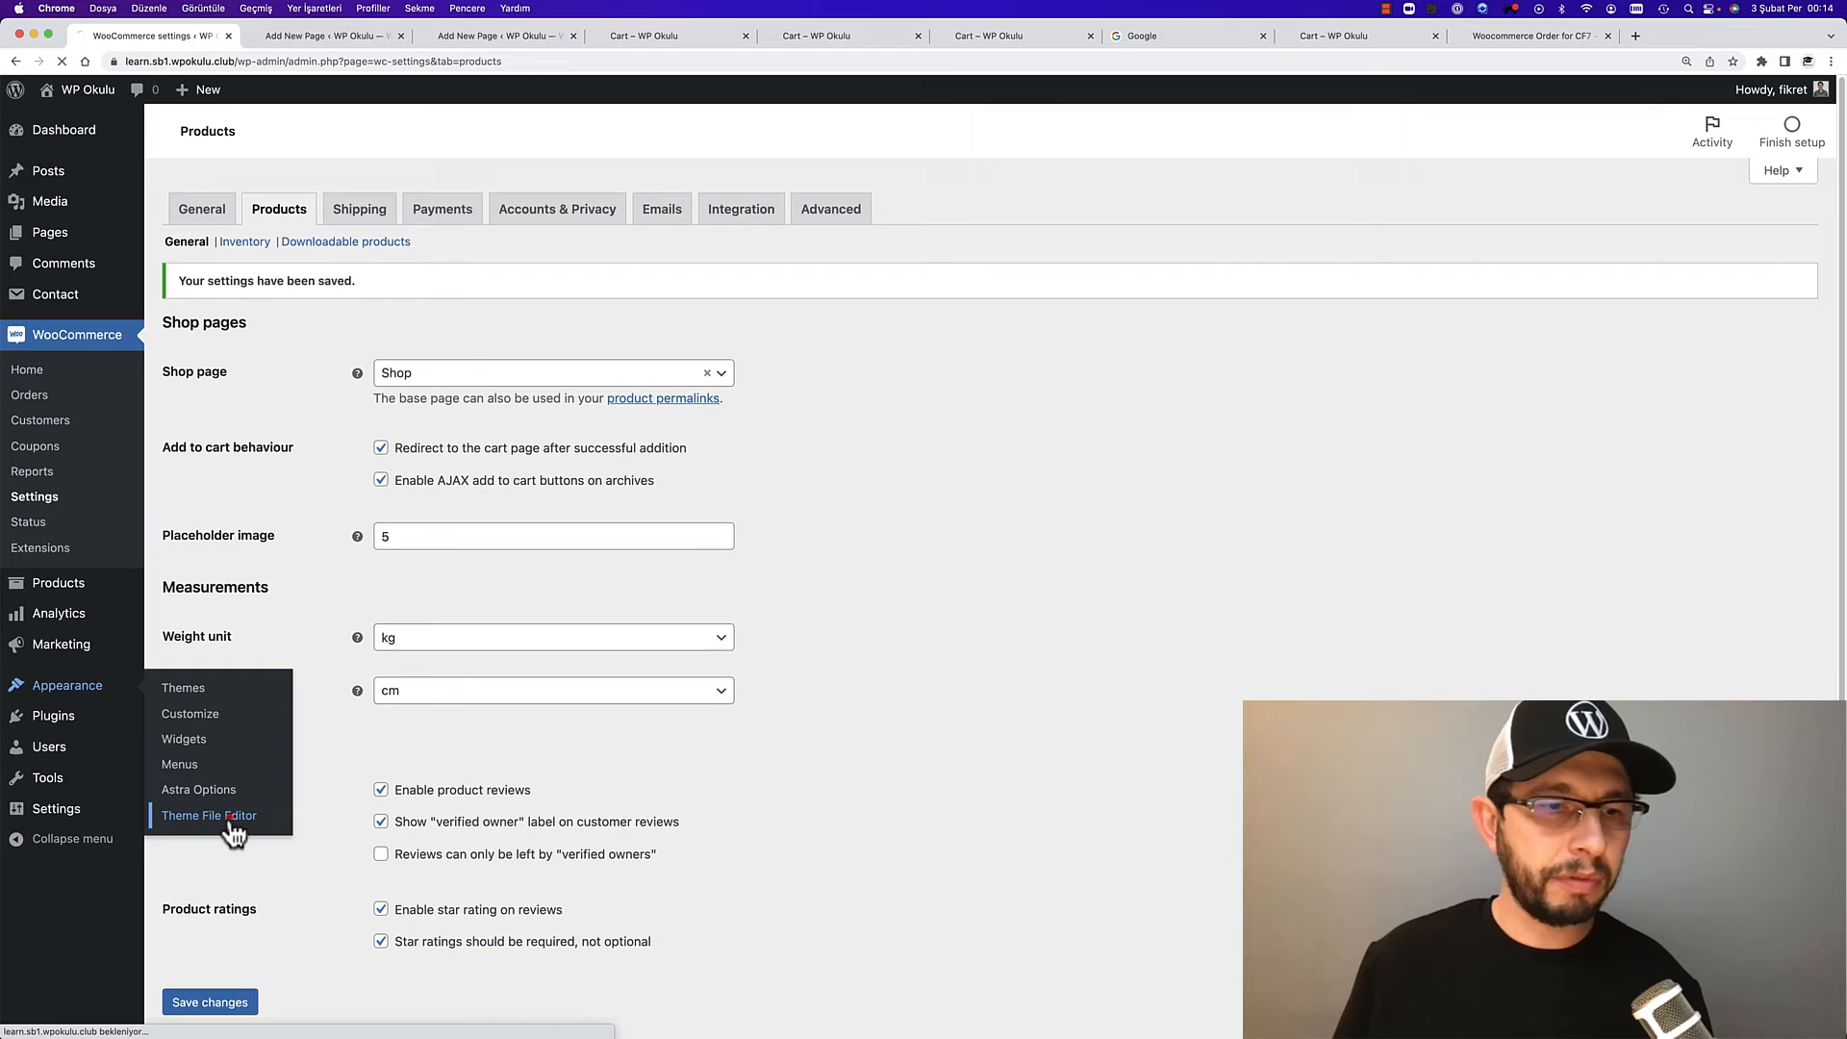
pyautogui.moveTo(1614, 475)
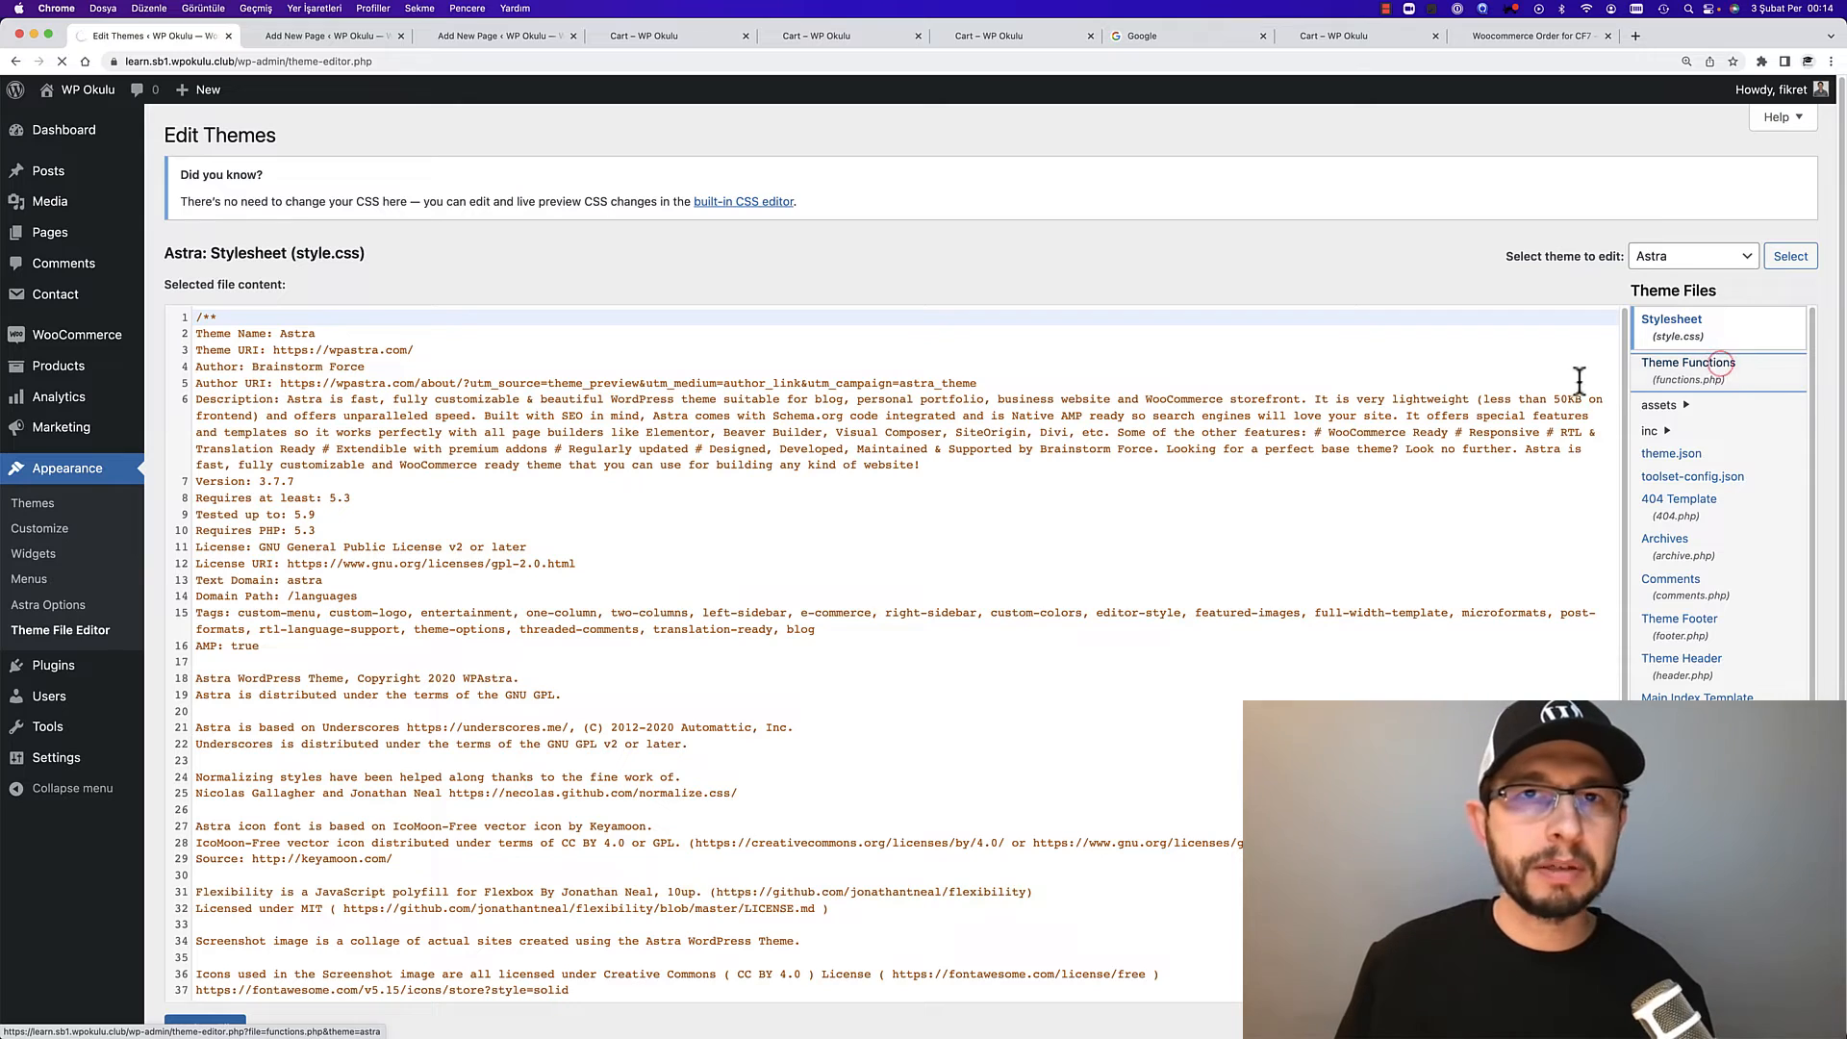
pyautogui.moveTo(1002, 491)
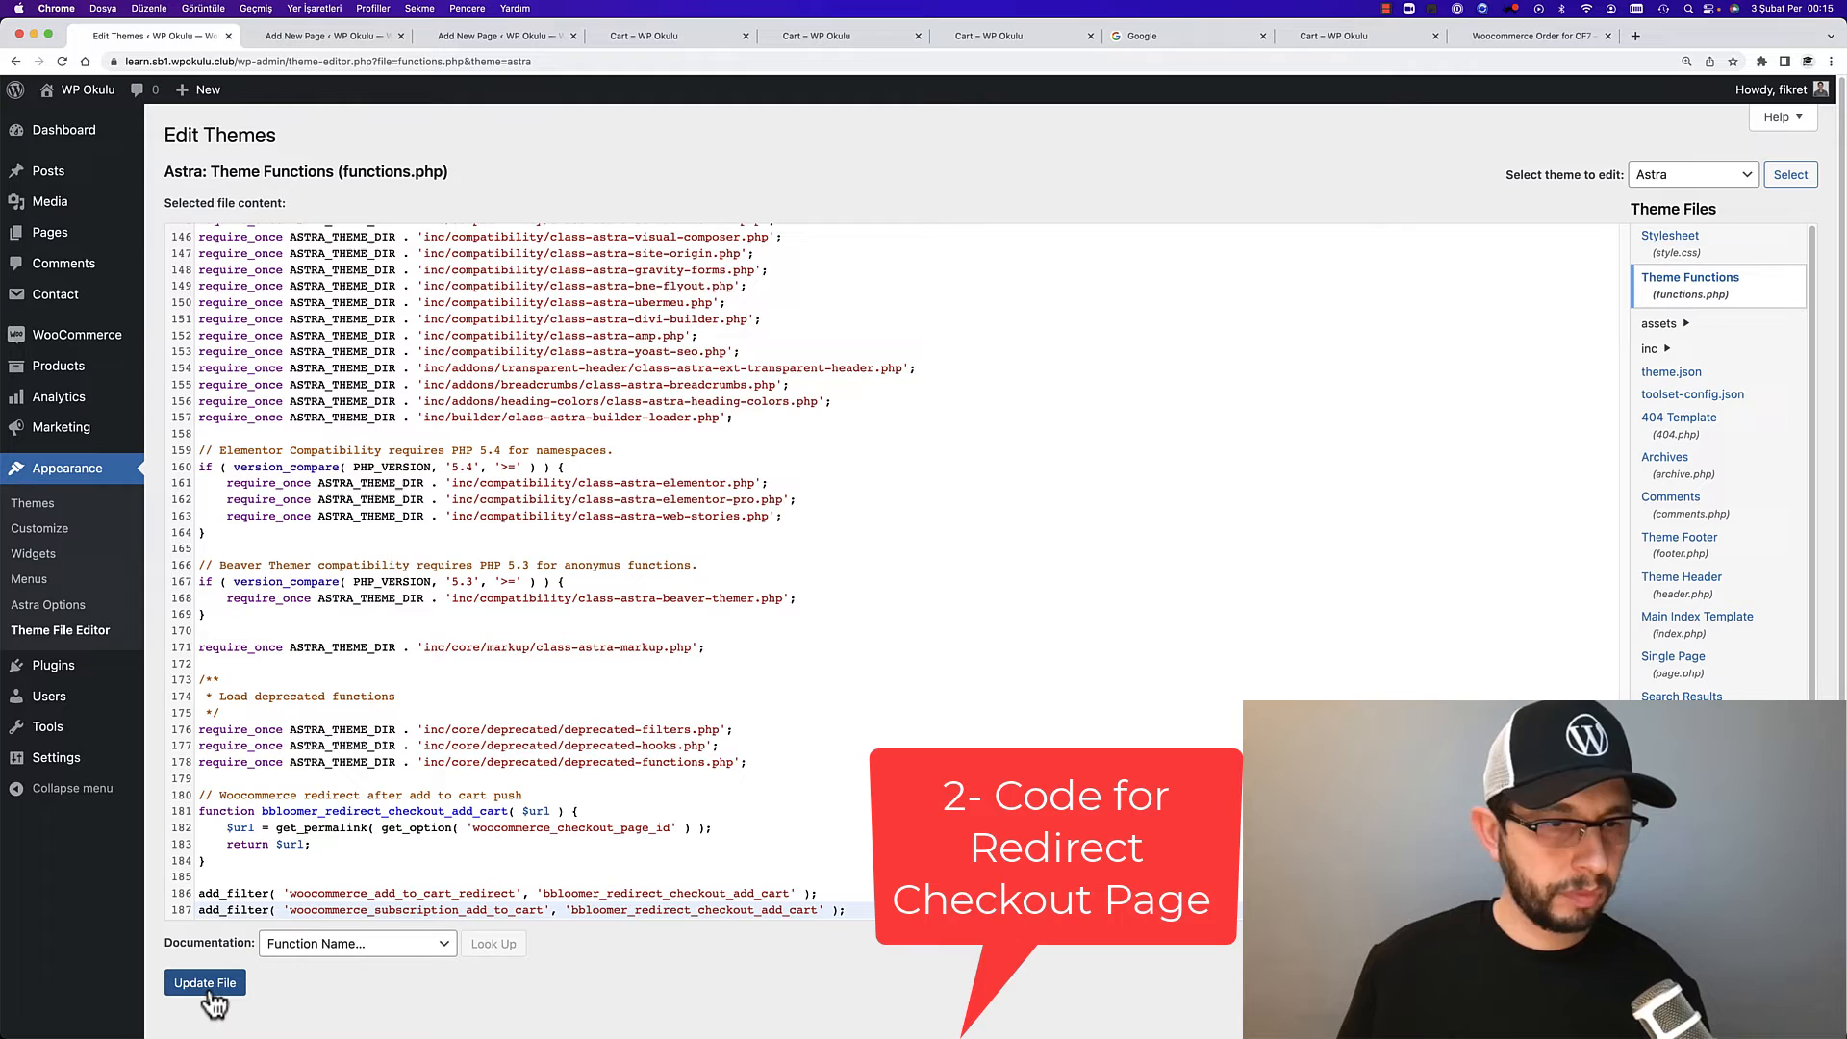
pyautogui.click(204, 983)
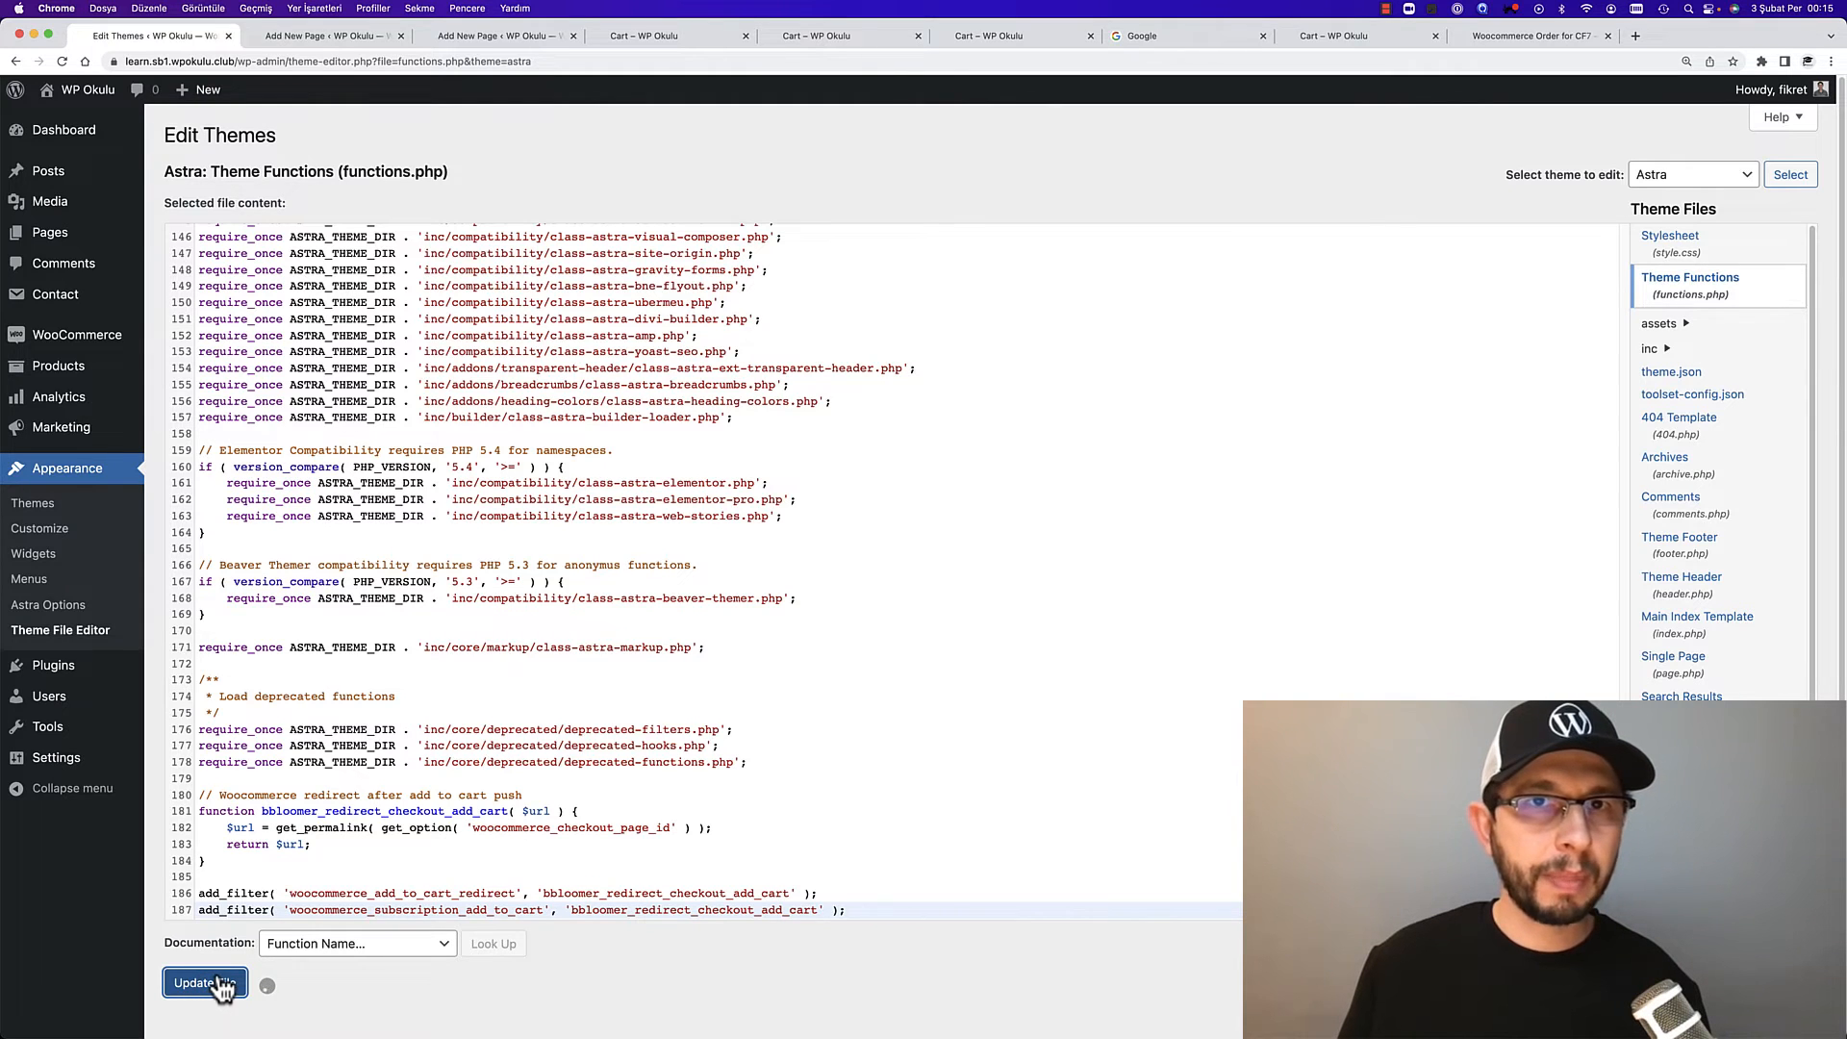
pyautogui.click(204, 983)
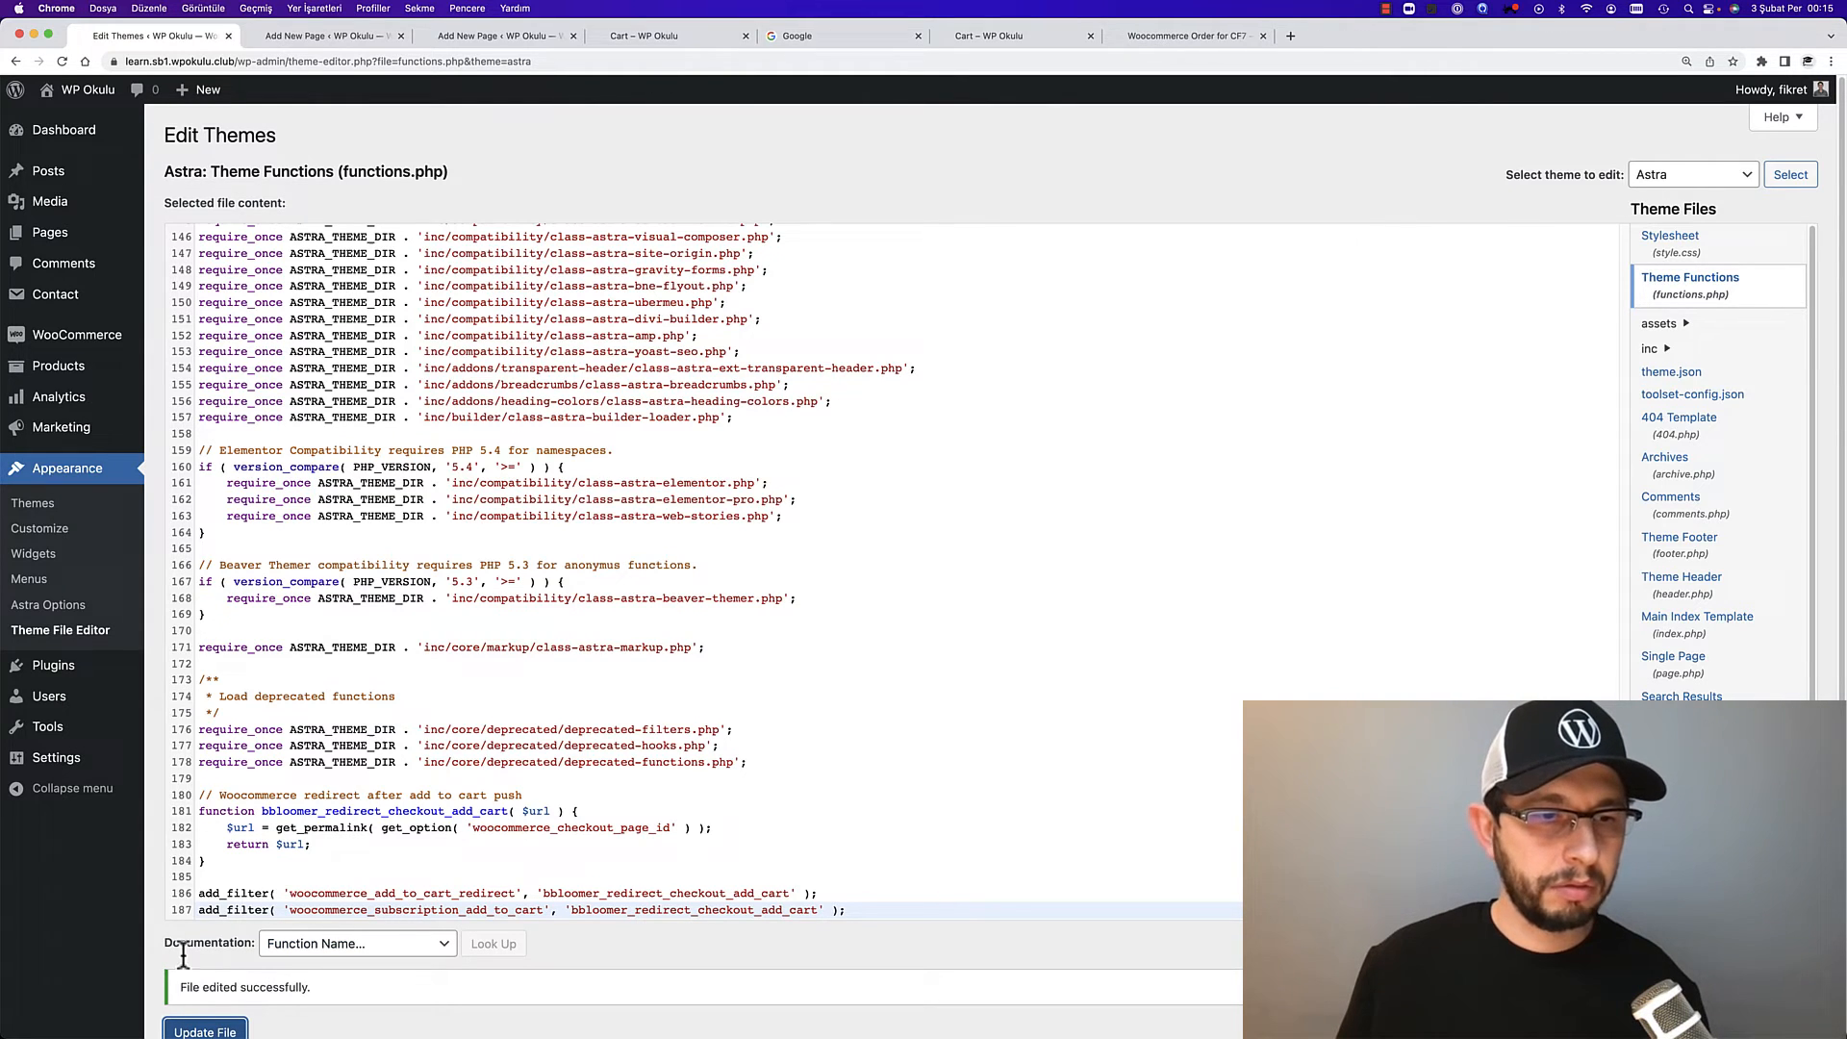
pyautogui.click(642, 35)
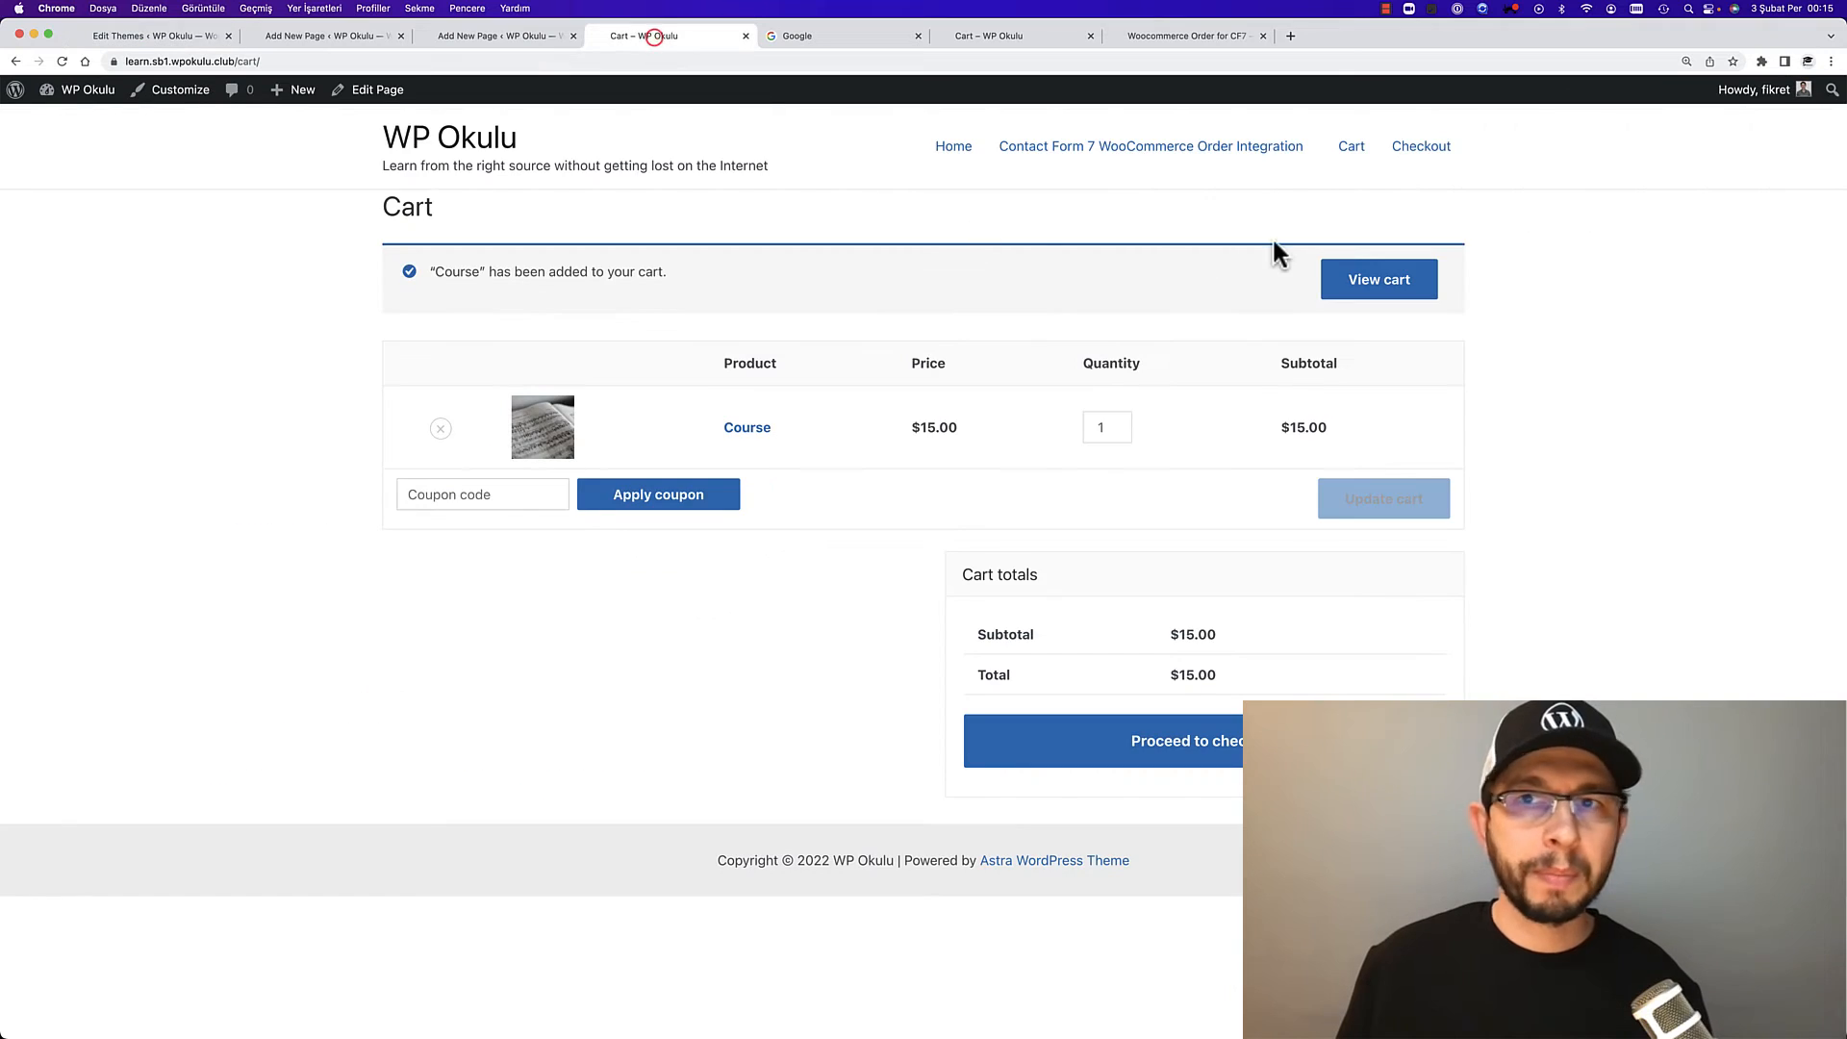
pyautogui.click(1378, 279)
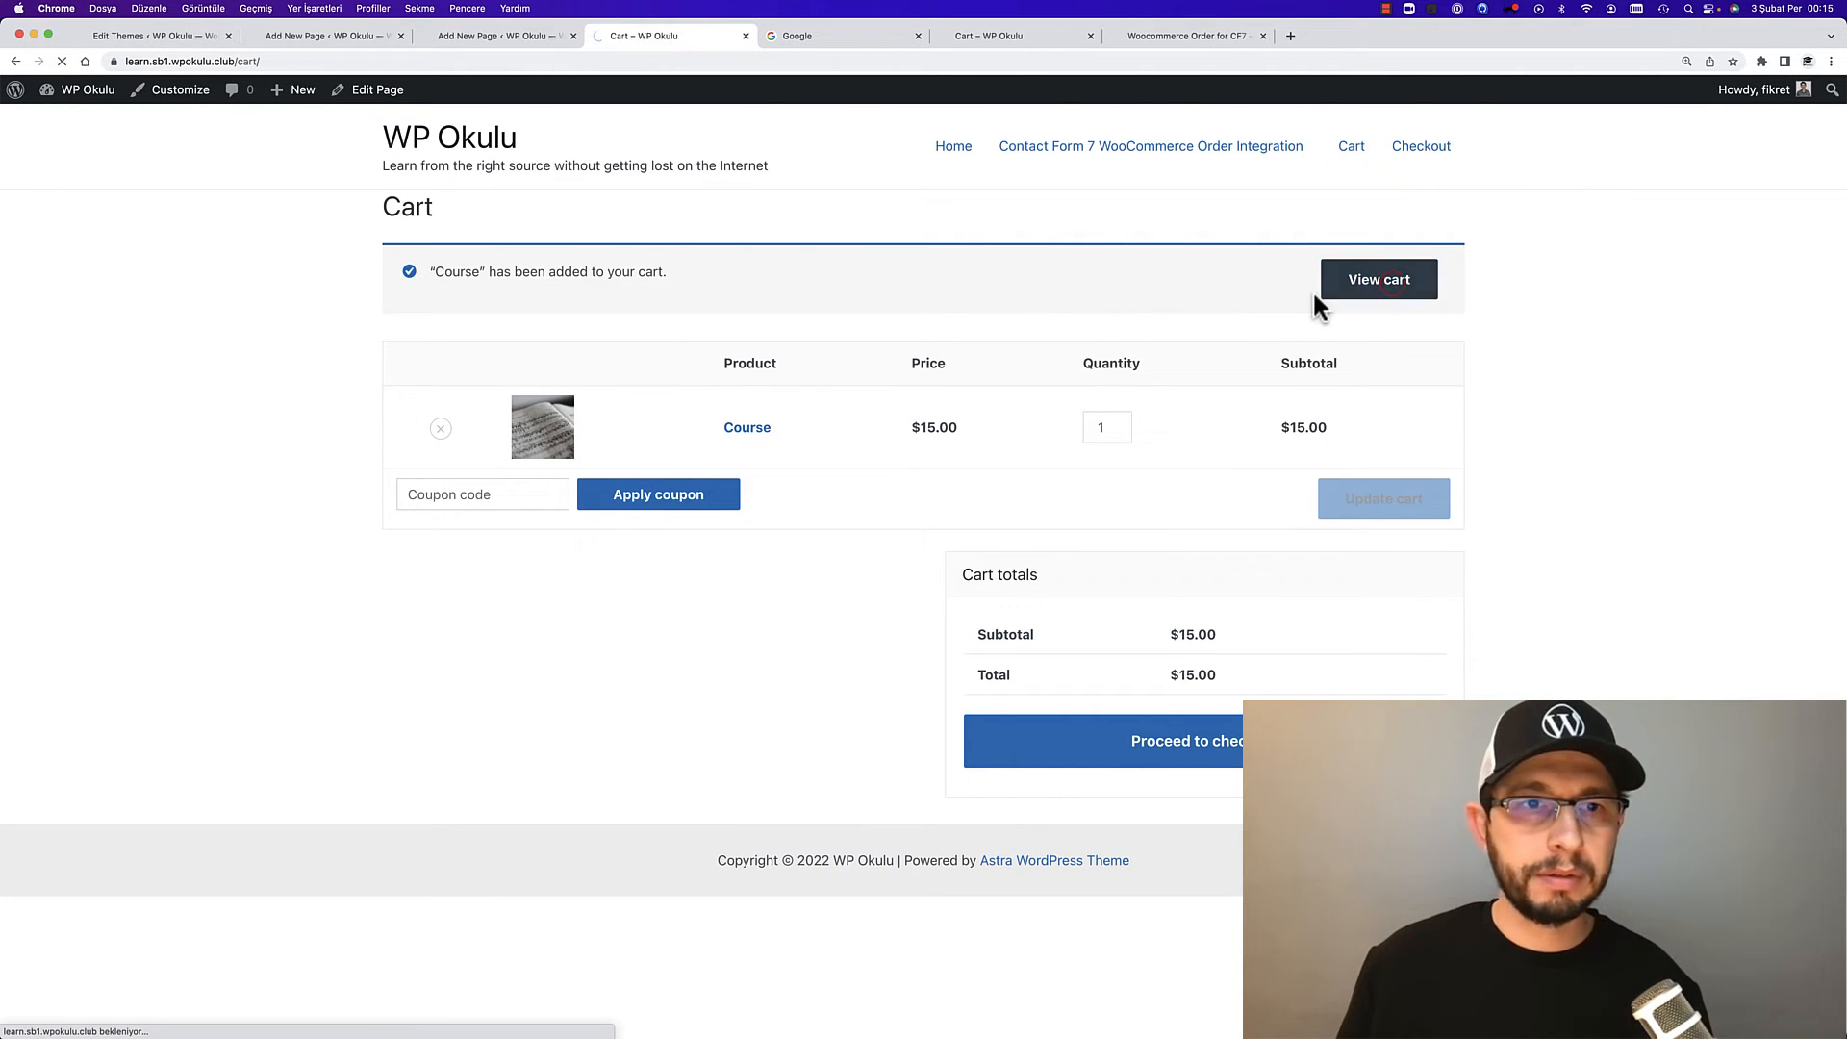
pyautogui.click(1378, 279)
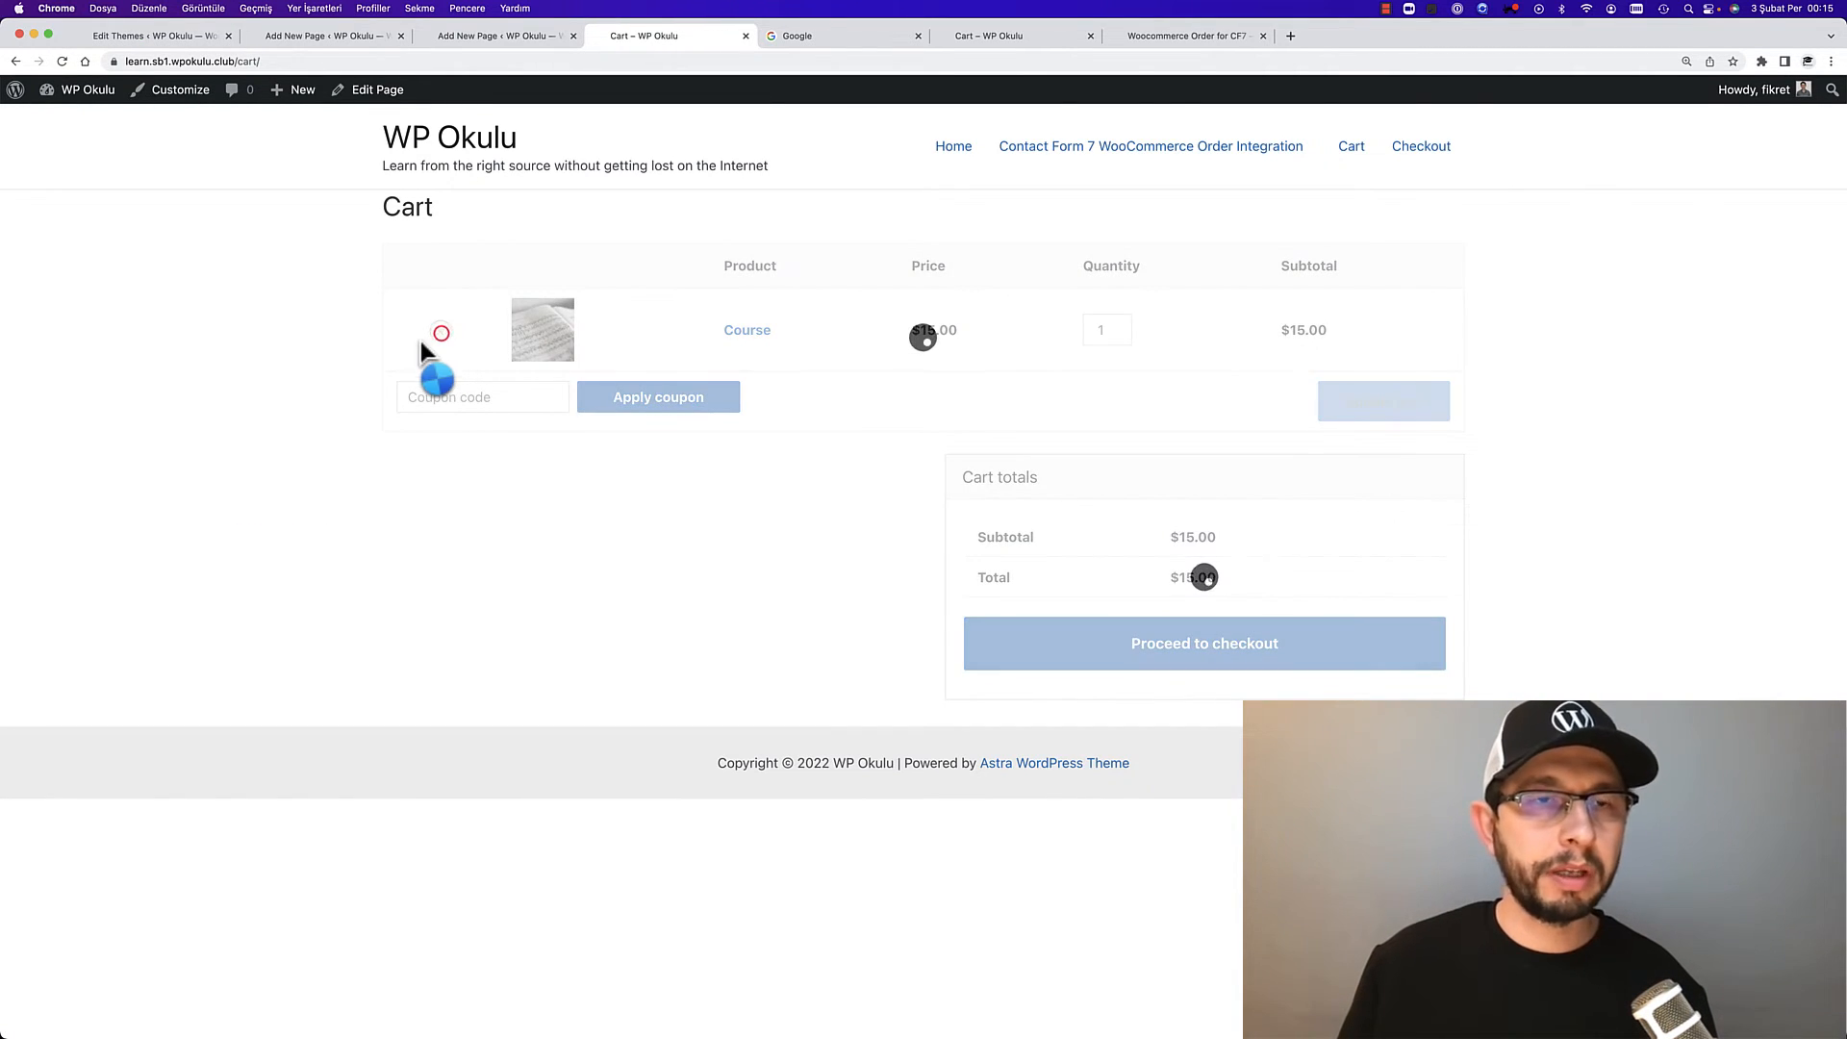
pyautogui.click(440, 333)
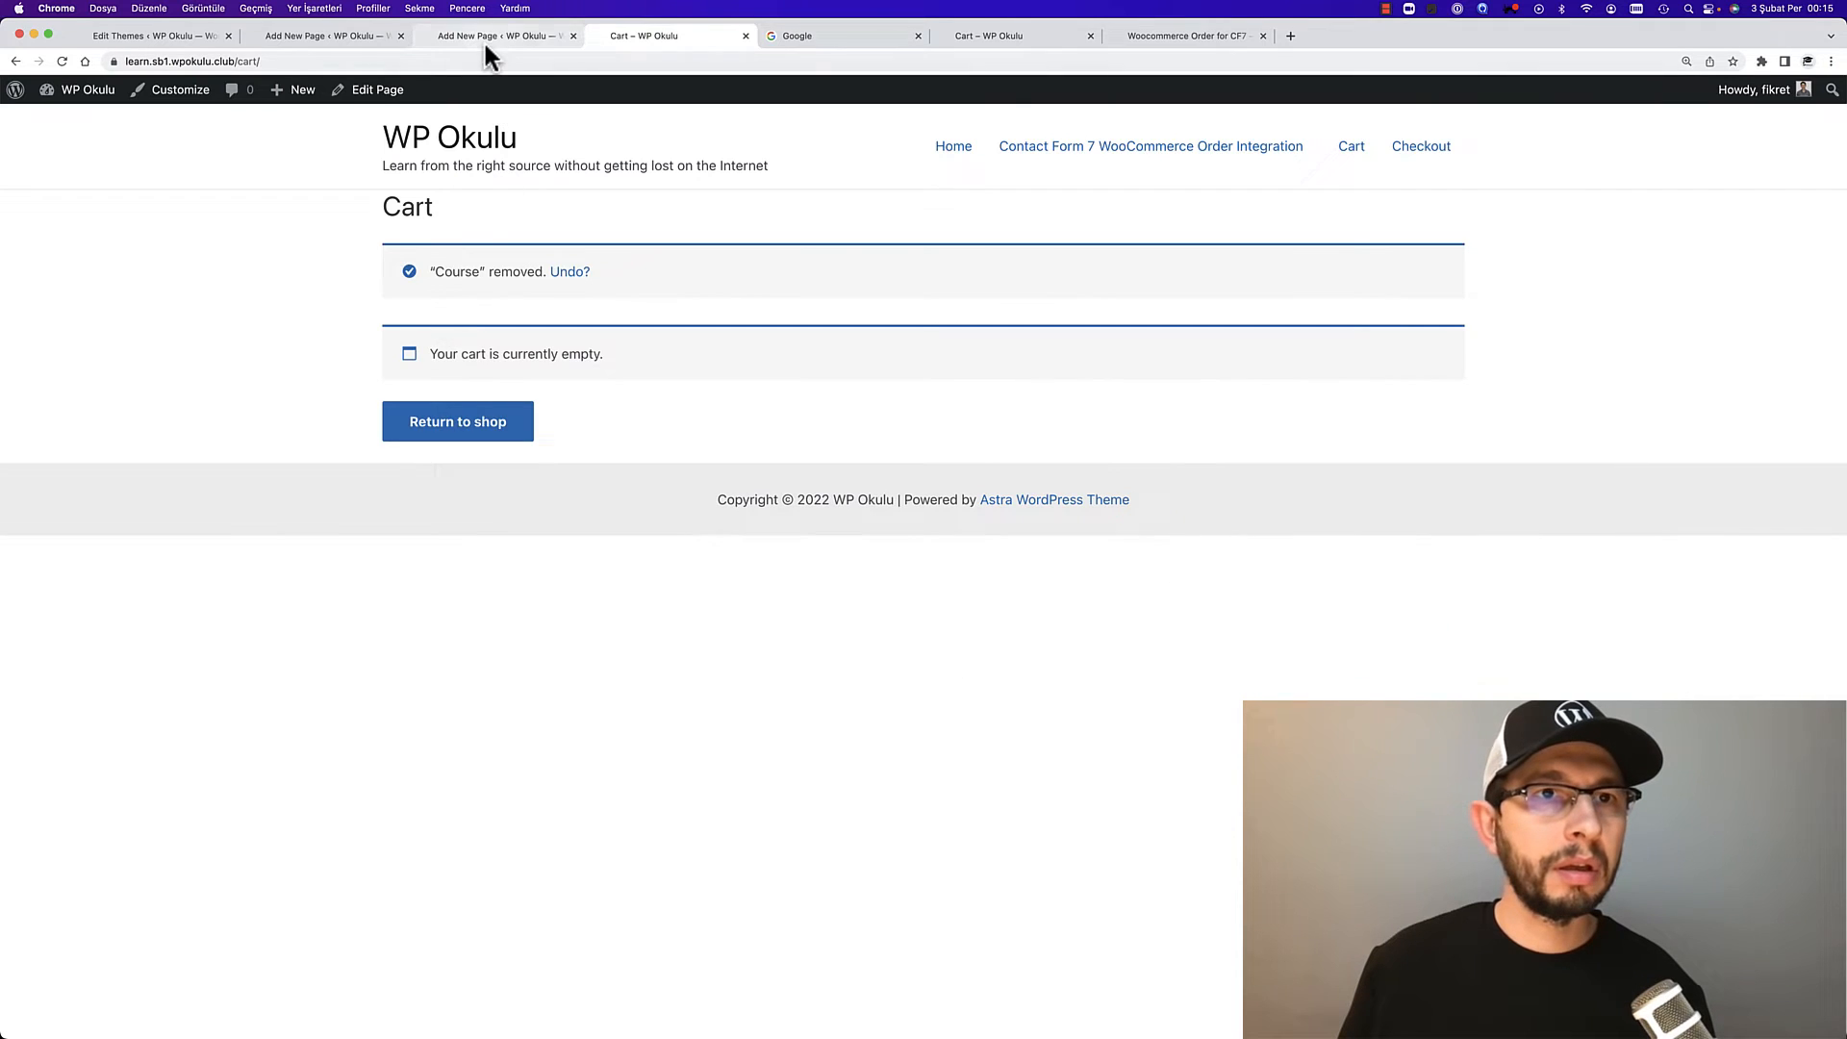
# Resubmit the order form and confirm it lands on checkout with Course $15
pyautogui.click(495, 35)
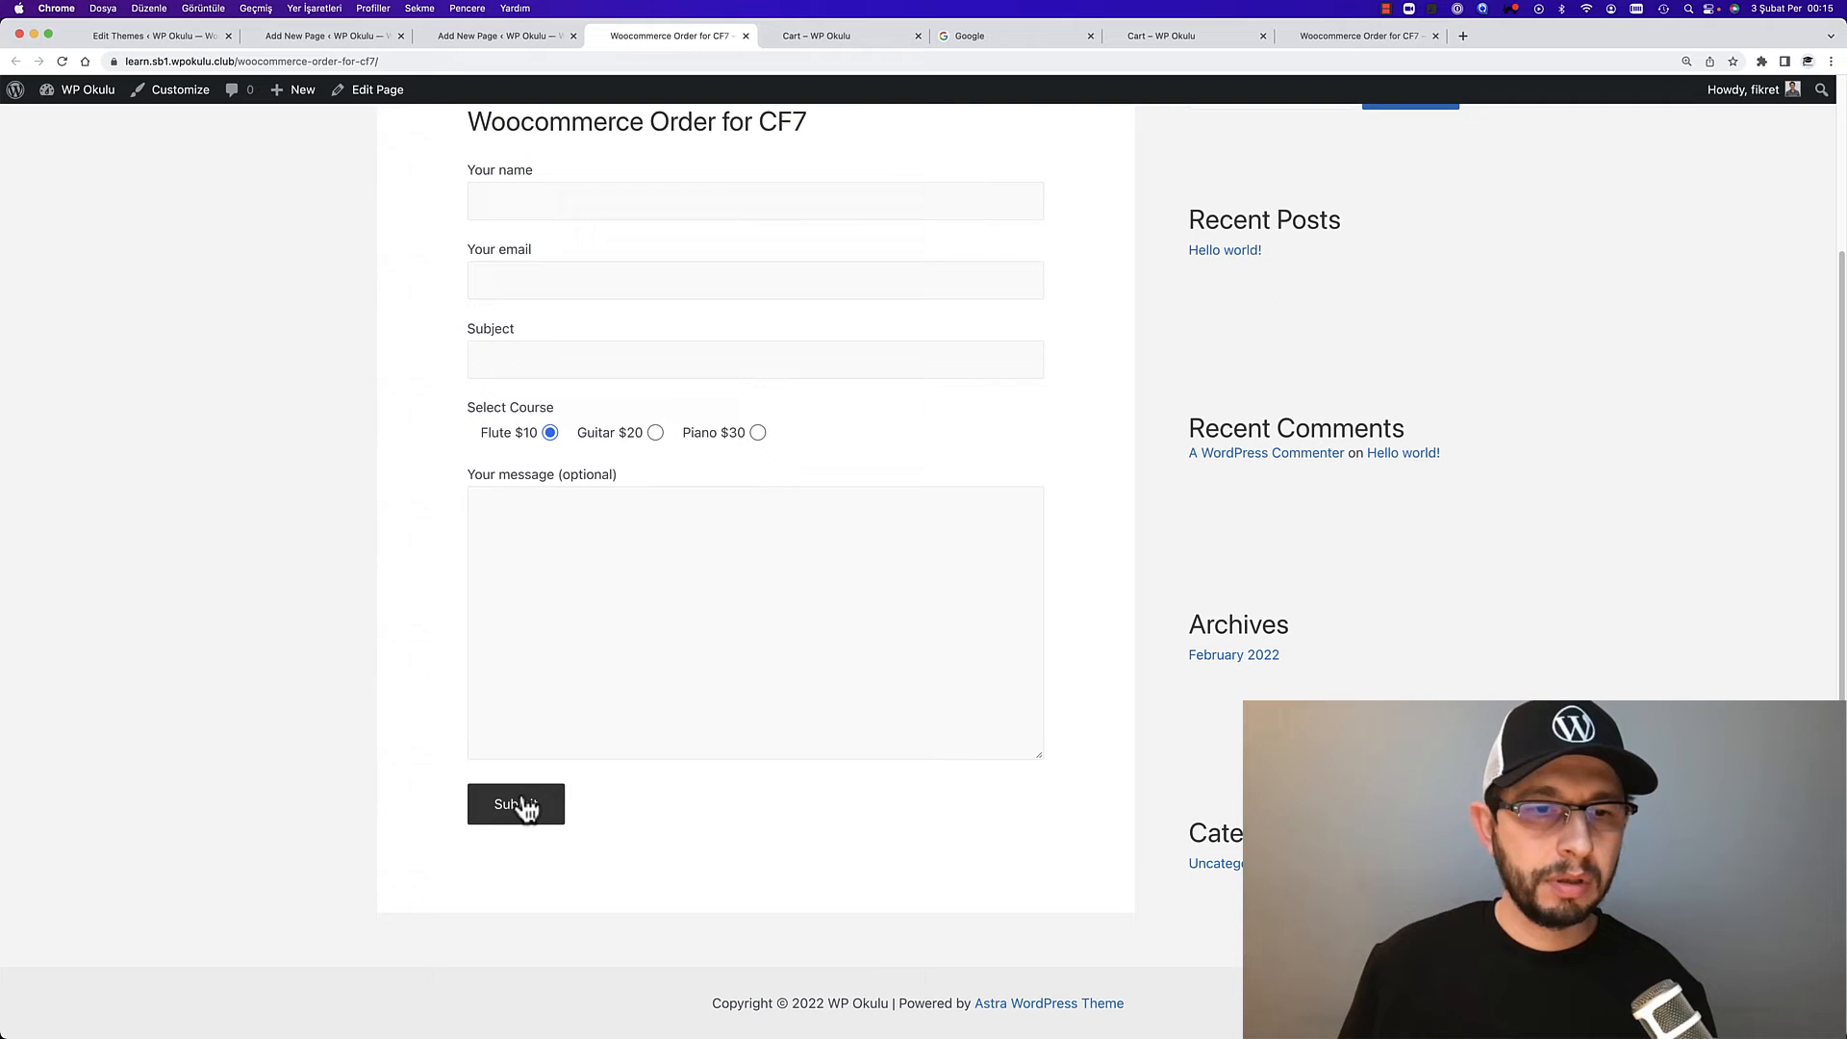
pyautogui.click(515, 805)
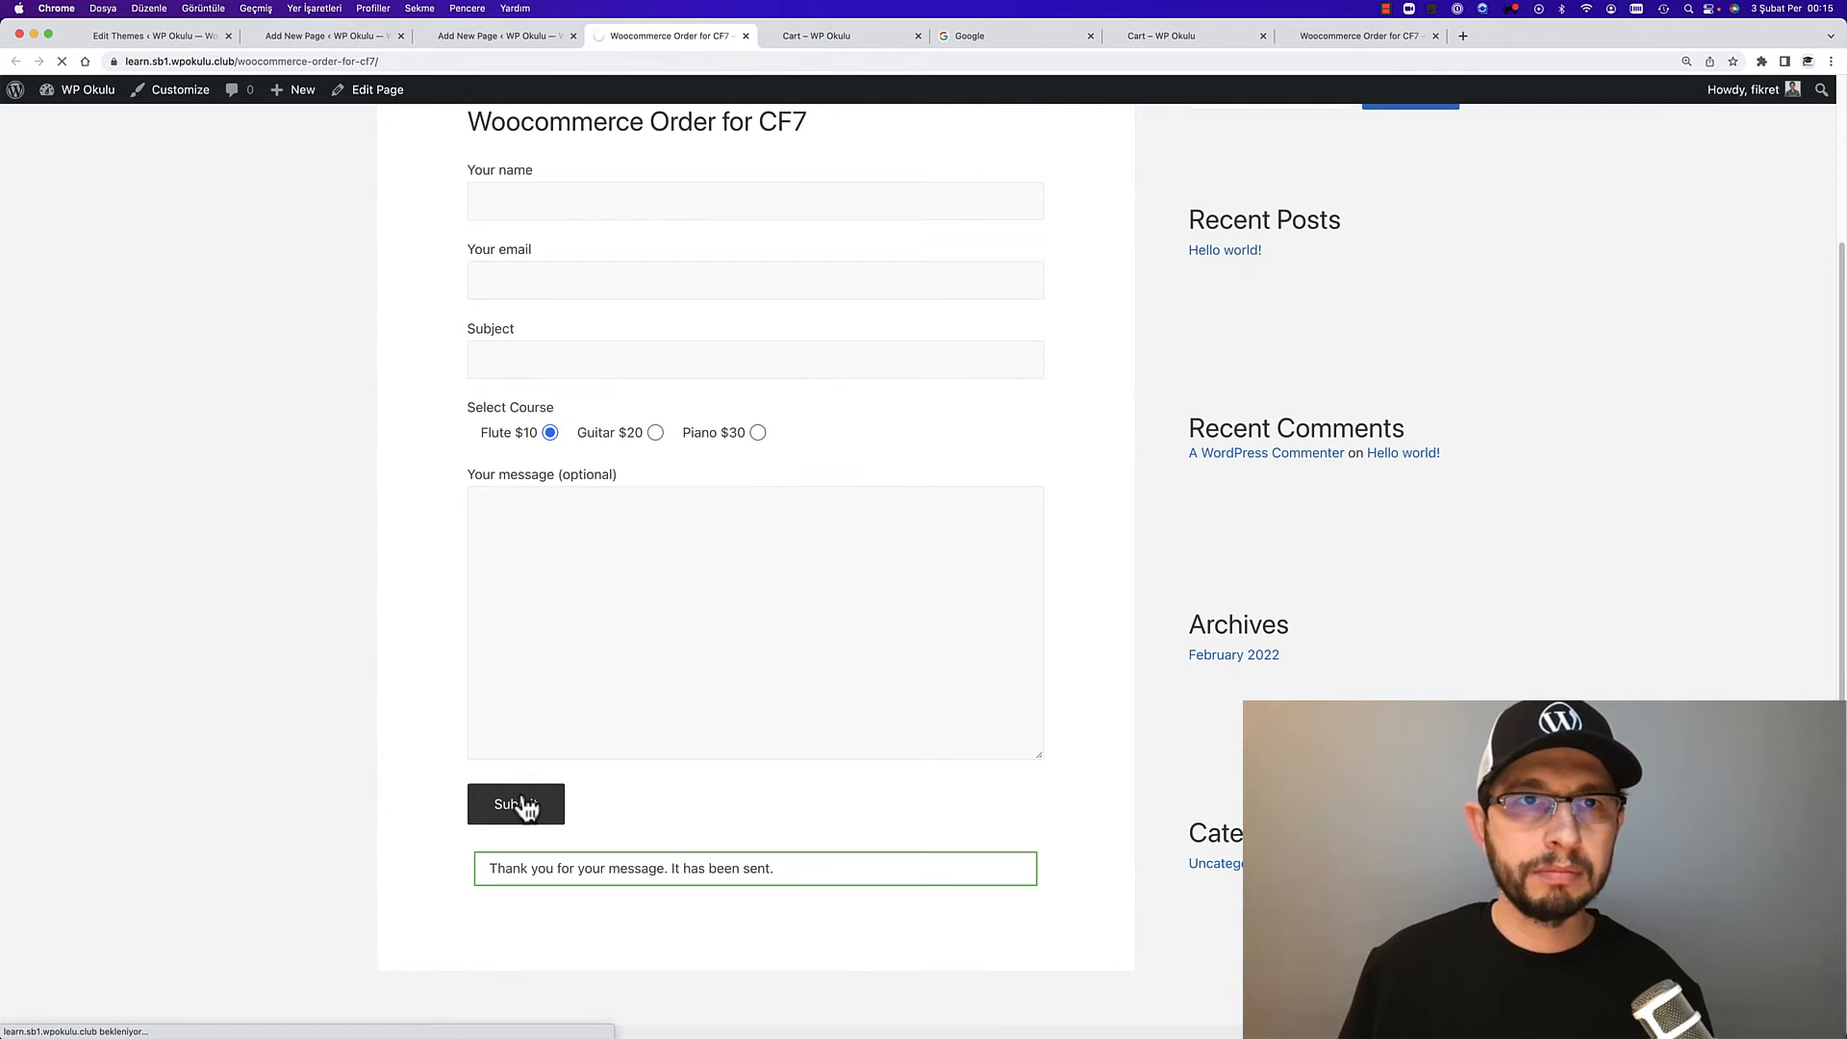
pyautogui.click(515, 804)
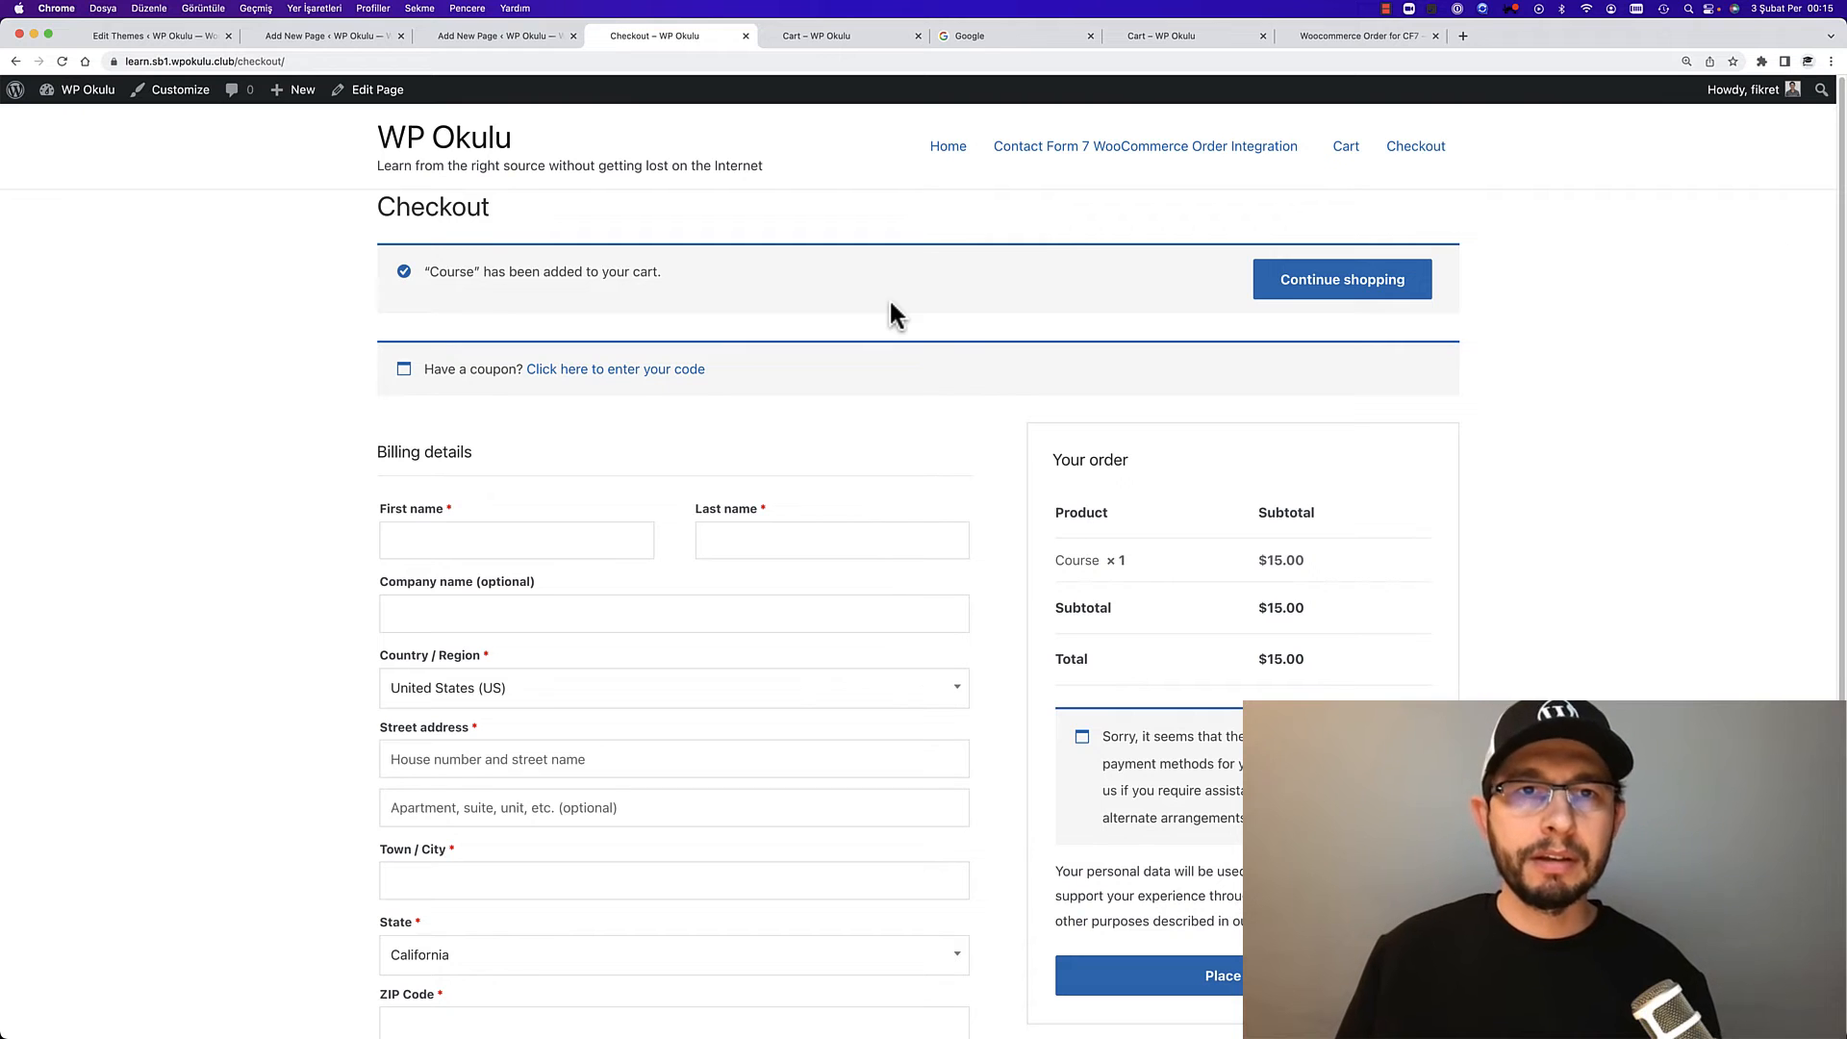
pyautogui.scroll(-3)
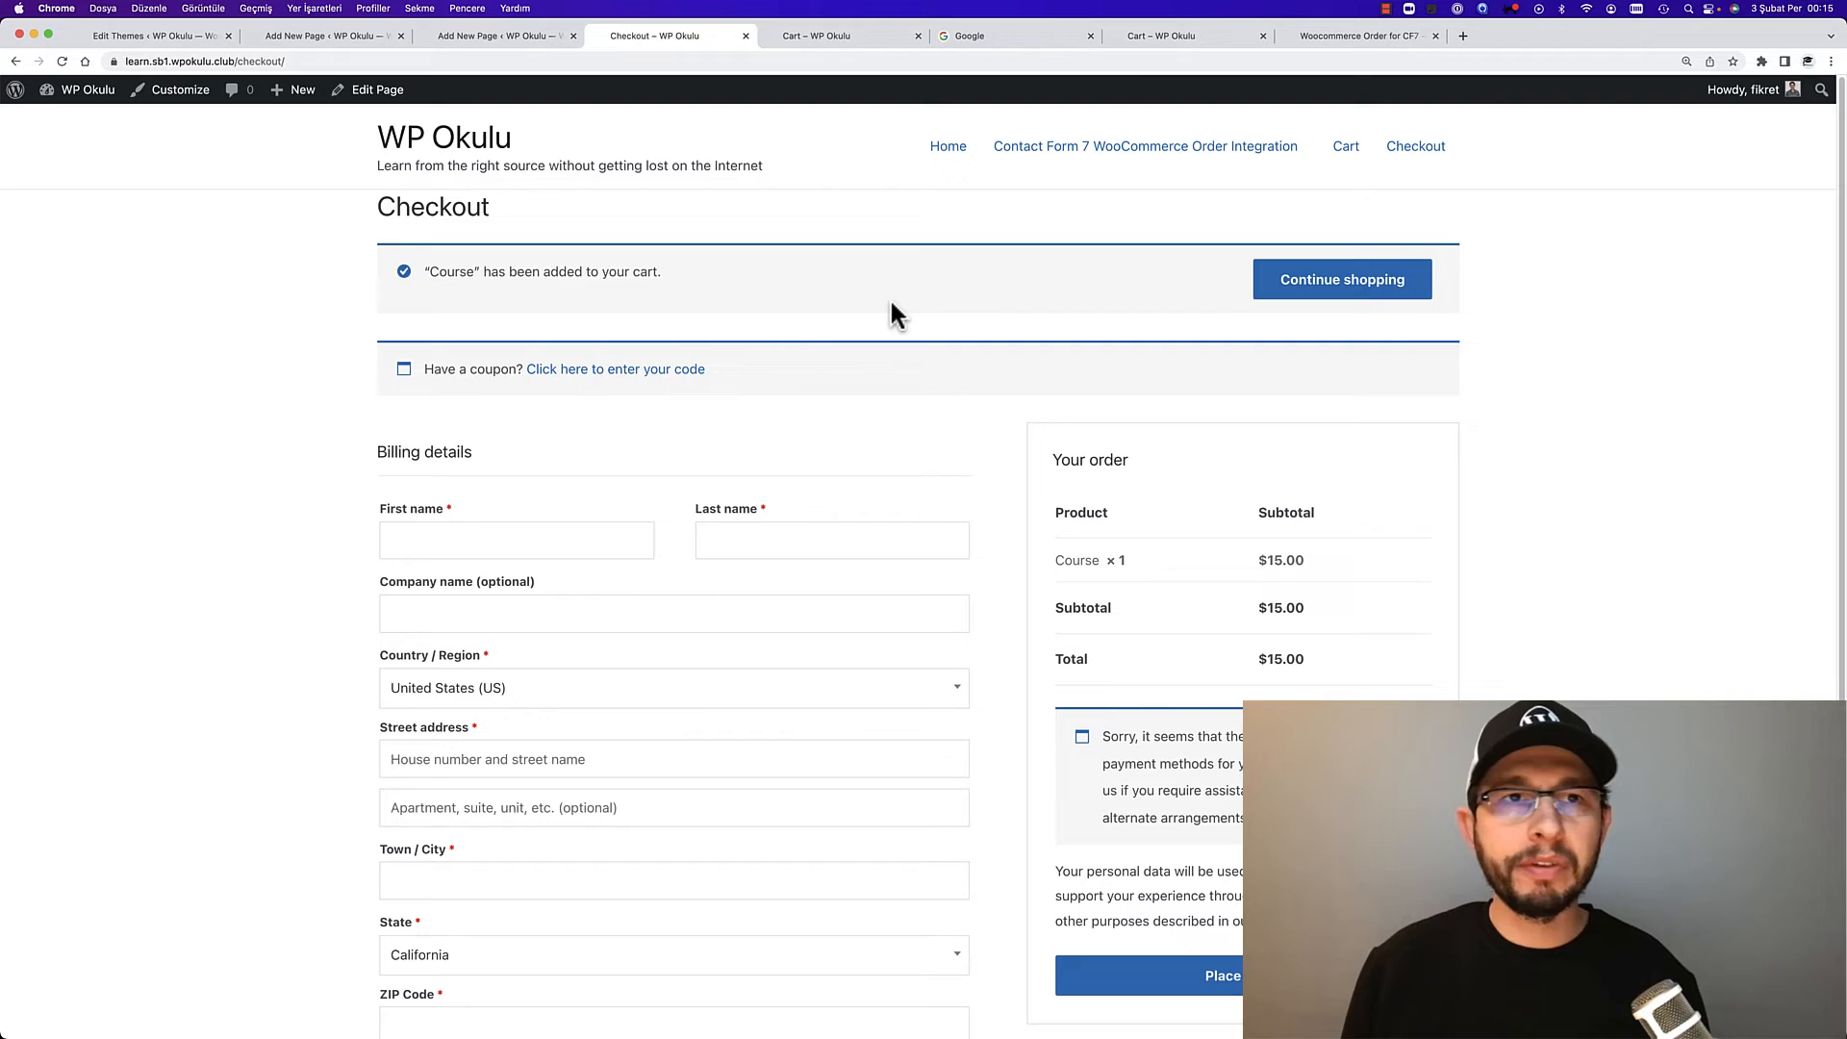
pyautogui.click(842, 34)
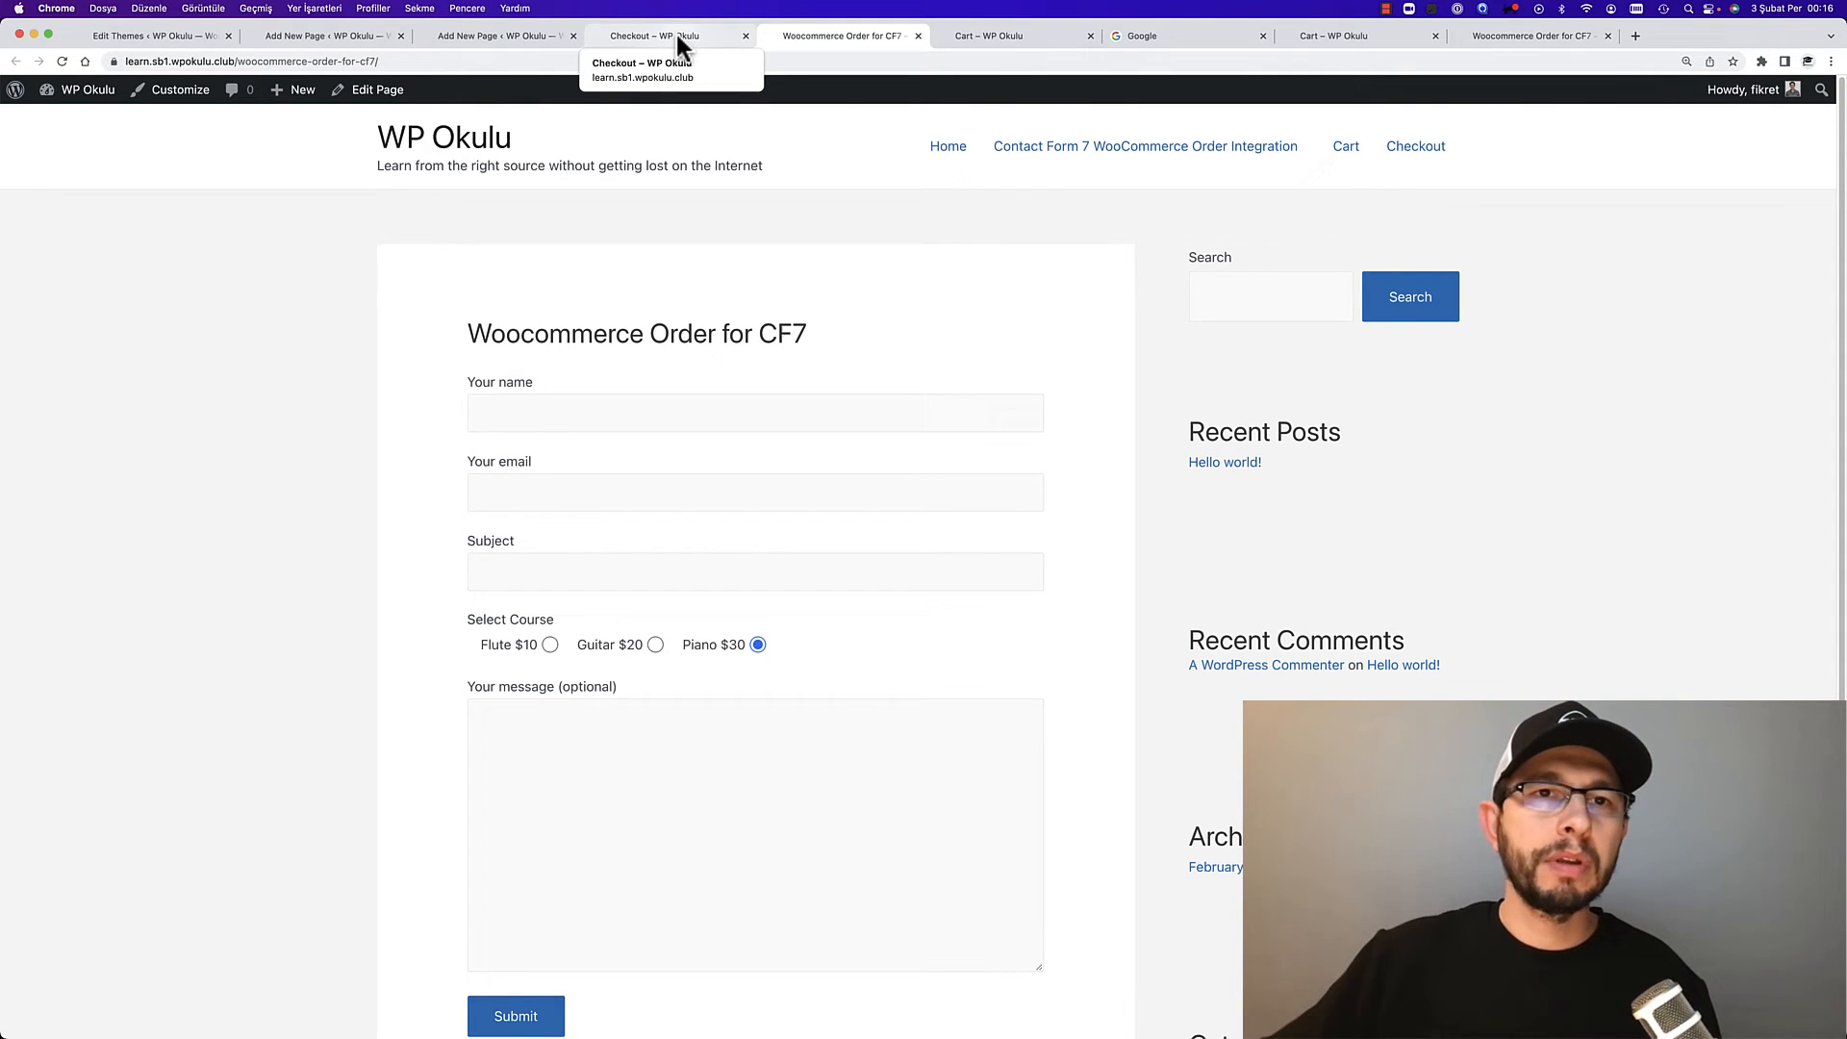
pyautogui.moveTo(494, 34)
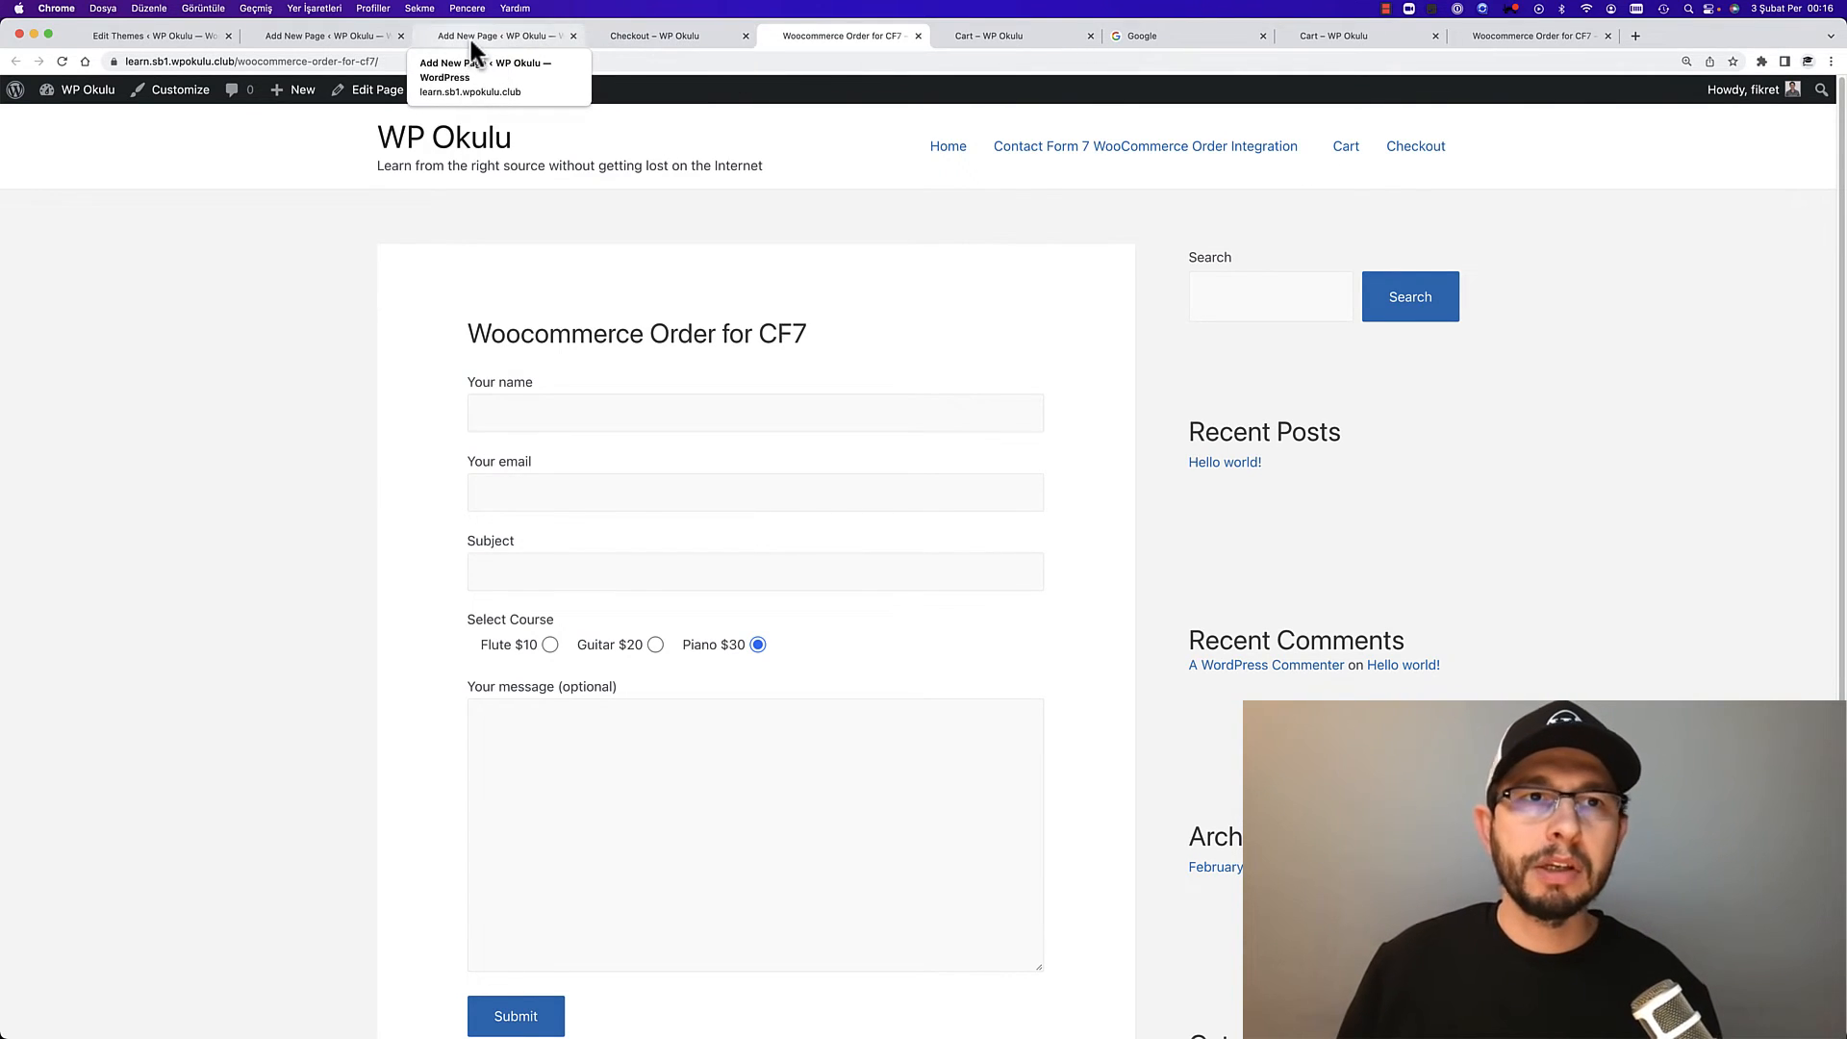
# Compare the radio field name in the redirect script with the one in the form template
pyautogui.click(494, 35)
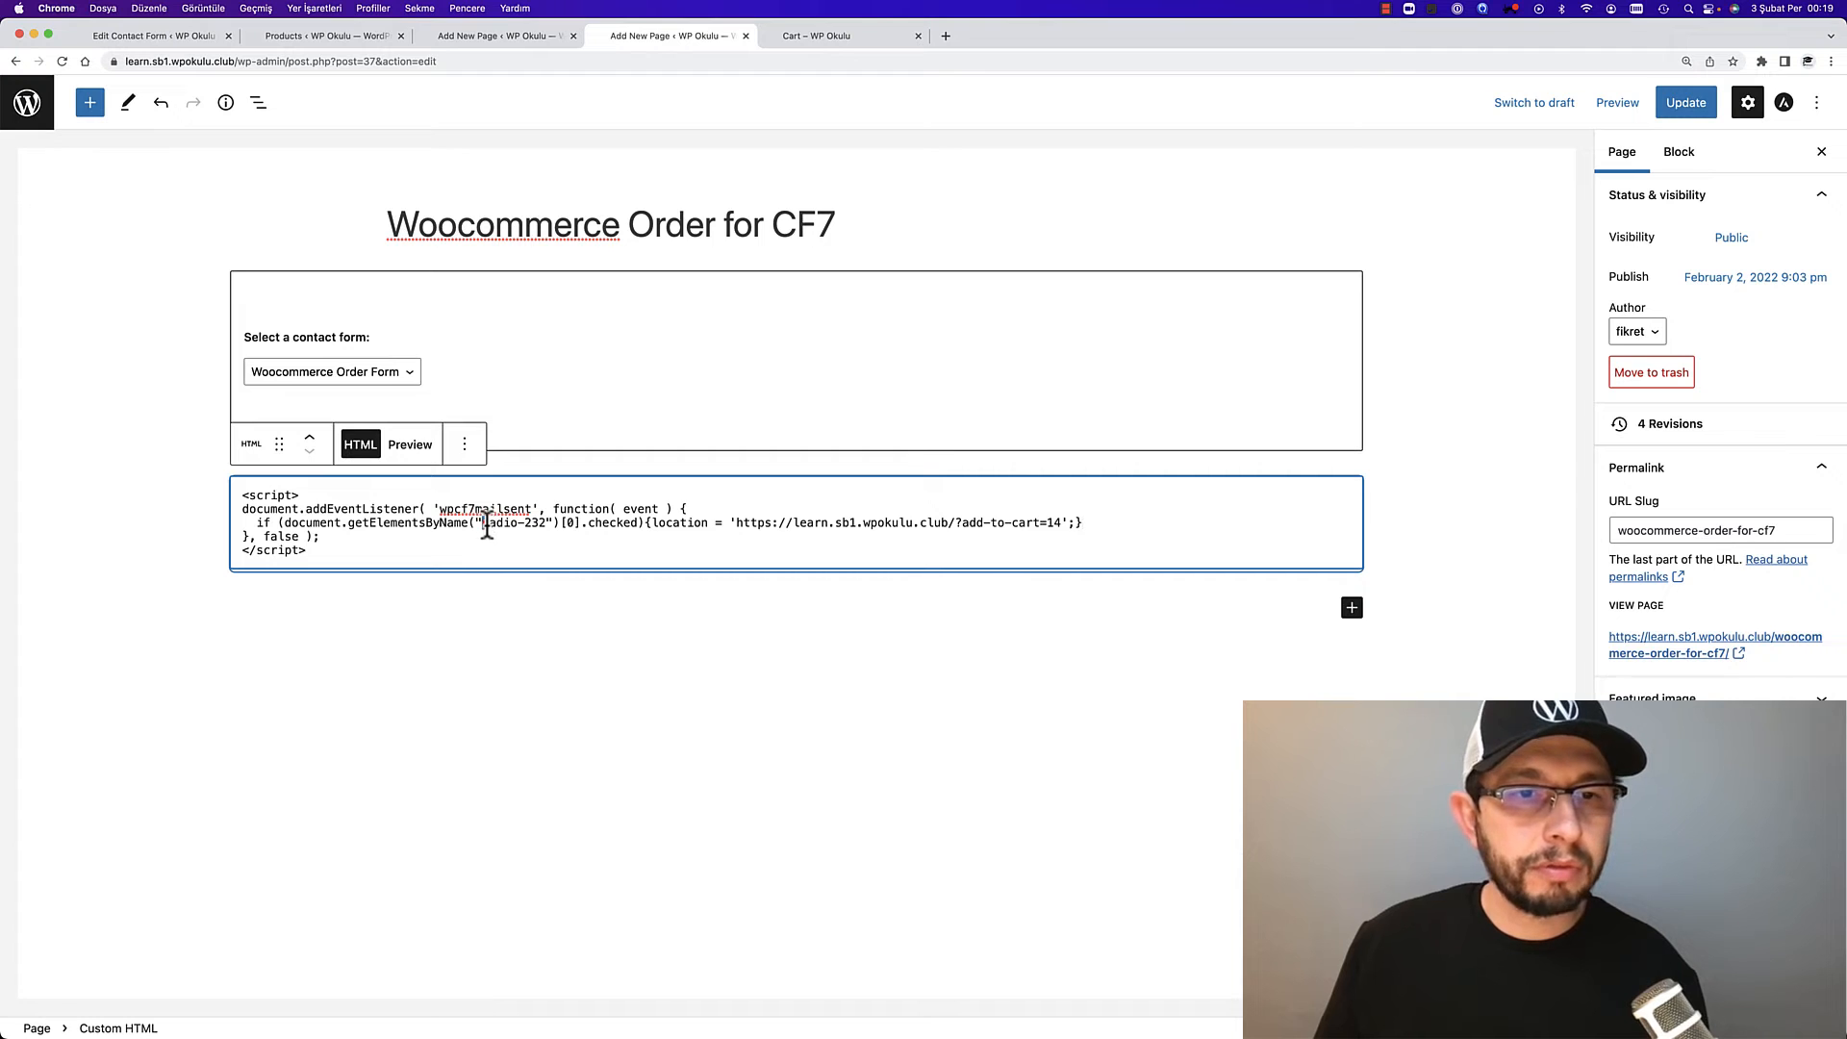
pyautogui.doubleClick(508, 522)
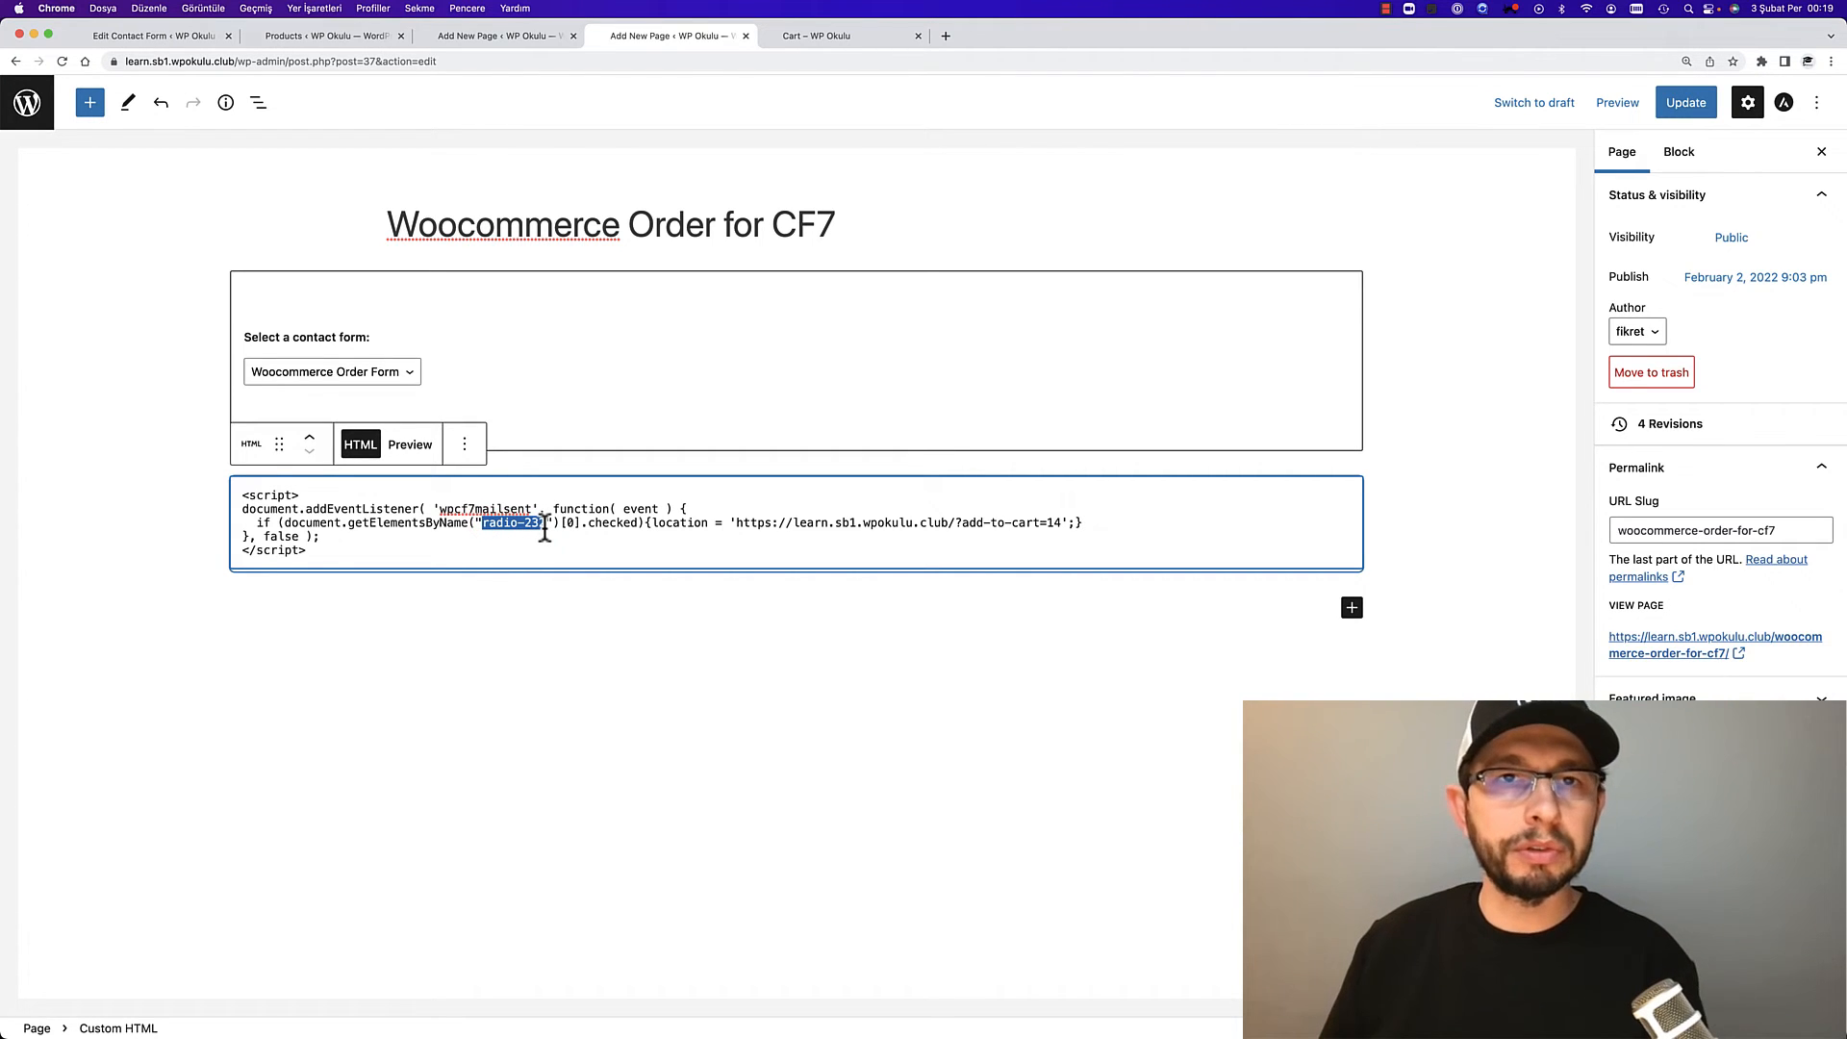
pyautogui.write('2')
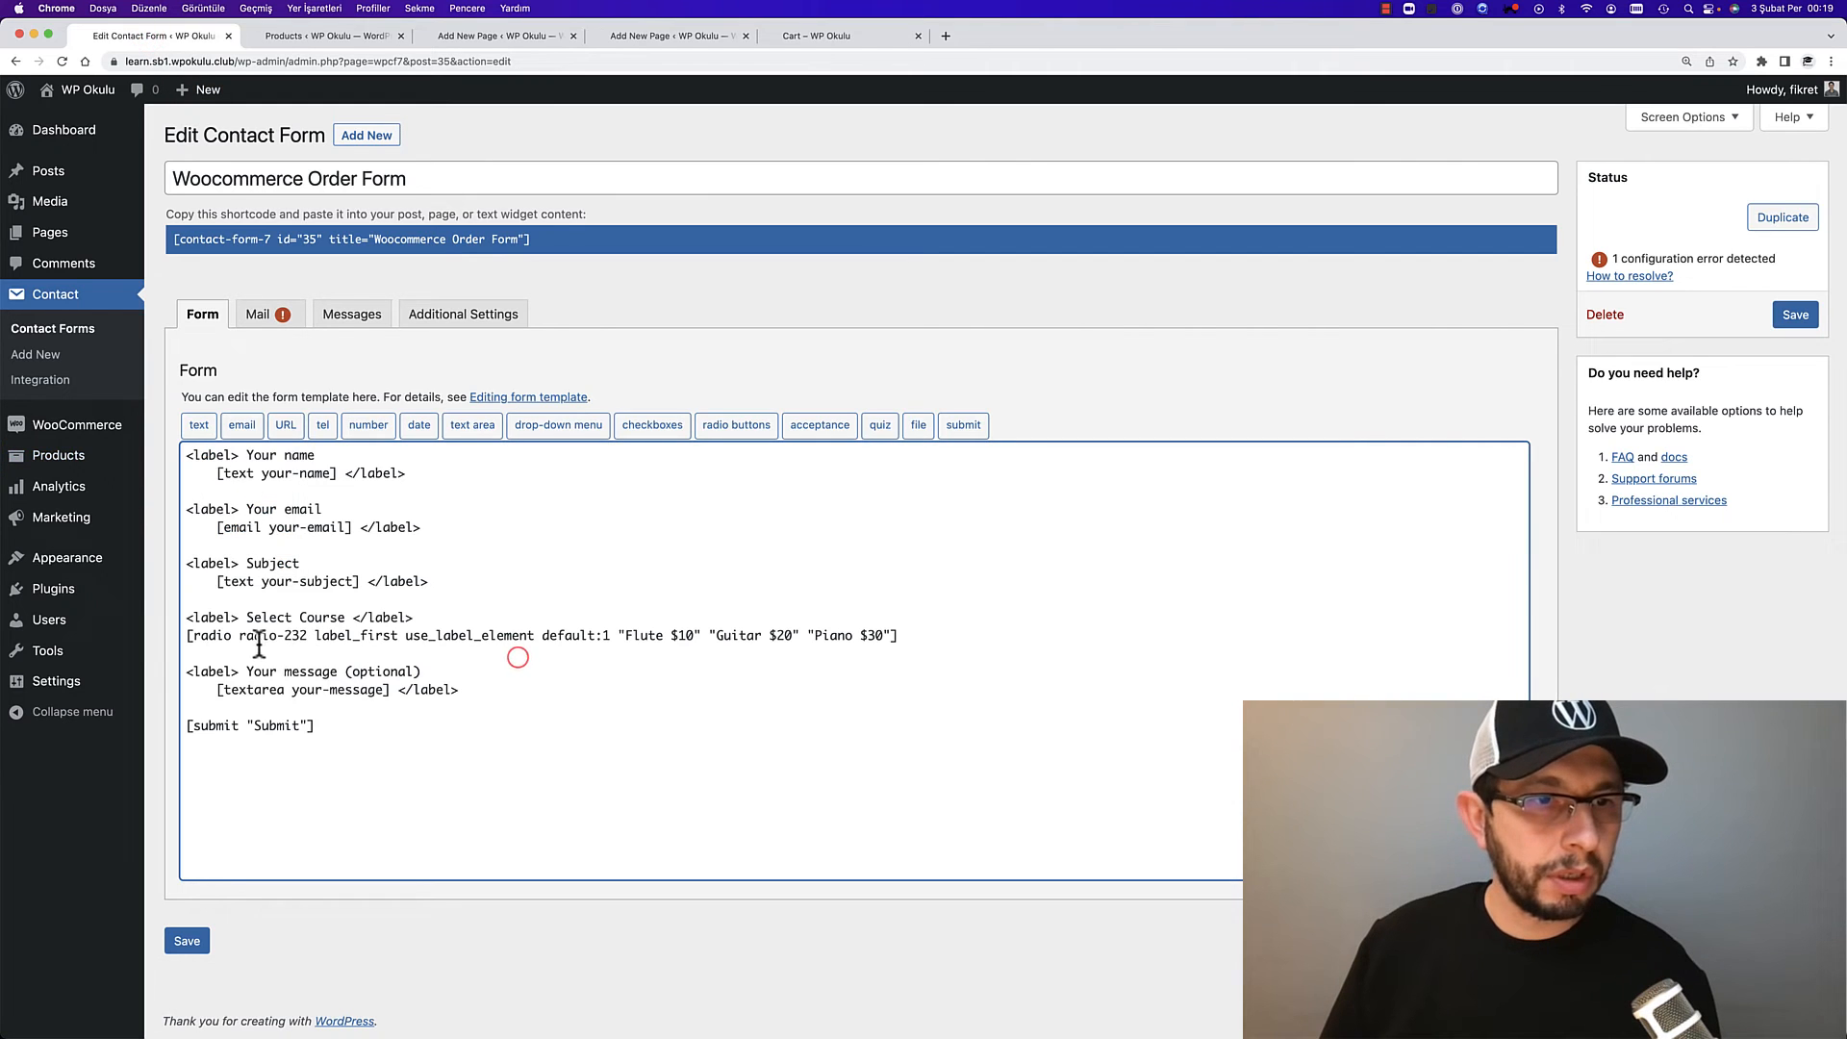
pyautogui.doubleClick(270, 635)
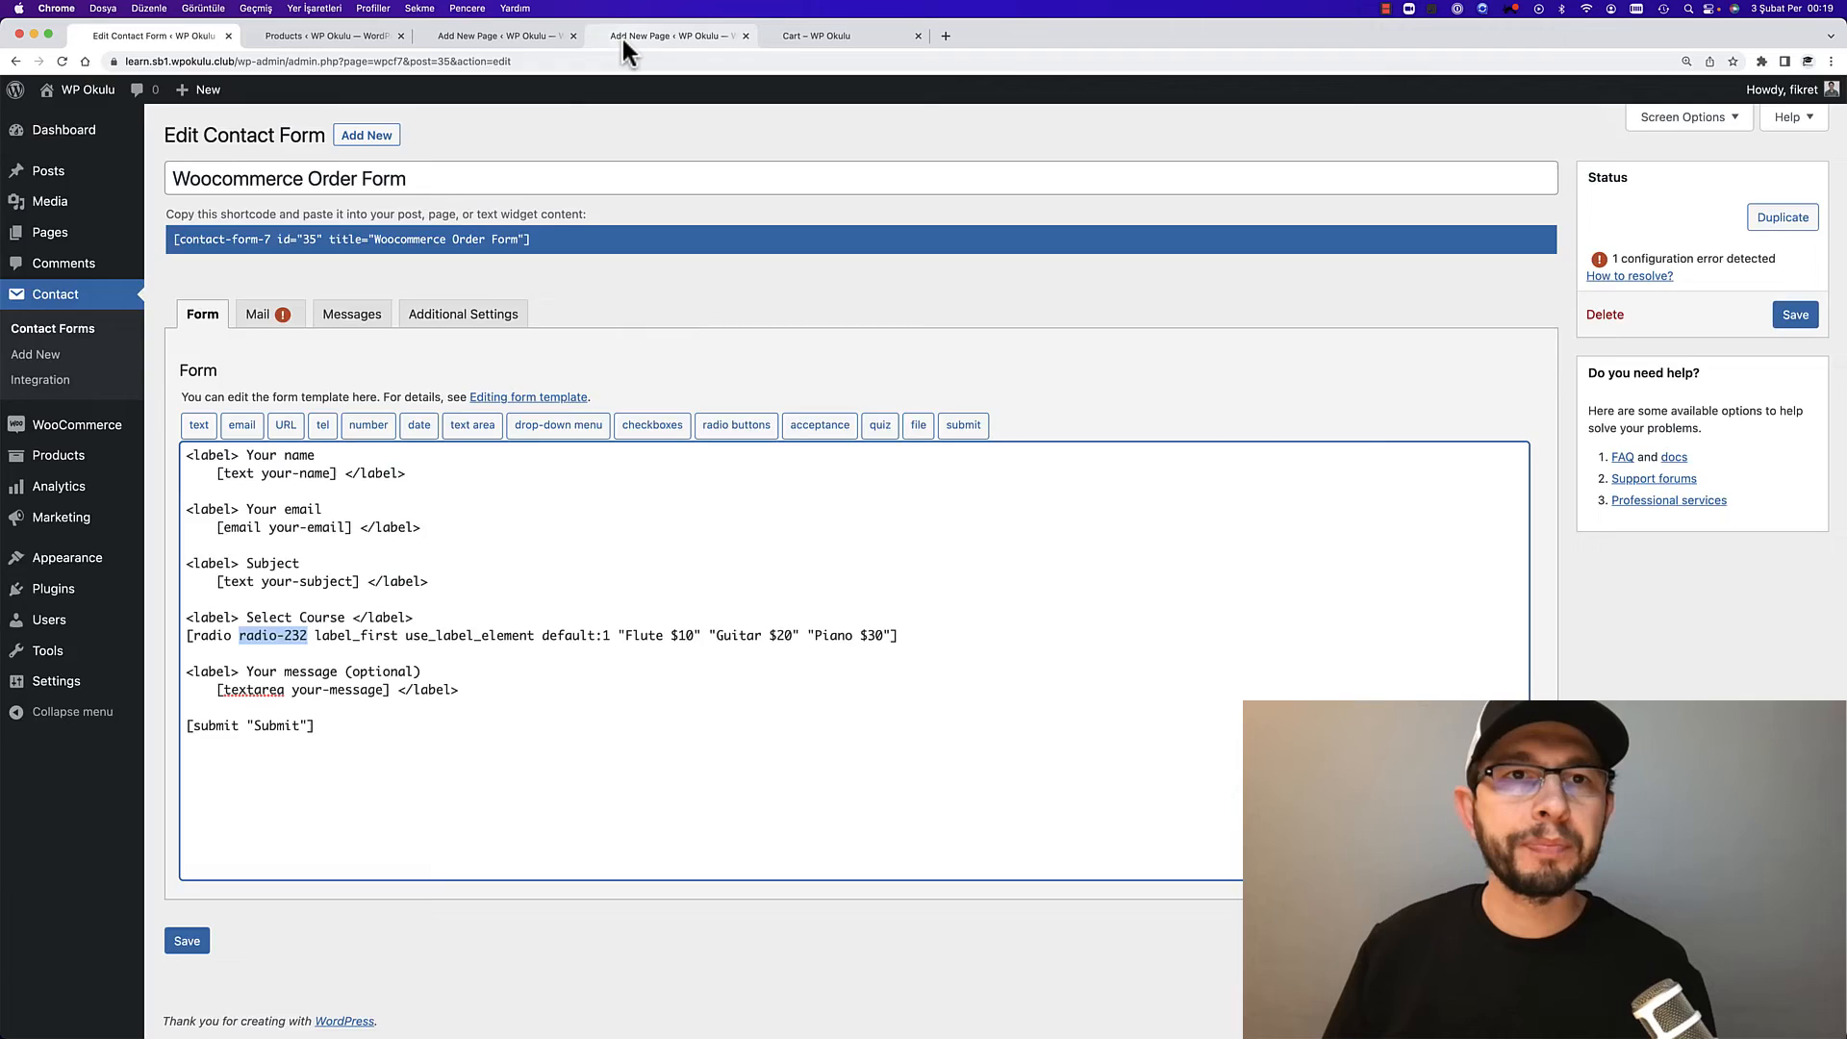
pyautogui.click(666, 35)
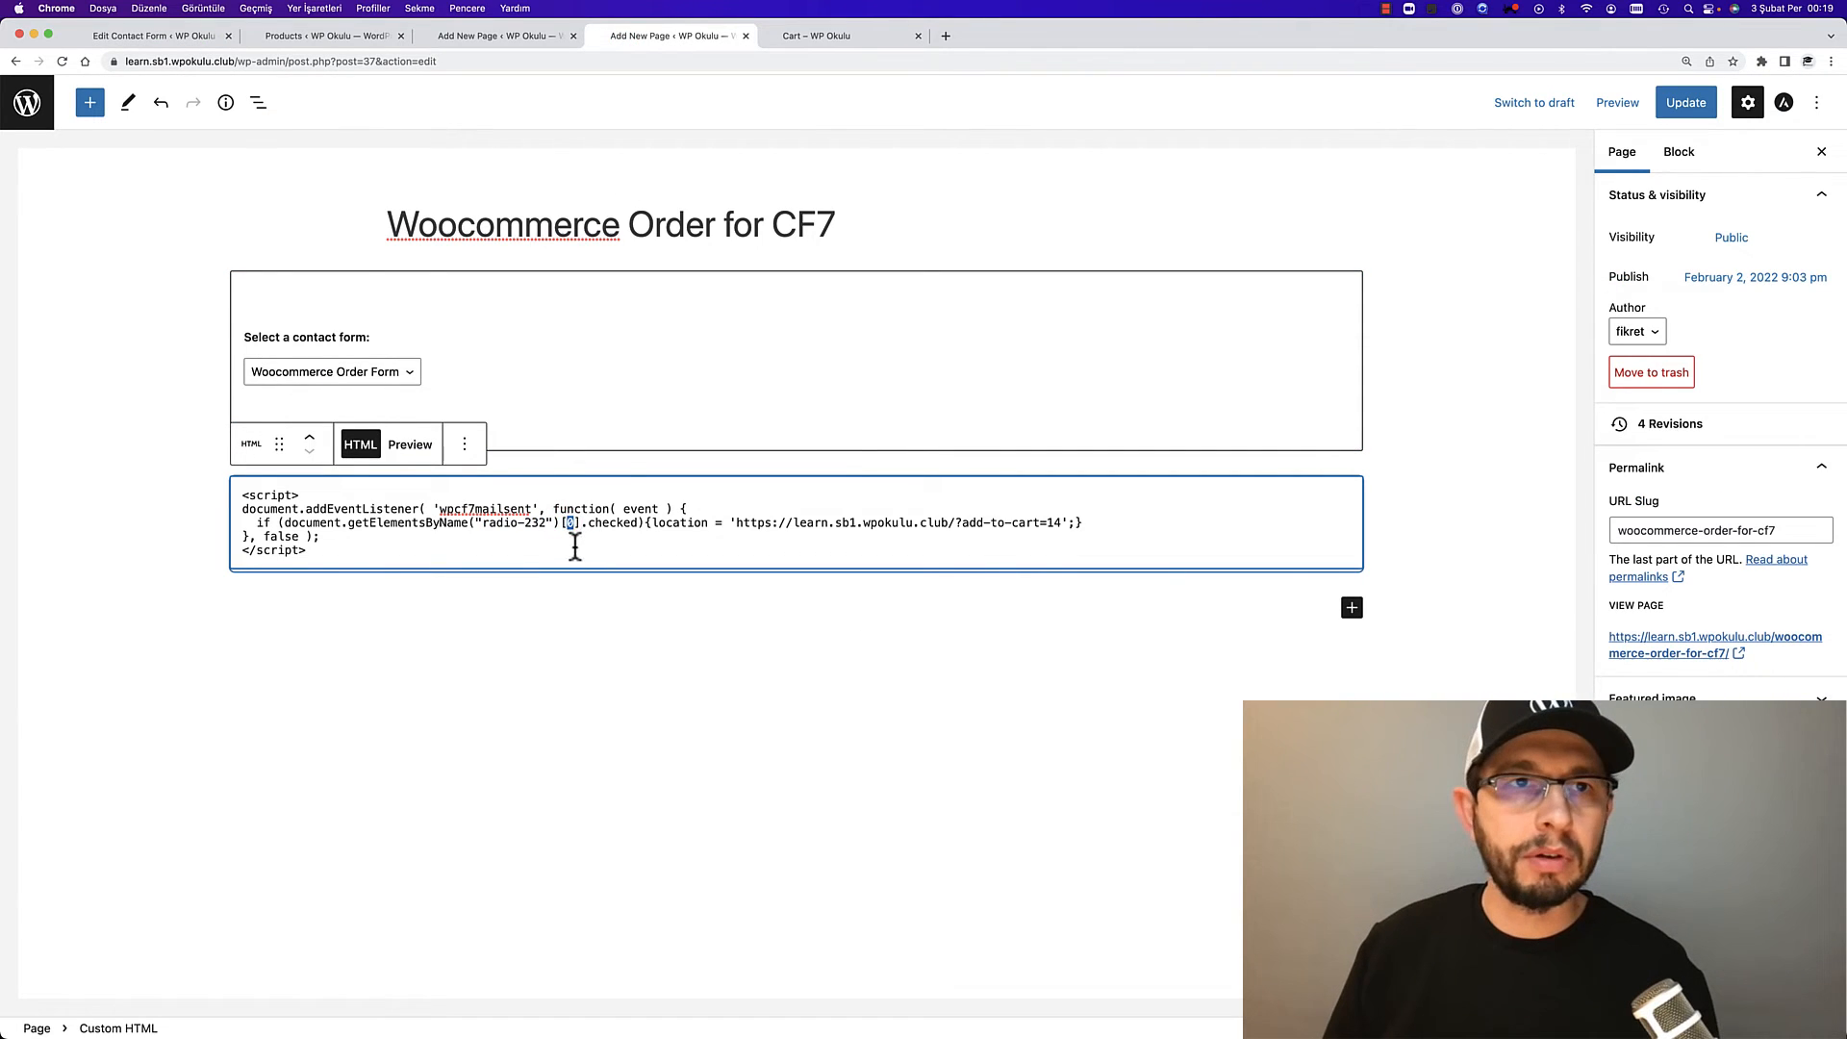
pyautogui.click(494, 34)
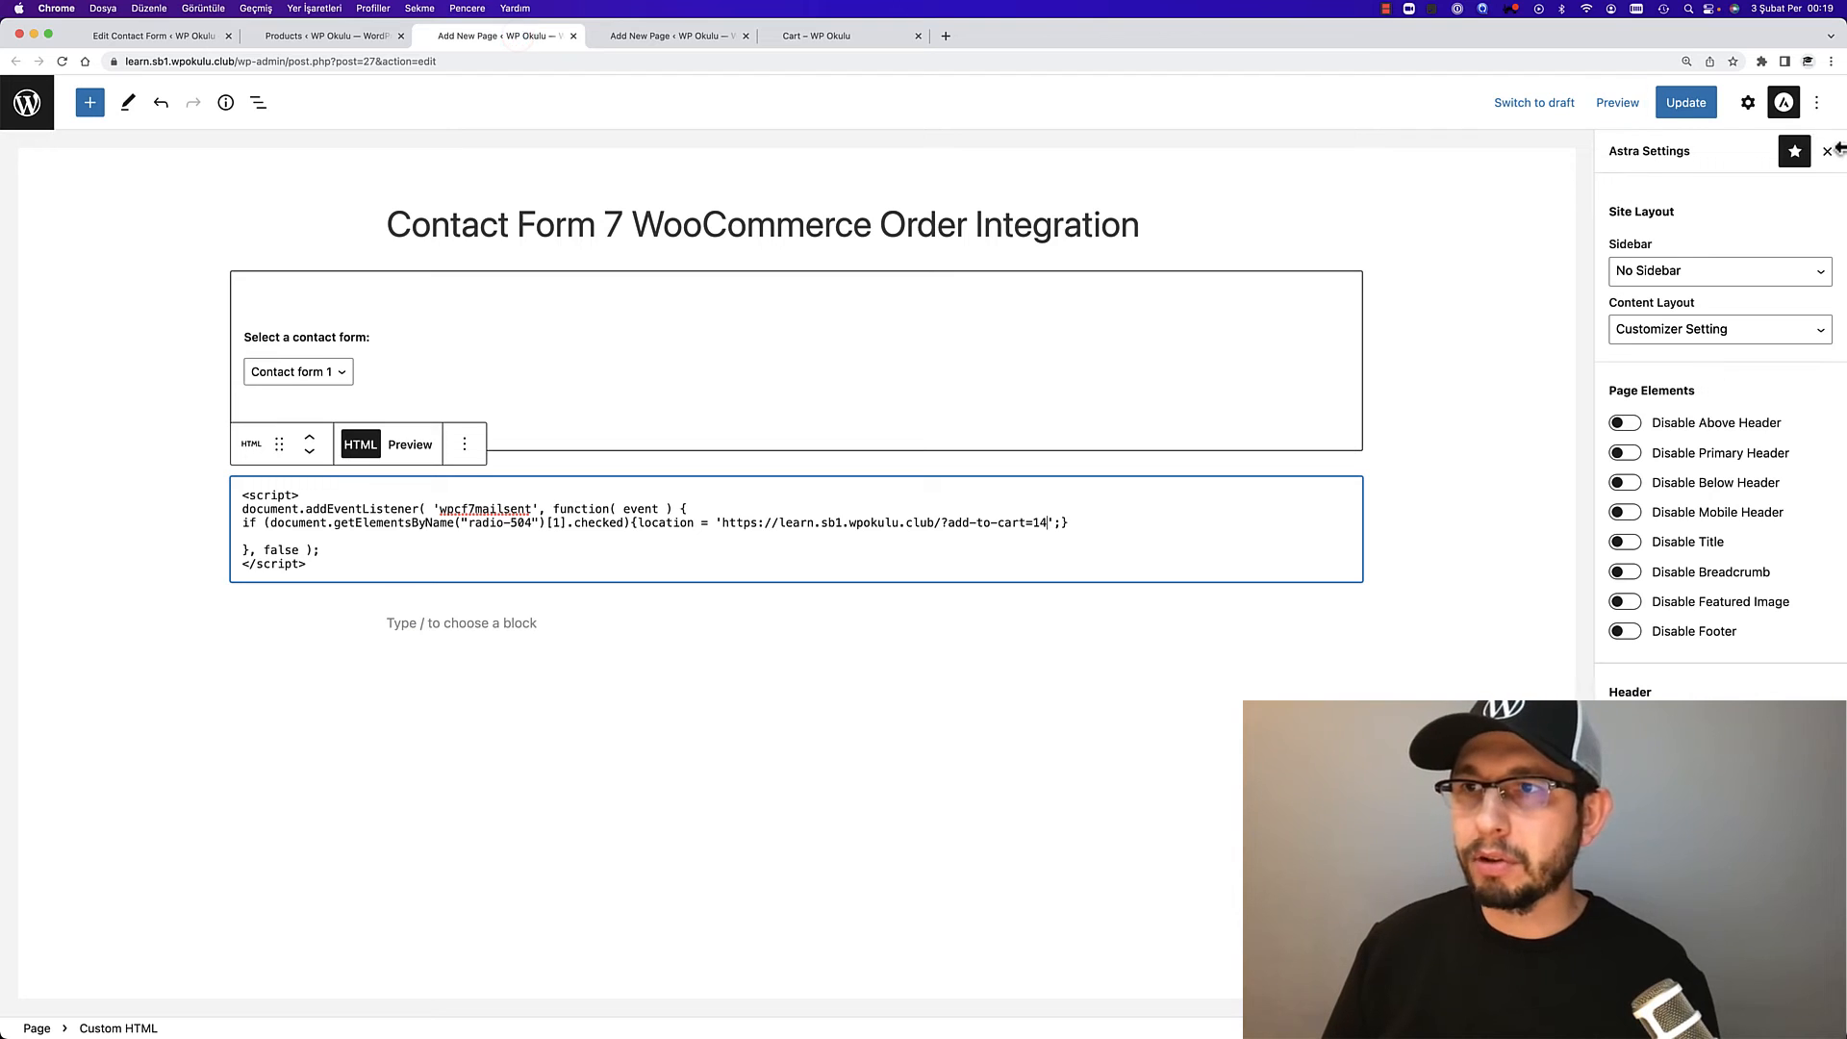
# Choose Guitar $20 on the live form, then bring up the Products list to check product IDs
pyautogui.click(839, 35)
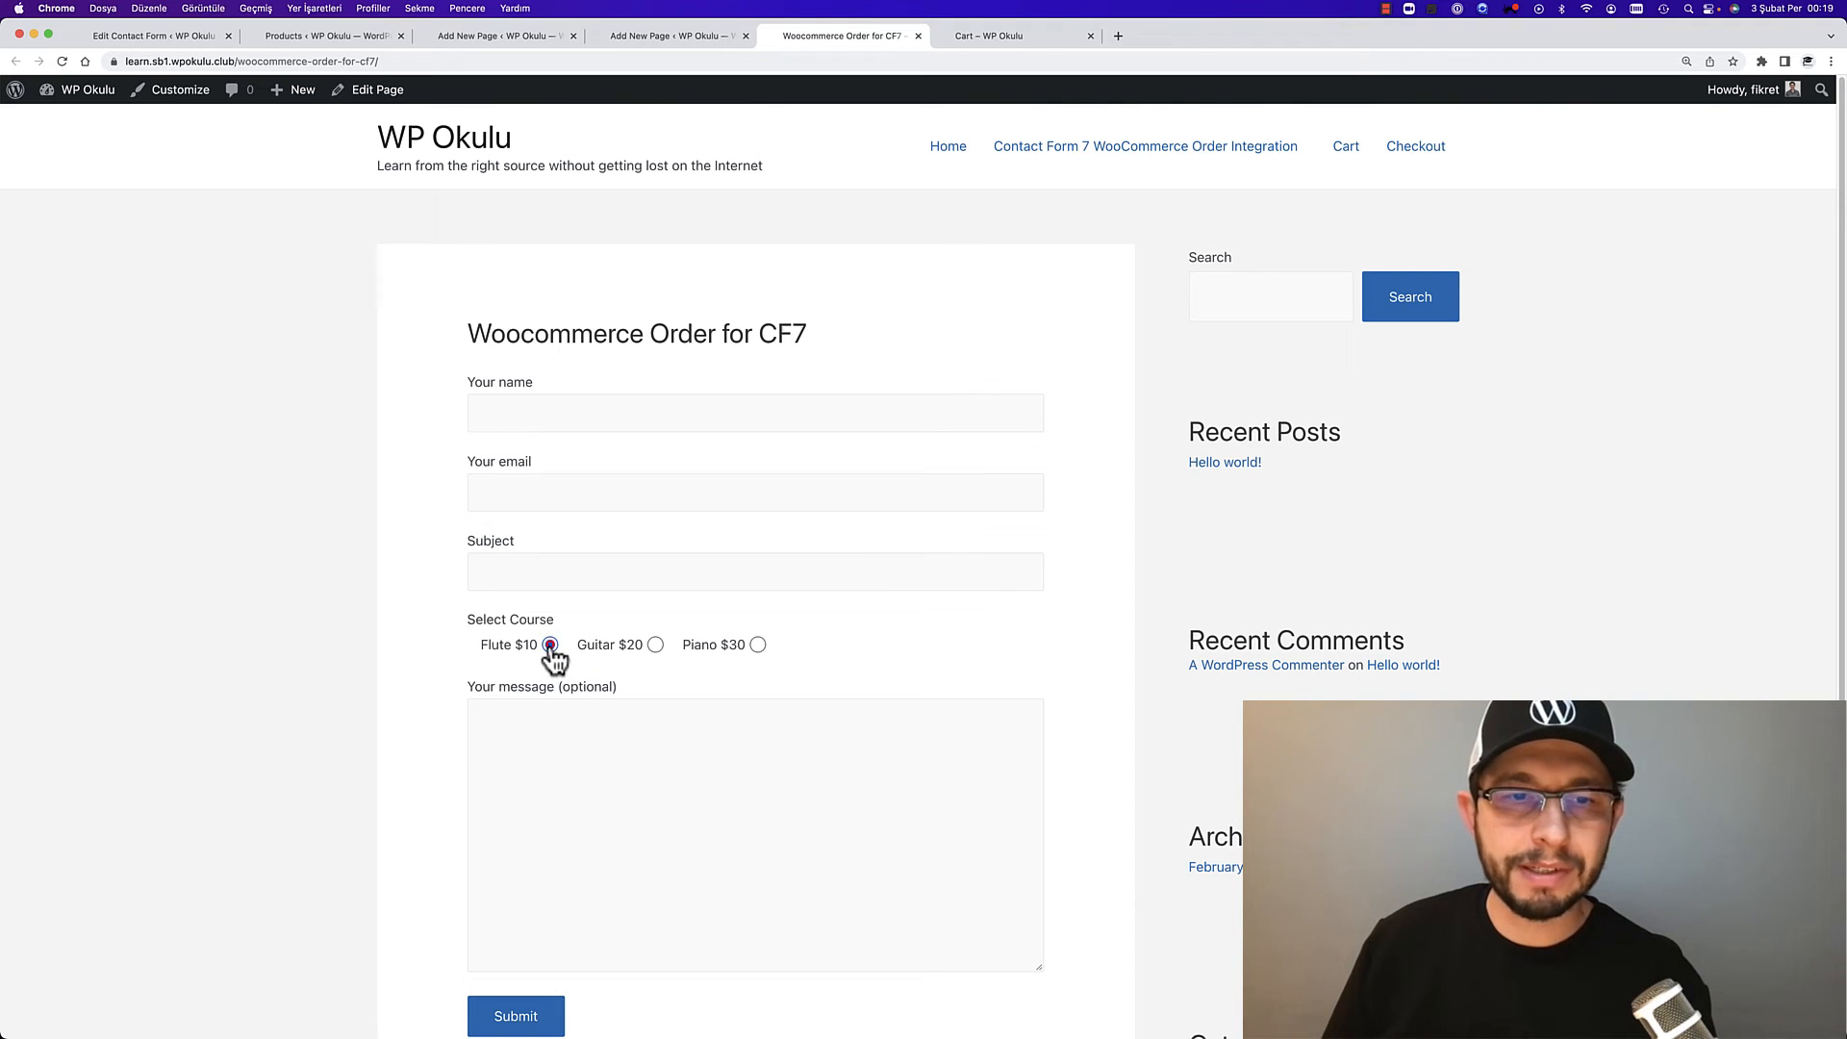
pyautogui.click(654, 645)
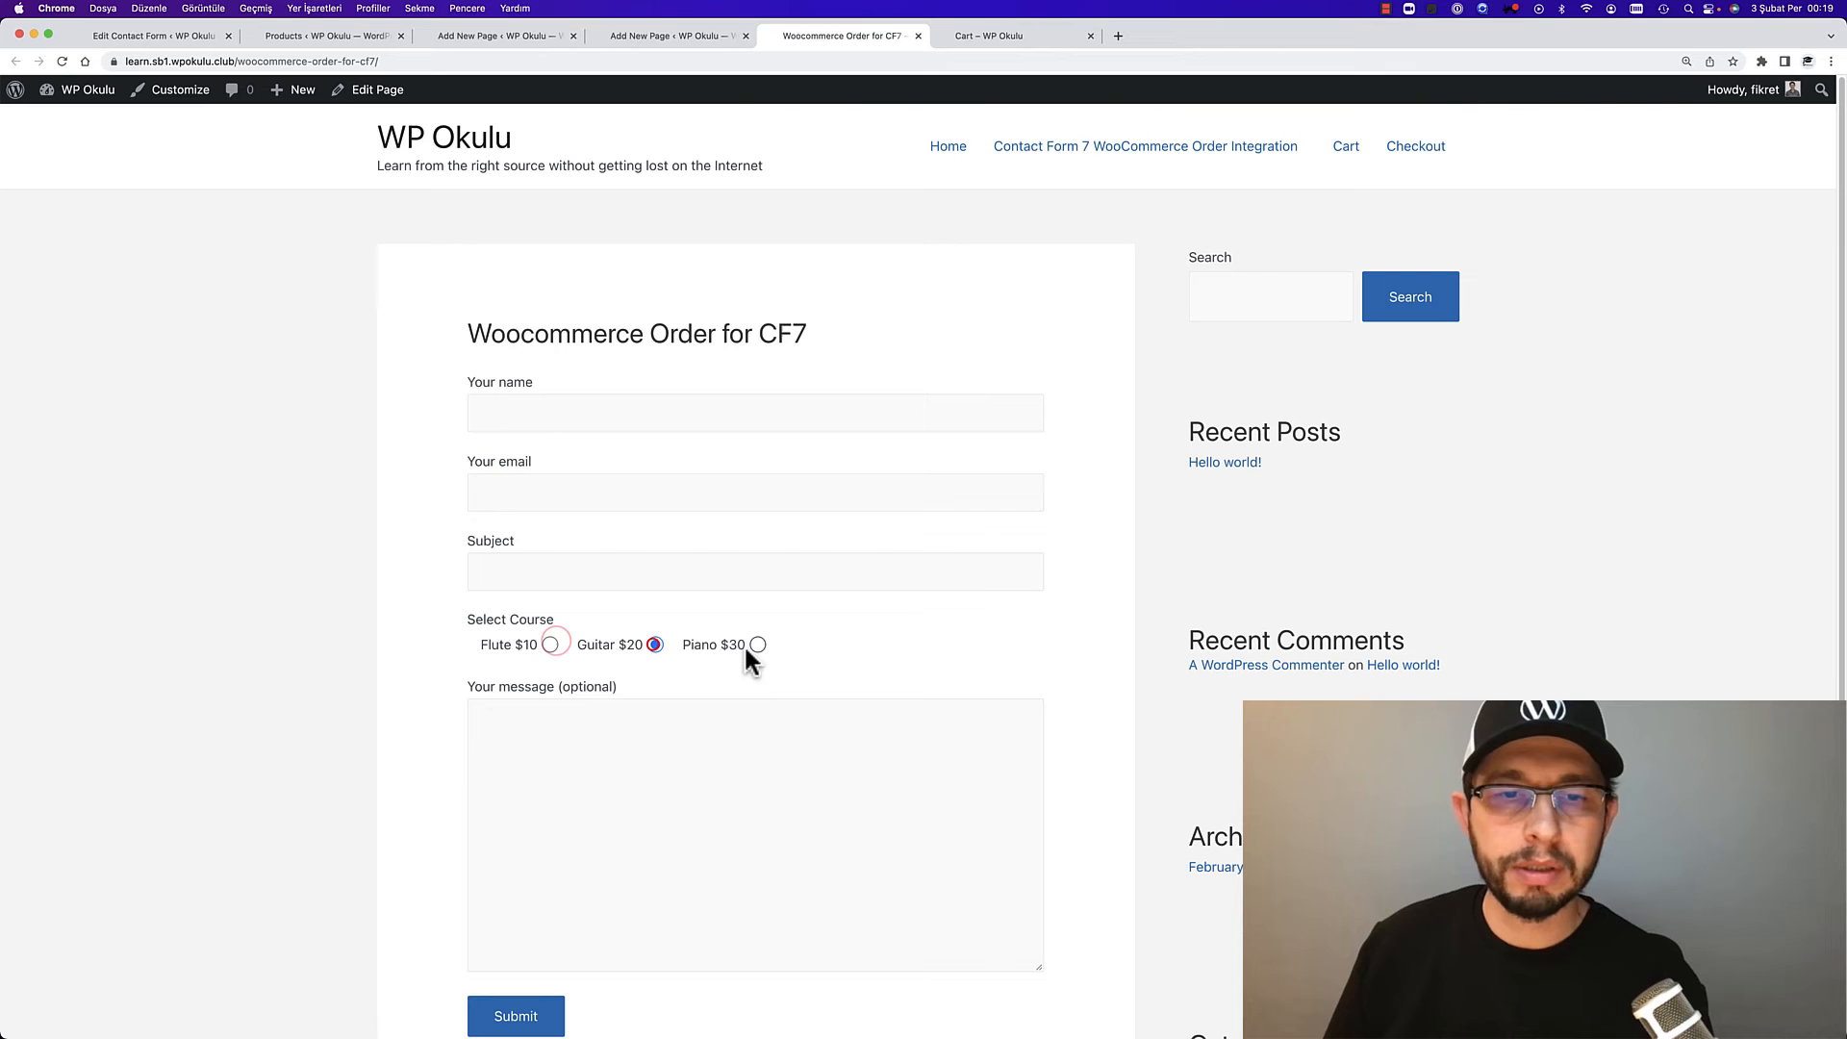
pyautogui.click(758, 645)
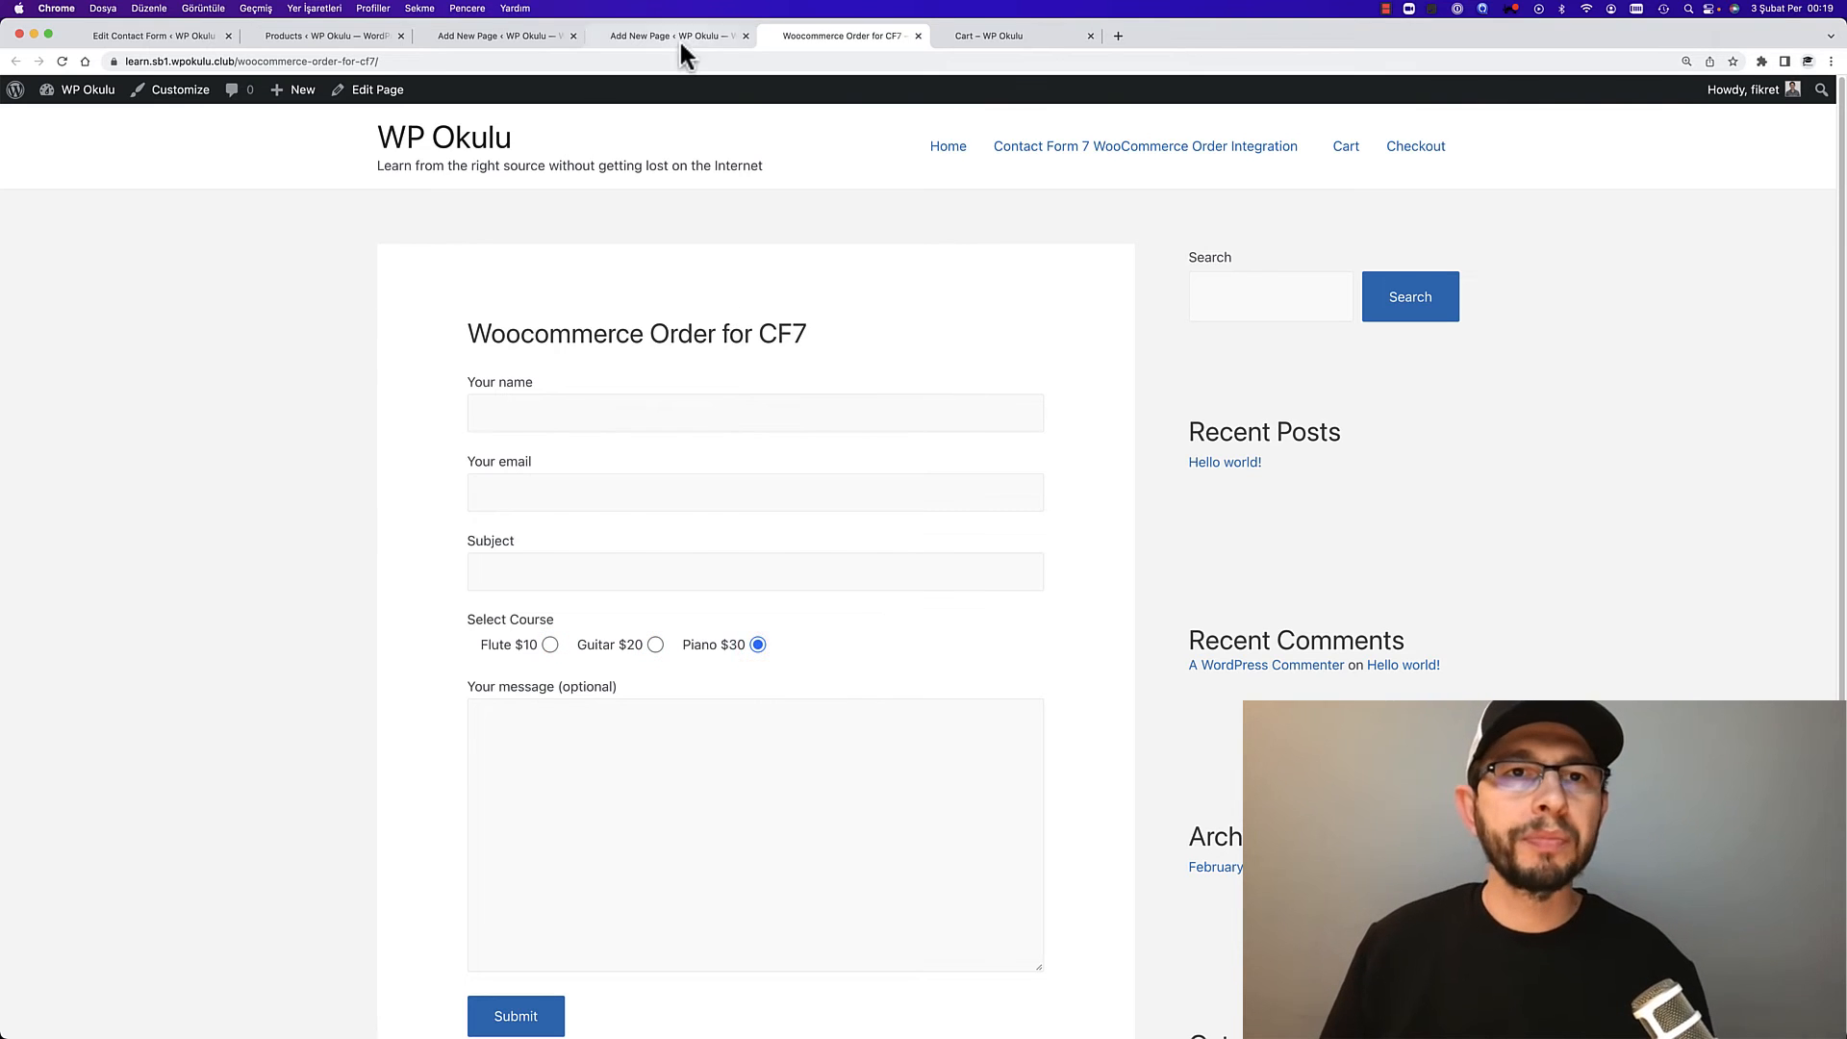
pyautogui.click(668, 34)
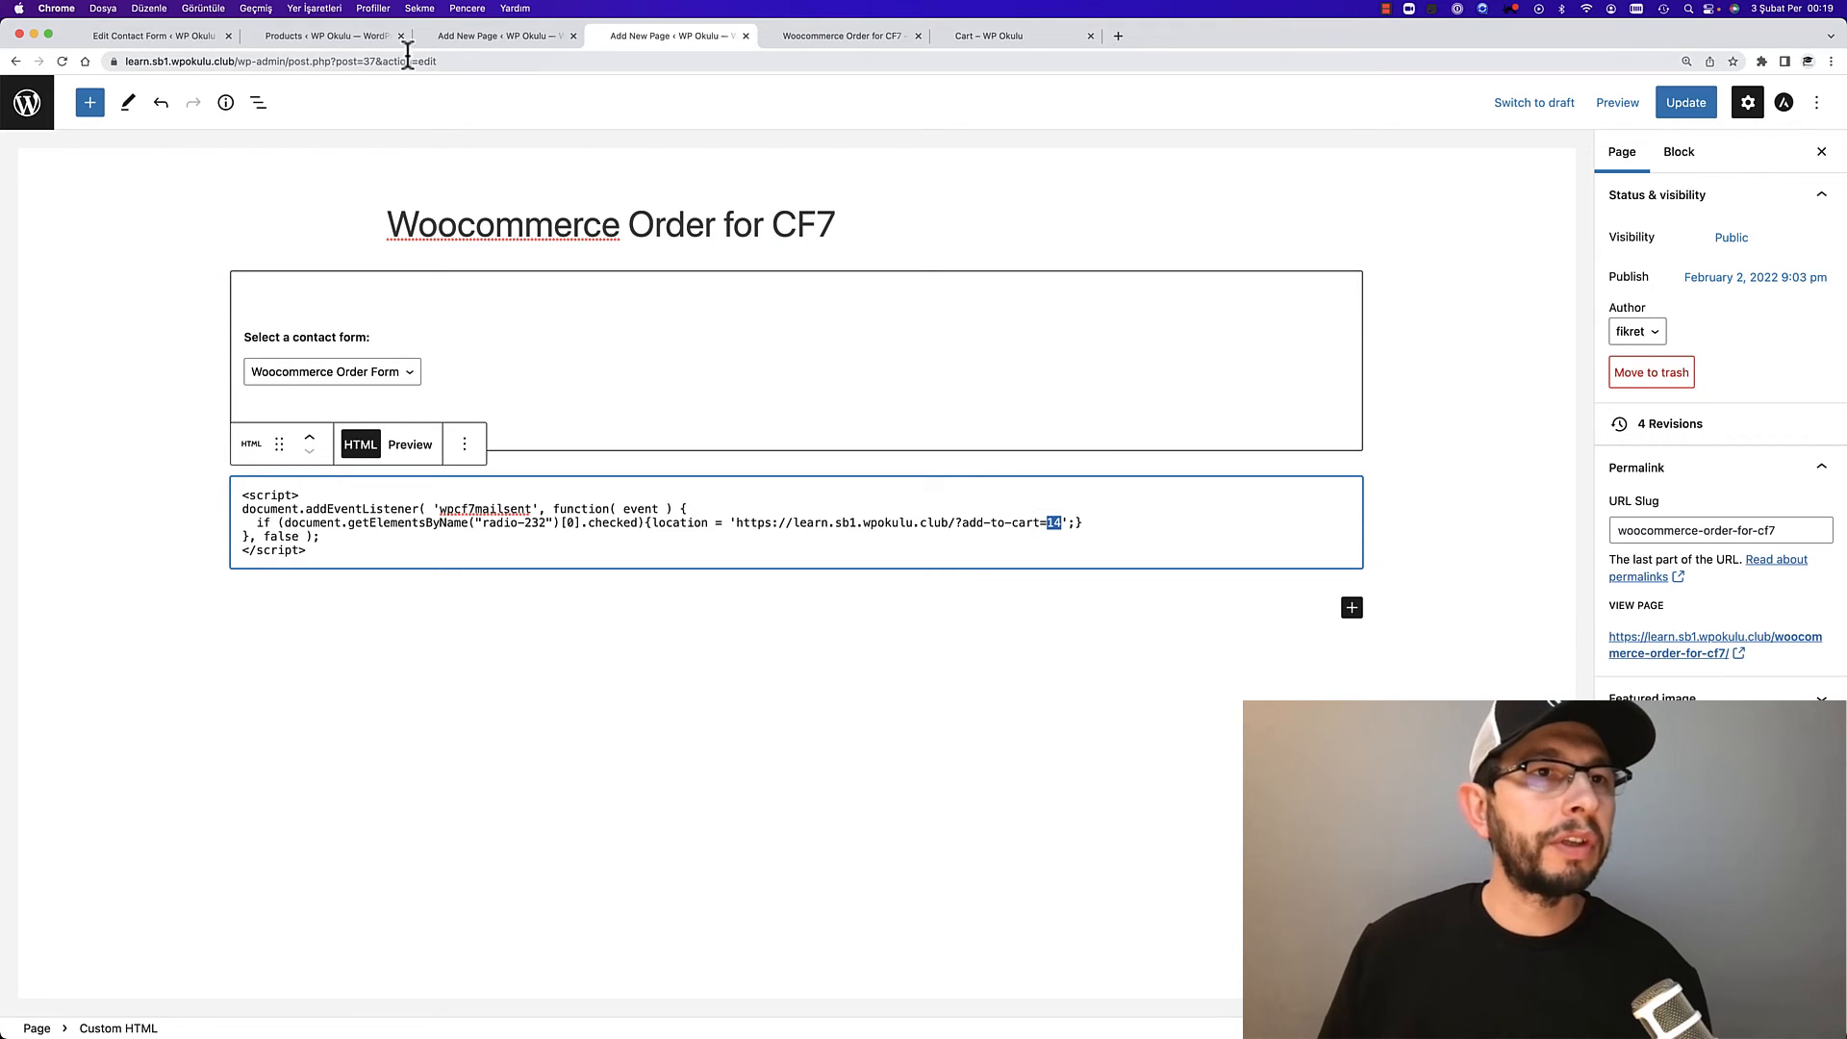
pyautogui.click(323, 35)
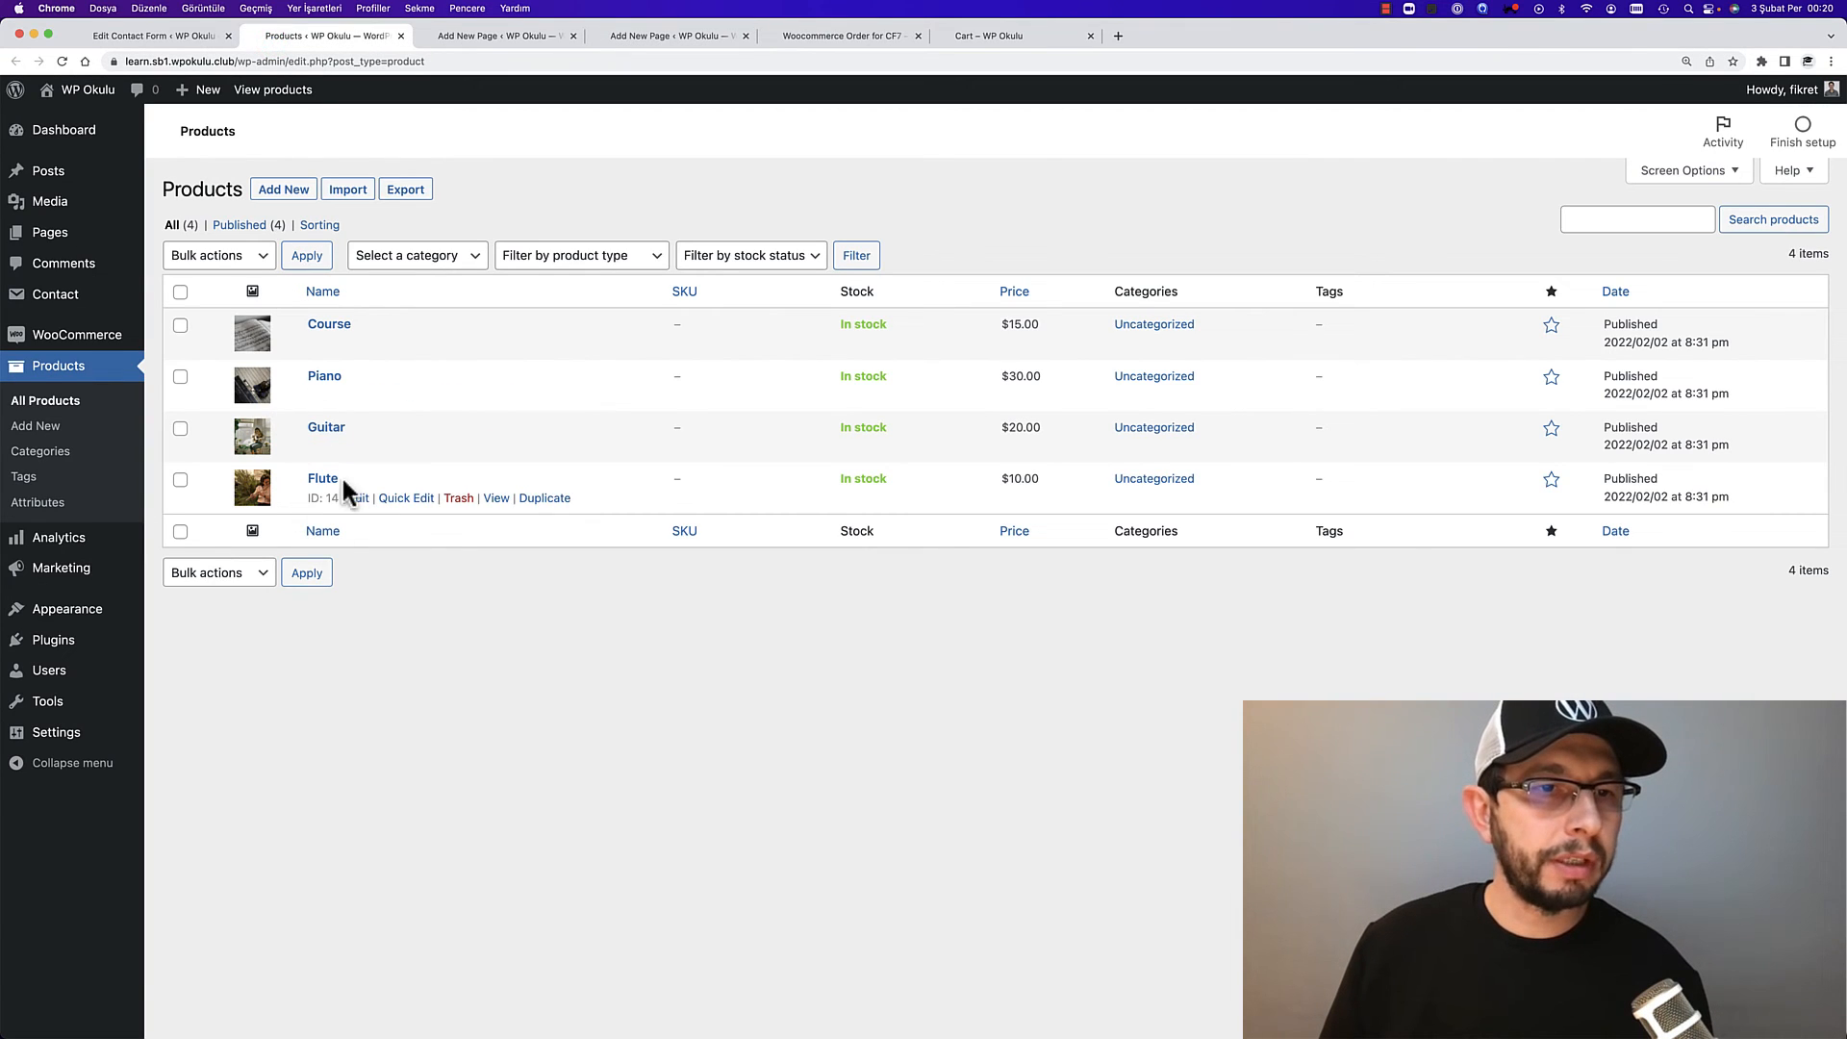
pyautogui.moveTo(339, 458)
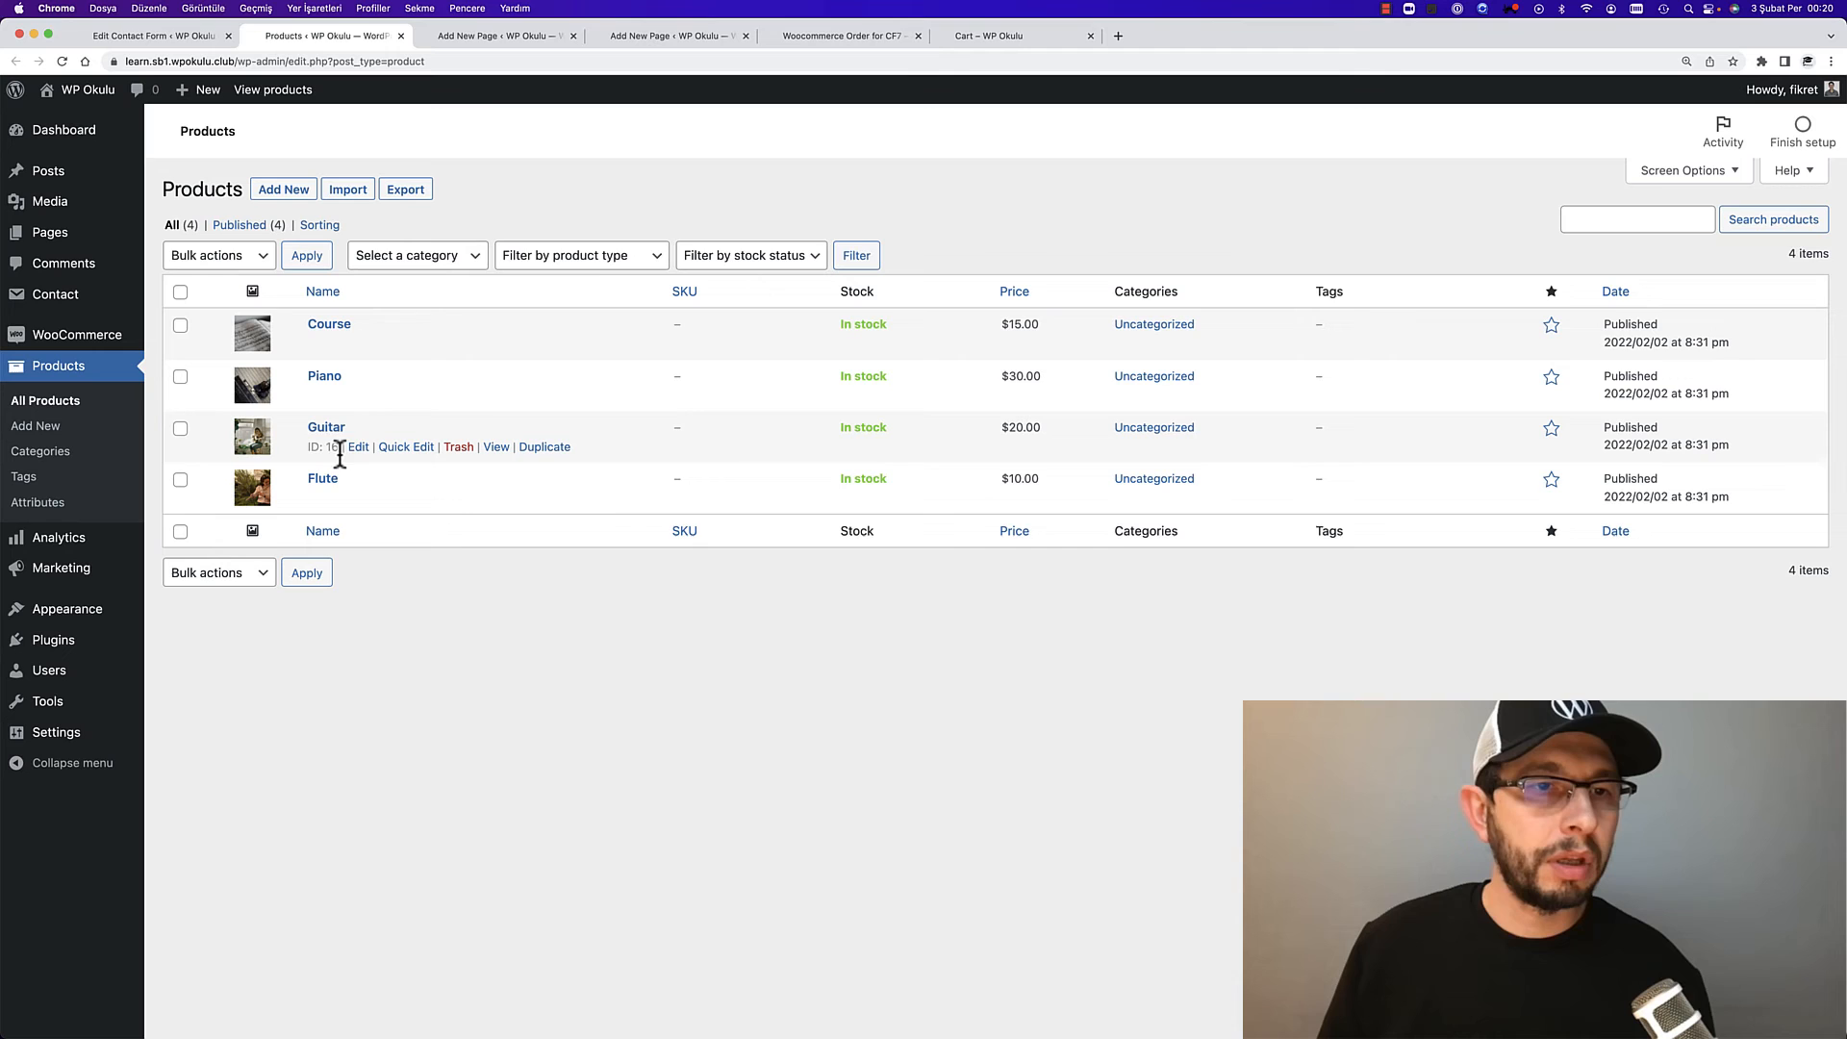
pyautogui.moveTo(333, 434)
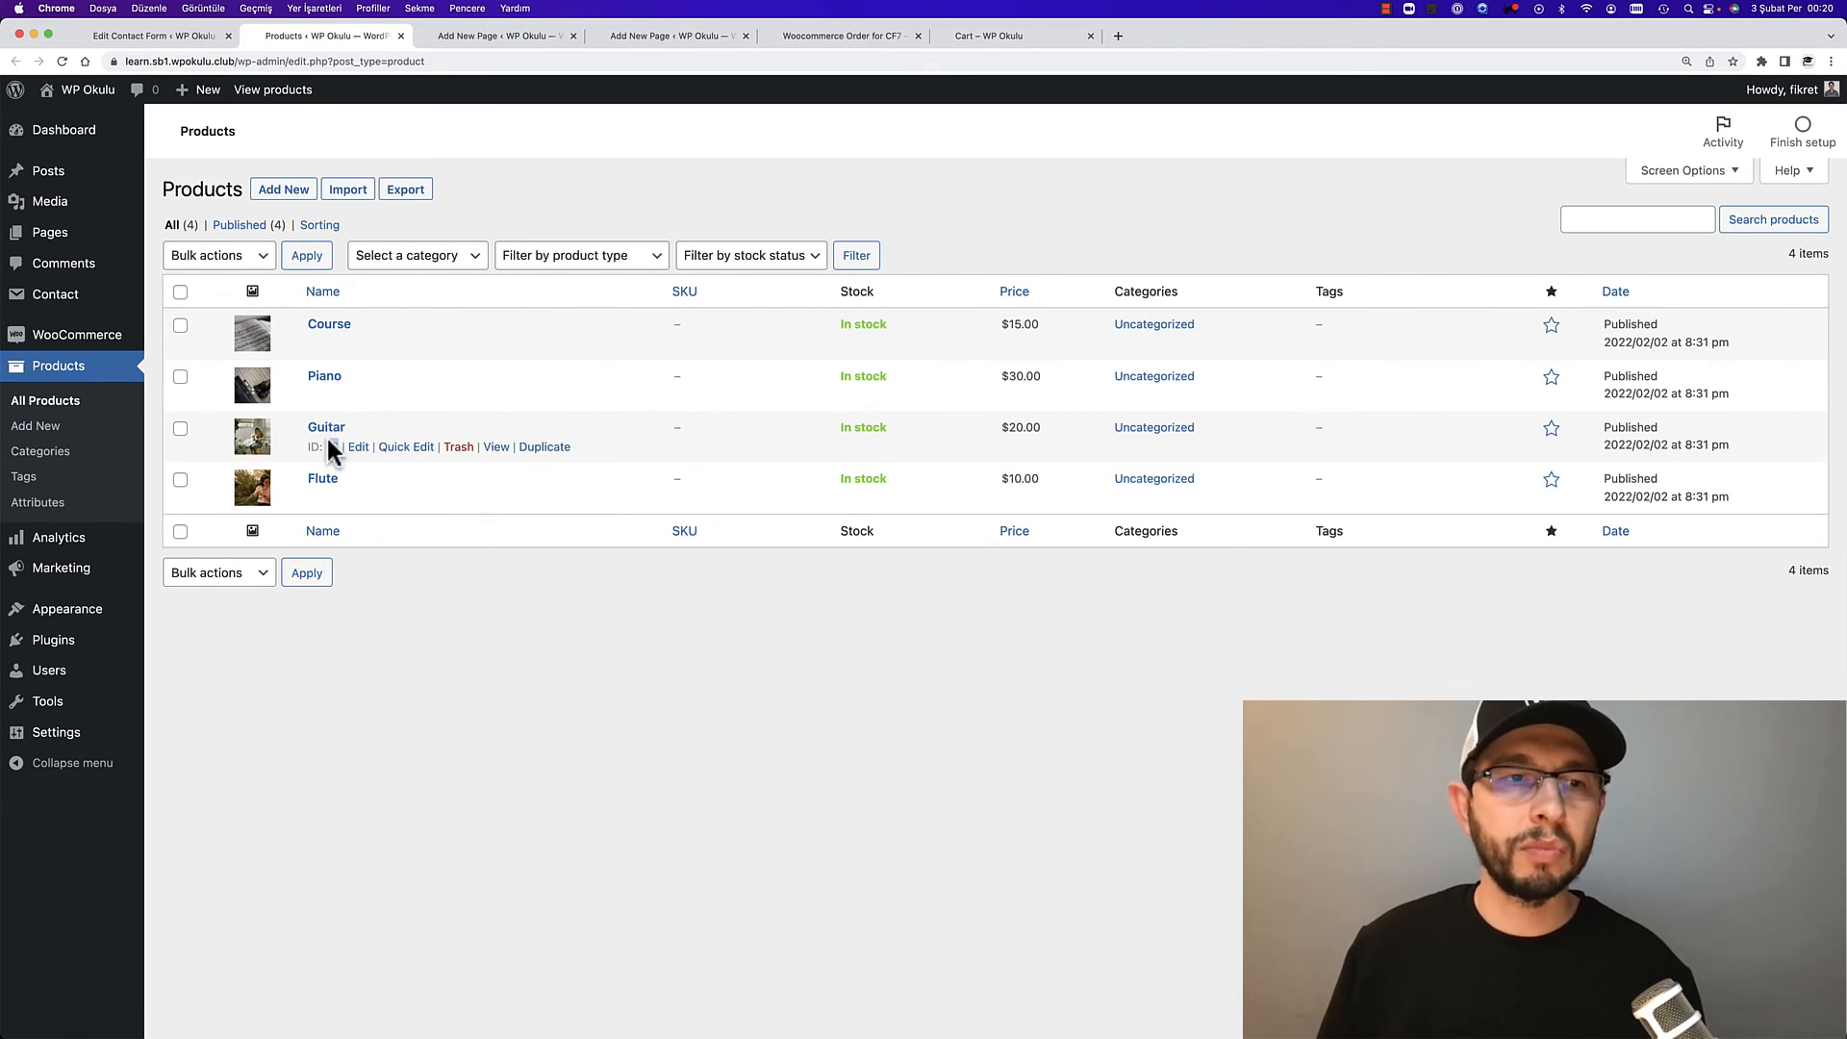
# Add if lines for radio indexes 1 and 2 with add-to-cart IDs 16 and 15, and update the page
pyautogui.click(666, 34)
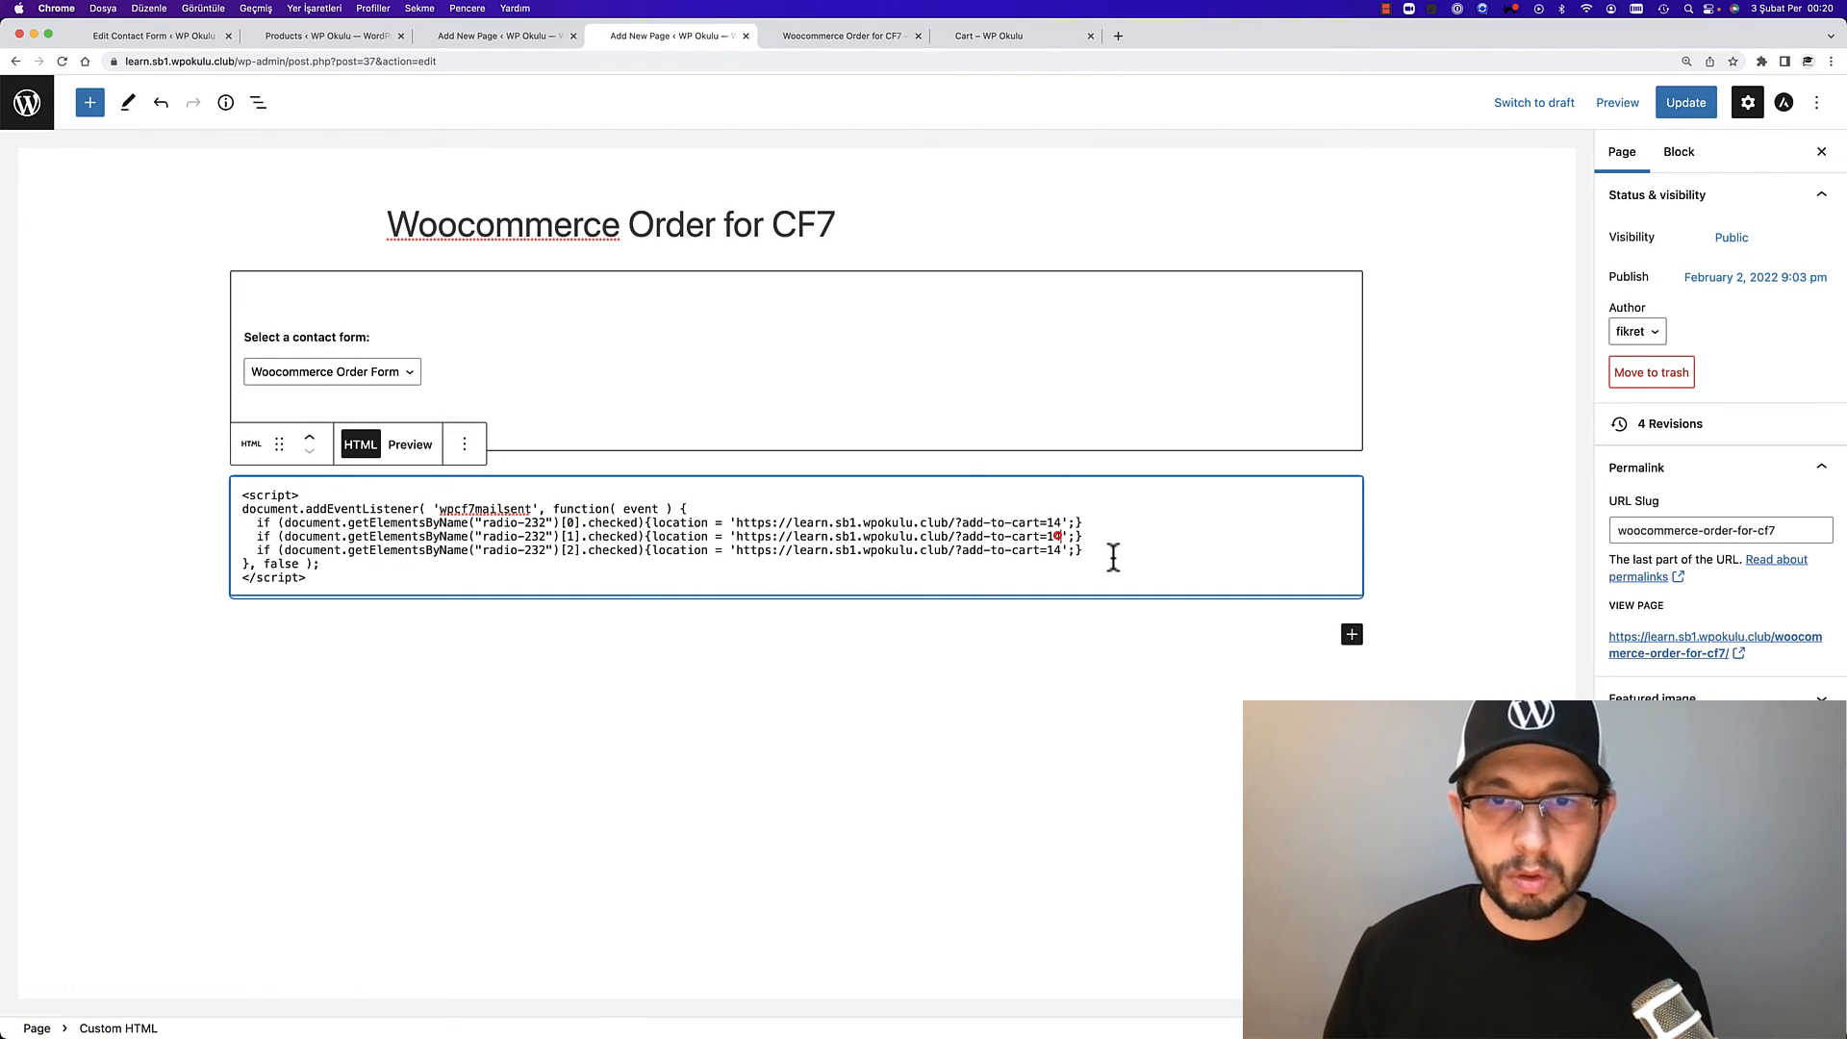
pyautogui.write('16')
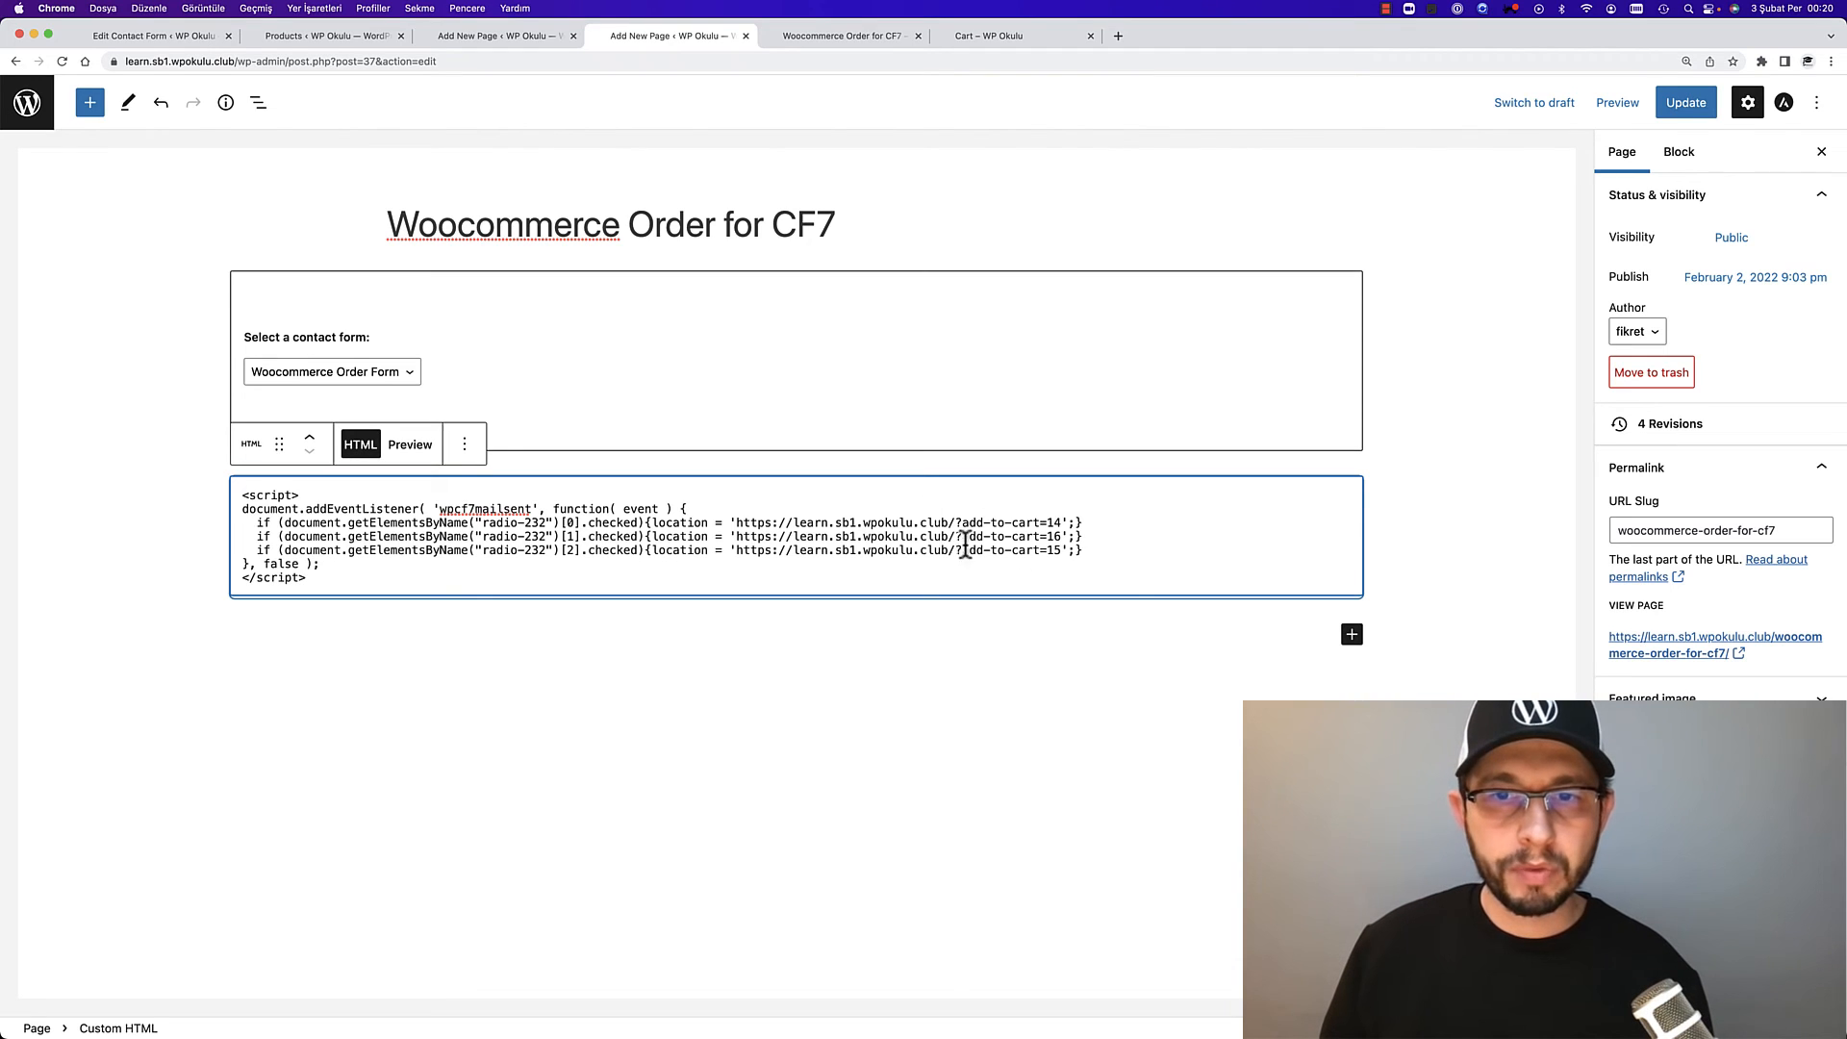
pyautogui.click(1685, 101)
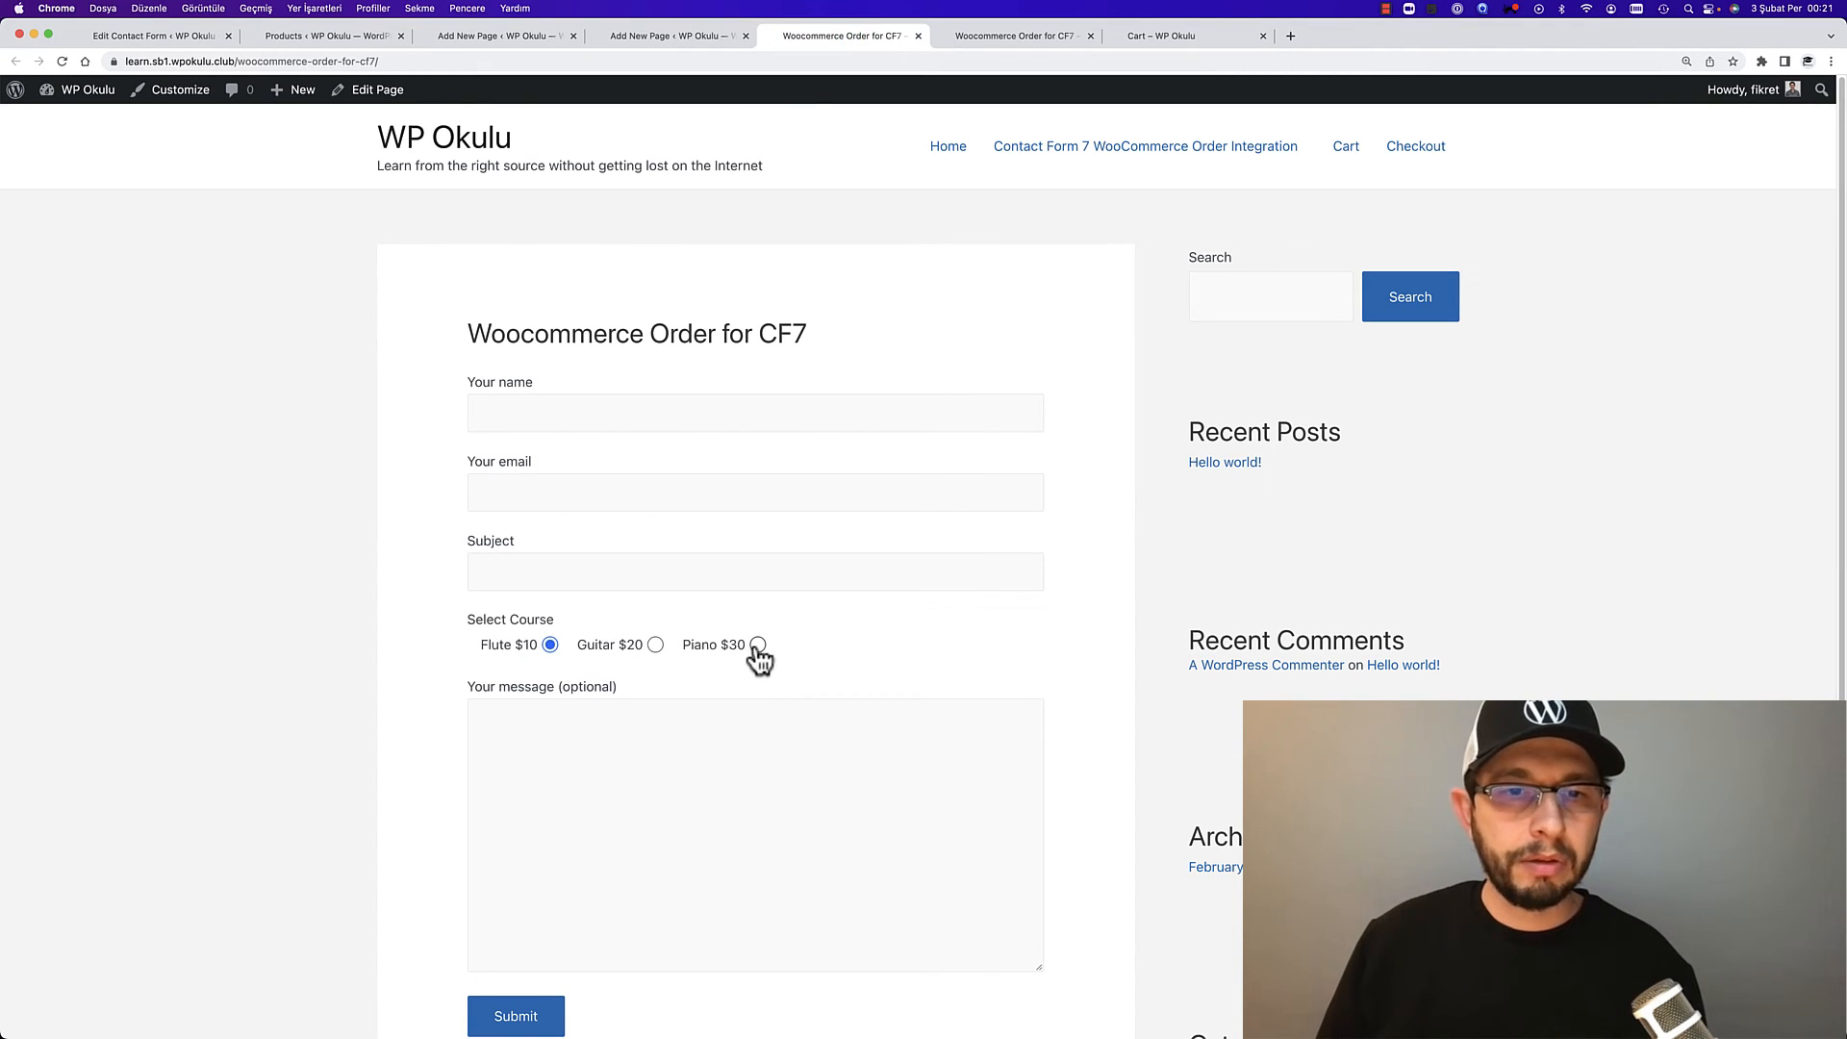
# Submit the form with Piano chosen and check the Piano $30 line at checkout
pyautogui.click(758, 644)
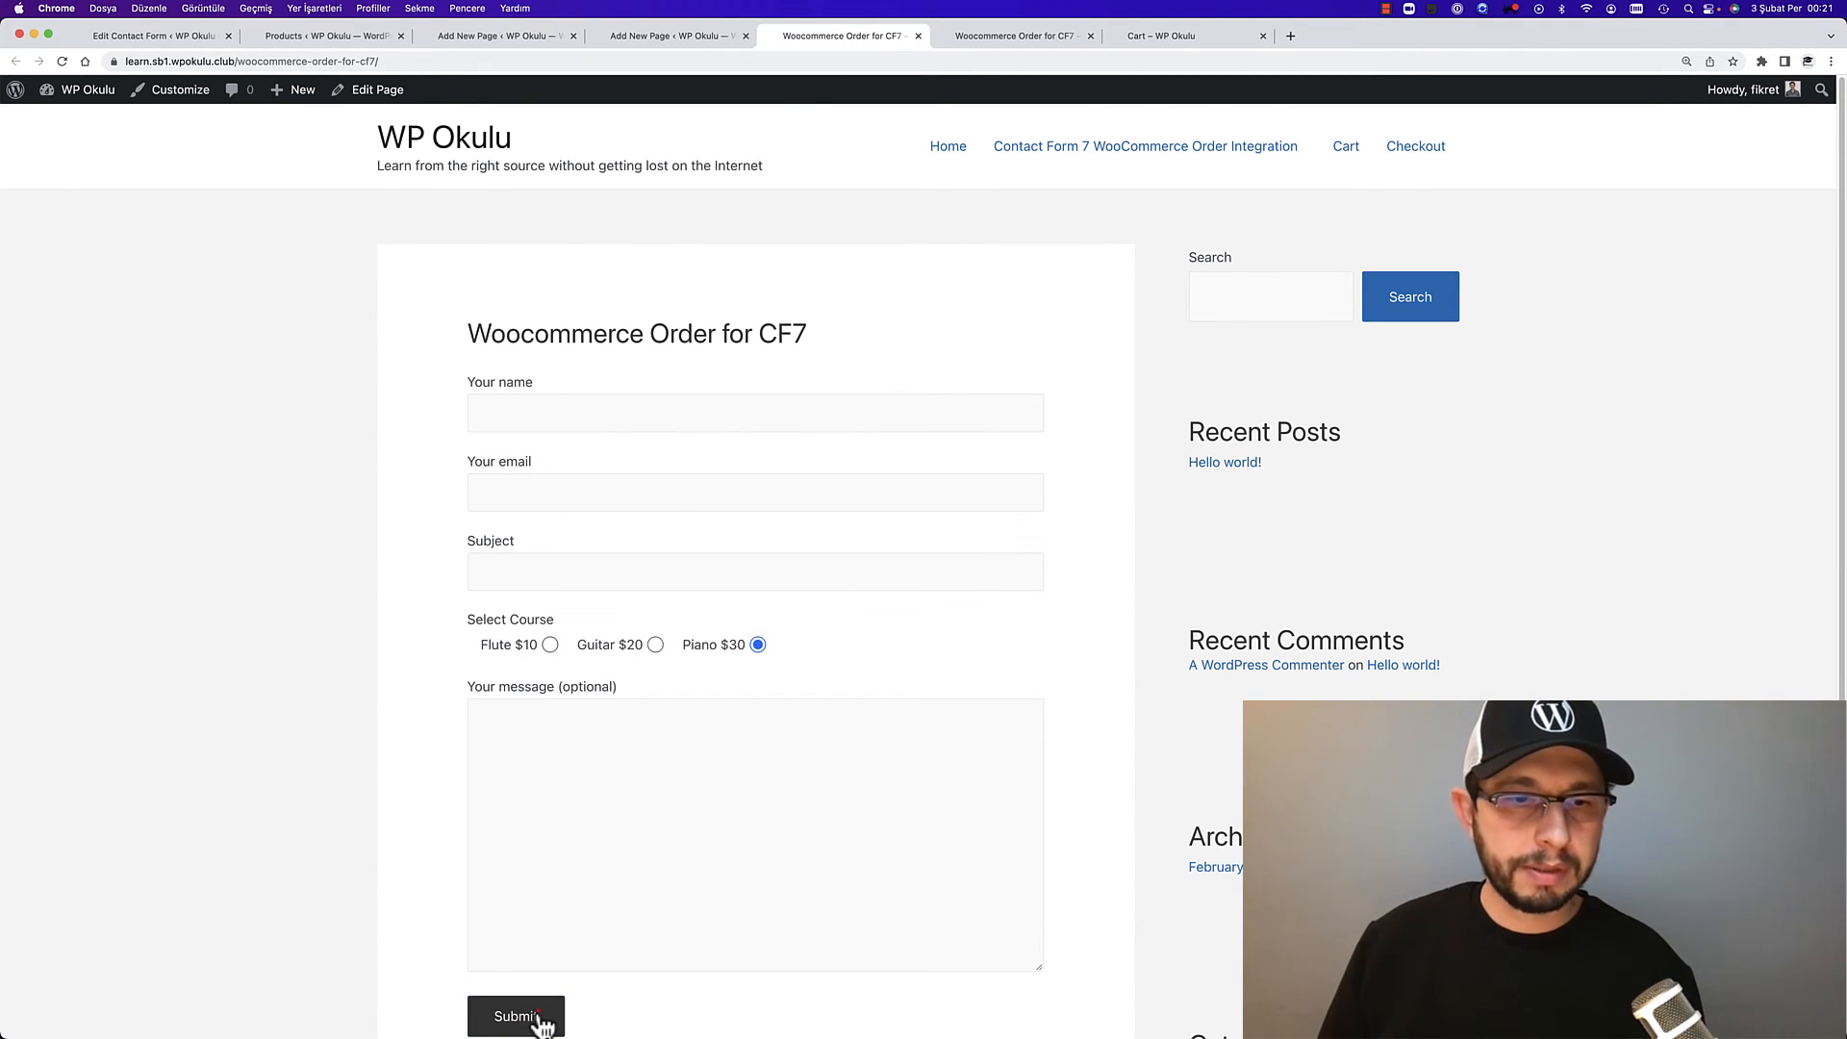
pyautogui.click(548, 645)
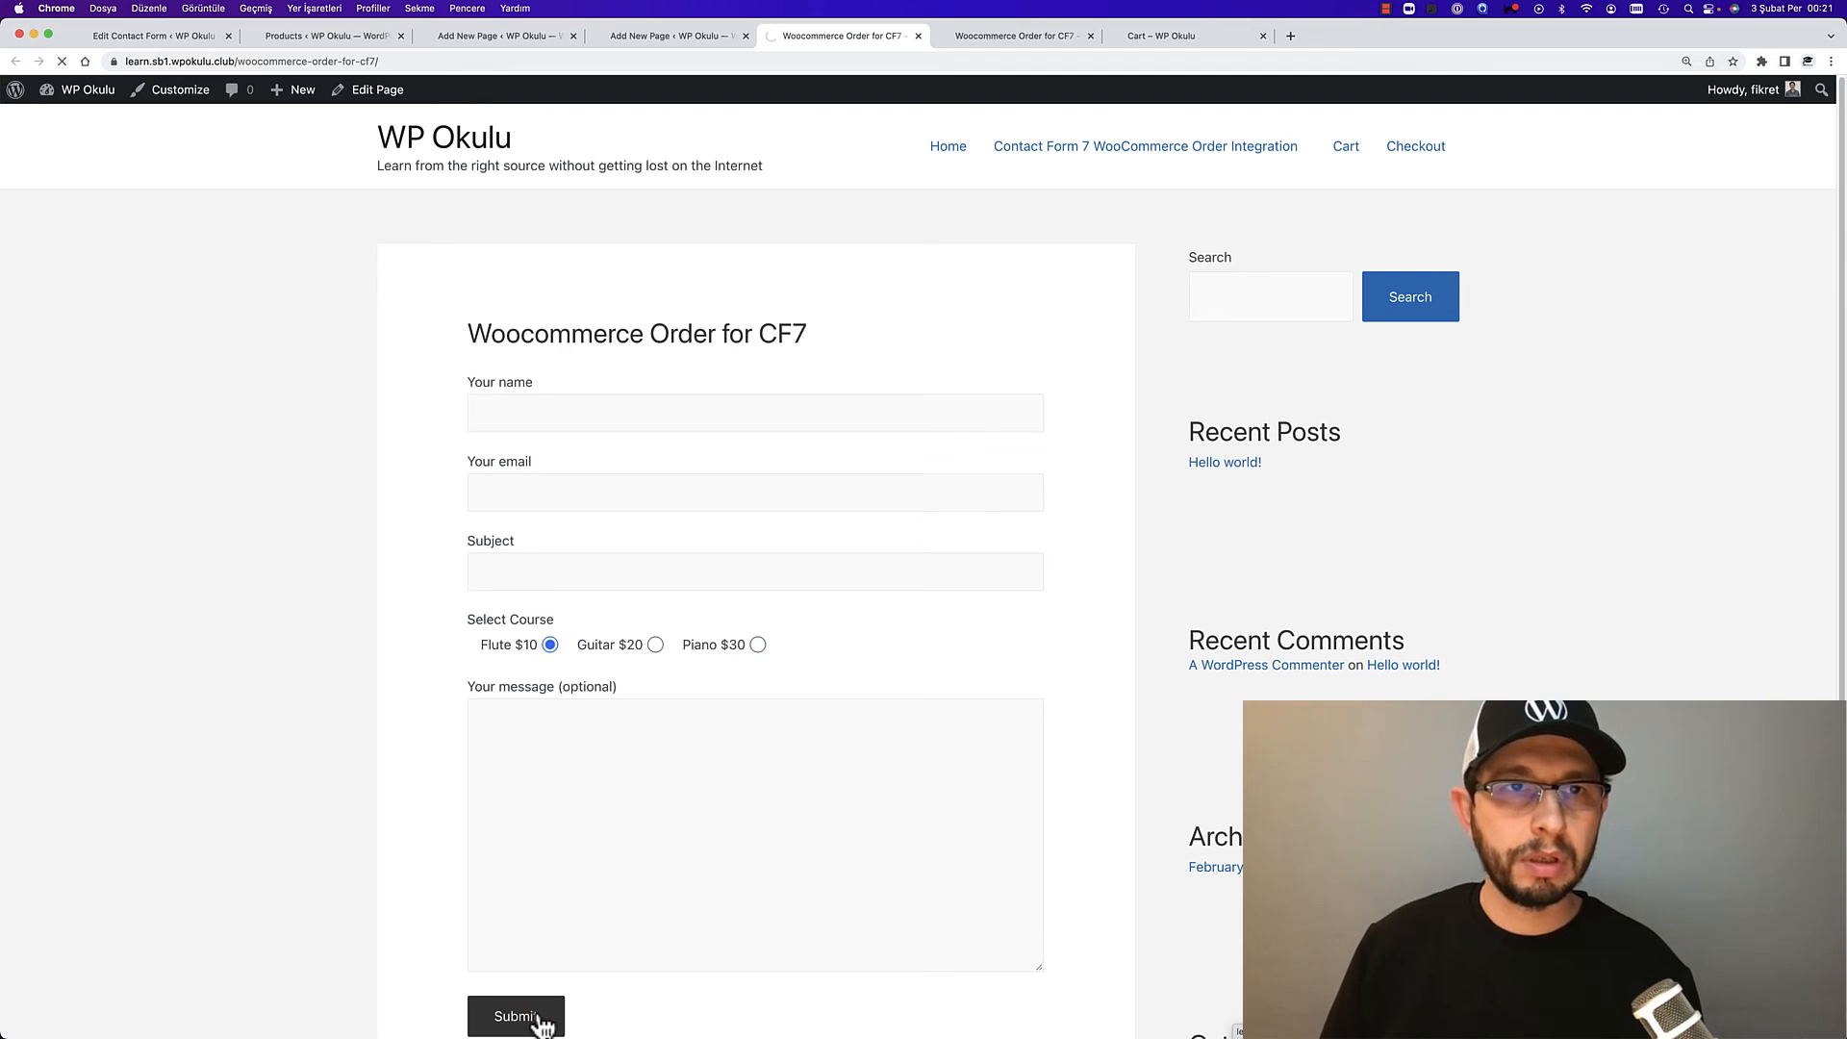
pyautogui.click(516, 1016)
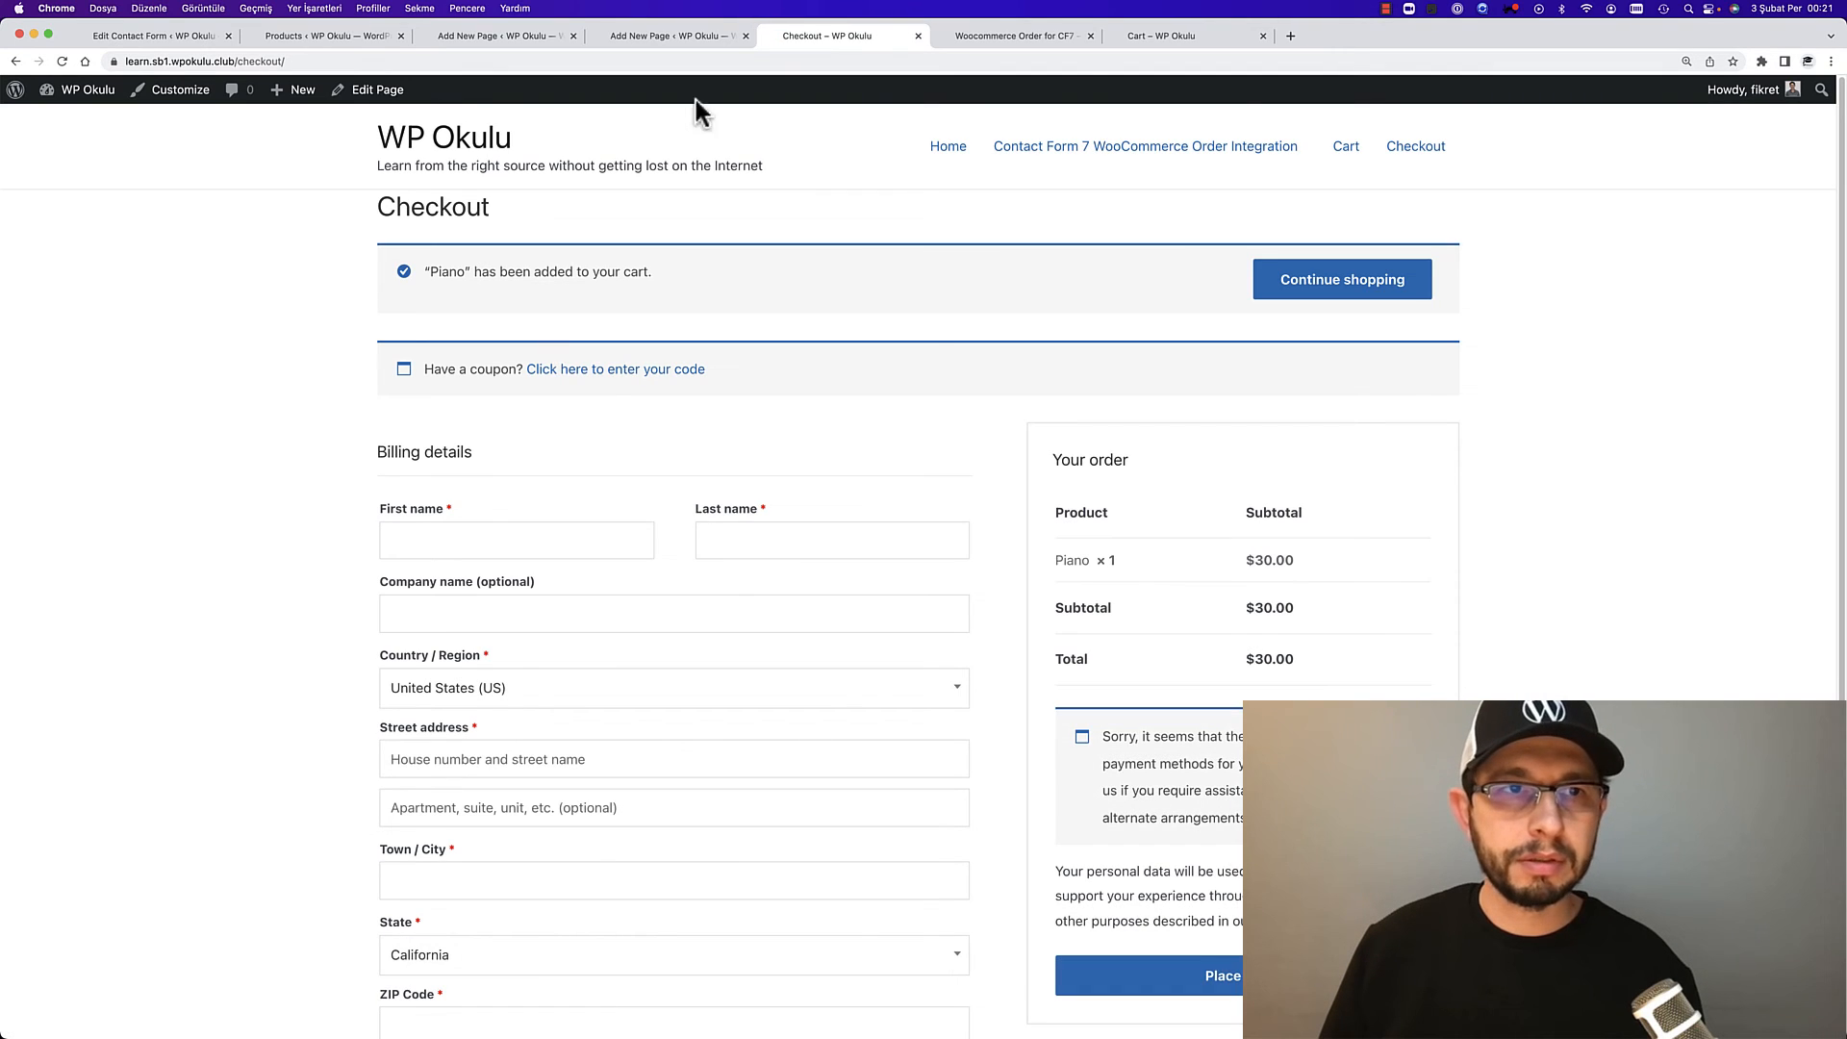
pyautogui.moveTo(1054, 559)
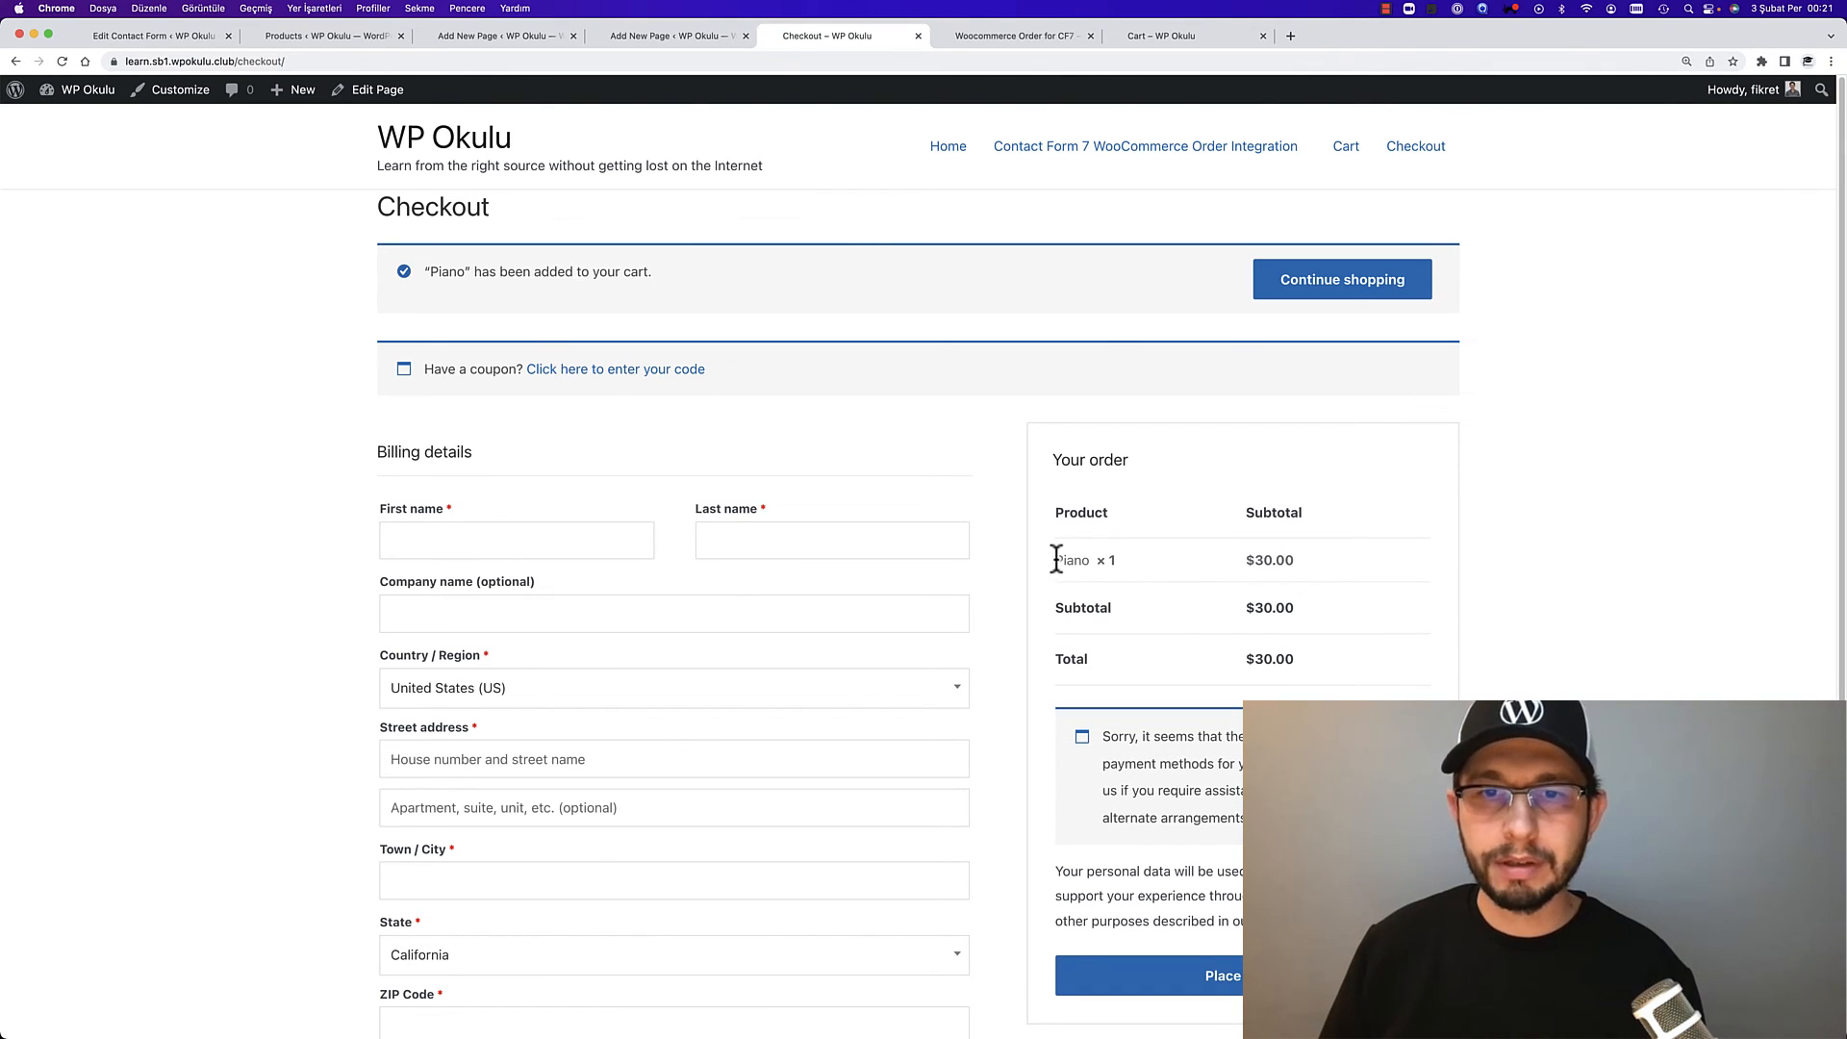
pyautogui.moveTo(1056, 560); pyautogui.dragTo(1293, 560)
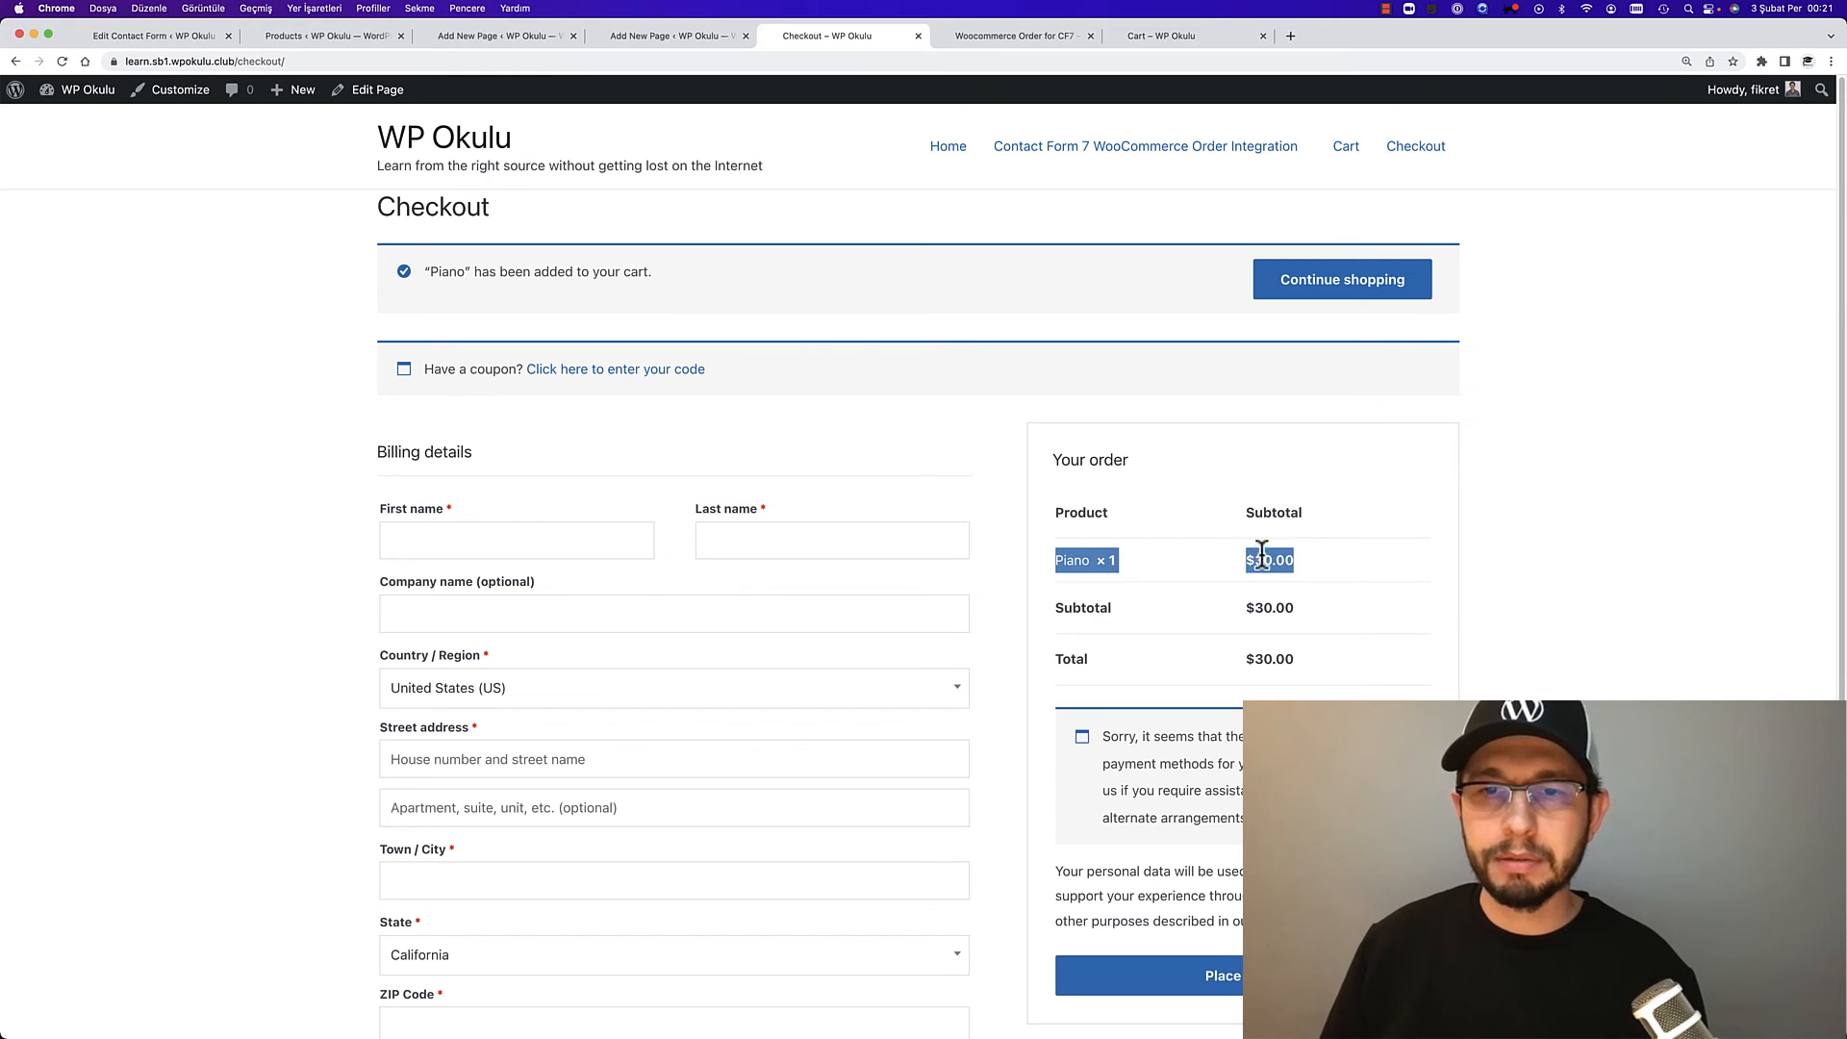
# Submit the form with Flute chosen and see both Piano and Flute in the order summary
pyautogui.click(672, 35)
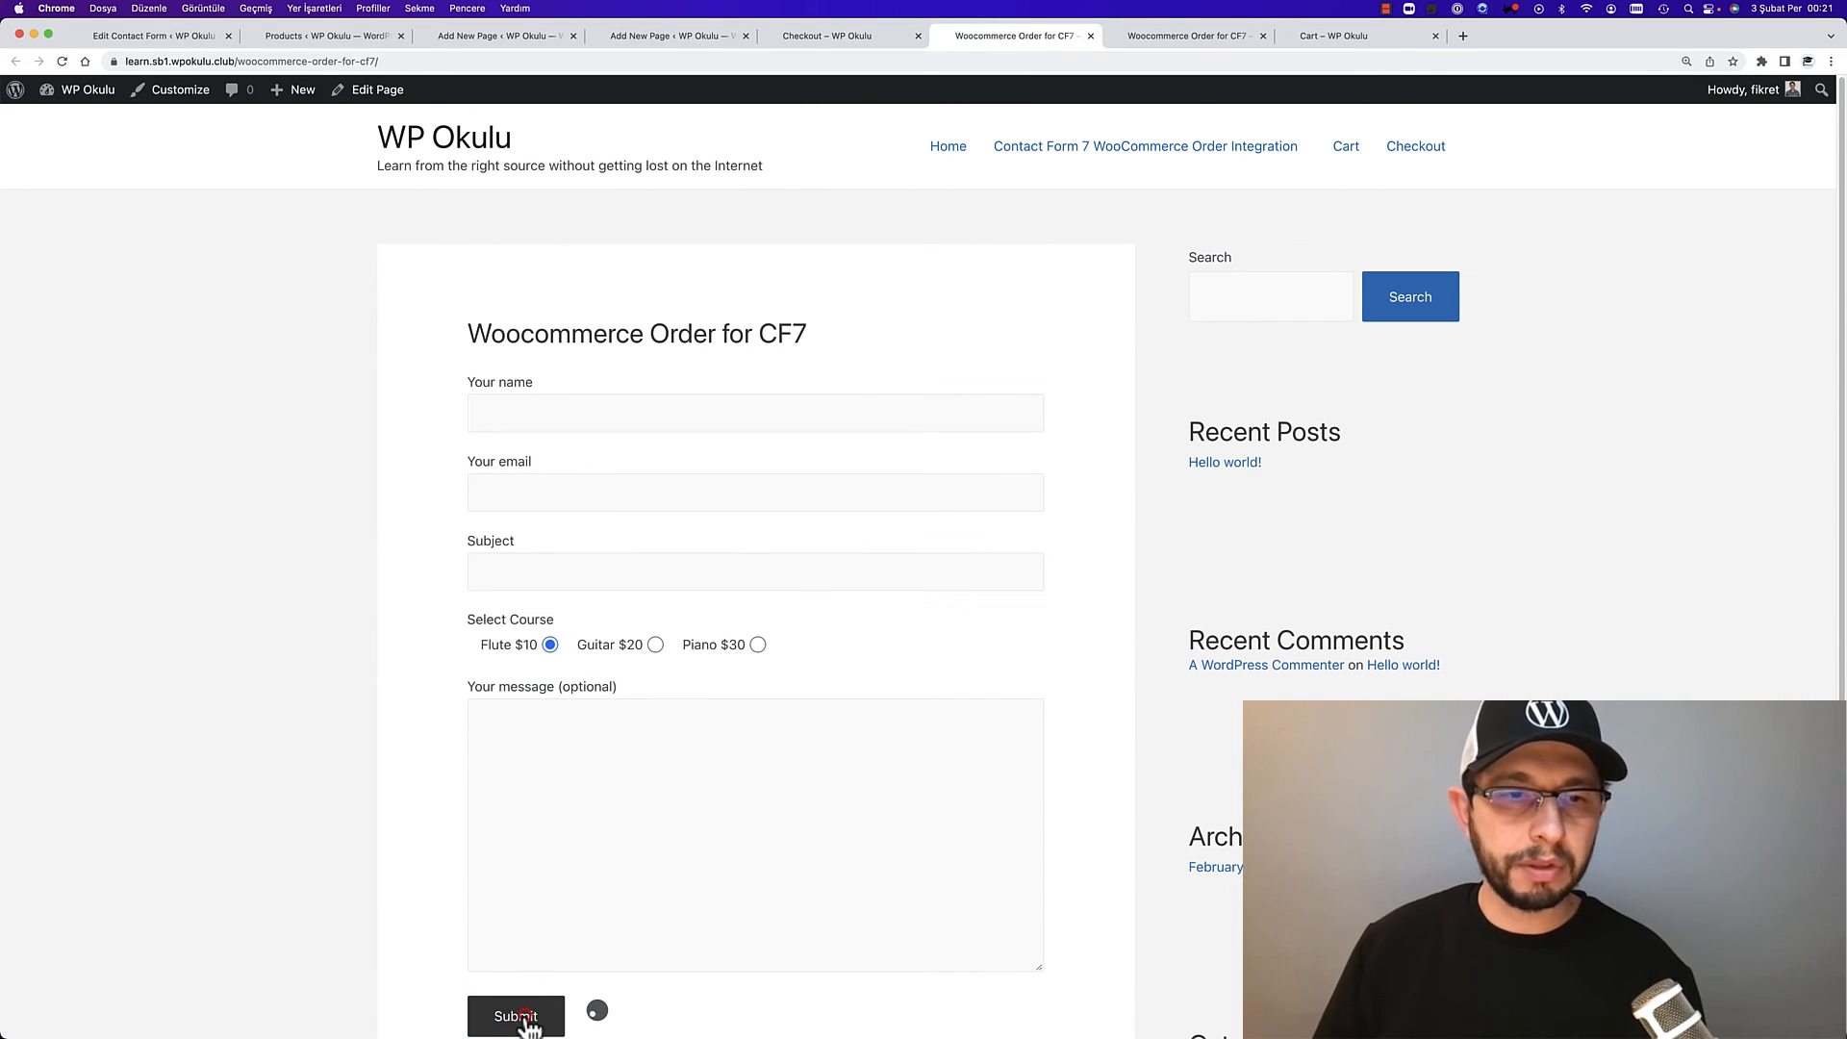
pyautogui.click(515, 1016)
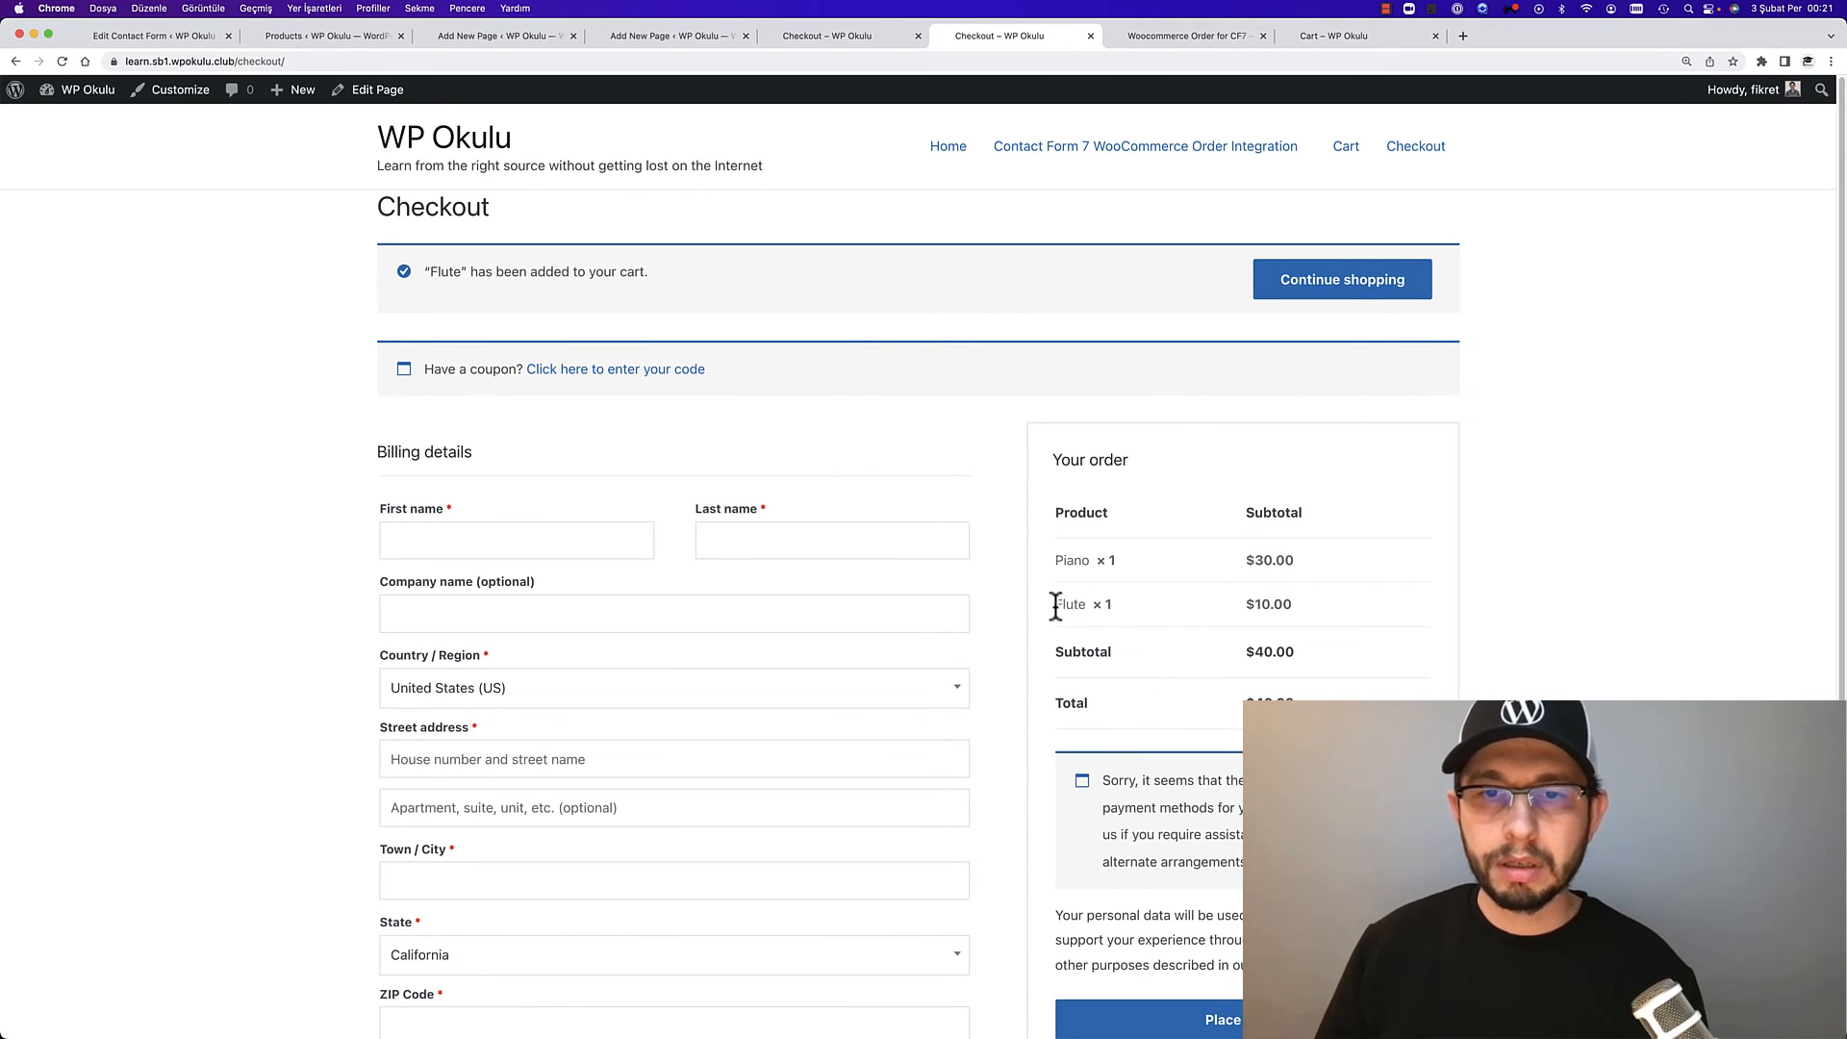
pyautogui.doubleClick(1071, 602)
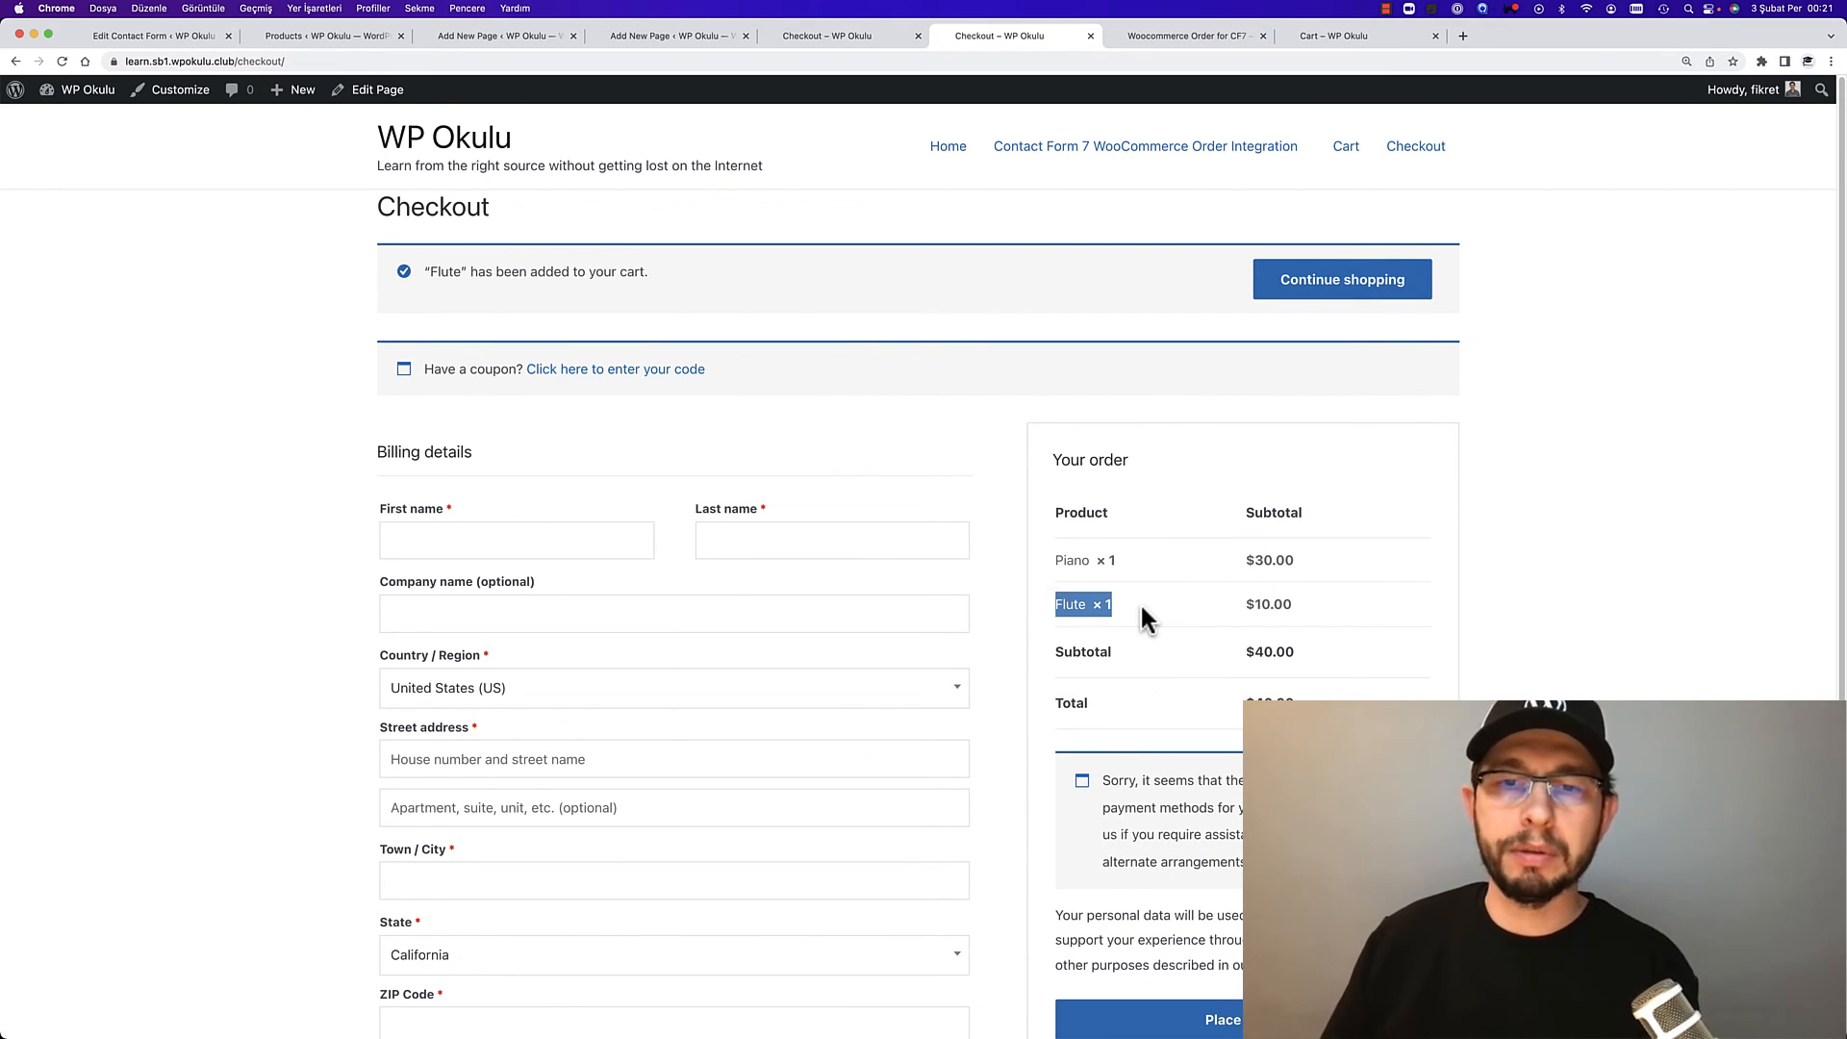
pyautogui.moveTo(1160, 594)
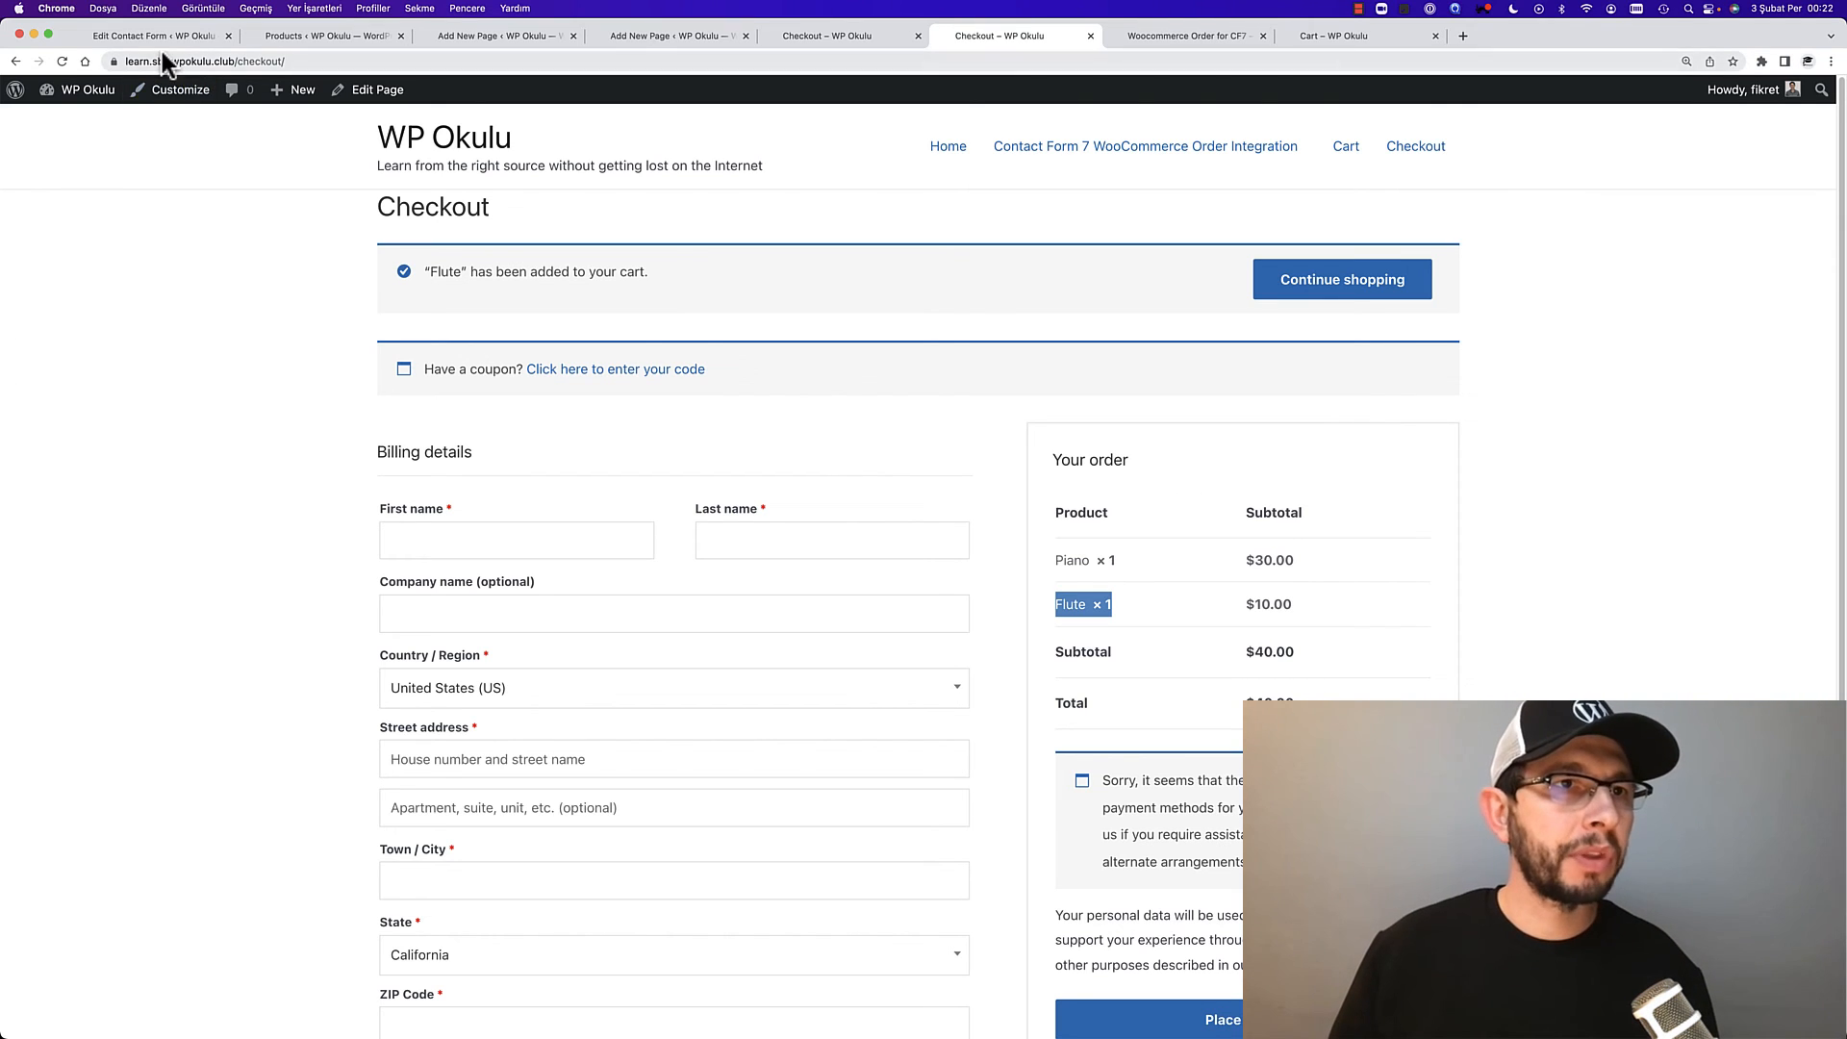
# Review the woocommerce_add_to_cart_validation snippet that empties the cart and update functions.php
pyautogui.click(154, 35)
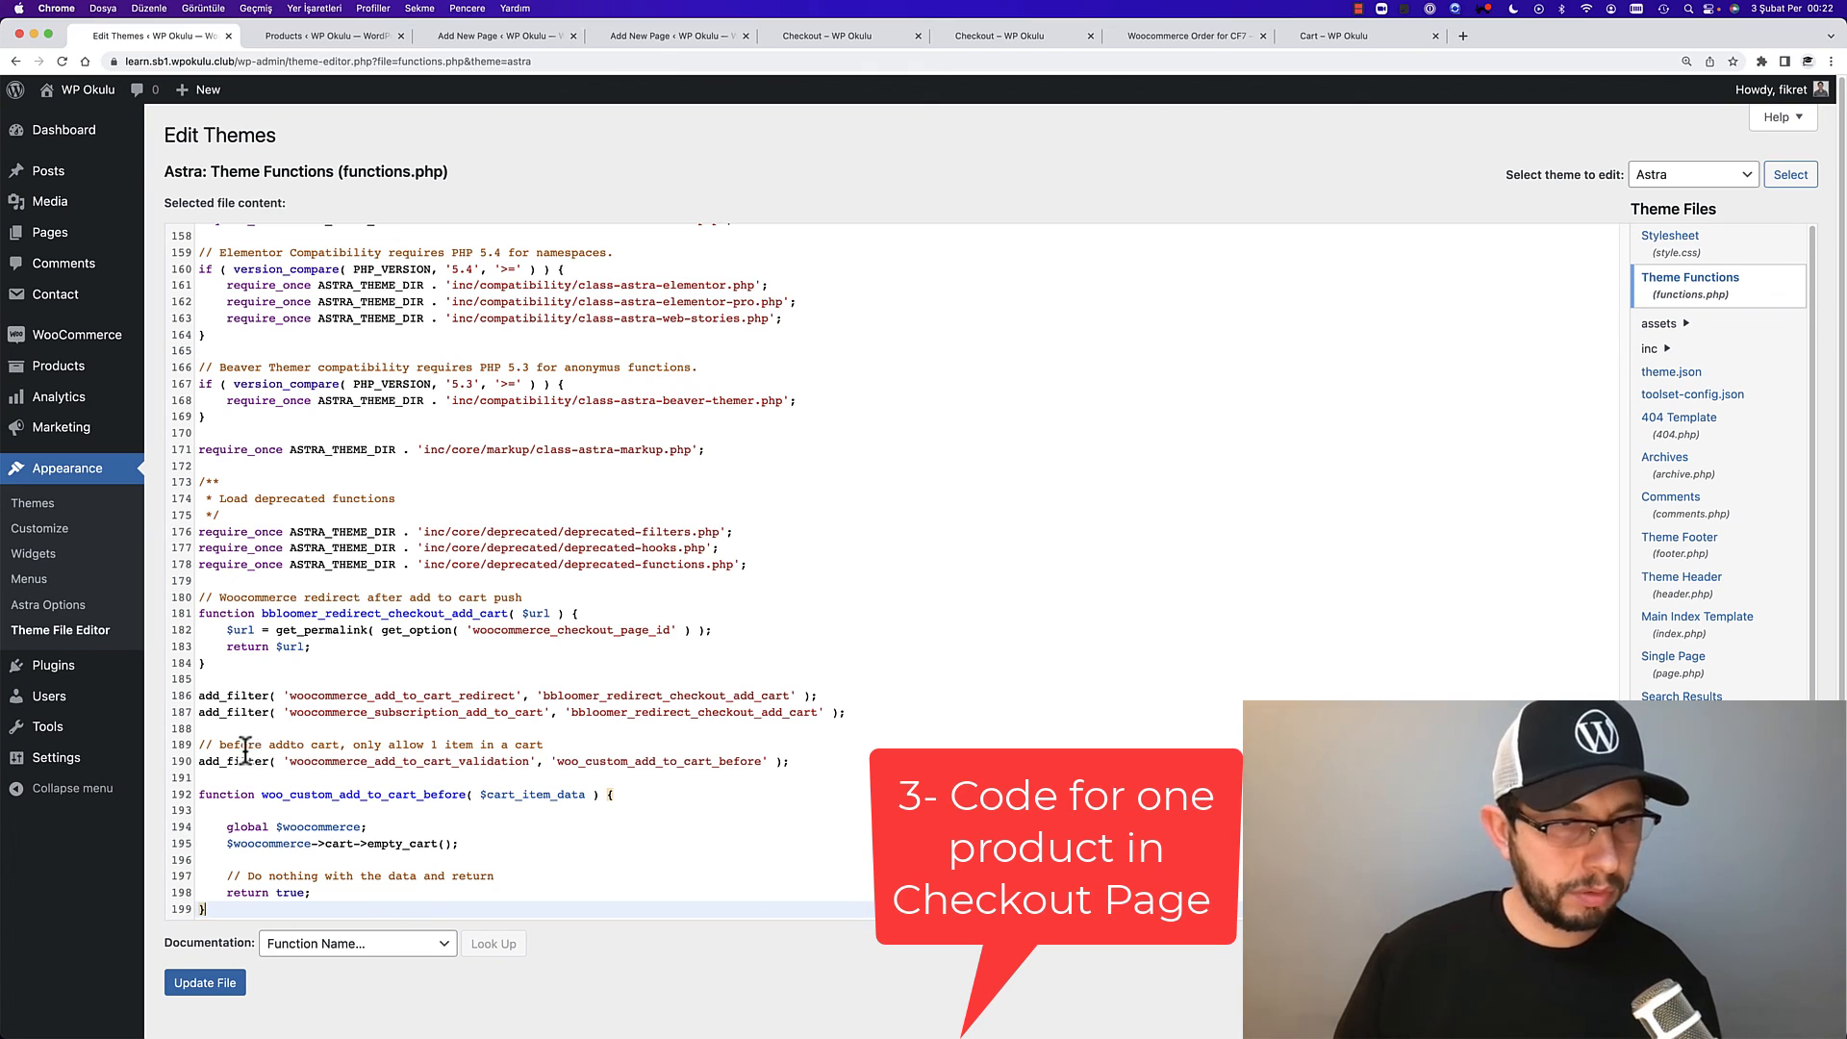
pyautogui.moveTo(211, 744); pyautogui.dragTo(543, 745)
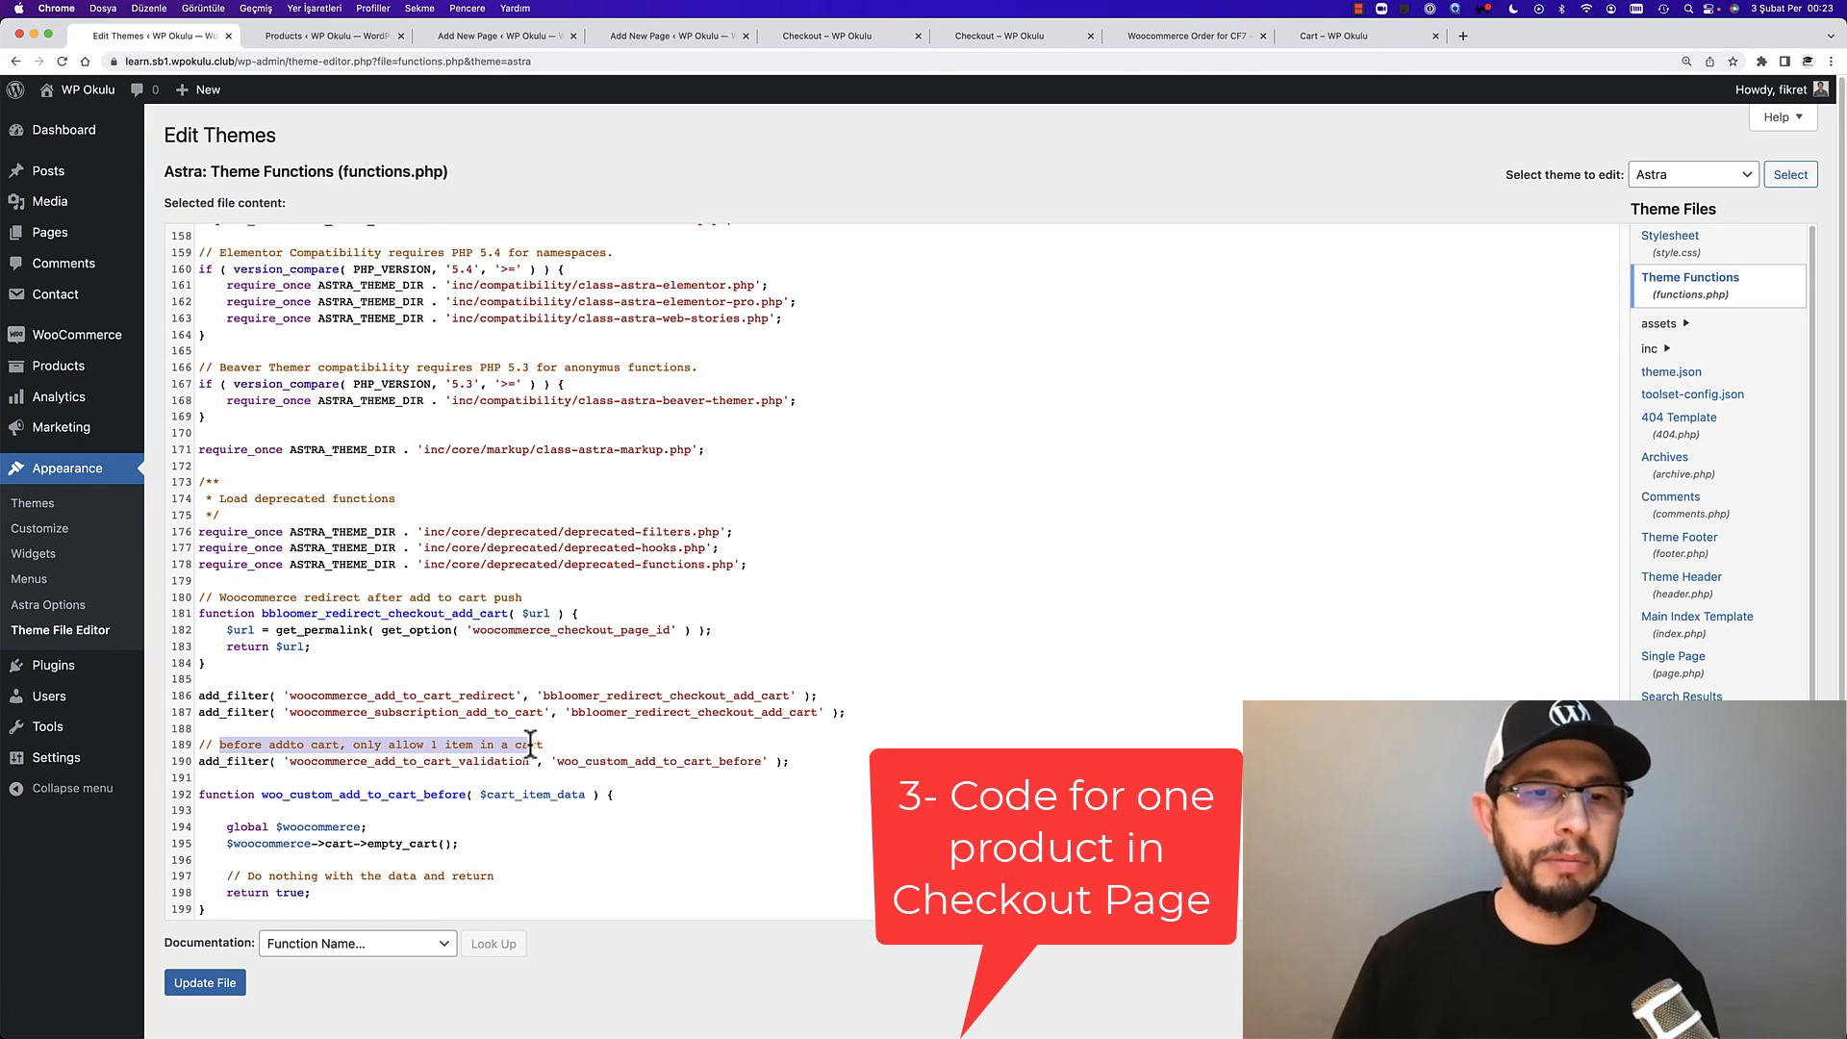
pyautogui.click(204, 983)
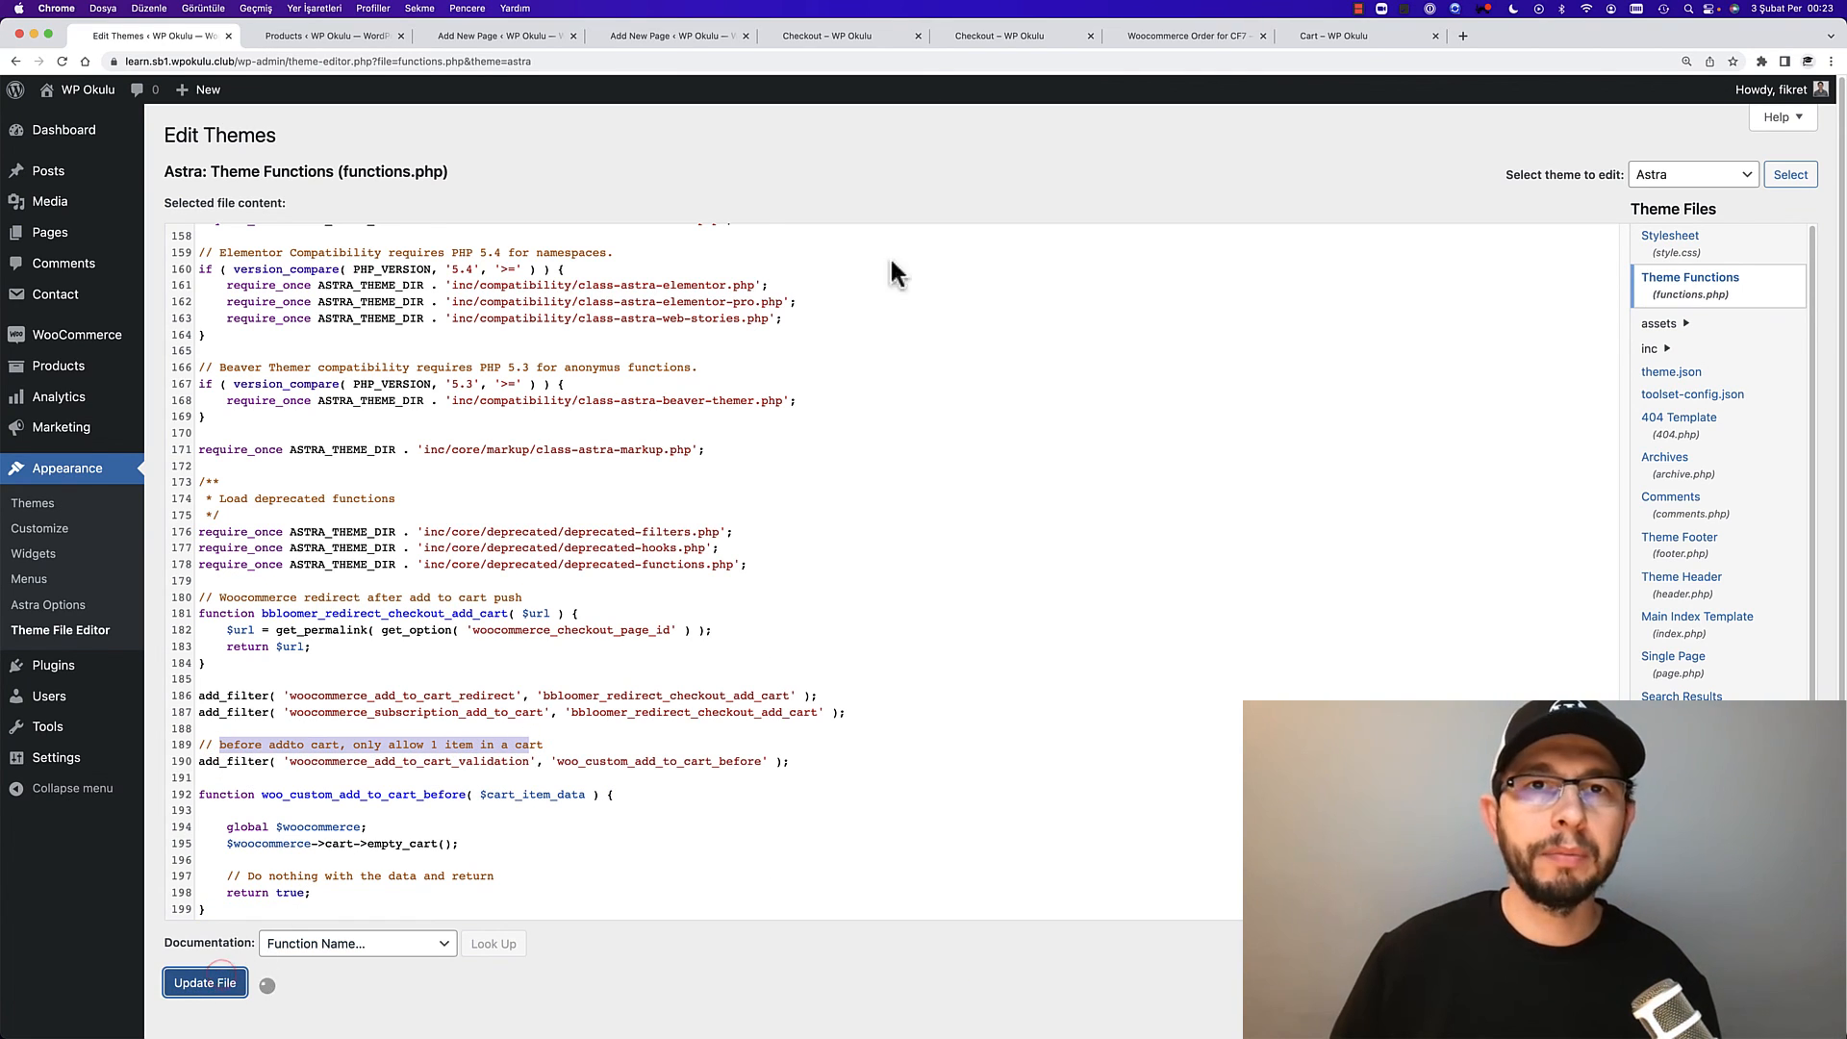
pyautogui.click(671, 34)
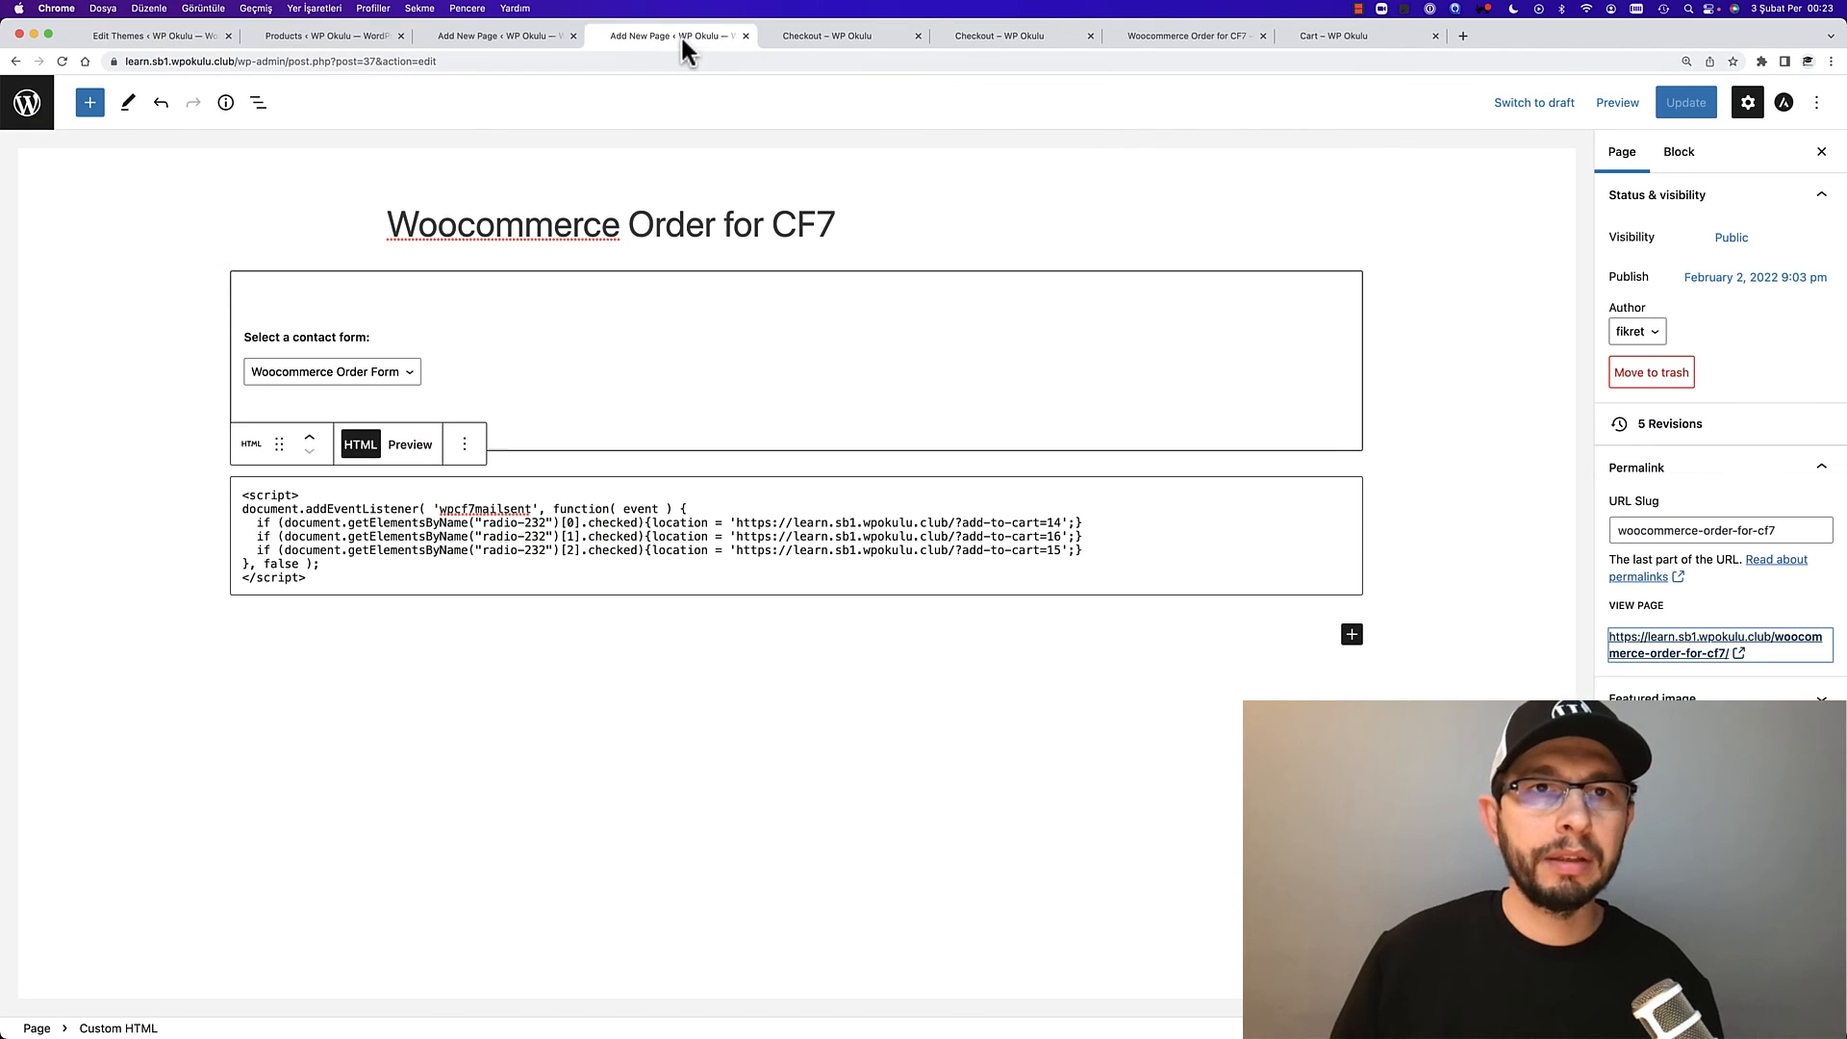
pyautogui.moveTo(1691, 660)
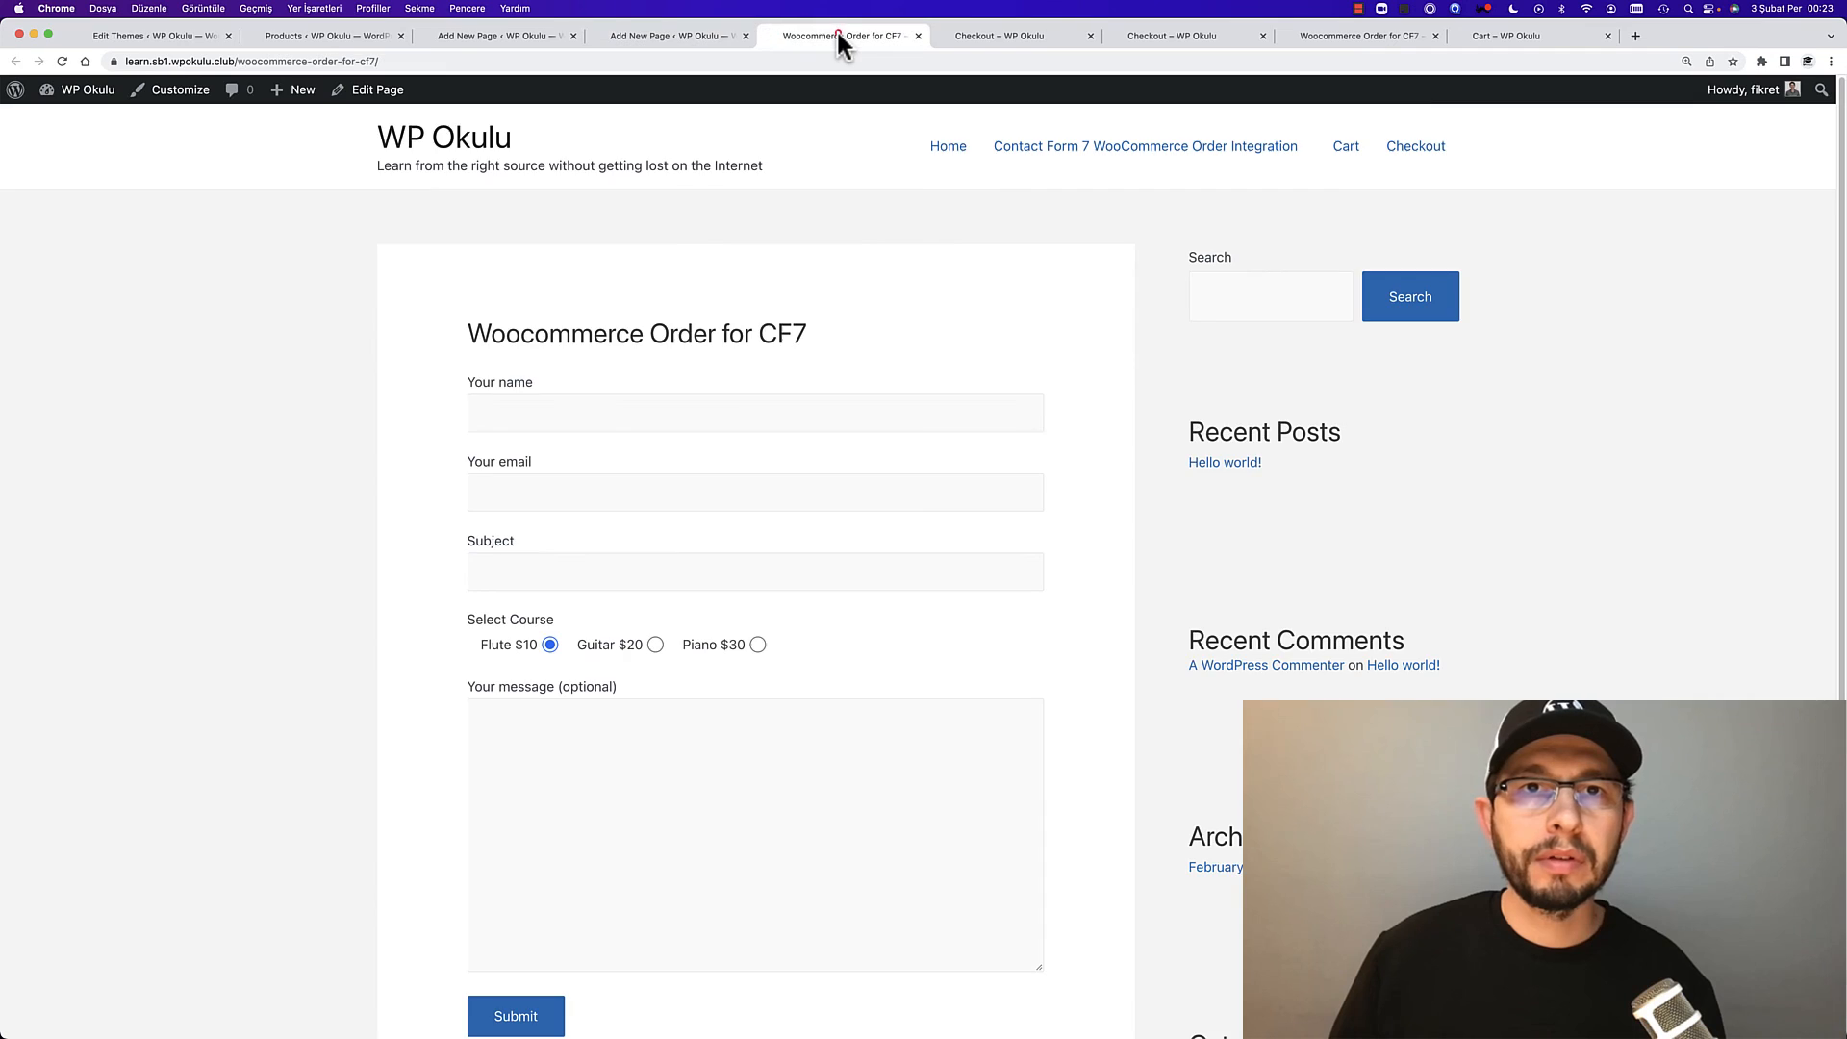
# Submit Guitar, then Piano, and confirm checkout holds only the chosen course, Piano $30 last
pyautogui.scroll(-3)
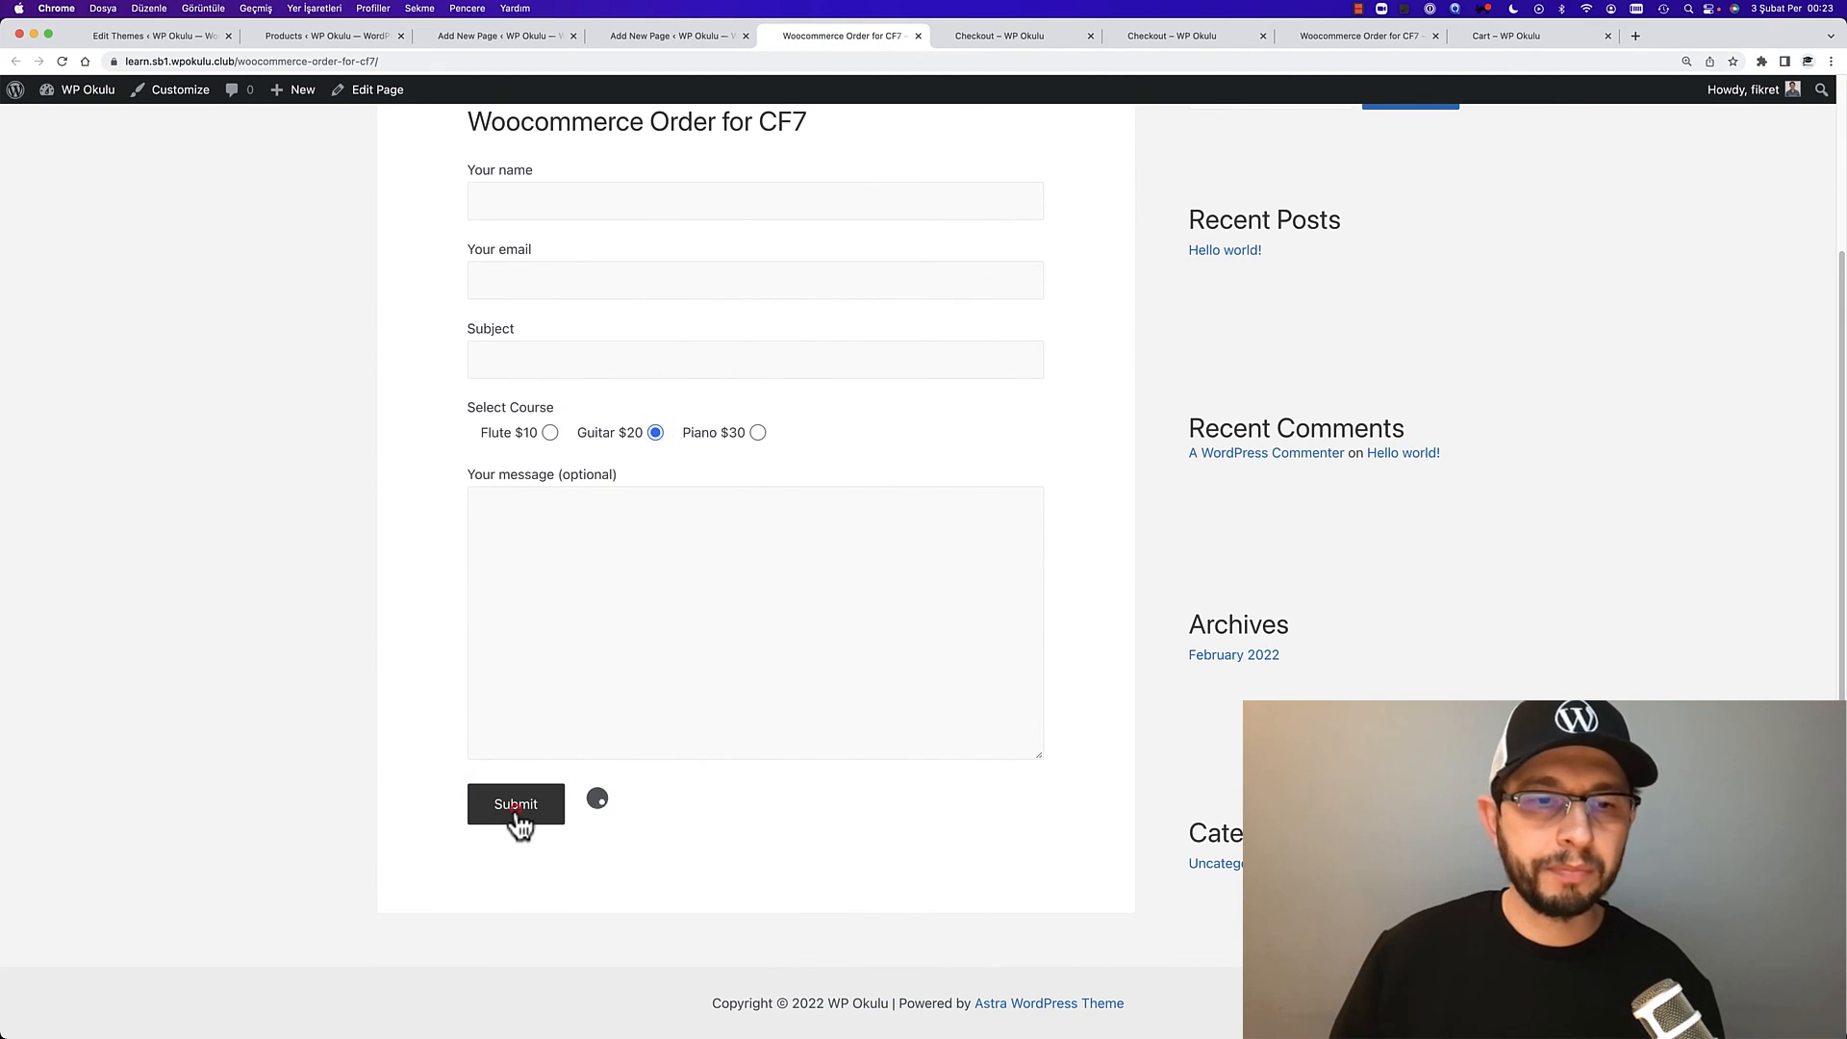
pyautogui.click(515, 804)
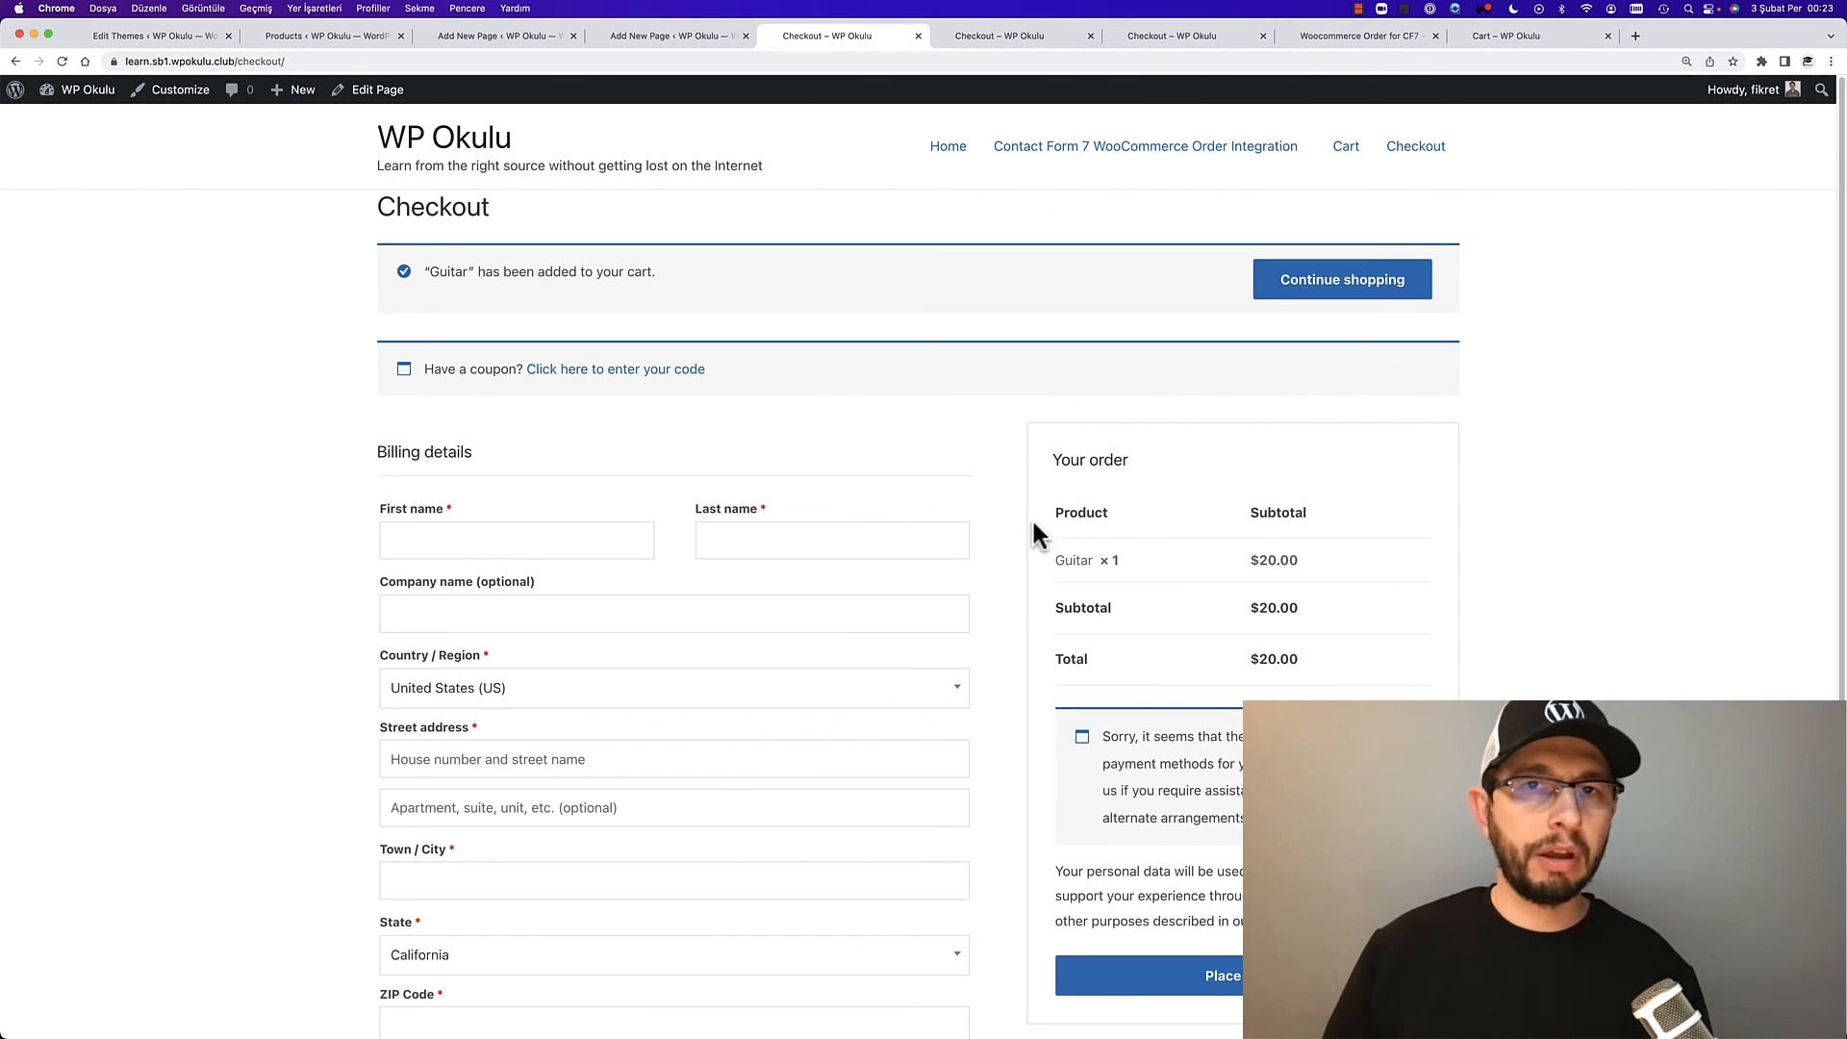
pyautogui.click(671, 35)
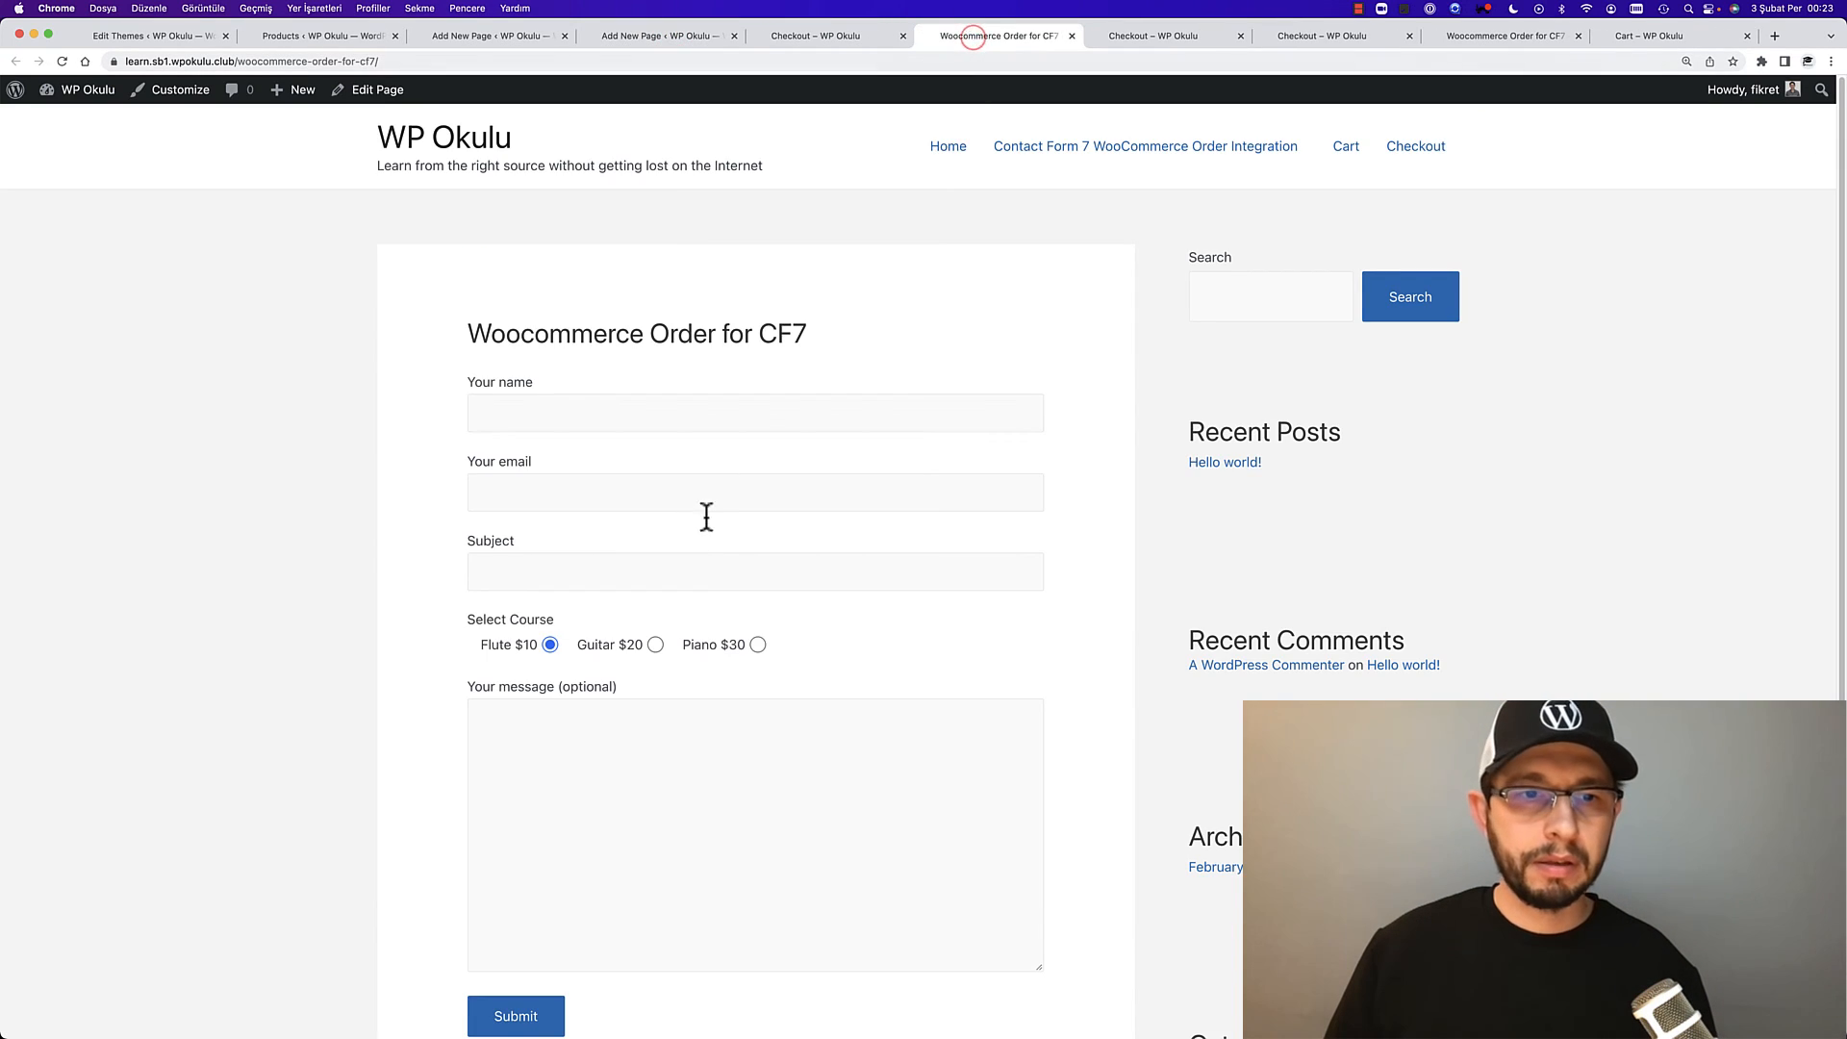
pyautogui.click(758, 508)
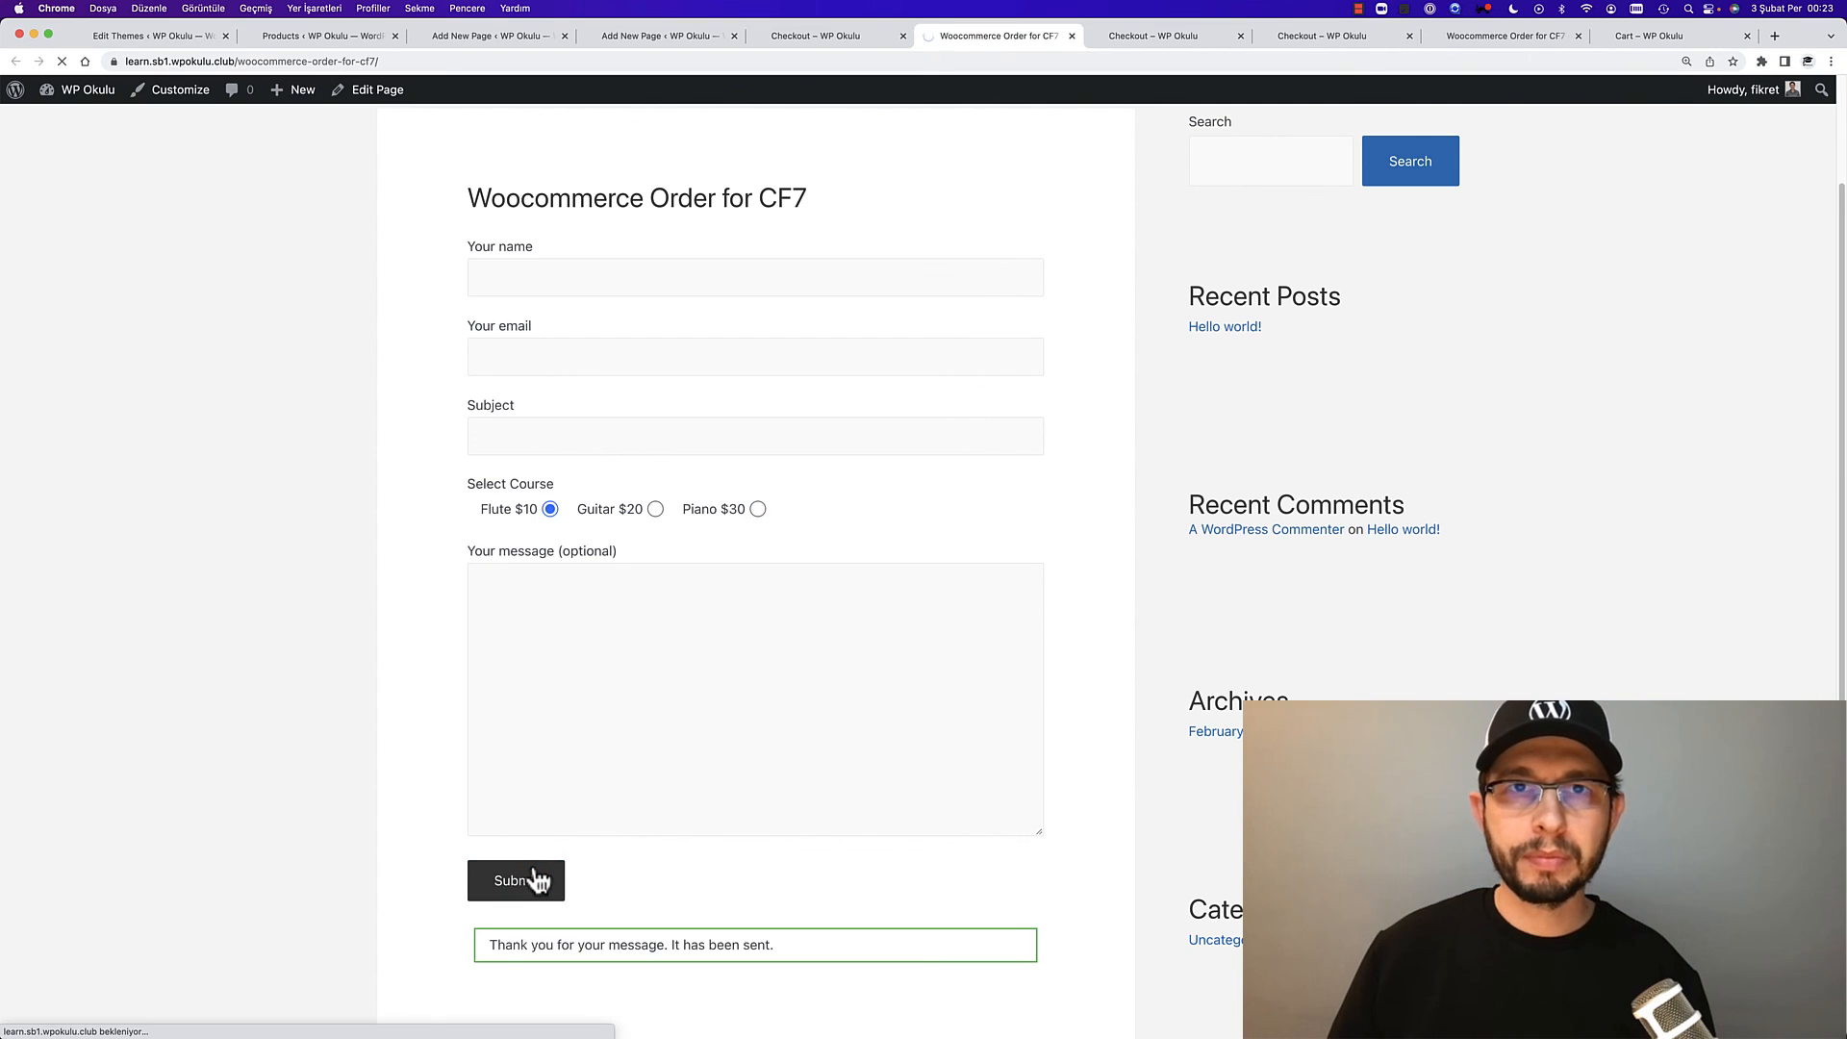
pyautogui.click(515, 879)
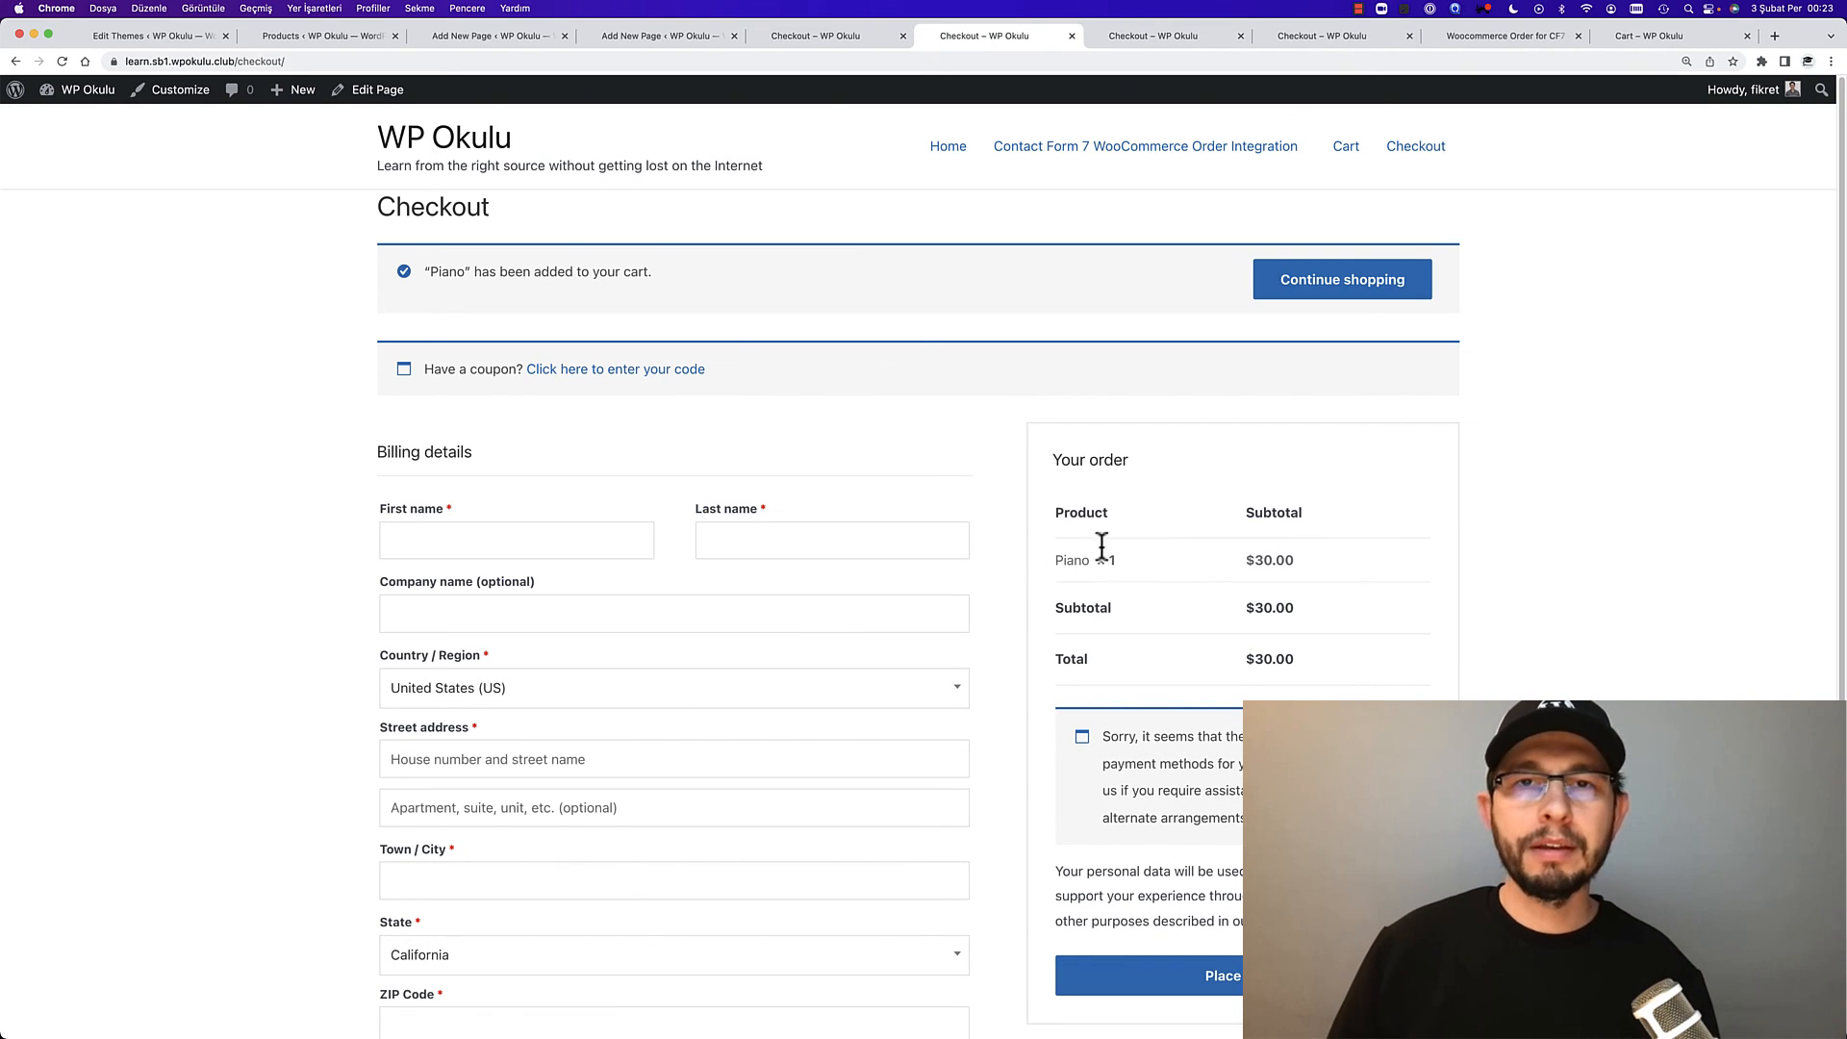
pyautogui.moveTo(1056, 560); pyautogui.dragTo(1293, 560)
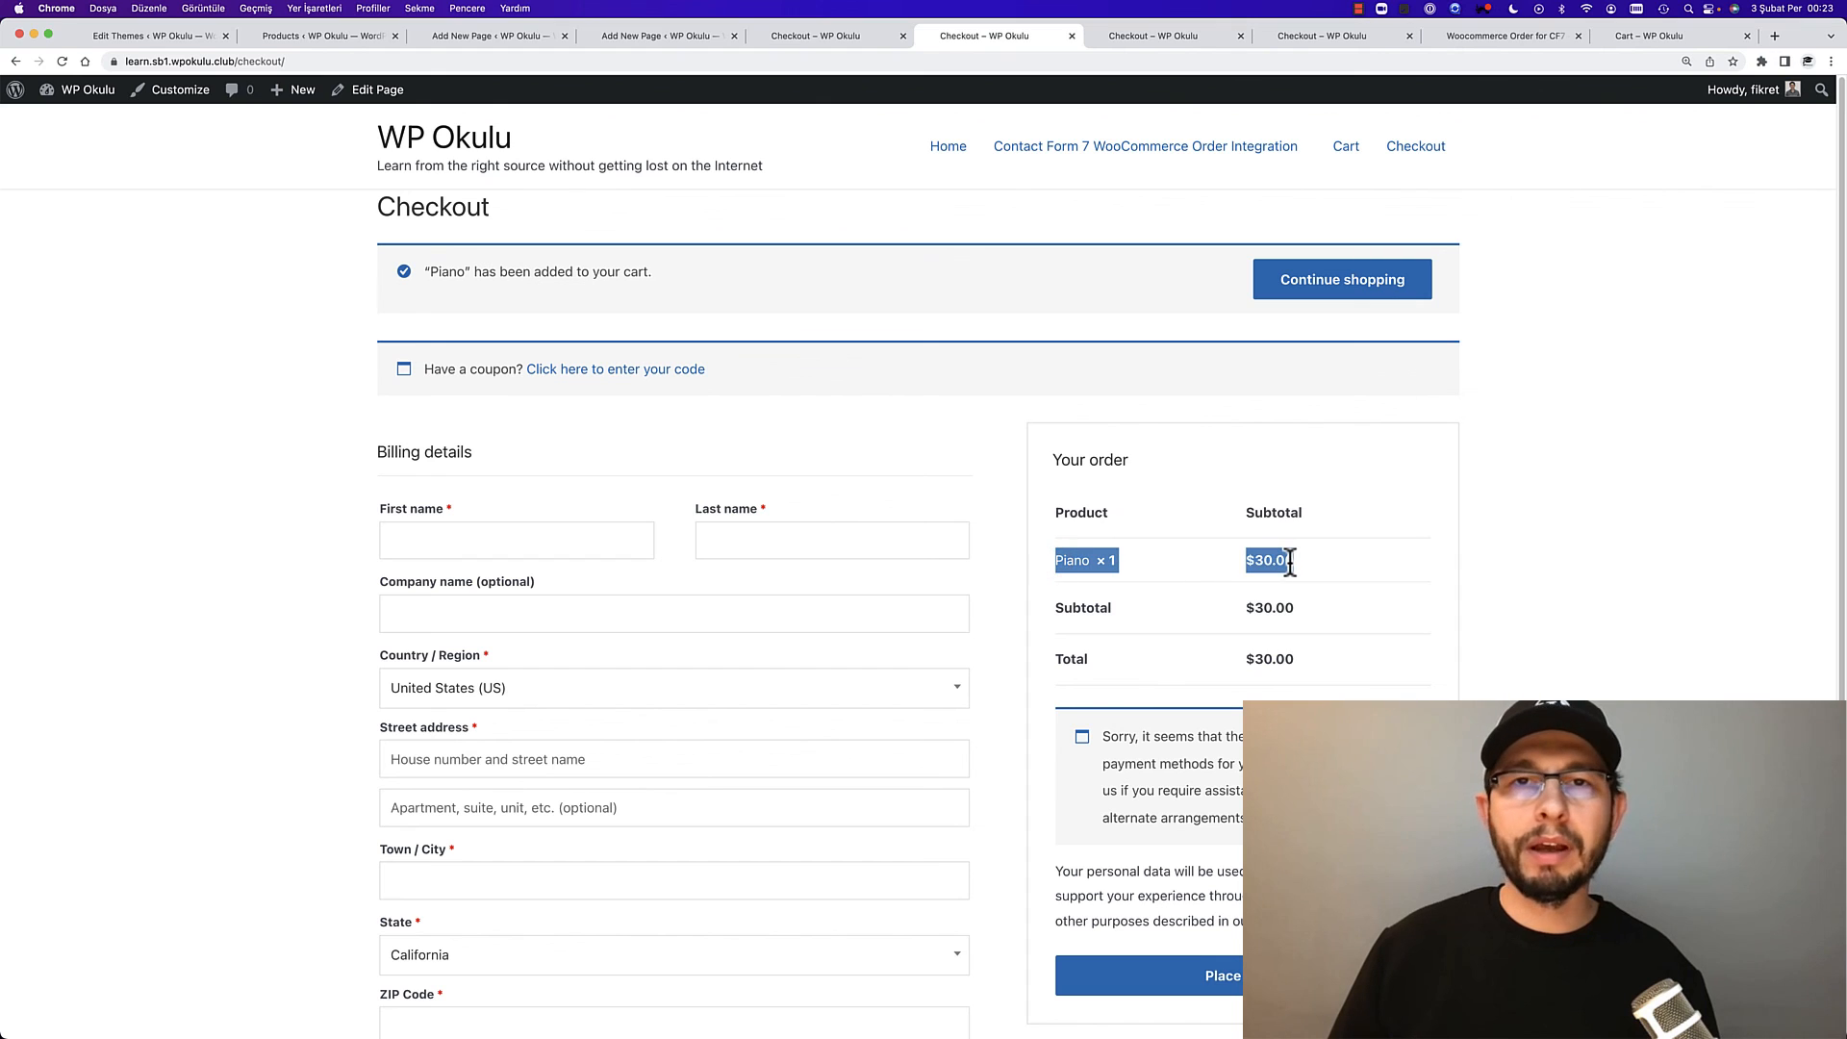